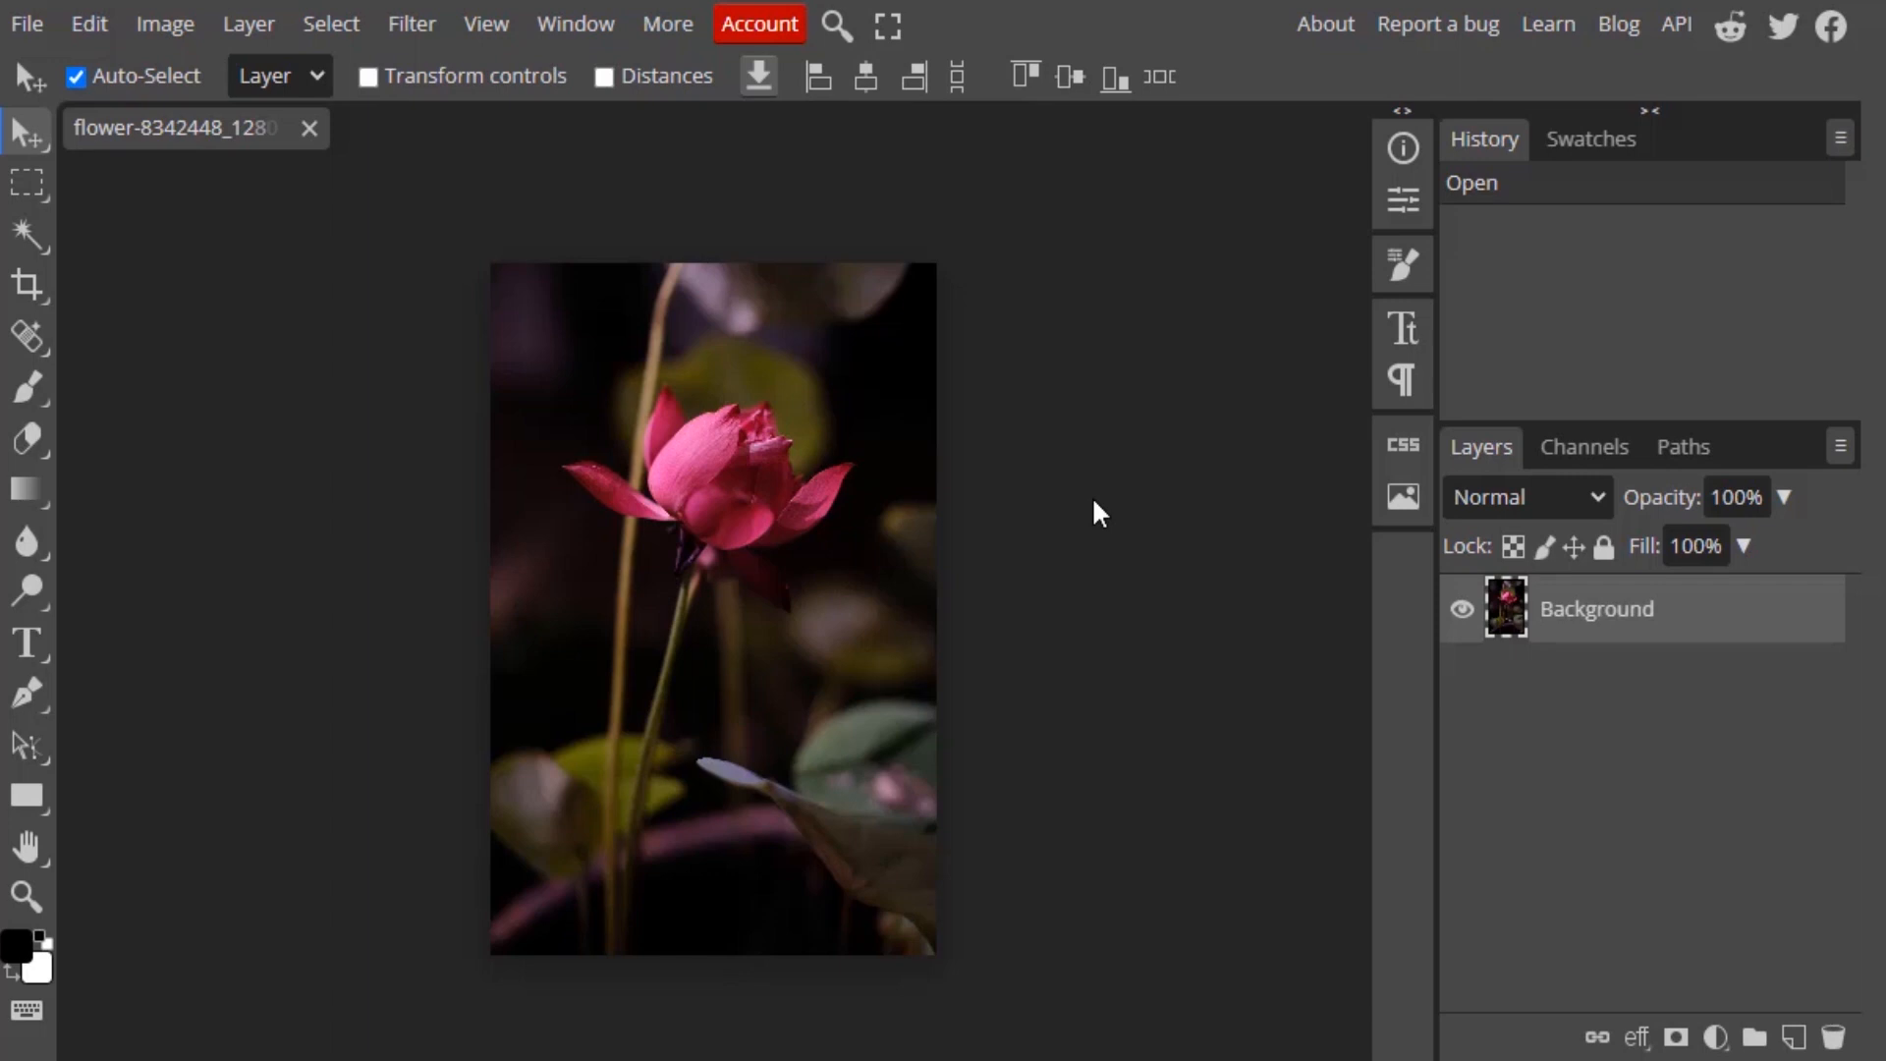
{"action": "mouse_move", "coordinate": [838, 610]}
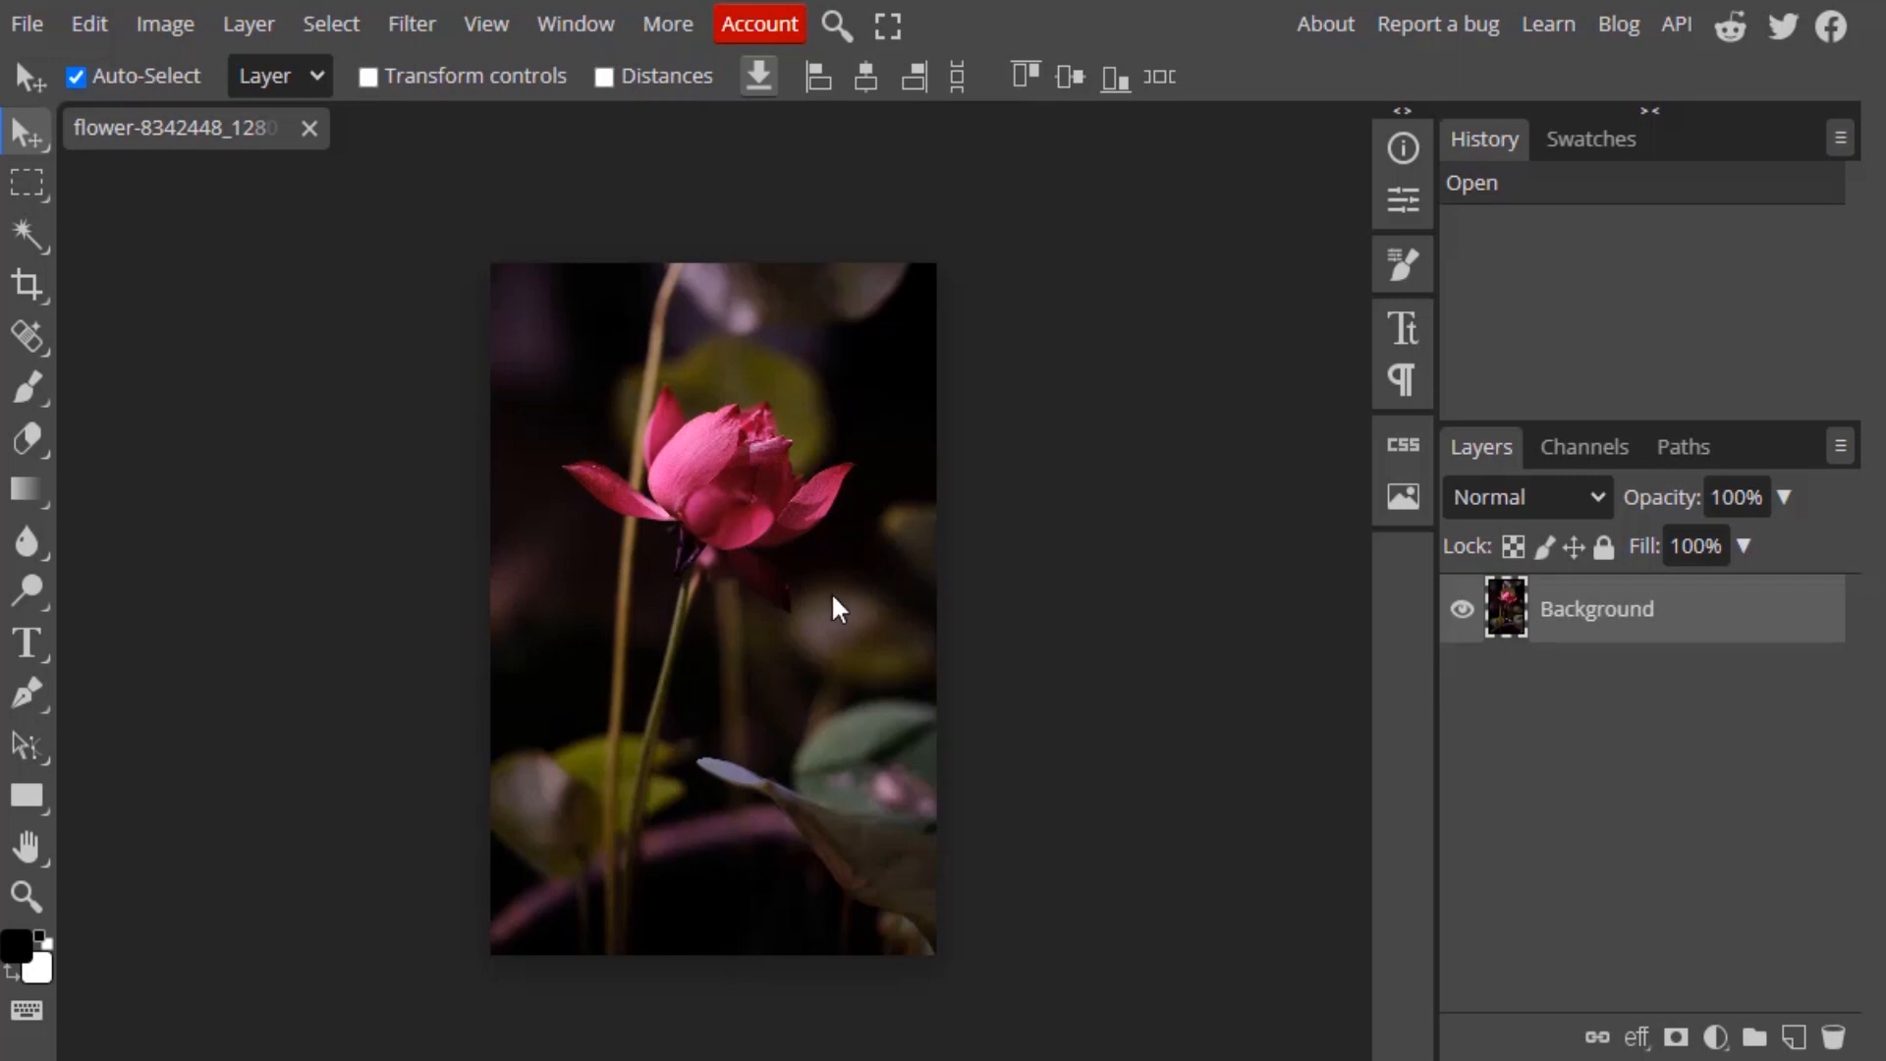
{"action": "mouse_move", "coordinate": [813, 529]}
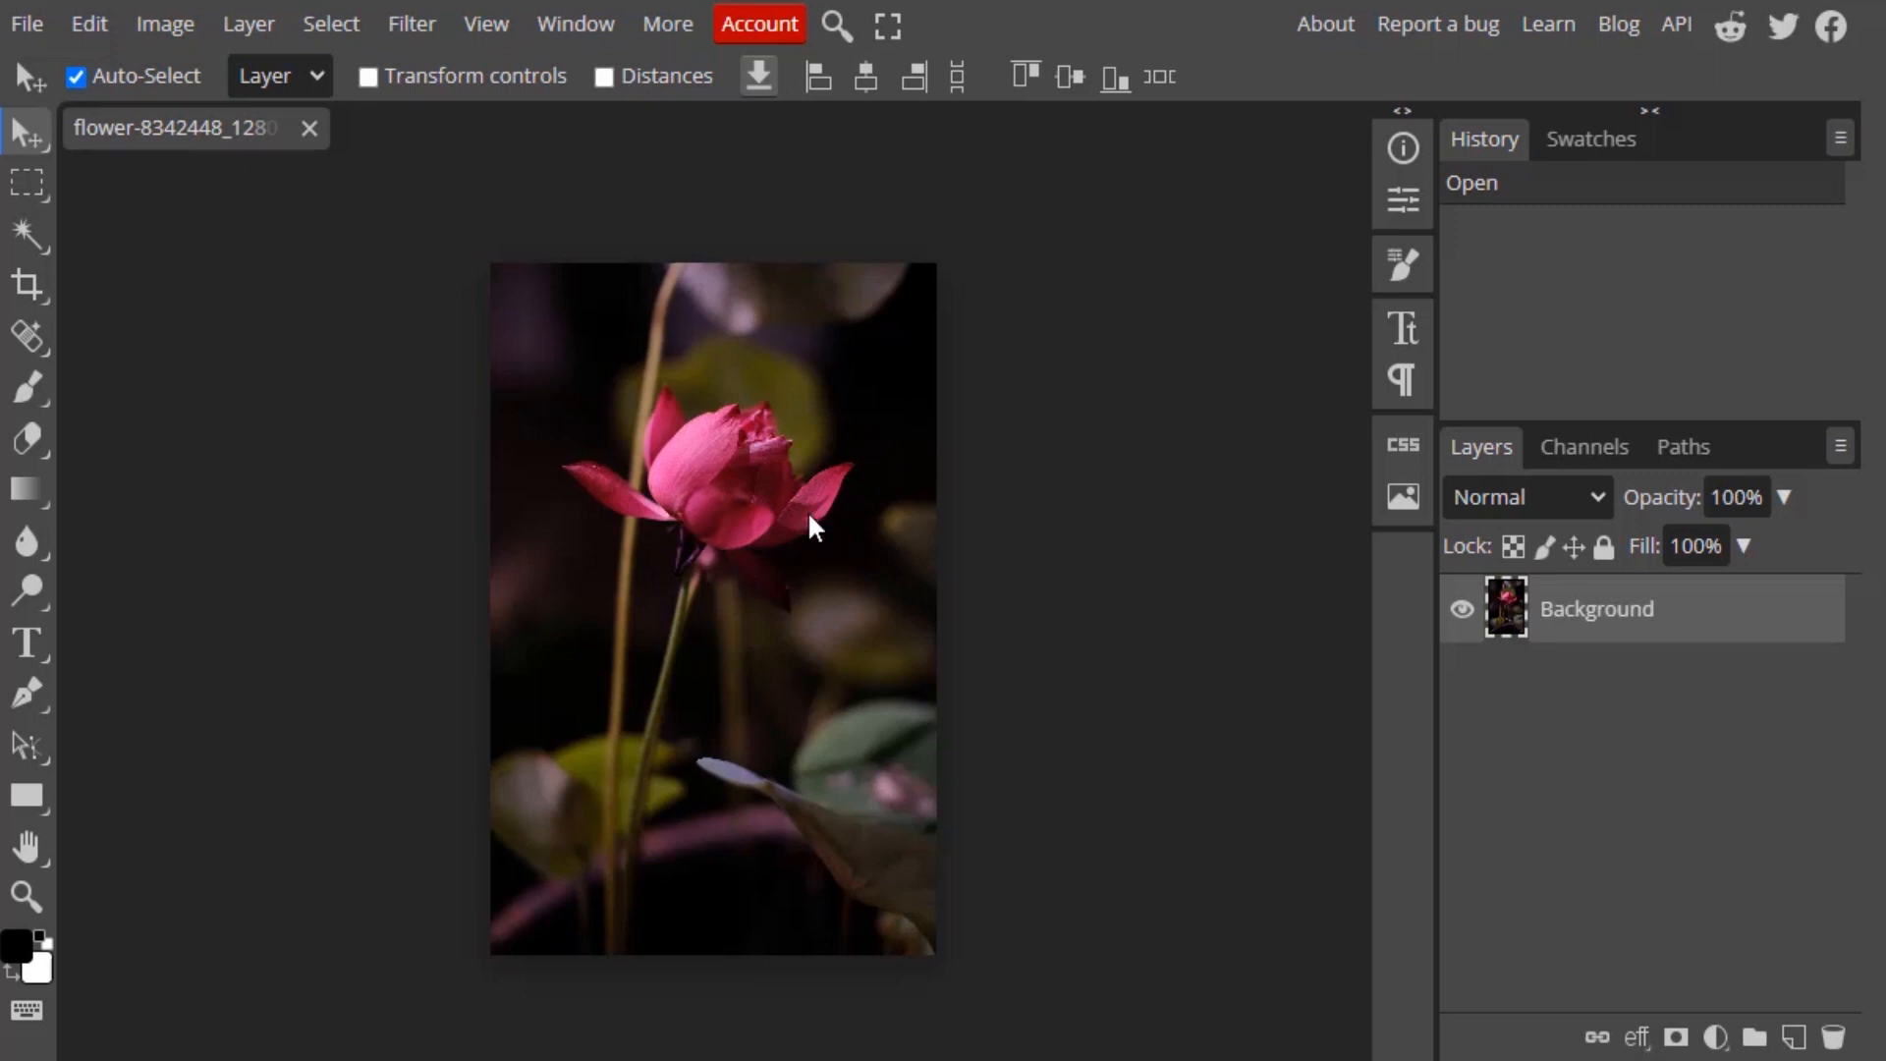
{"action": "mouse_move", "coordinate": [686, 613]}
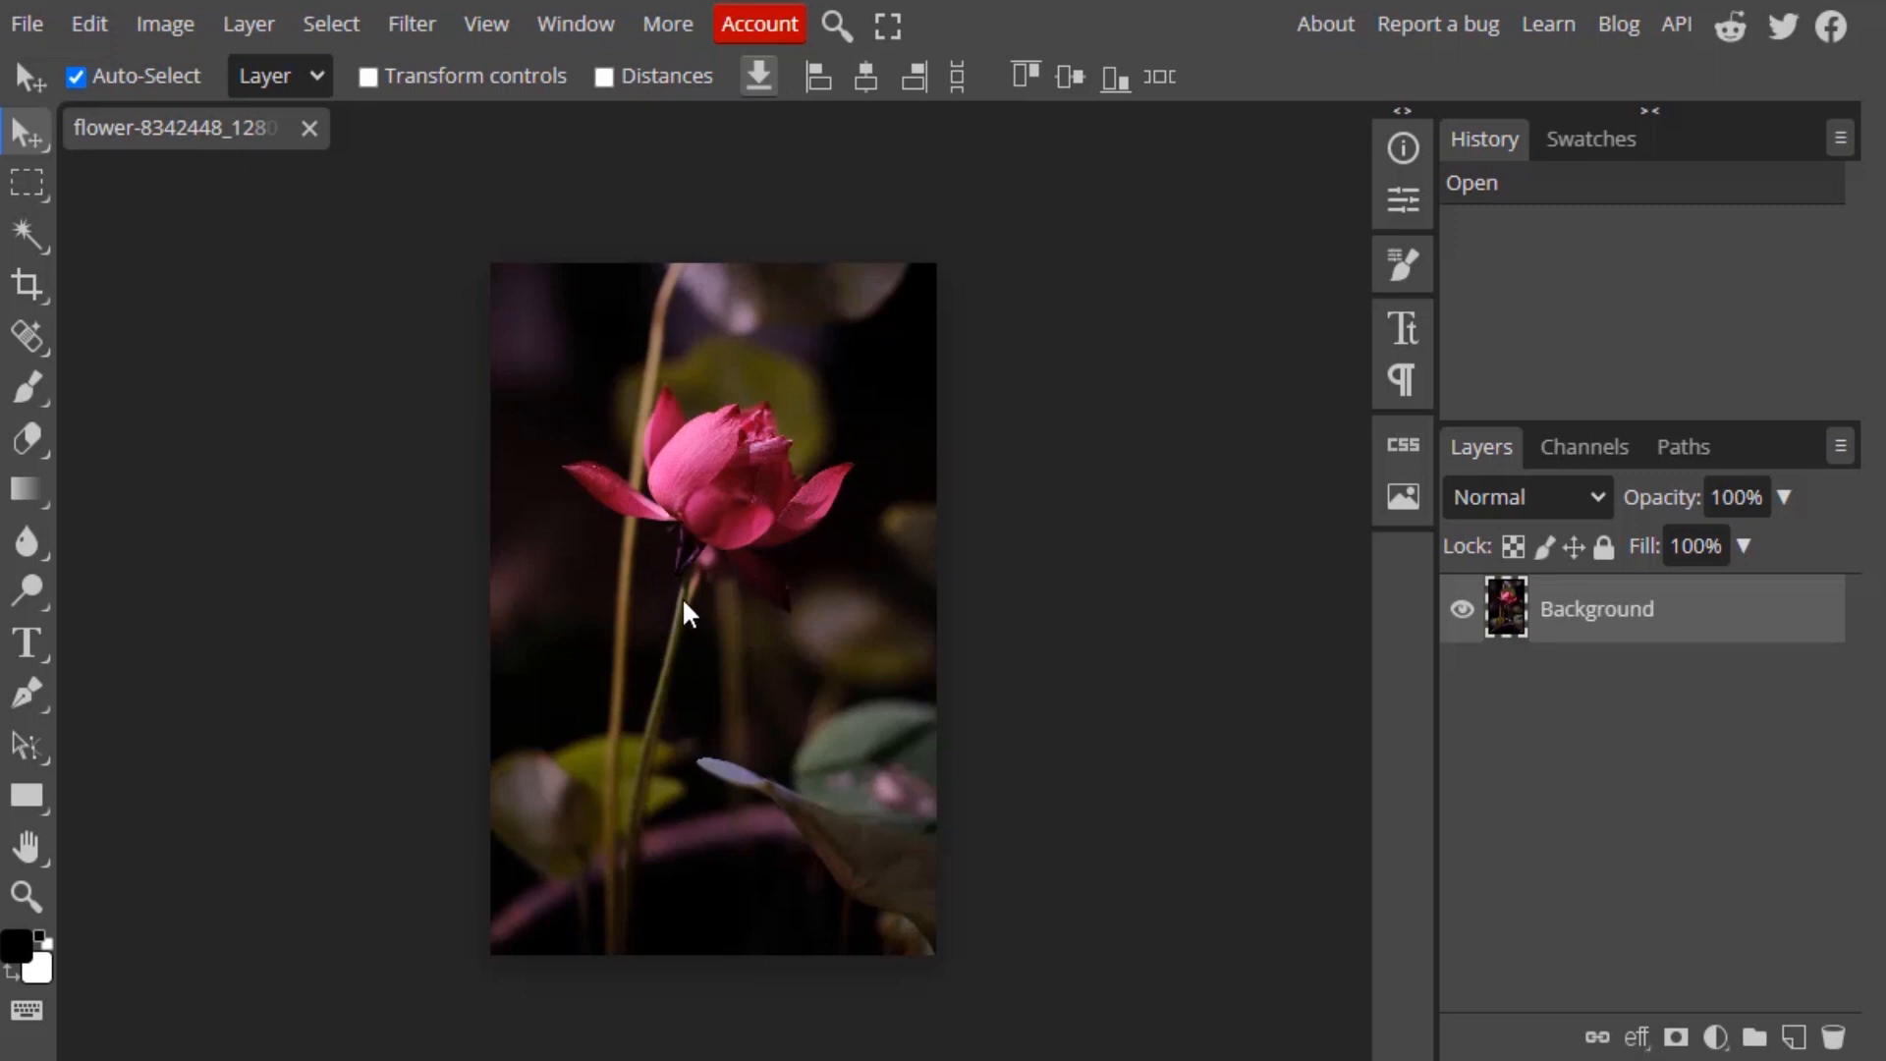
{"action": "mouse_move", "coordinate": [766, 469]}
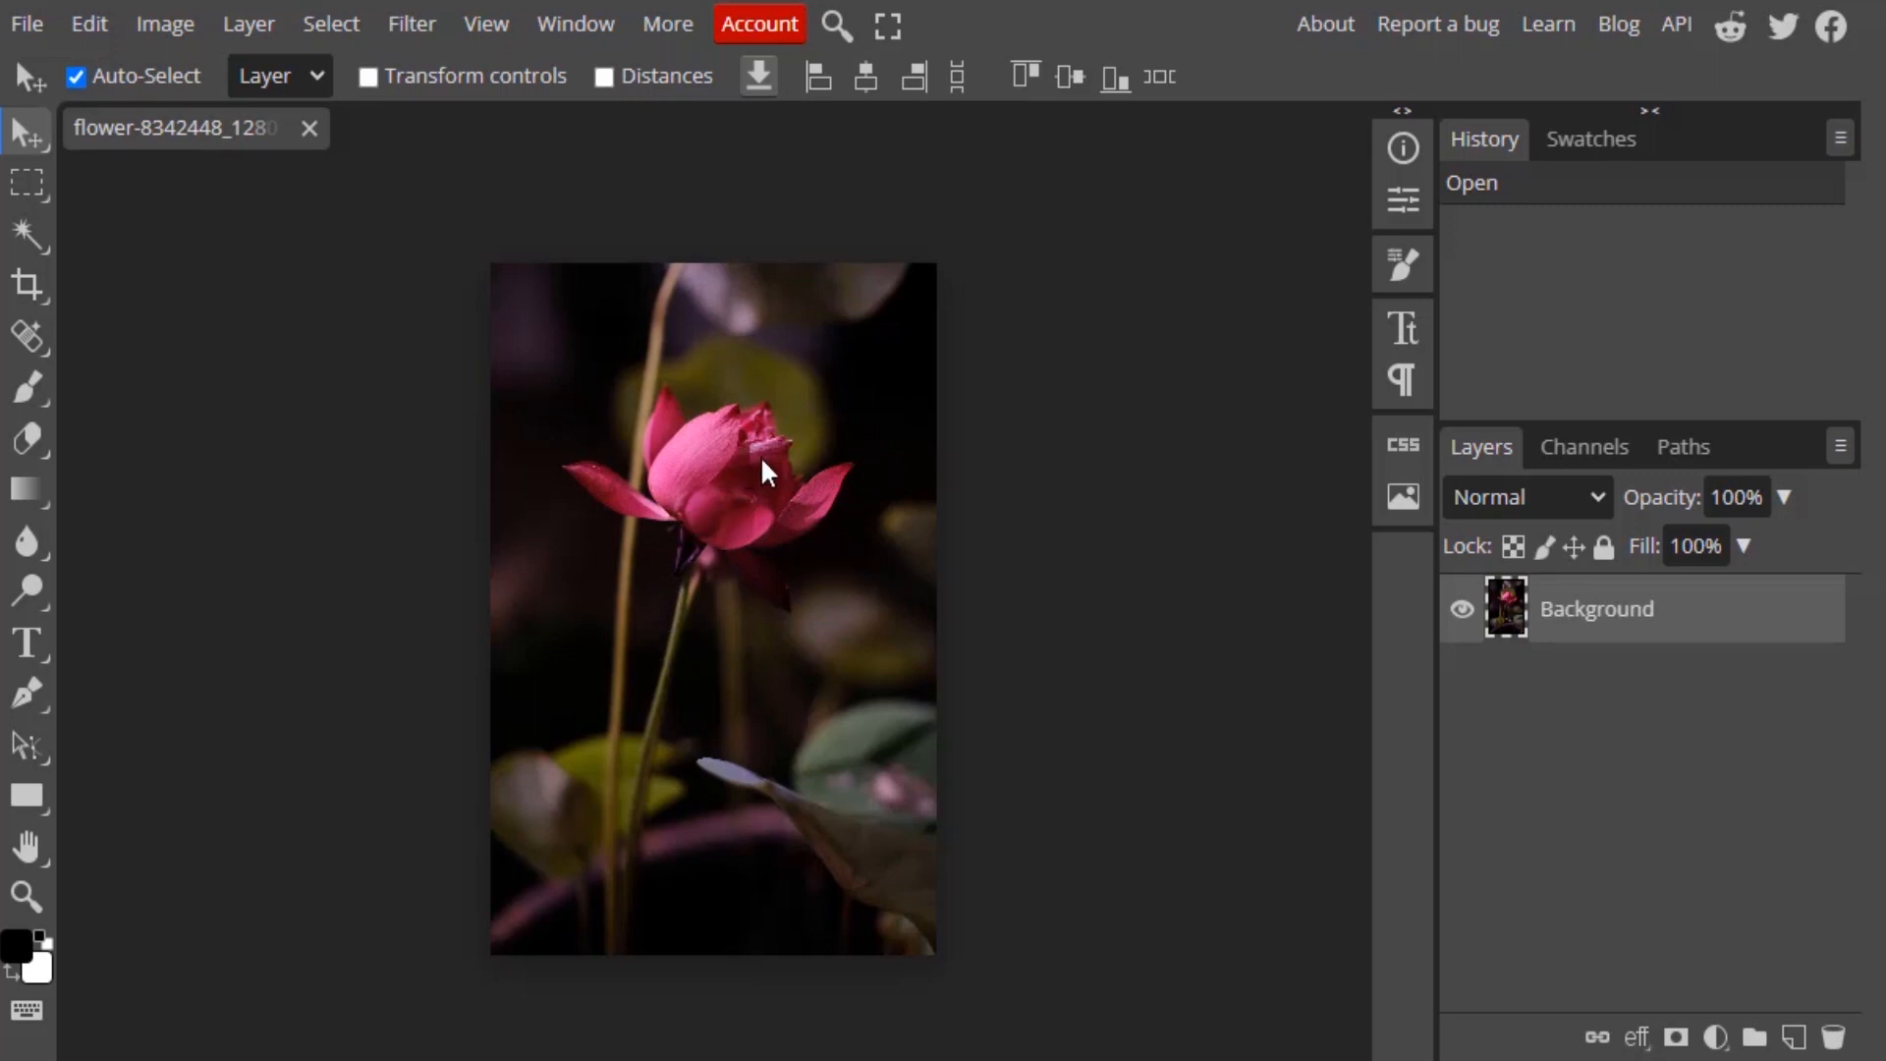
{"action": "mouse_move", "coordinate": [23, 695]}
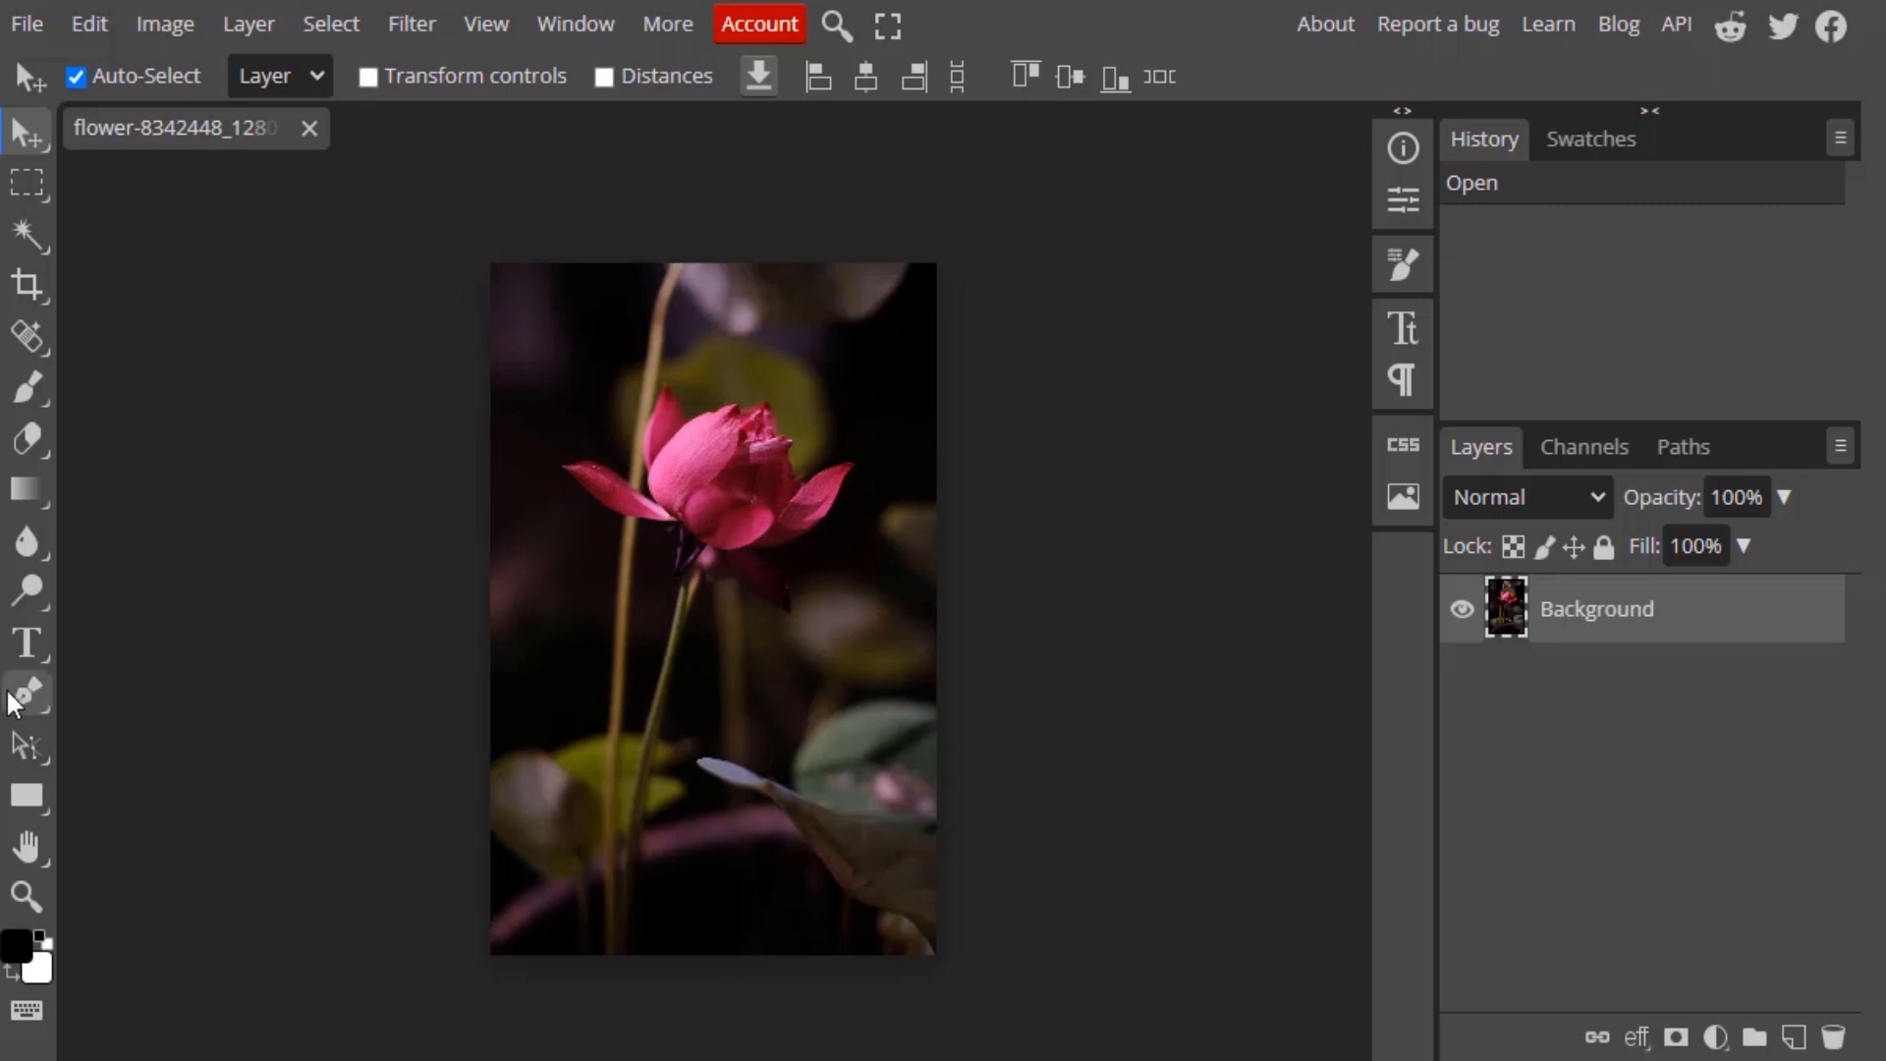
{"action": "mouse_move", "coordinate": [24, 695]}
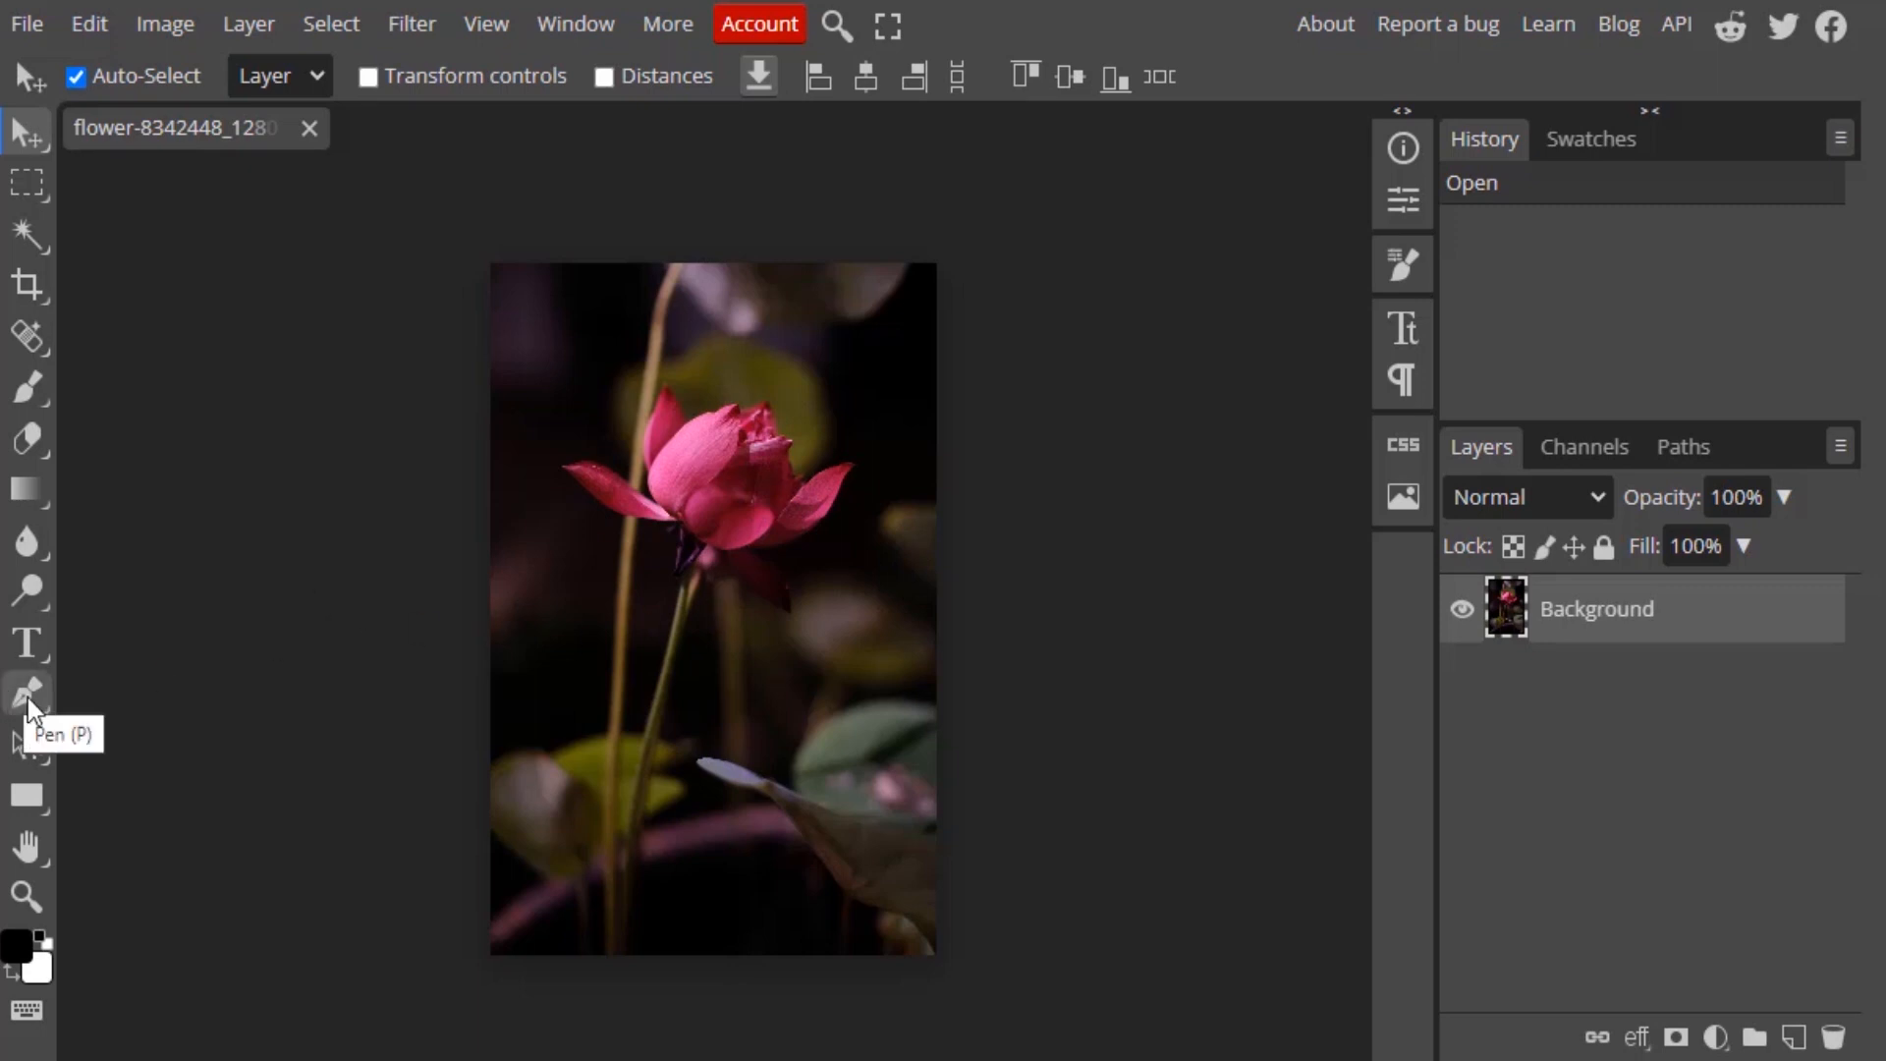
- Switch to the Pen tool in path mode to trace the lotus petals
{"action": "left_click", "coordinate": [26, 690]}
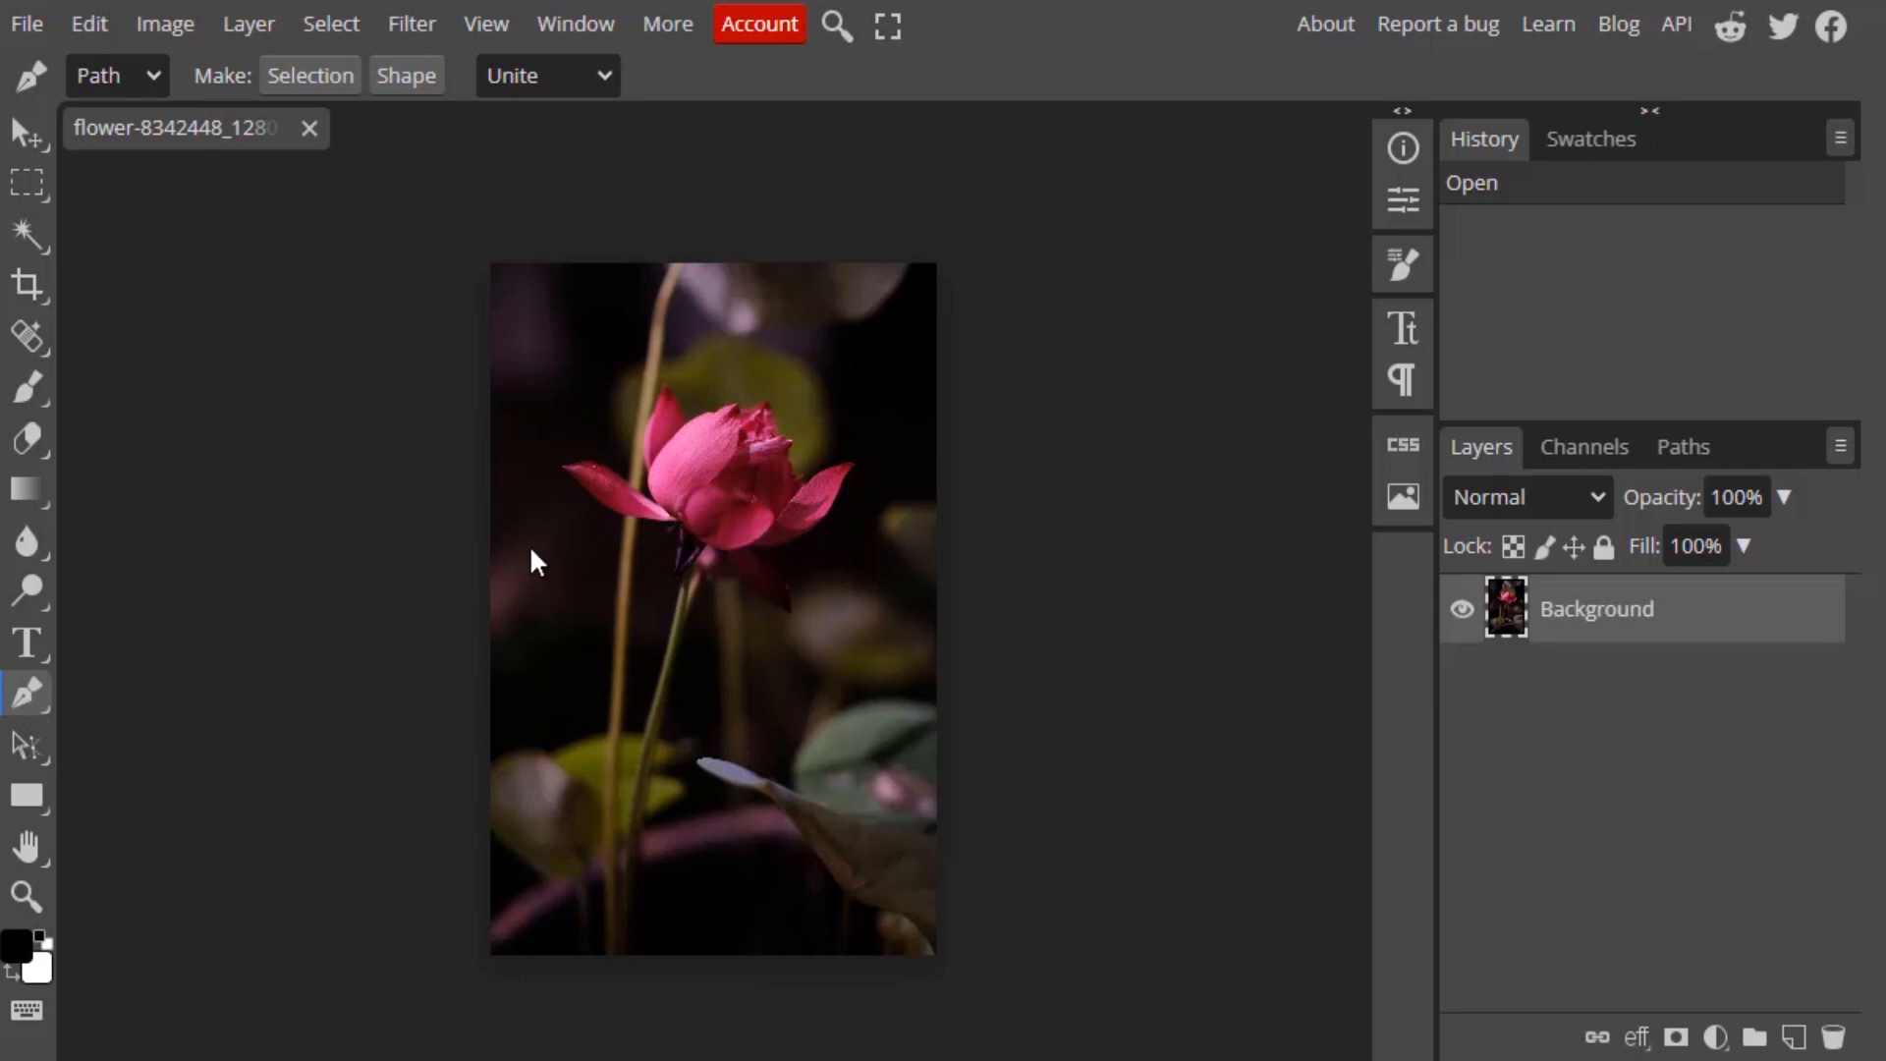
{"action": "mouse_move", "coordinate": [781, 620]}
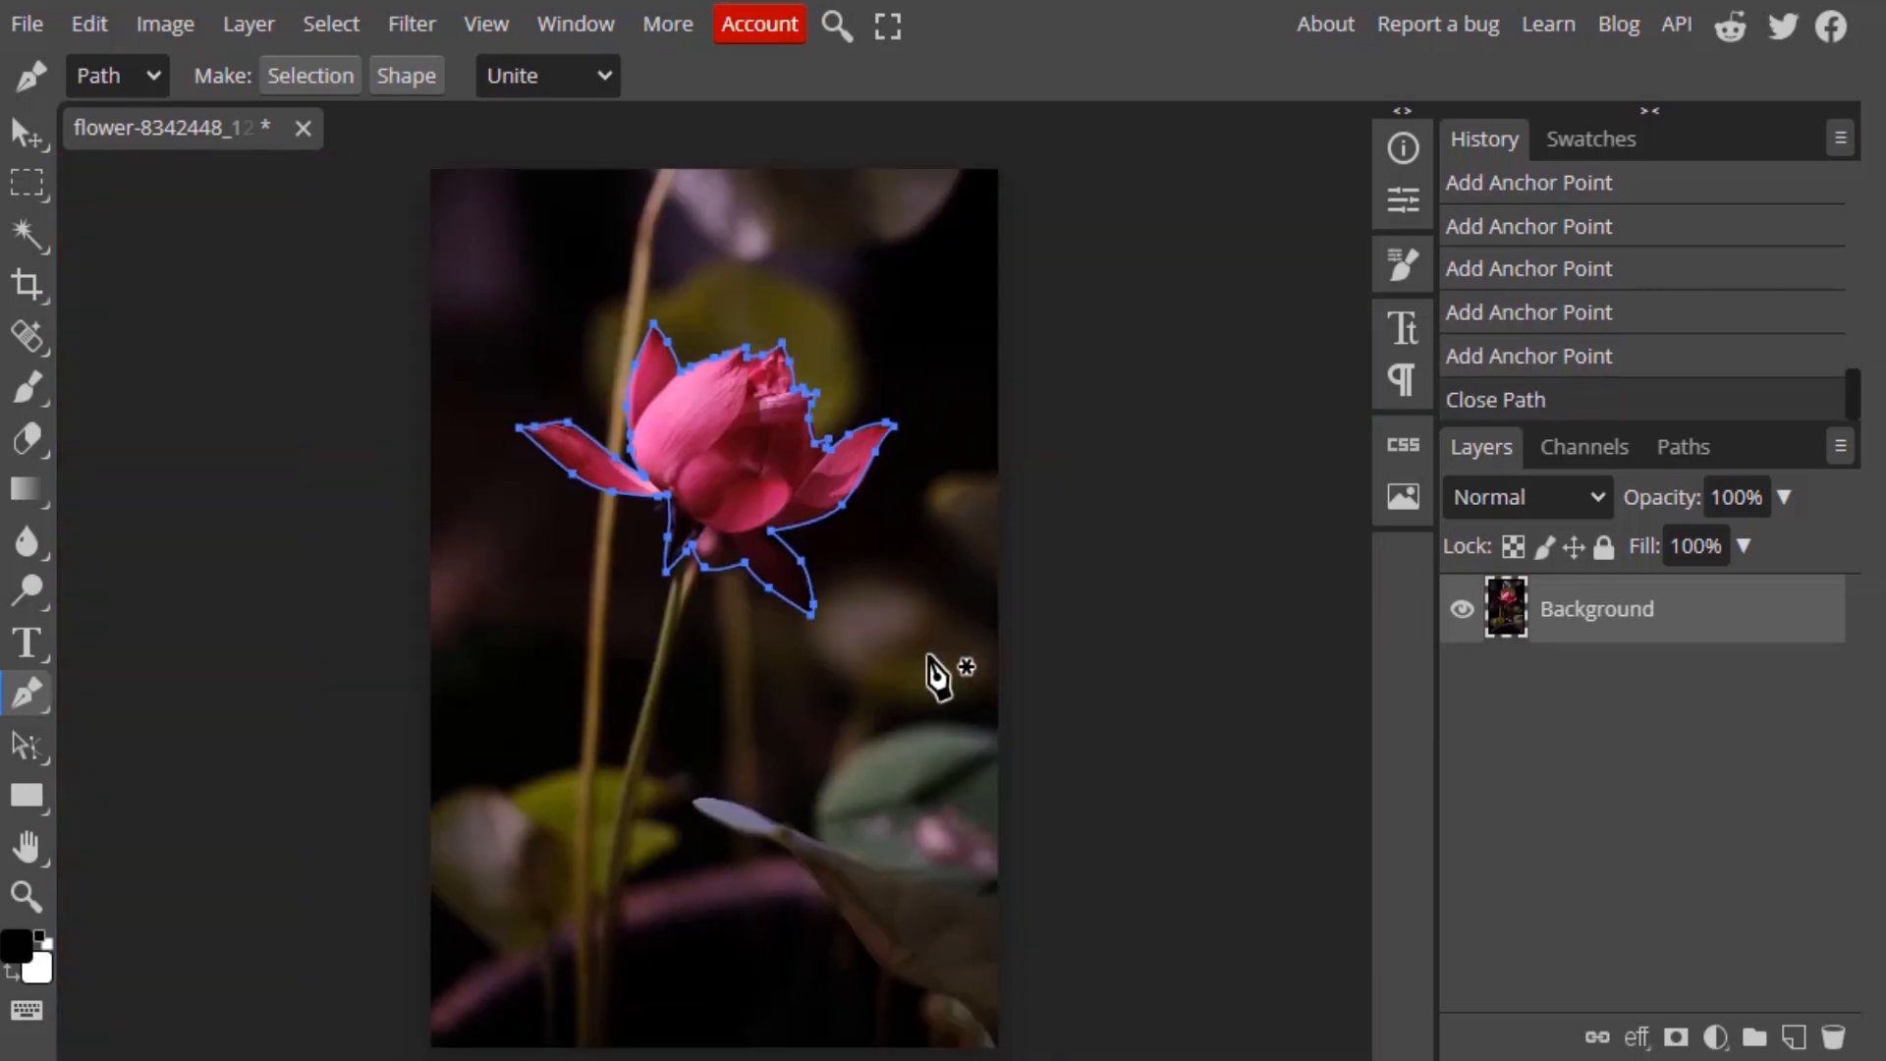
{"action": "mouse_move", "coordinate": [1681, 446]}
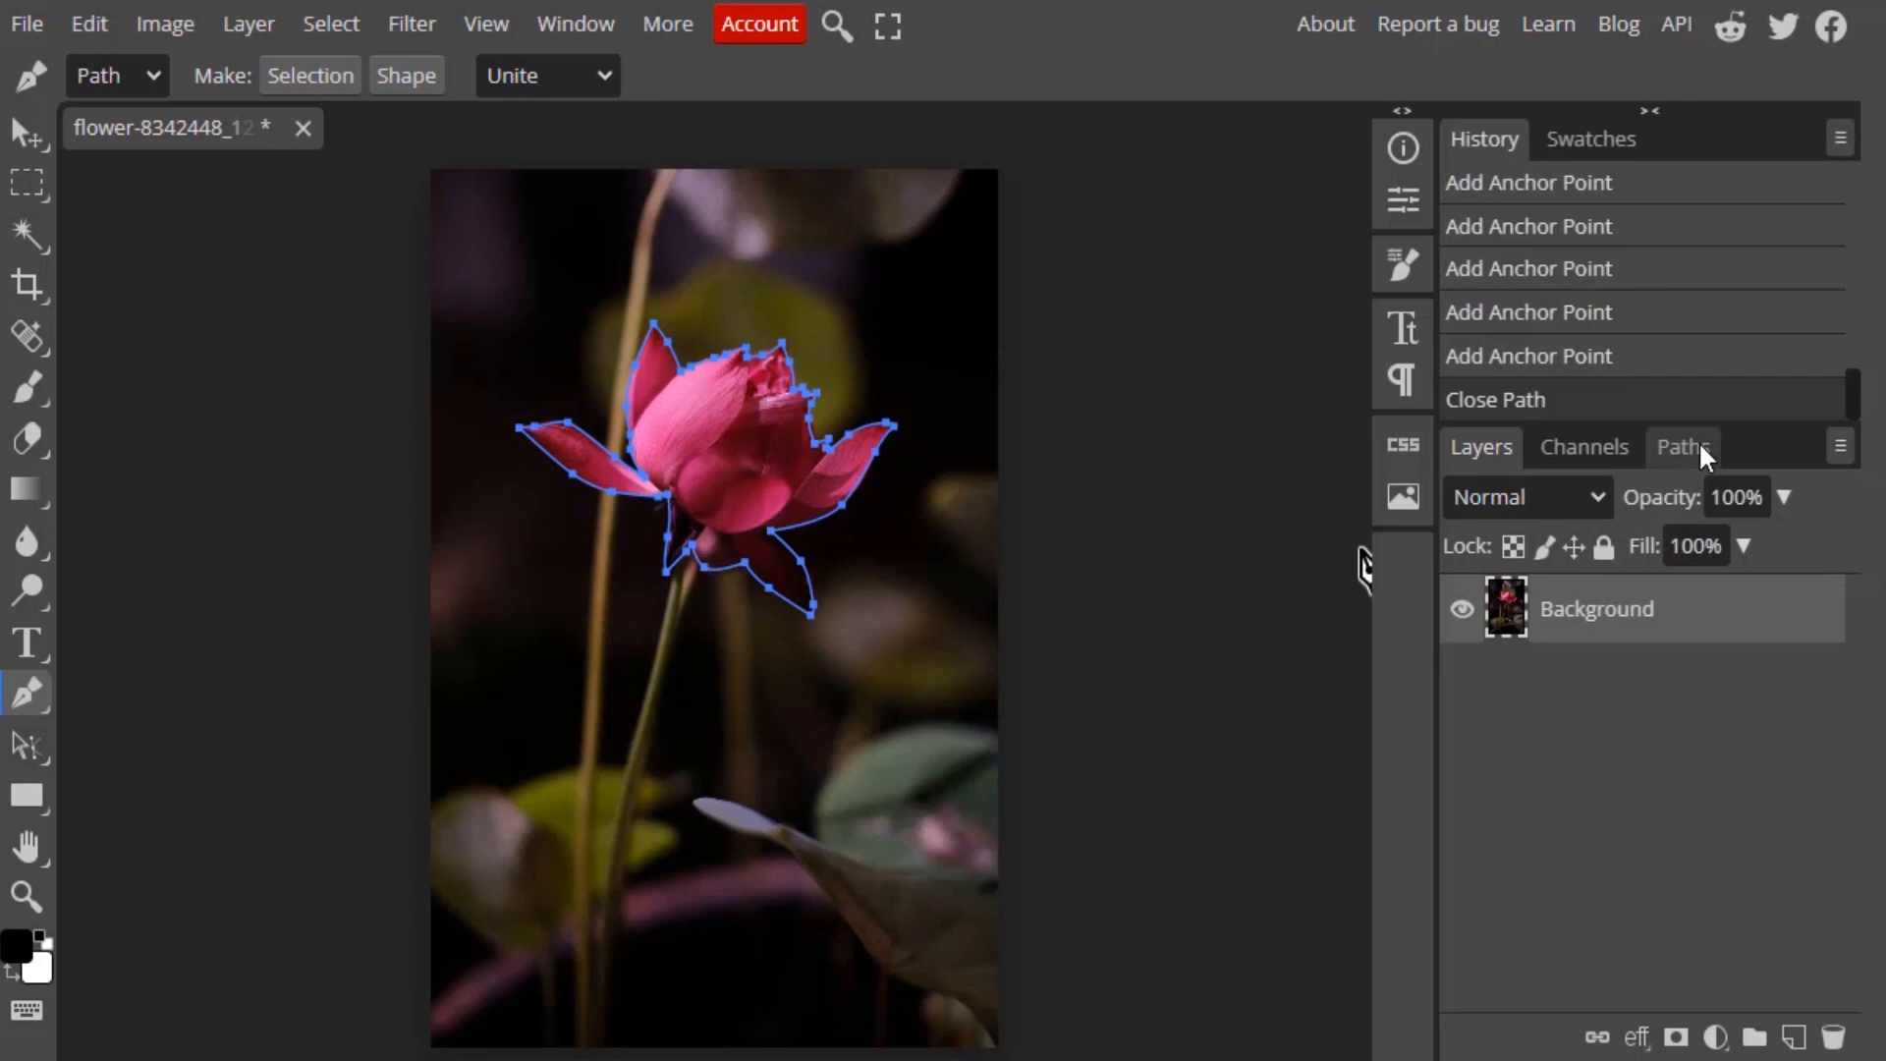
- Convert the traced flower path into a selection via Make Selection, then return to Layers
{"action": "left_click", "coordinate": [1681, 446]}
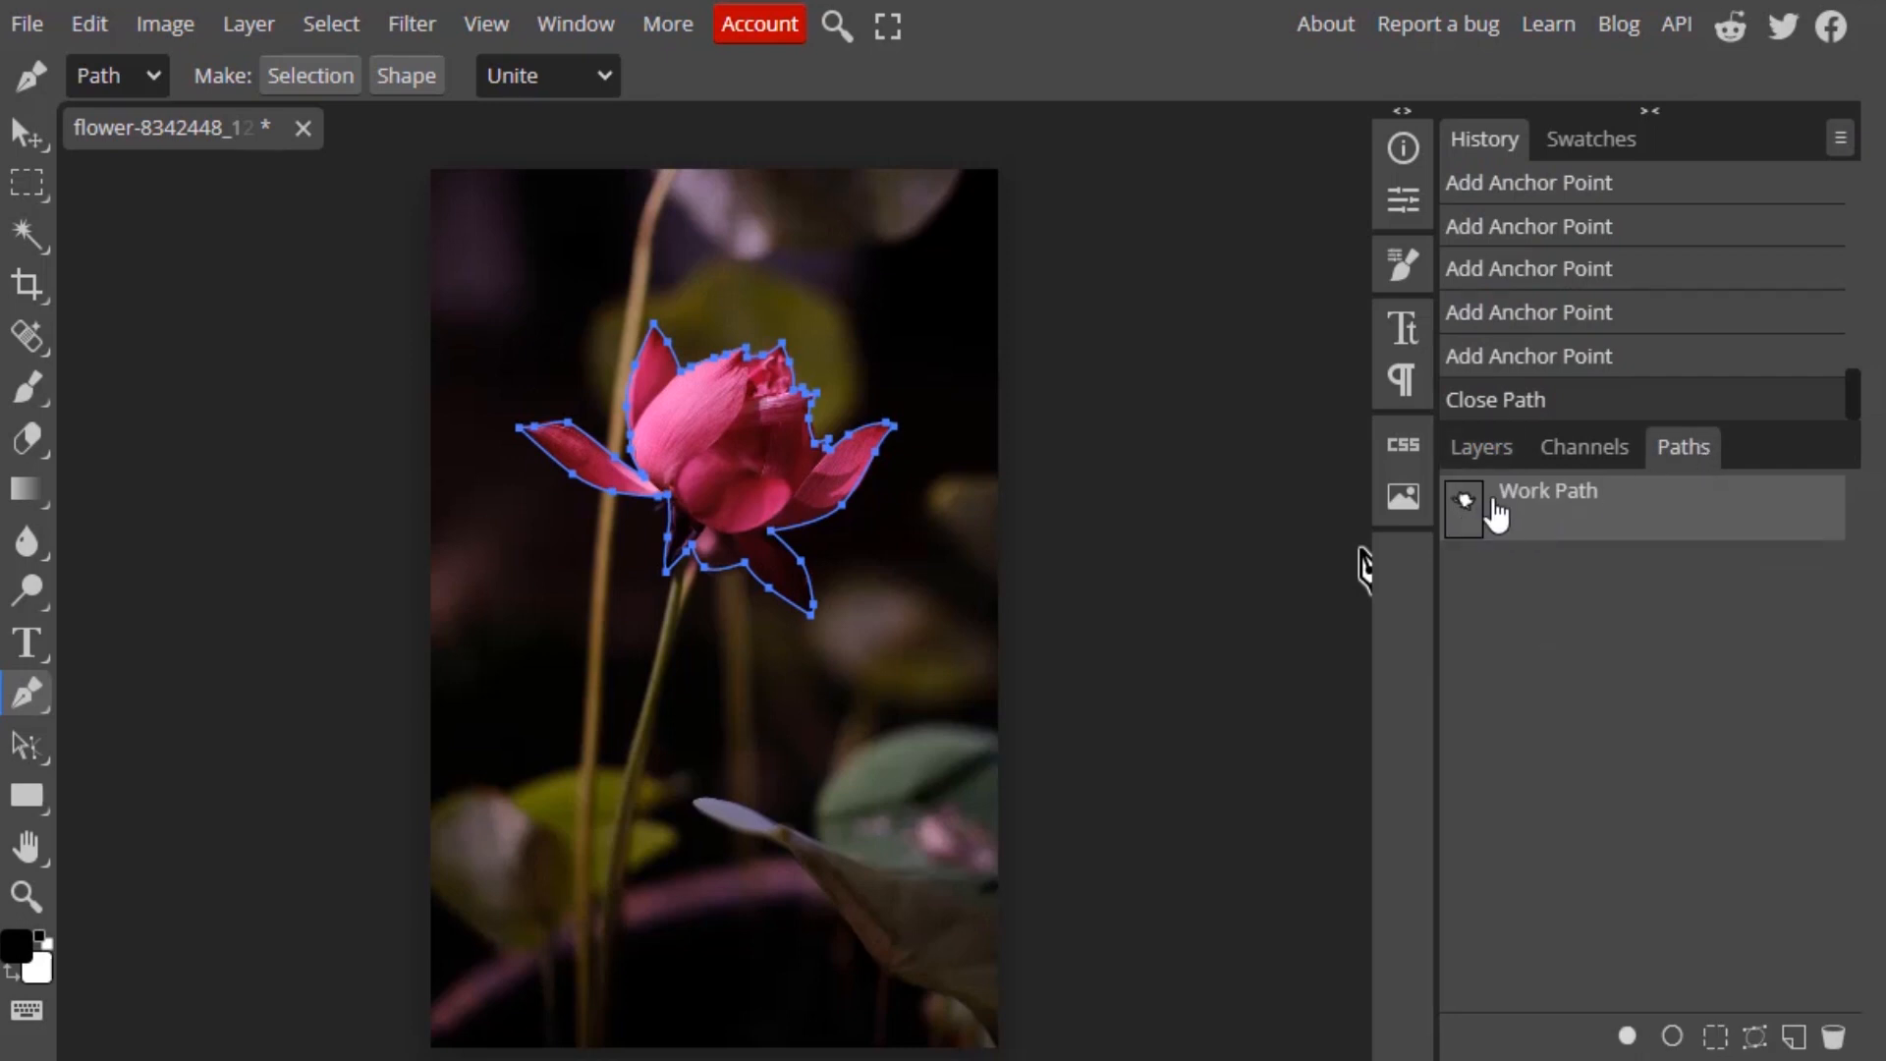
{"action": "right_click", "coordinate": [739, 461]}
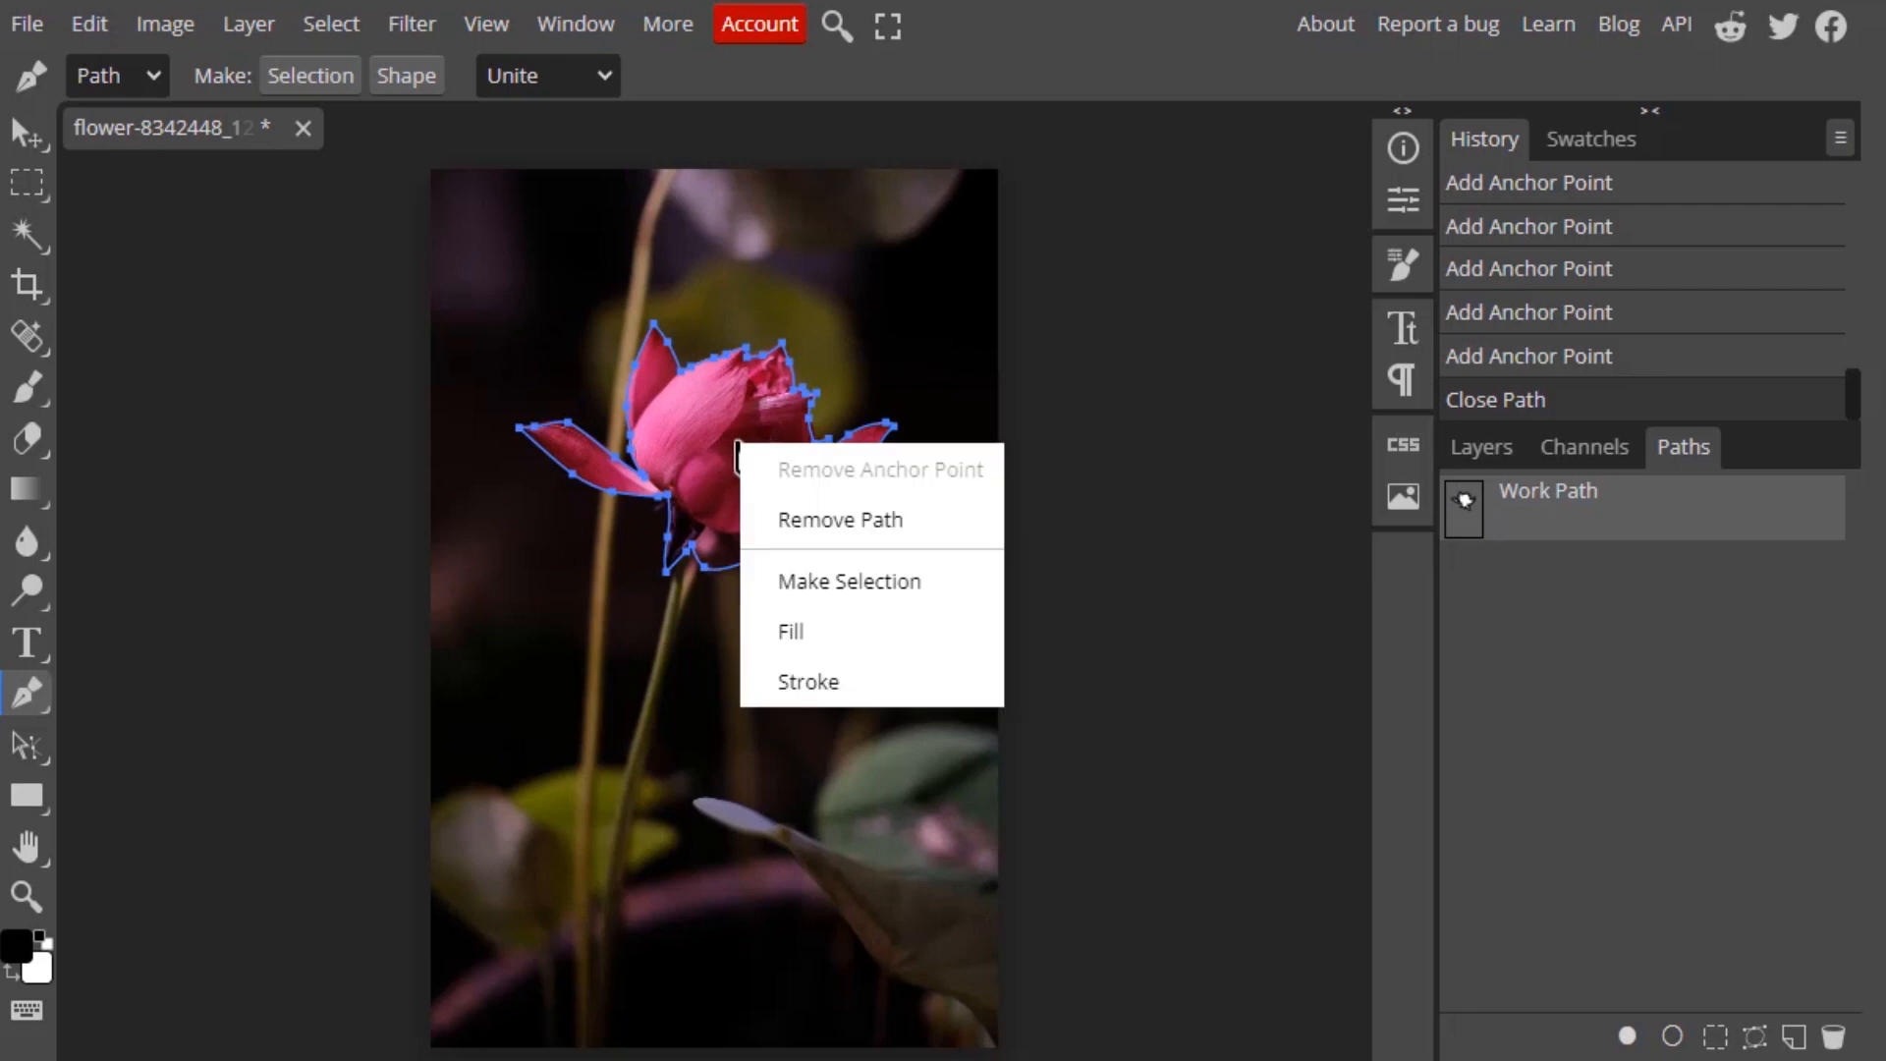
{"action": "mouse_move", "coordinate": [849, 580]}
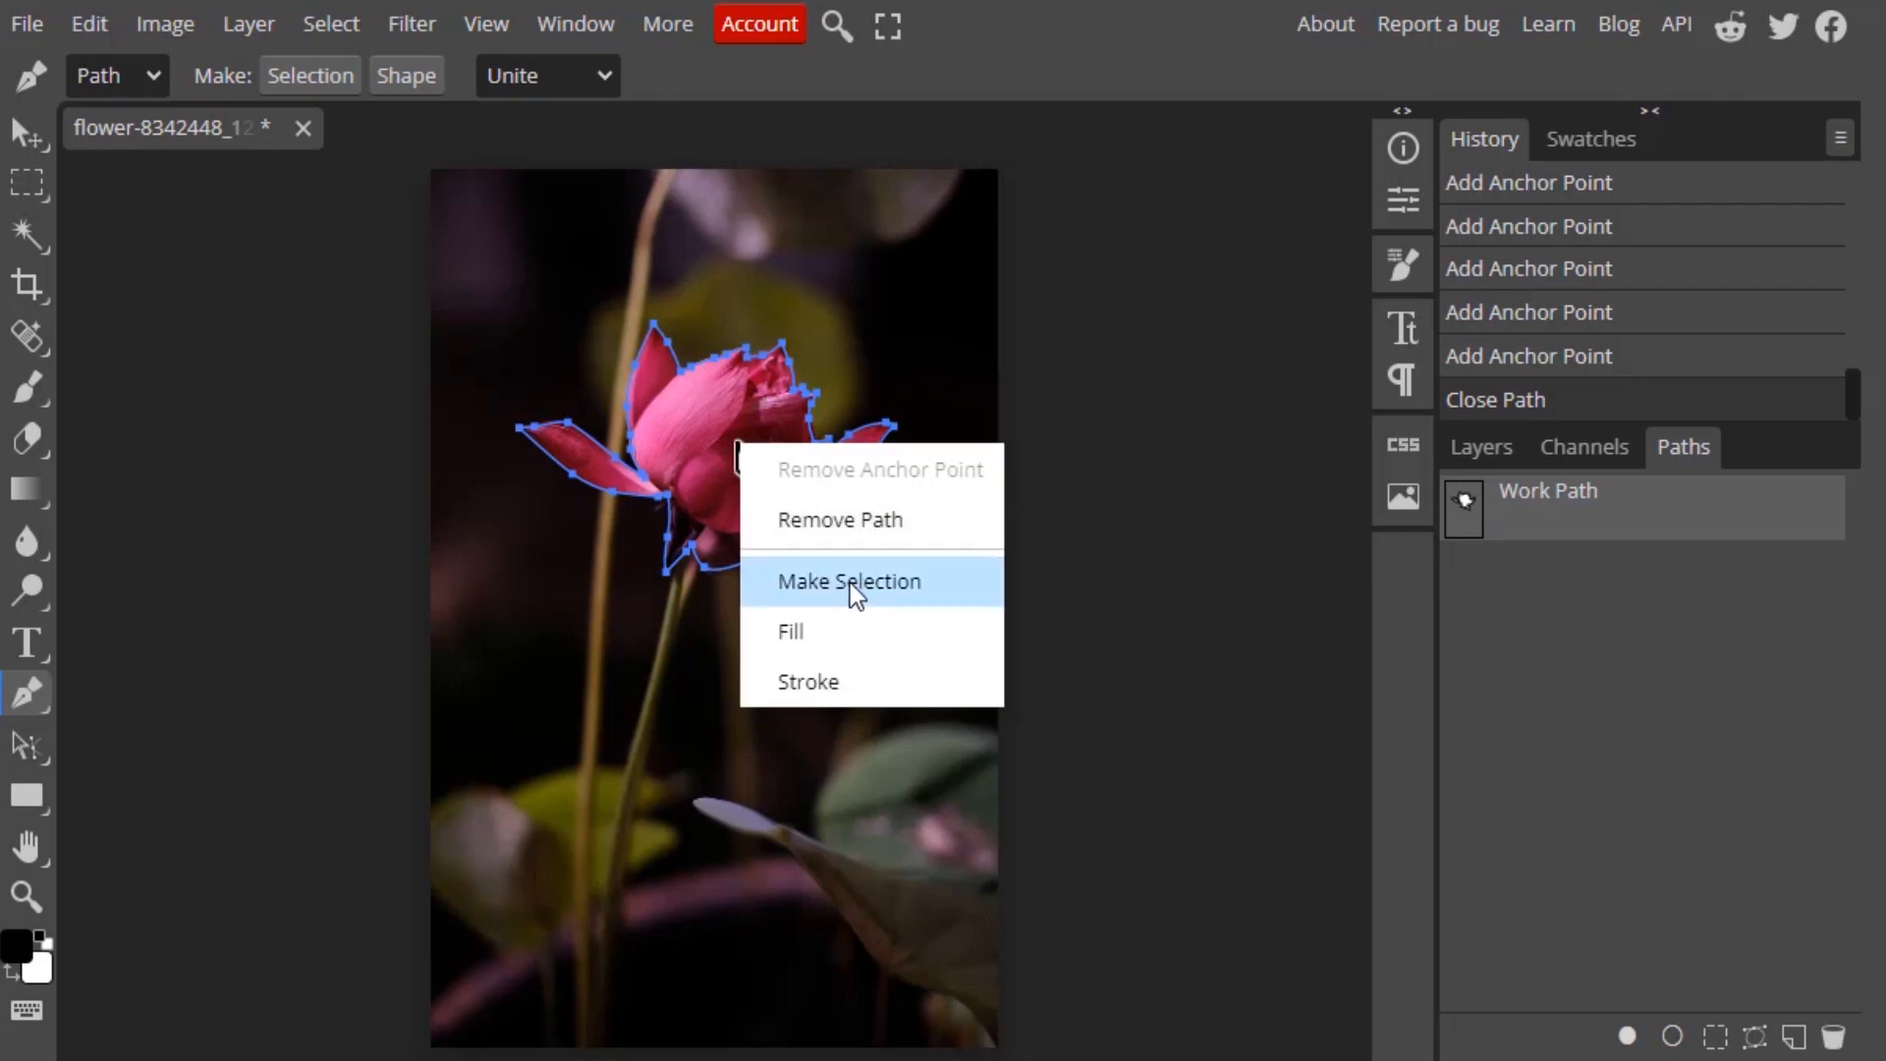
{"action": "mouse_move", "coordinate": [1173, 587]}
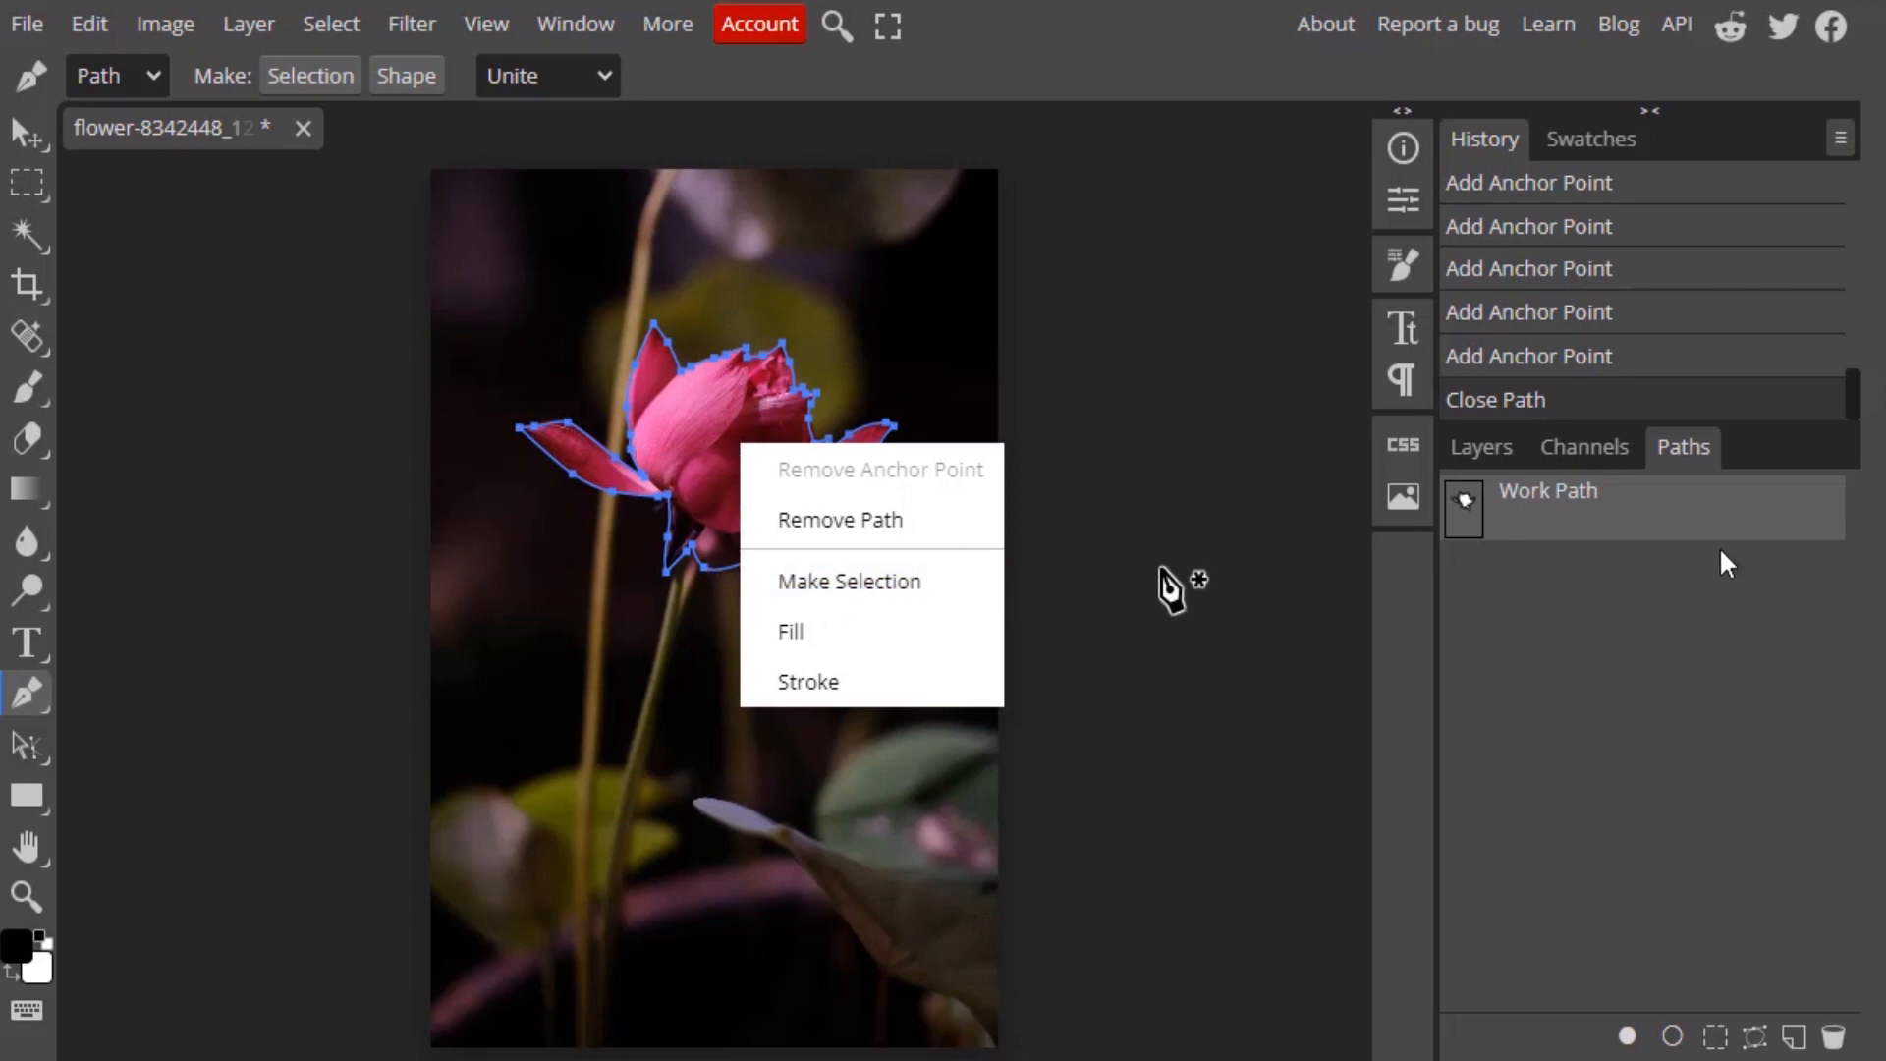
{"action": "mouse_move", "coordinate": [1490, 524]}
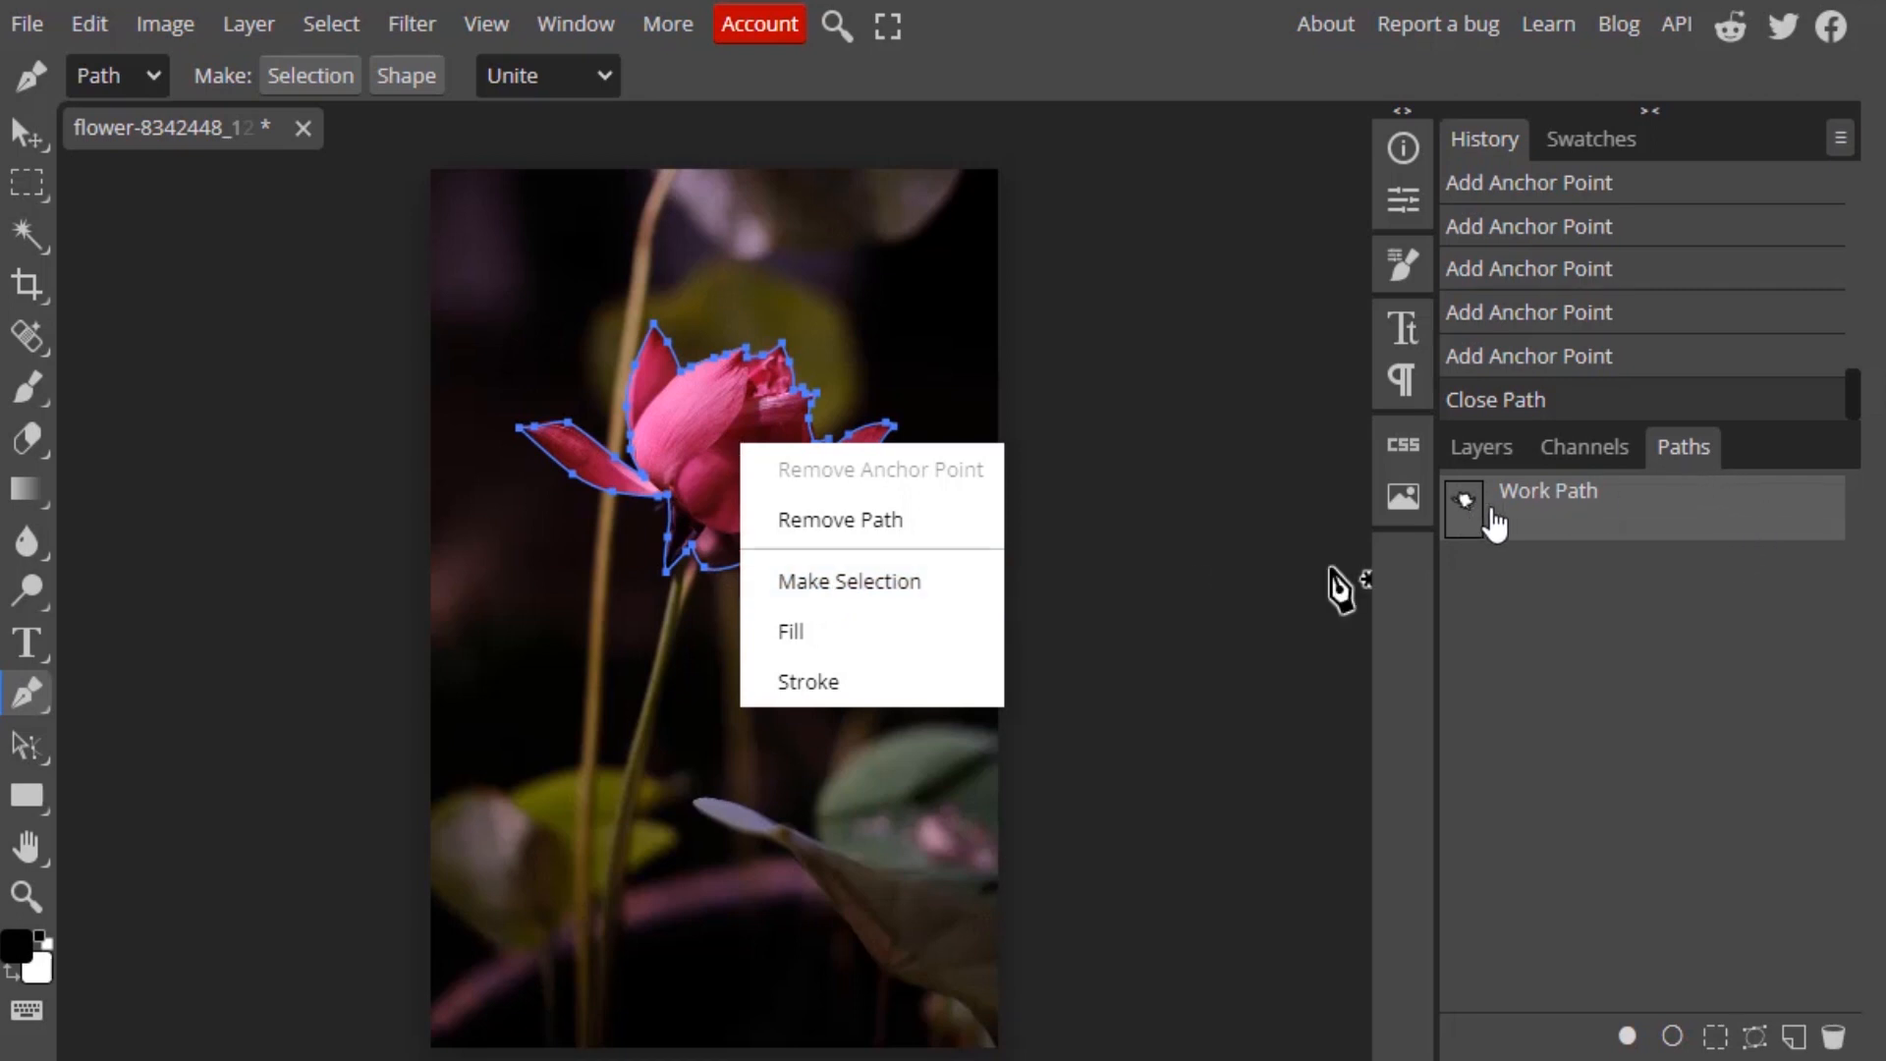
{"action": "mouse_move", "coordinate": [847, 580]}
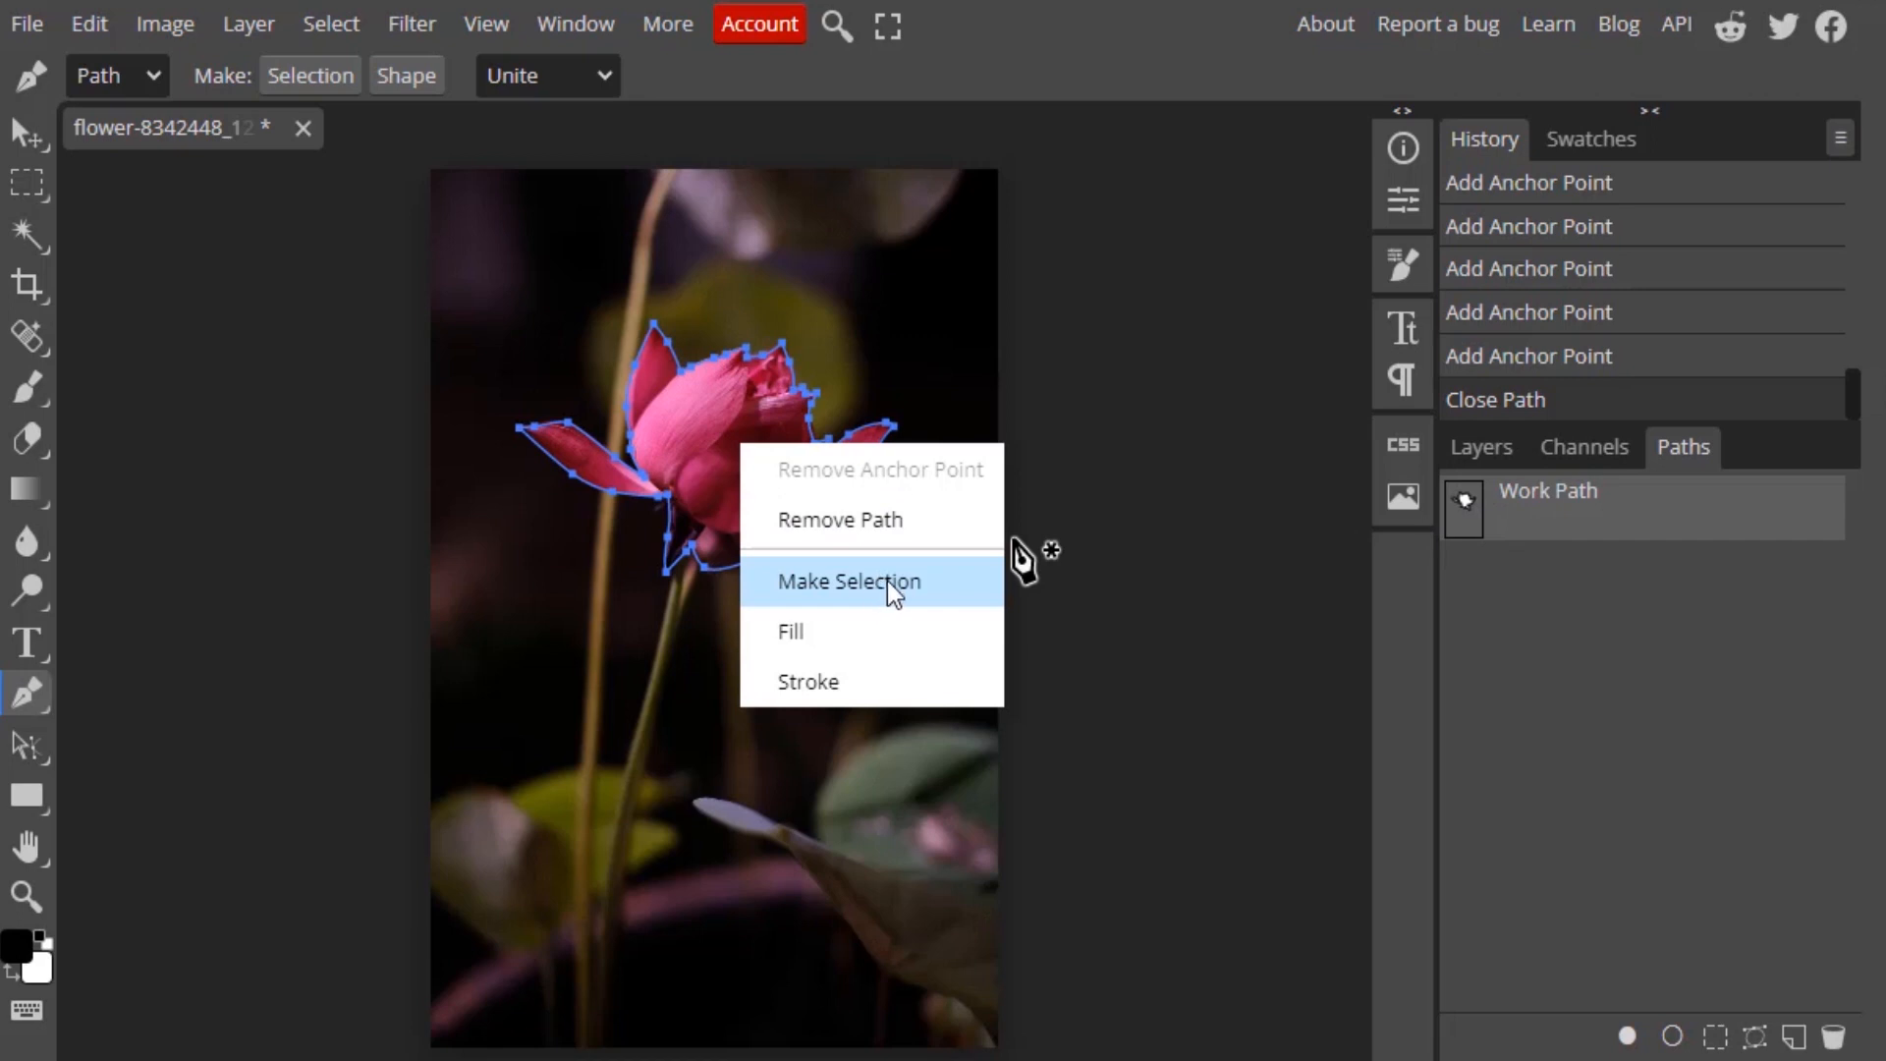
{"action": "left_click", "coordinate": [848, 581]}
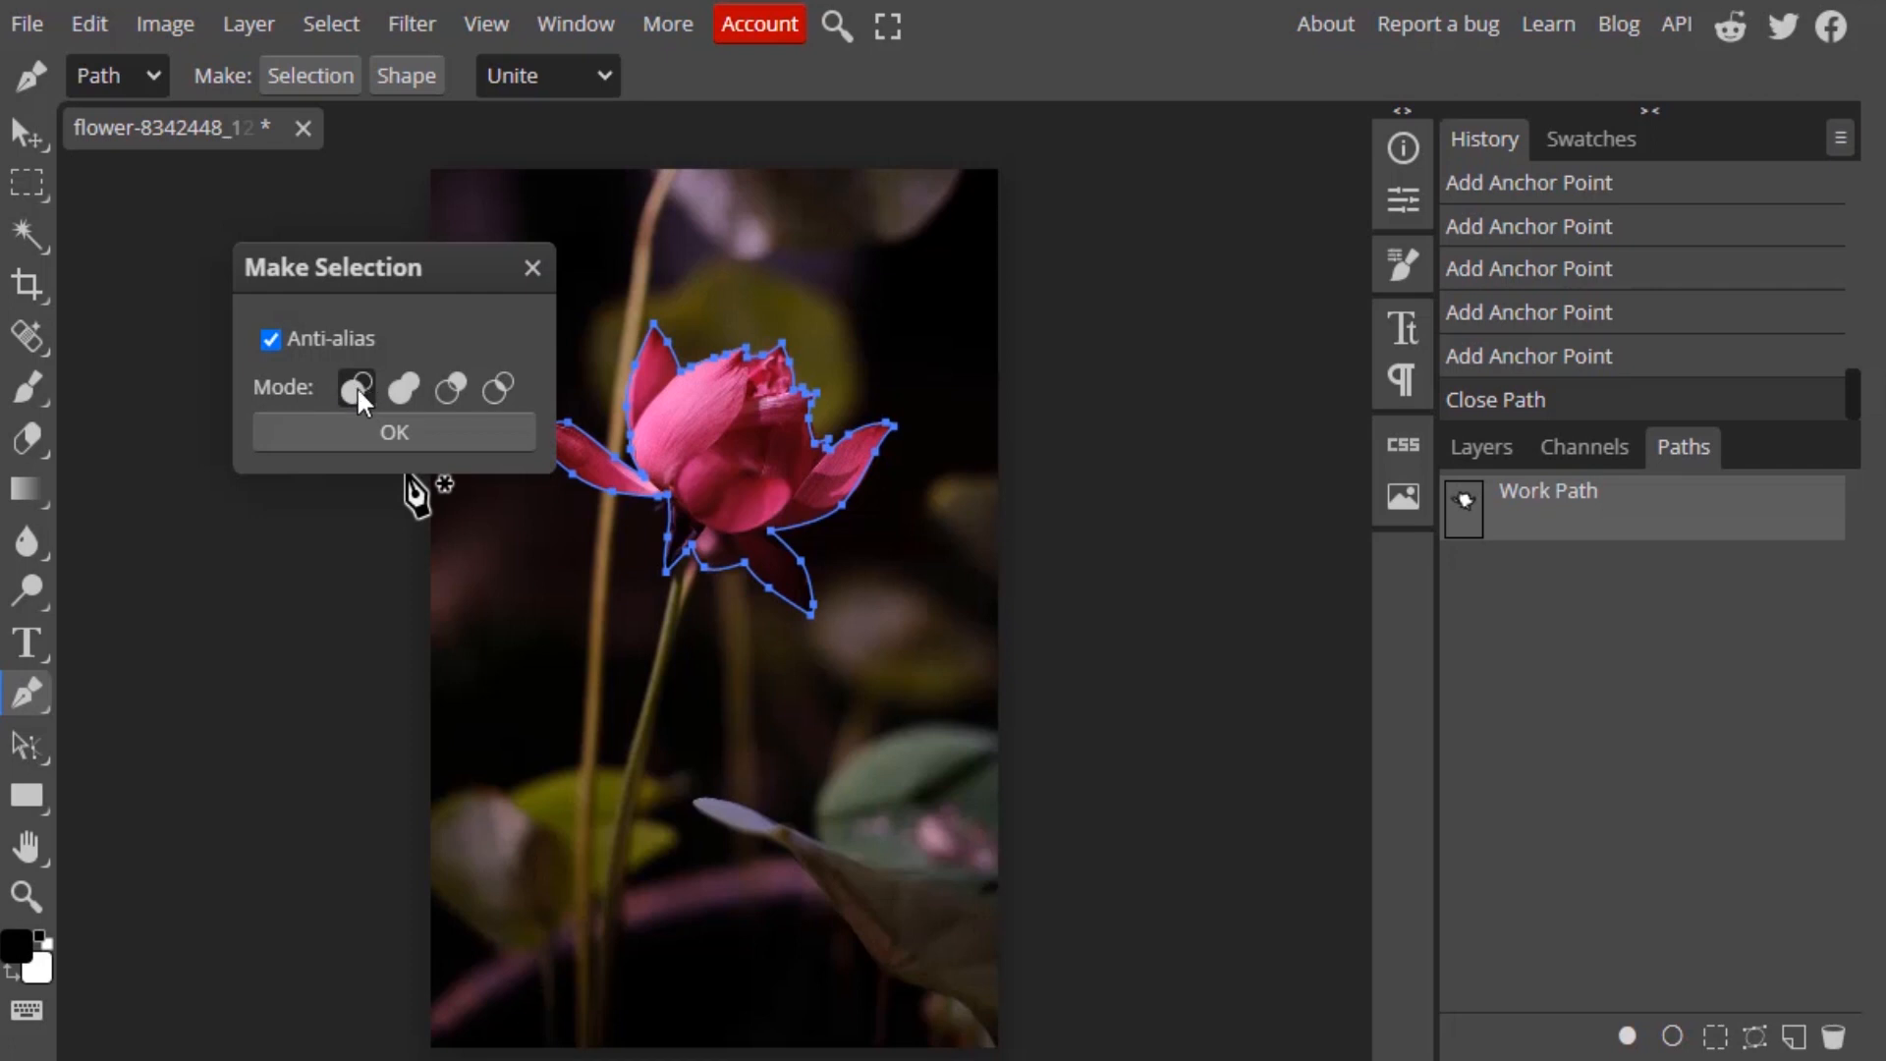
{"action": "left_click", "coordinate": [392, 432]}
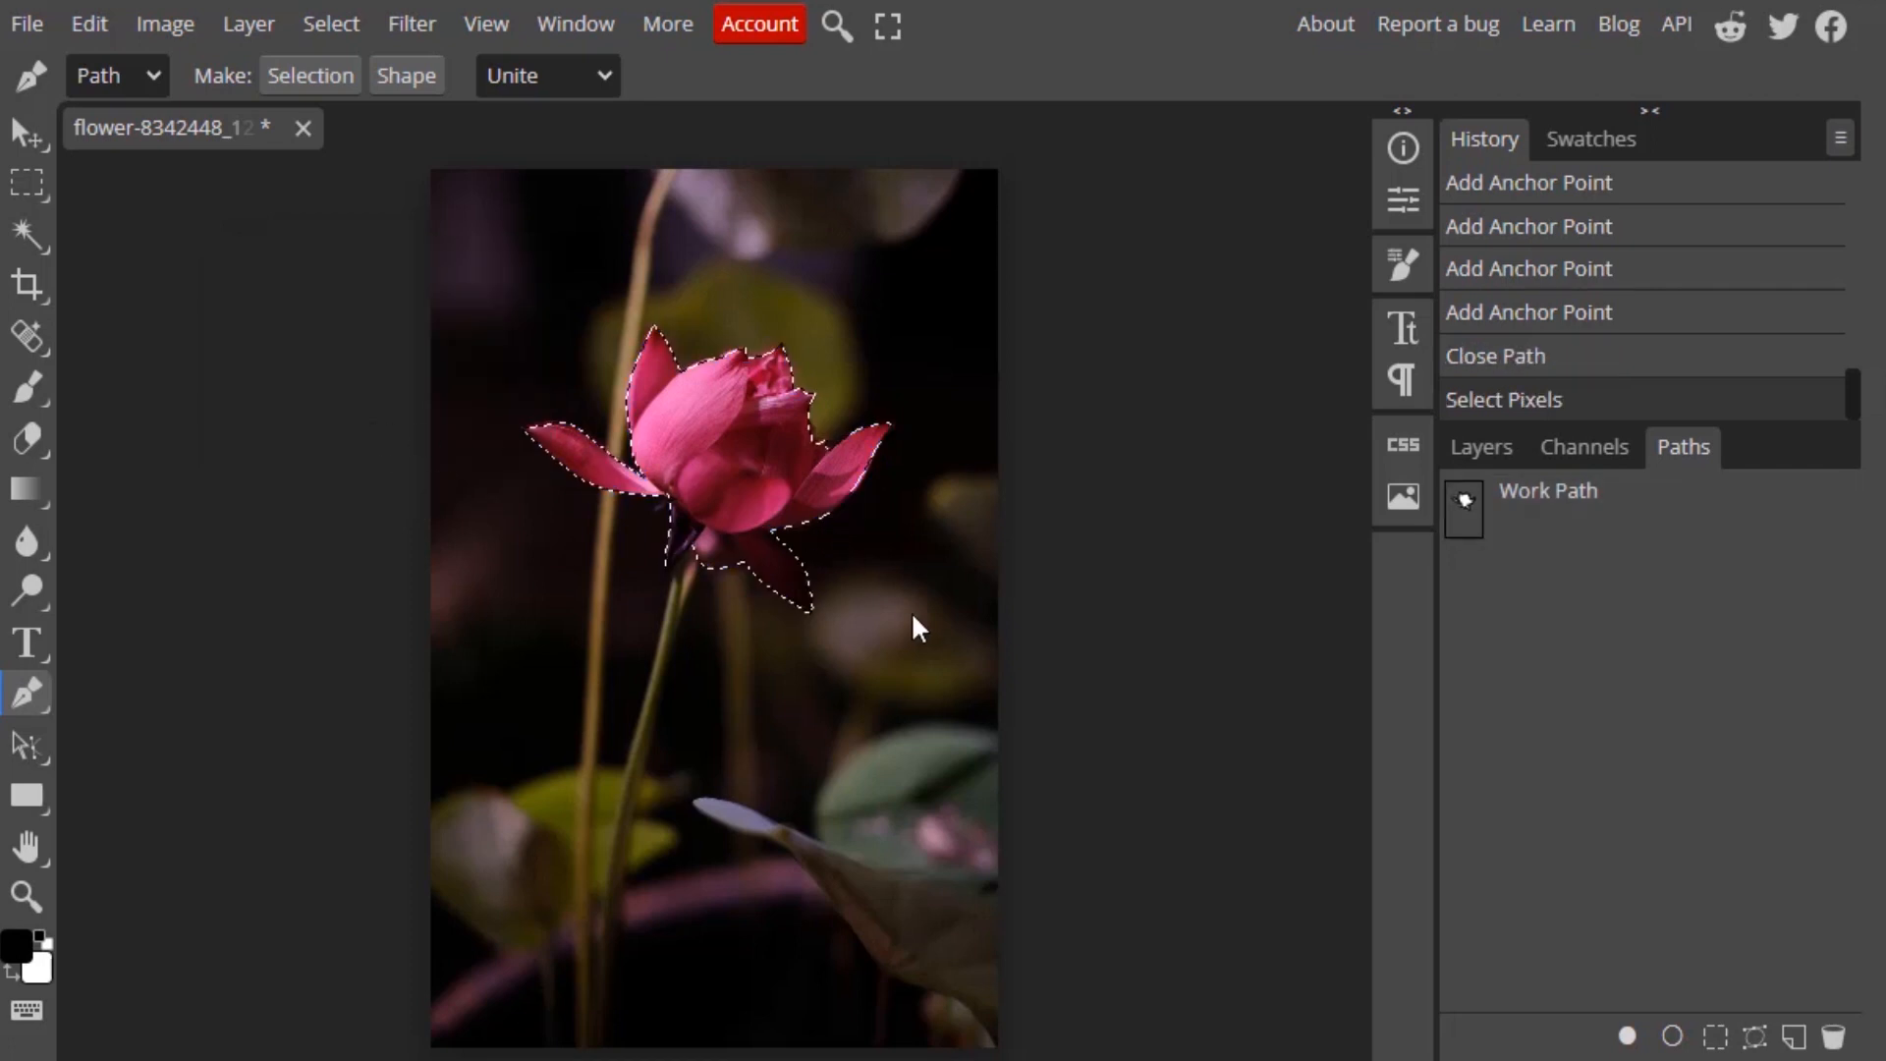
{"action": "left_click", "coordinate": [1480, 445]}
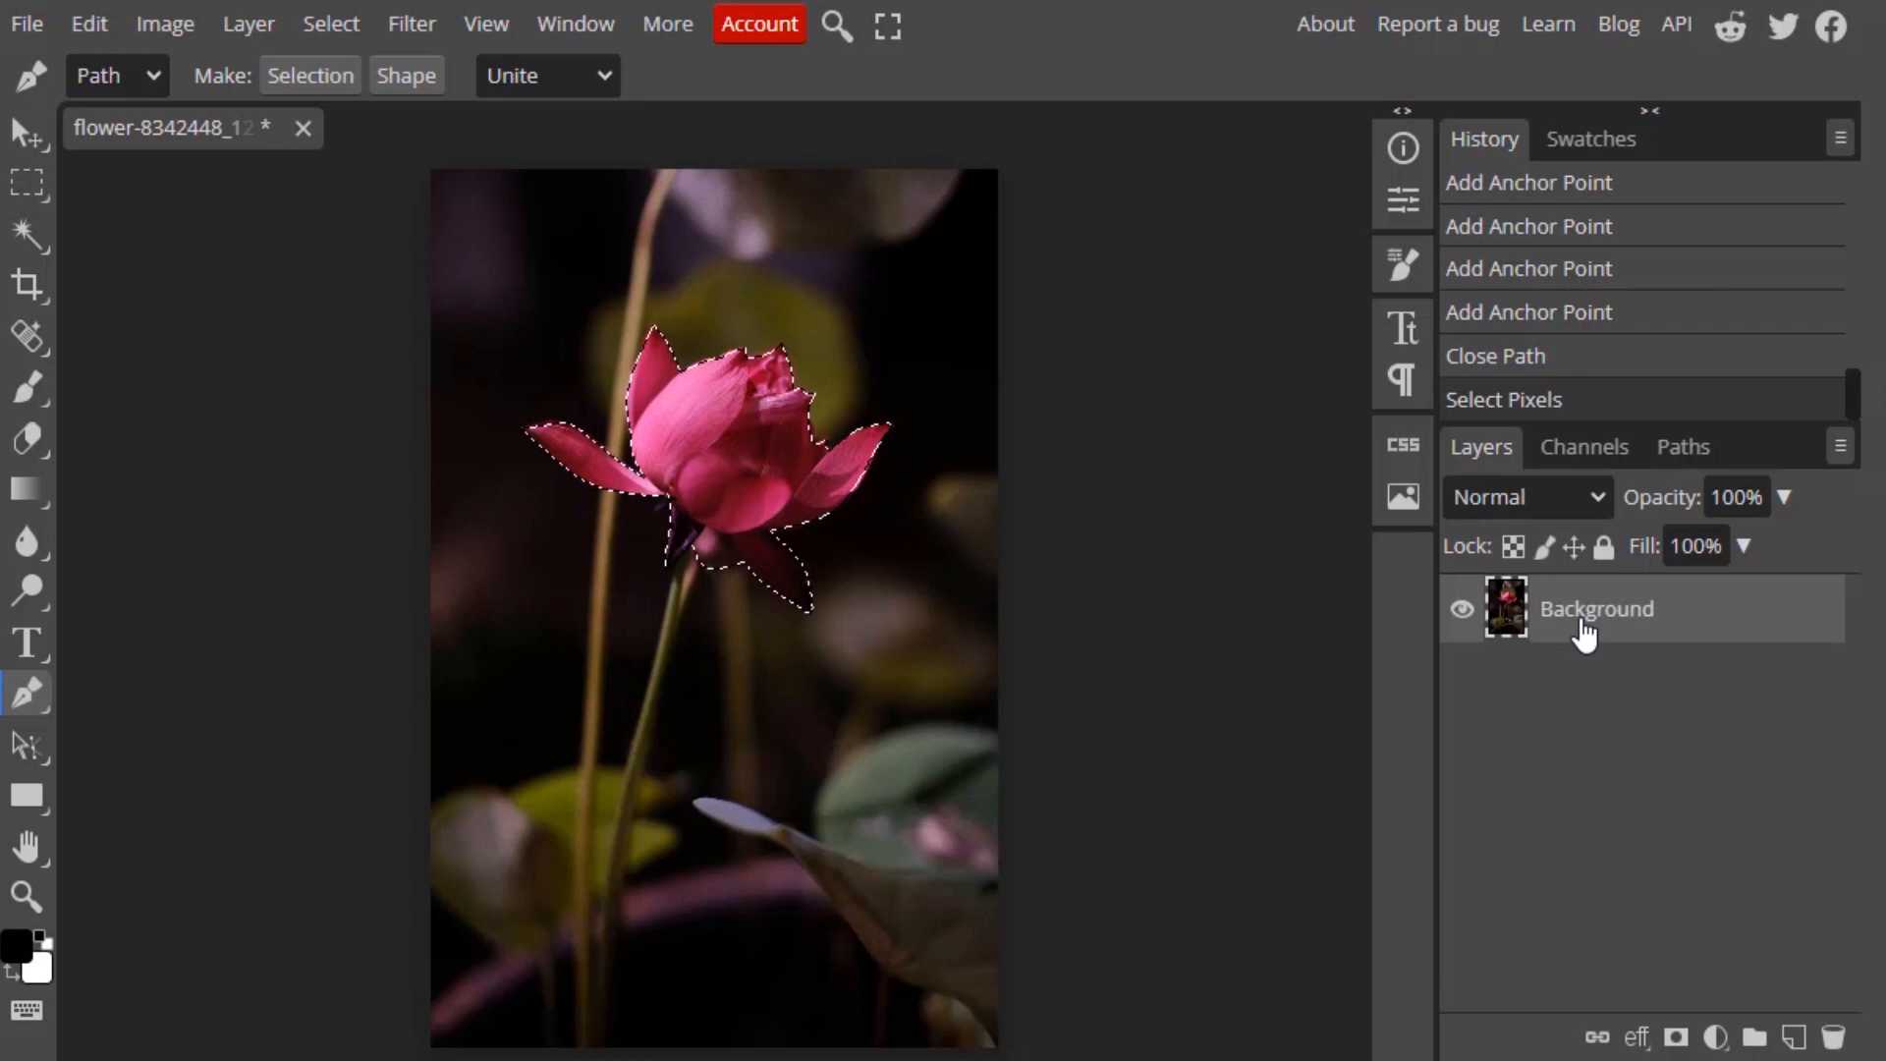
{"action": "mouse_move", "coordinate": [1008, 413]}
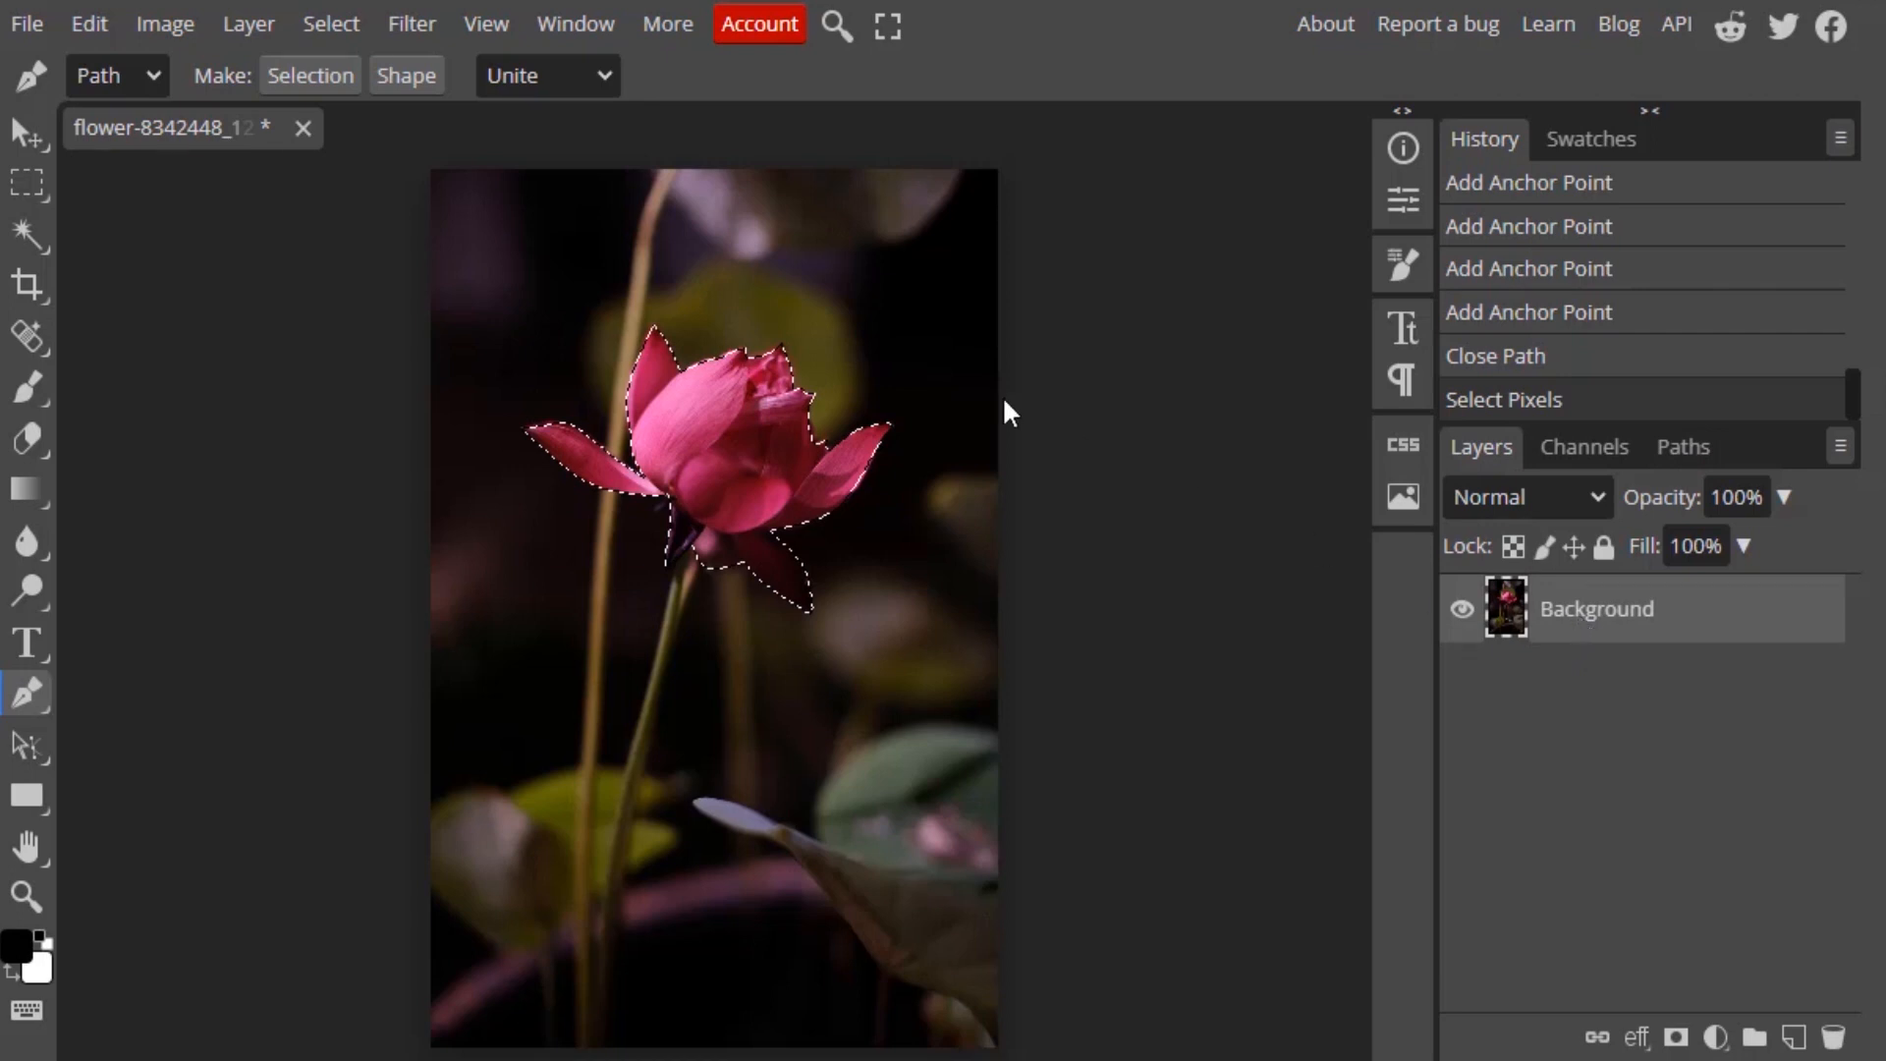
{"action": "mouse_move", "coordinate": [841, 566]}
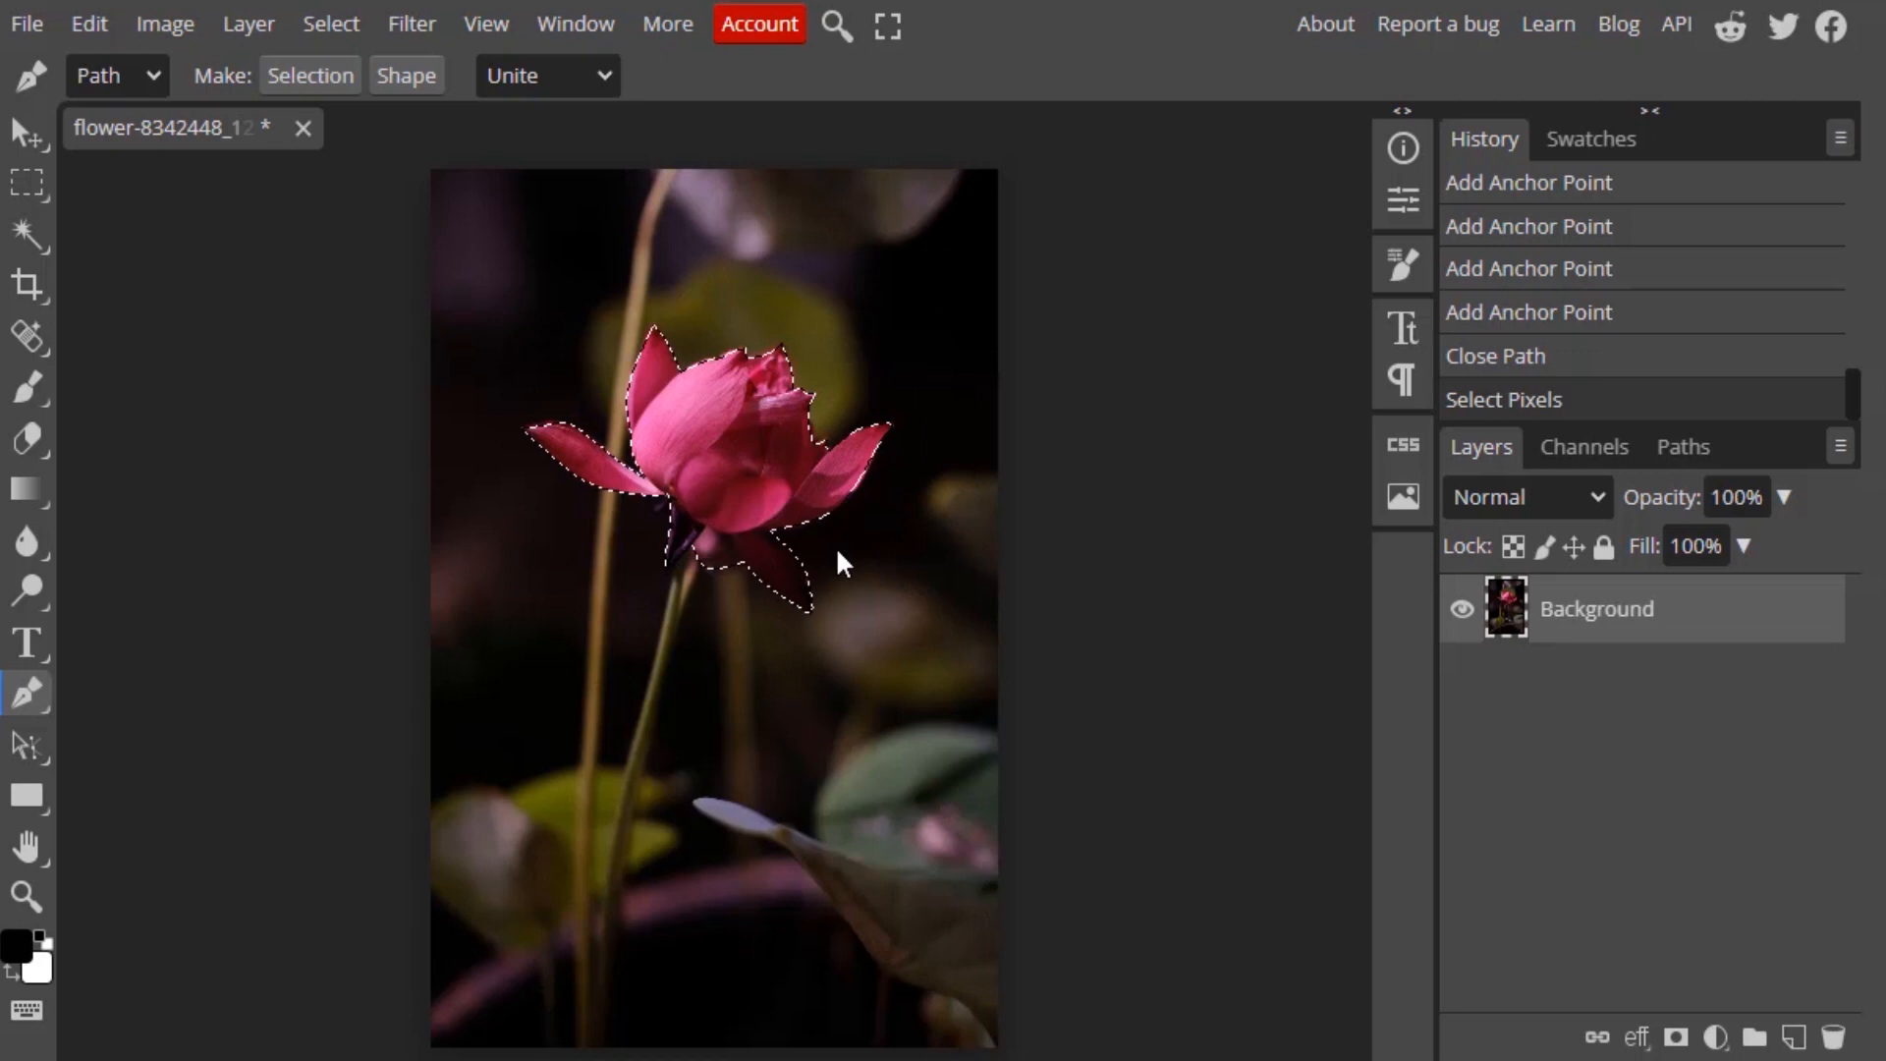
{"action": "mouse_move", "coordinate": [411, 23]}
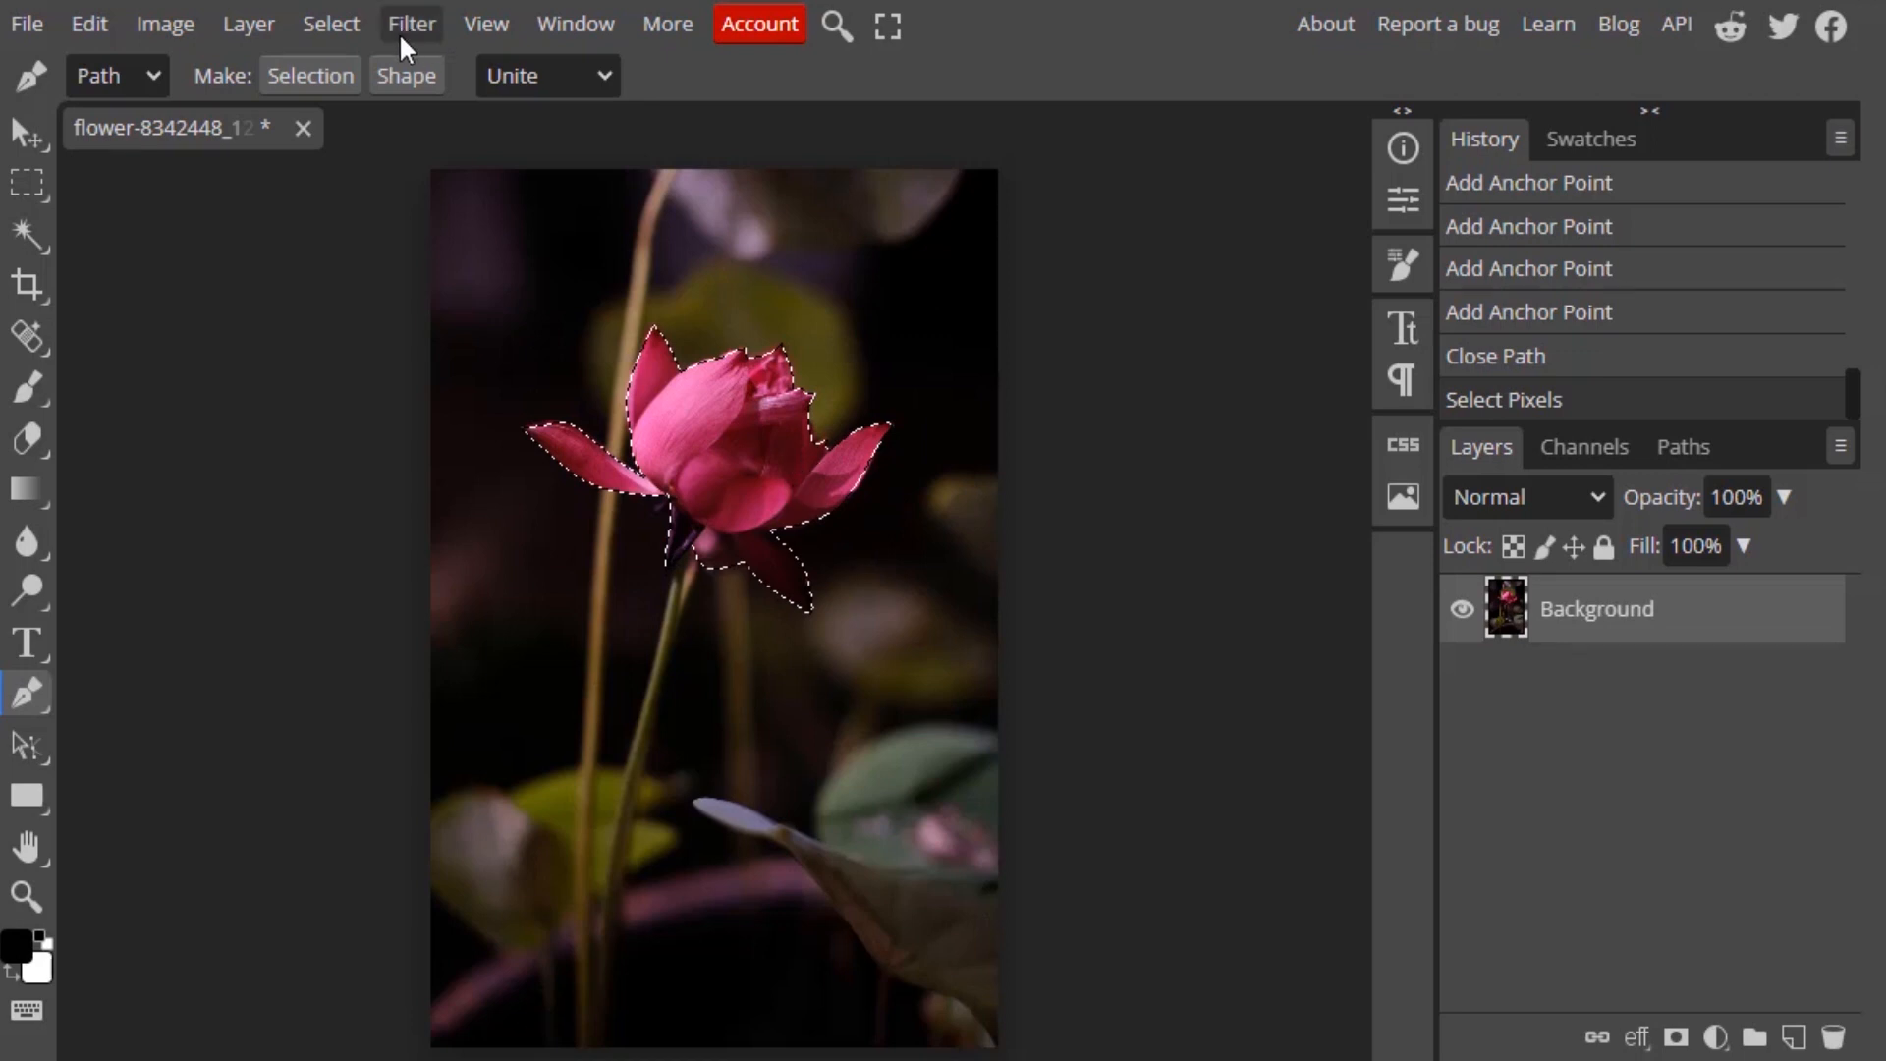
- Feather the lotus selection by 1 px
{"action": "left_click", "coordinate": [331, 23]}
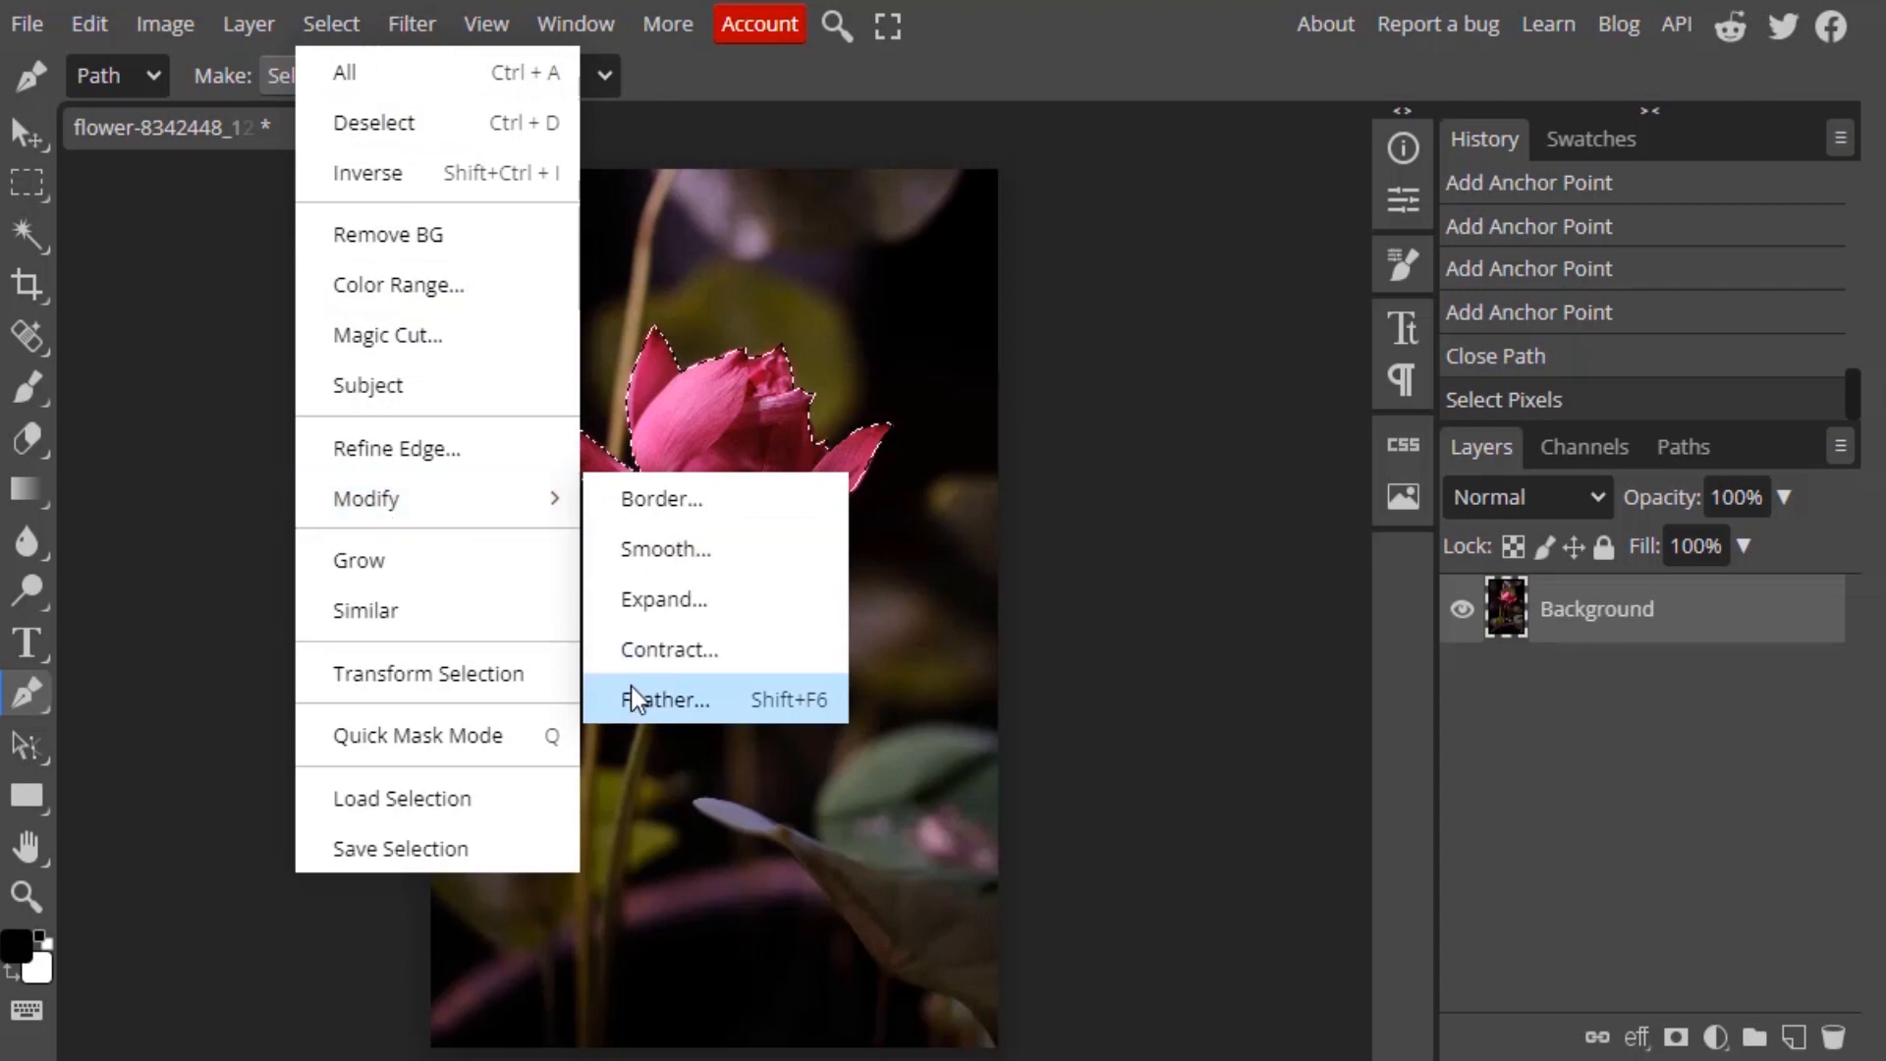
{"action": "left_click", "coordinate": [665, 698]}
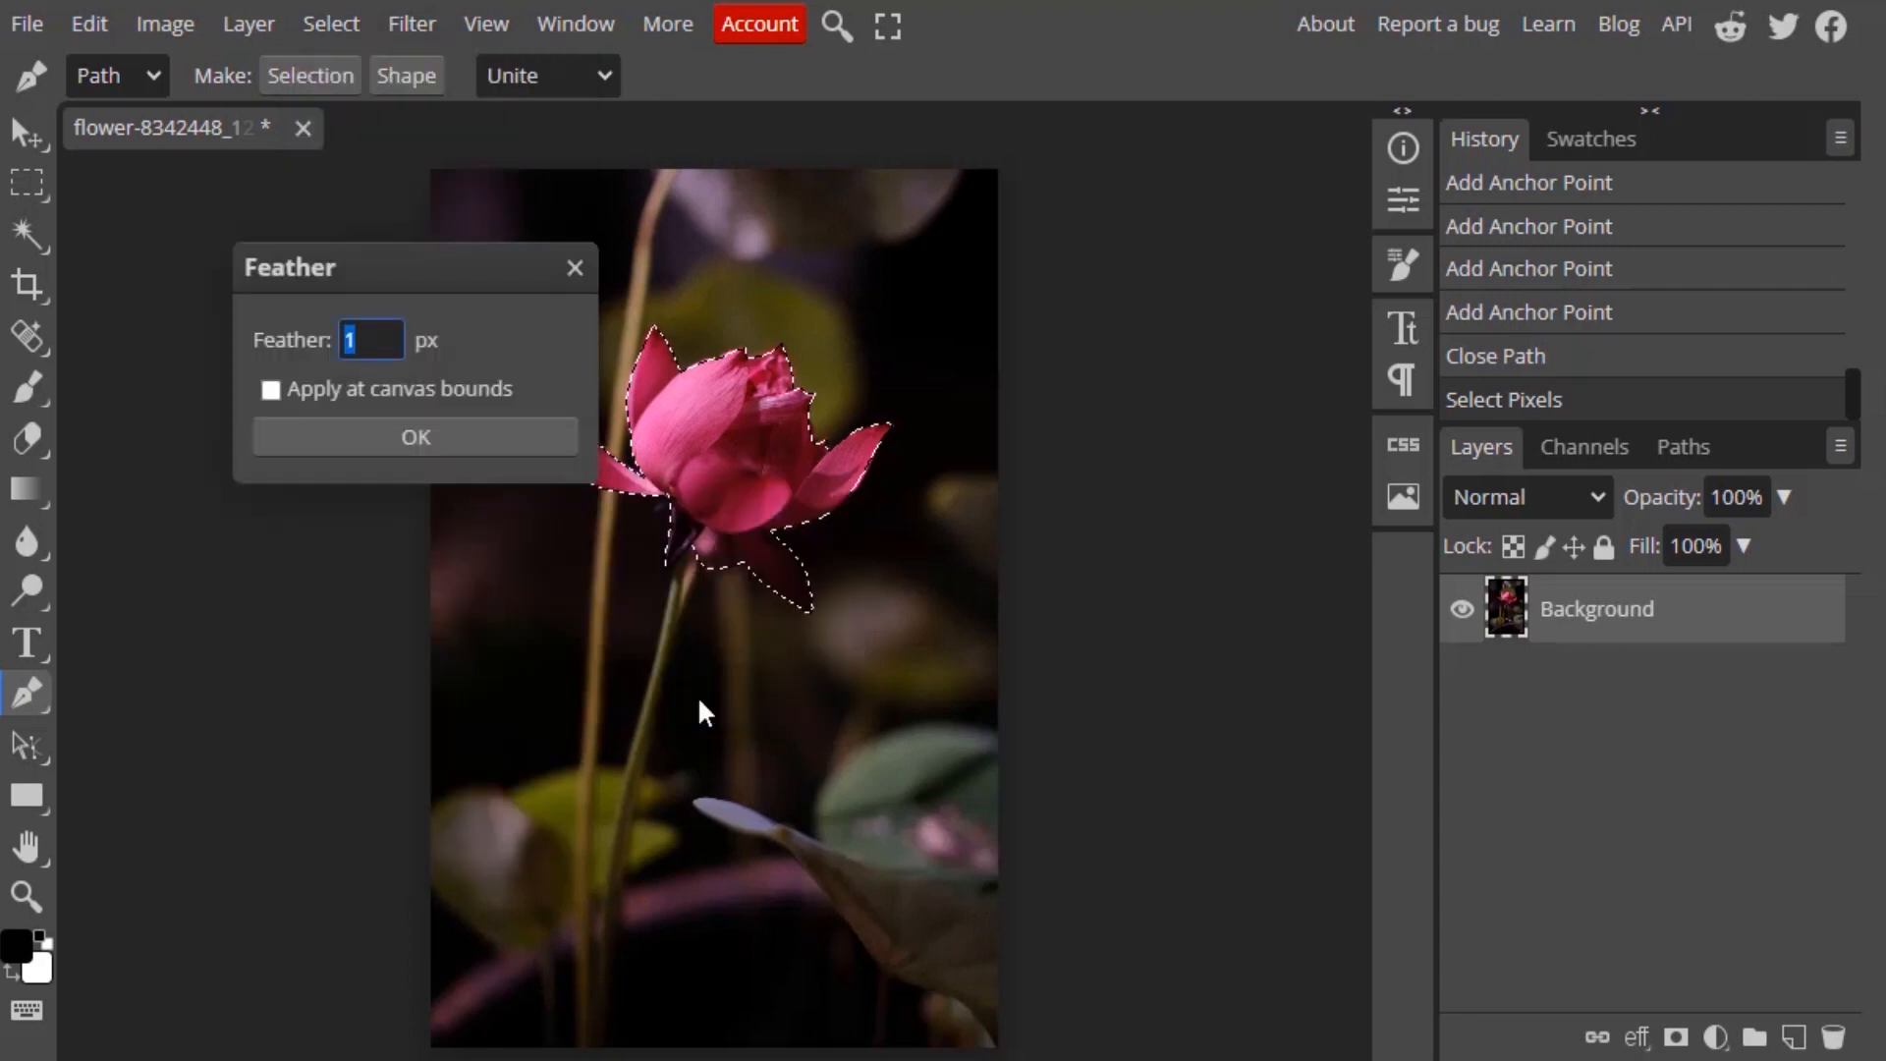
{"action": "mouse_move", "coordinate": [433, 363]}
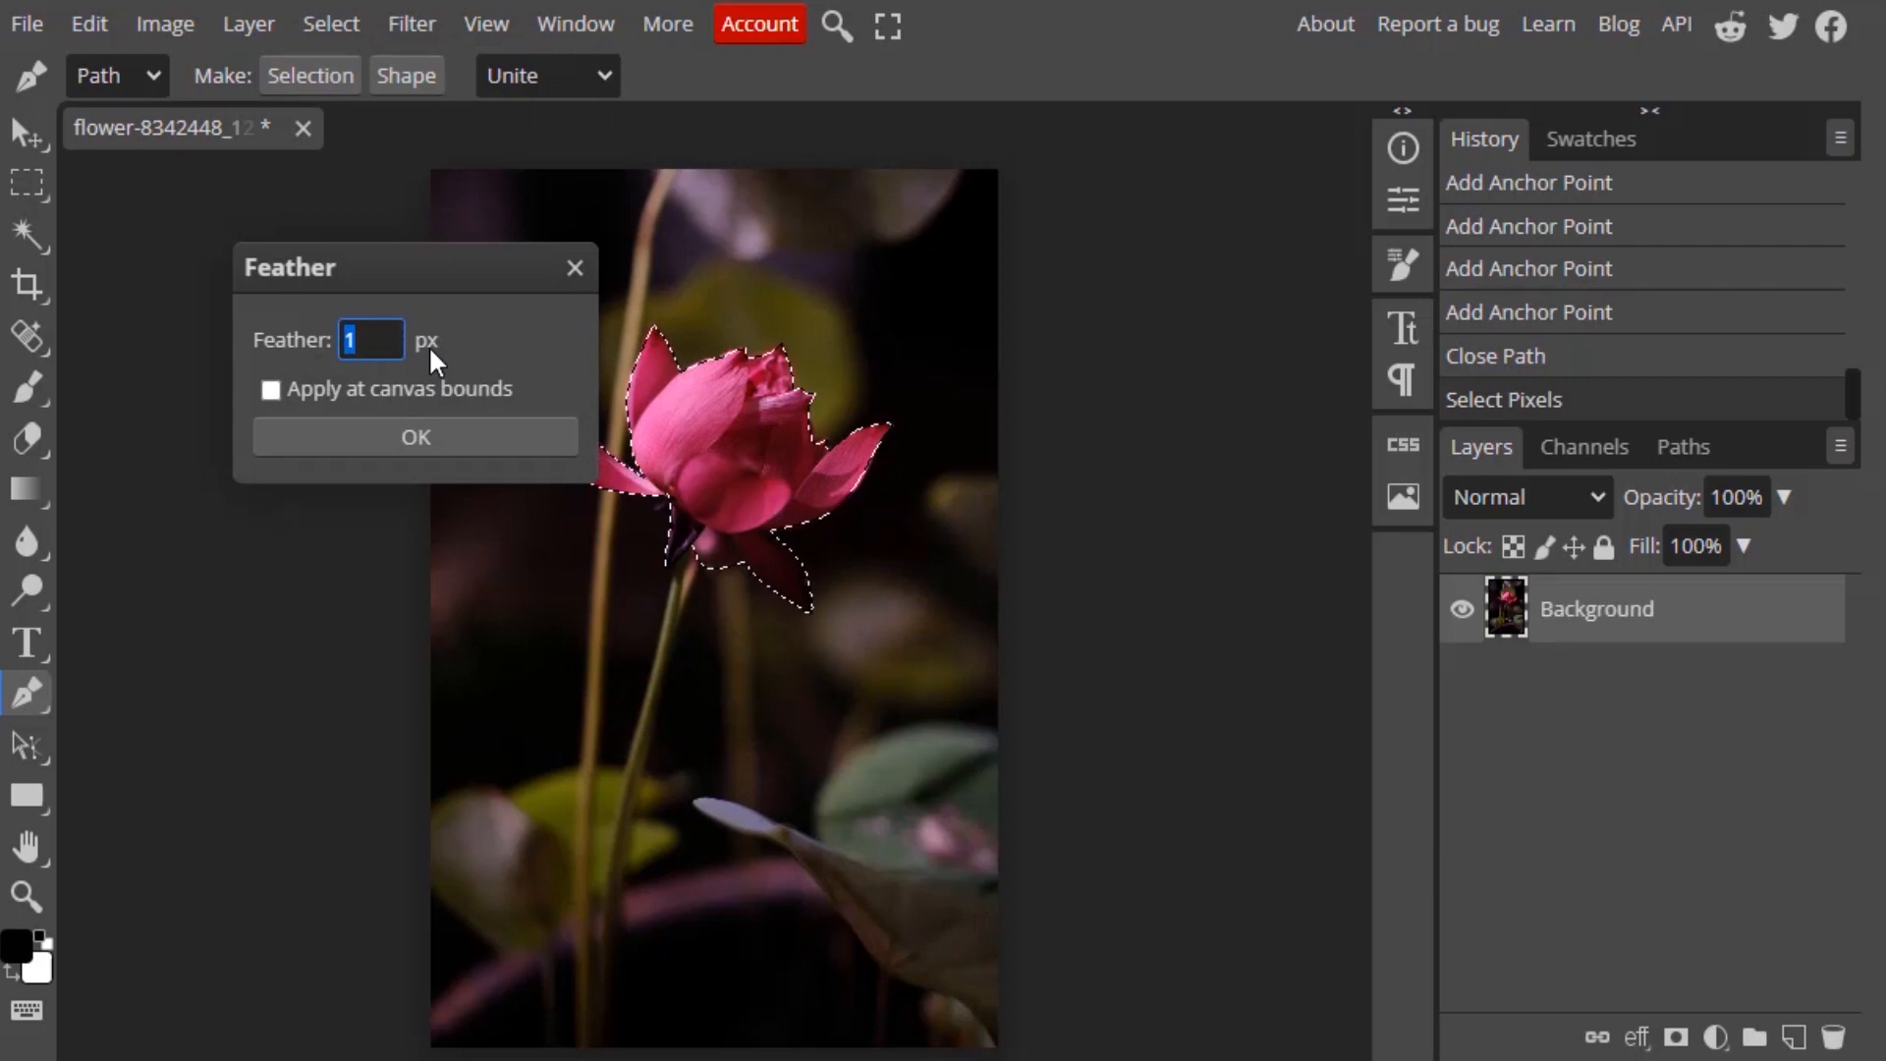
{"action": "left_click", "coordinate": [413, 435]}
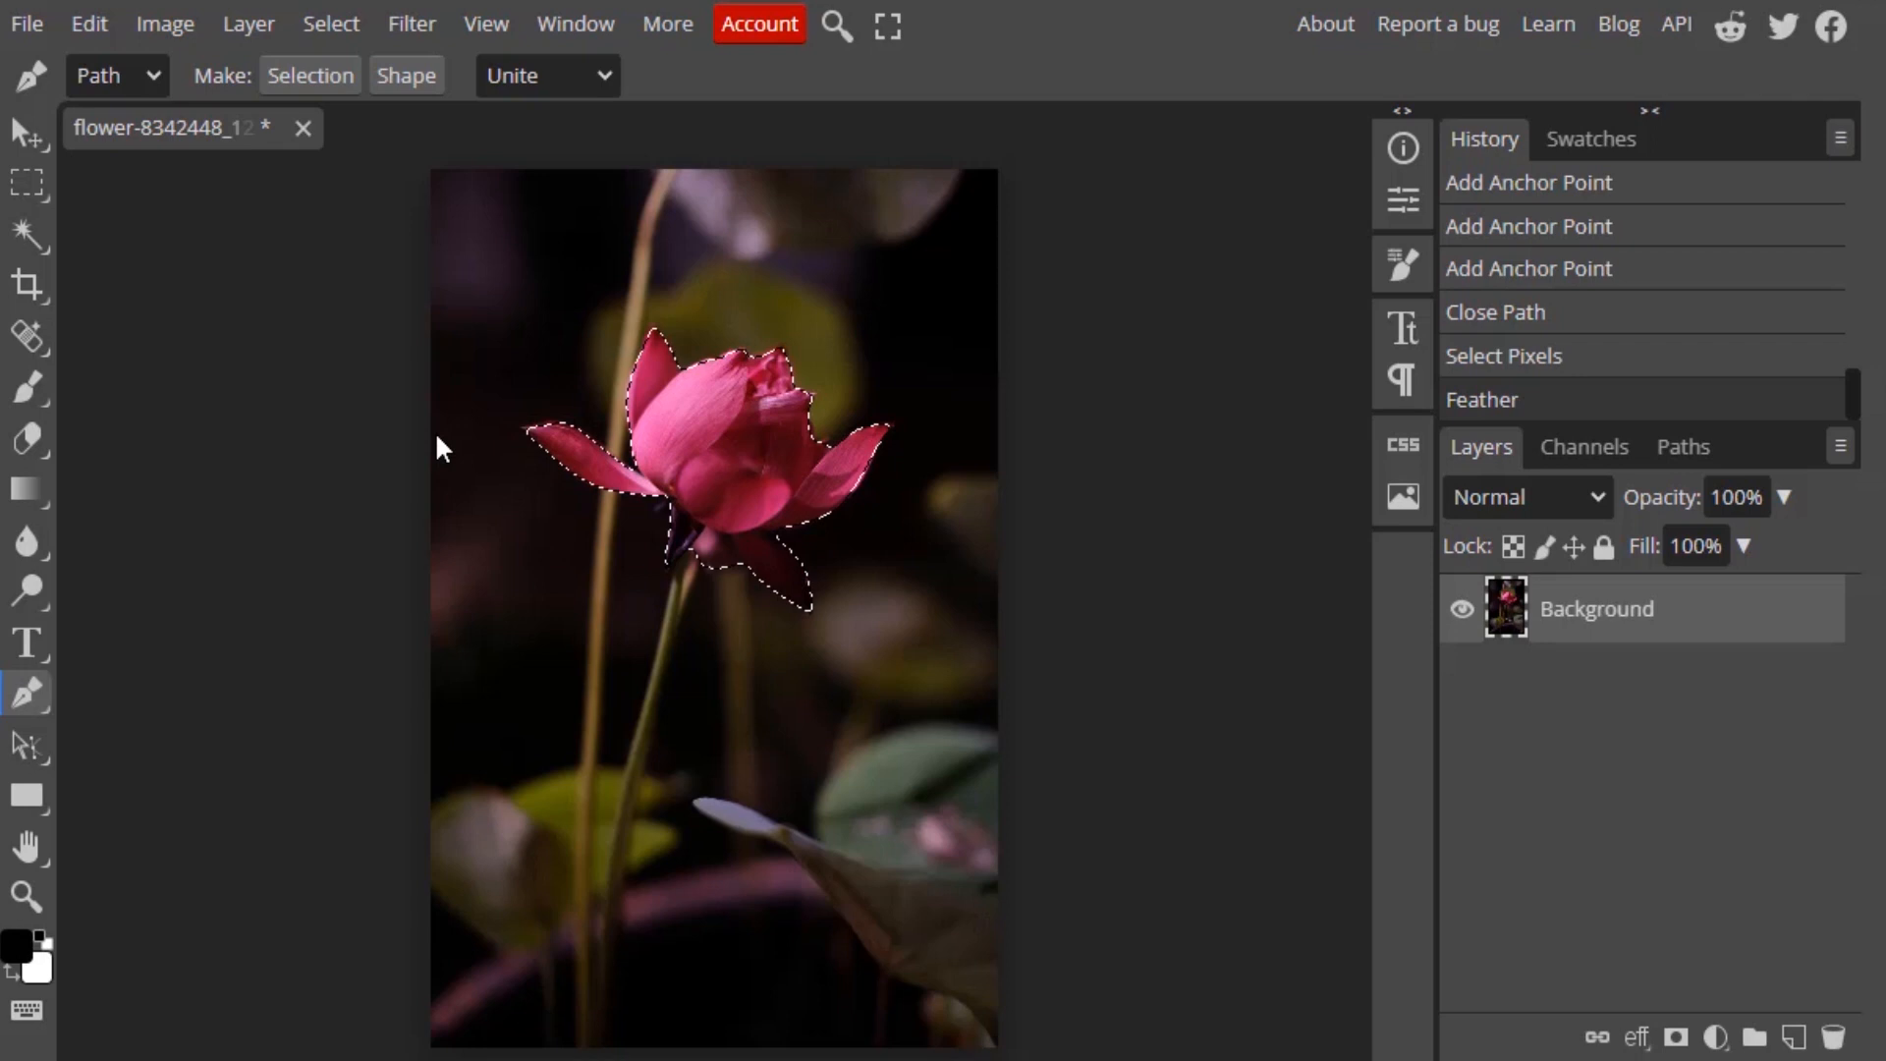
{"action": "mouse_move", "coordinate": [583, 450]}
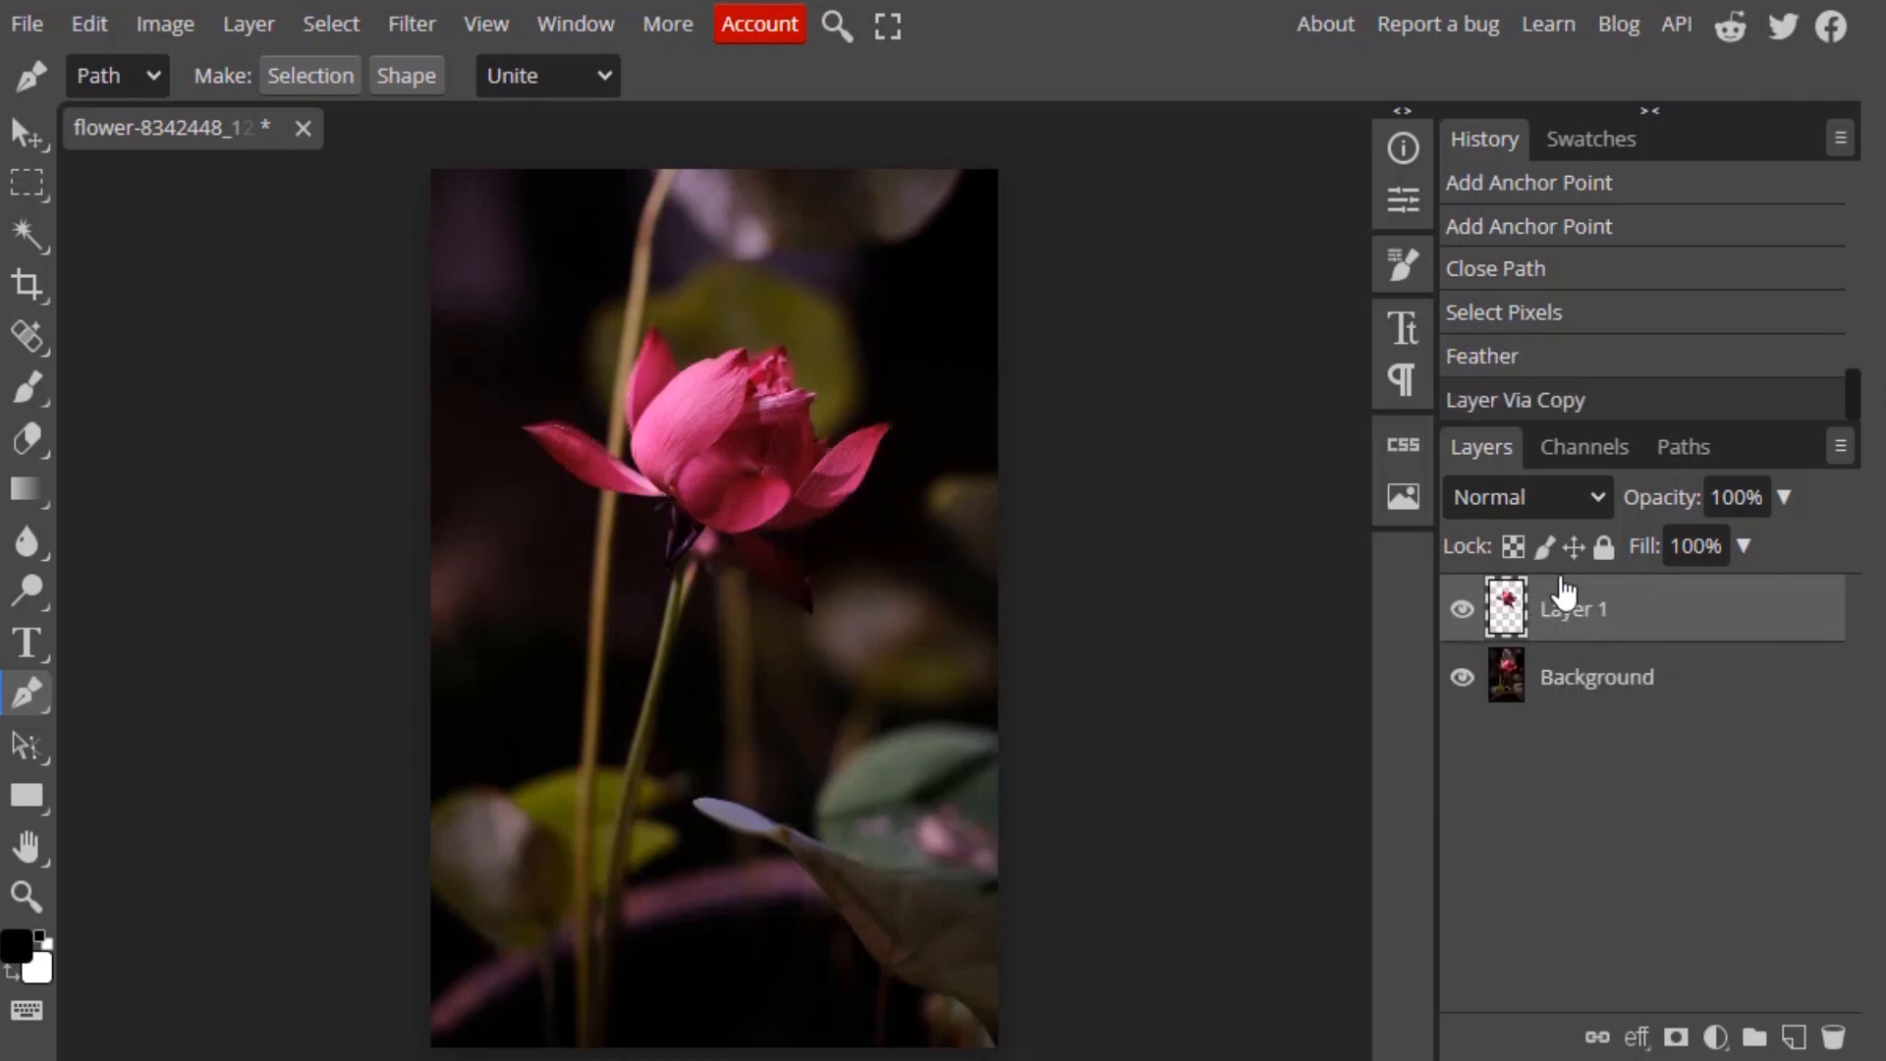
- Hide and re-show the Background to inspect the flower cutout
{"action": "left_click", "coordinate": [1461, 675]}
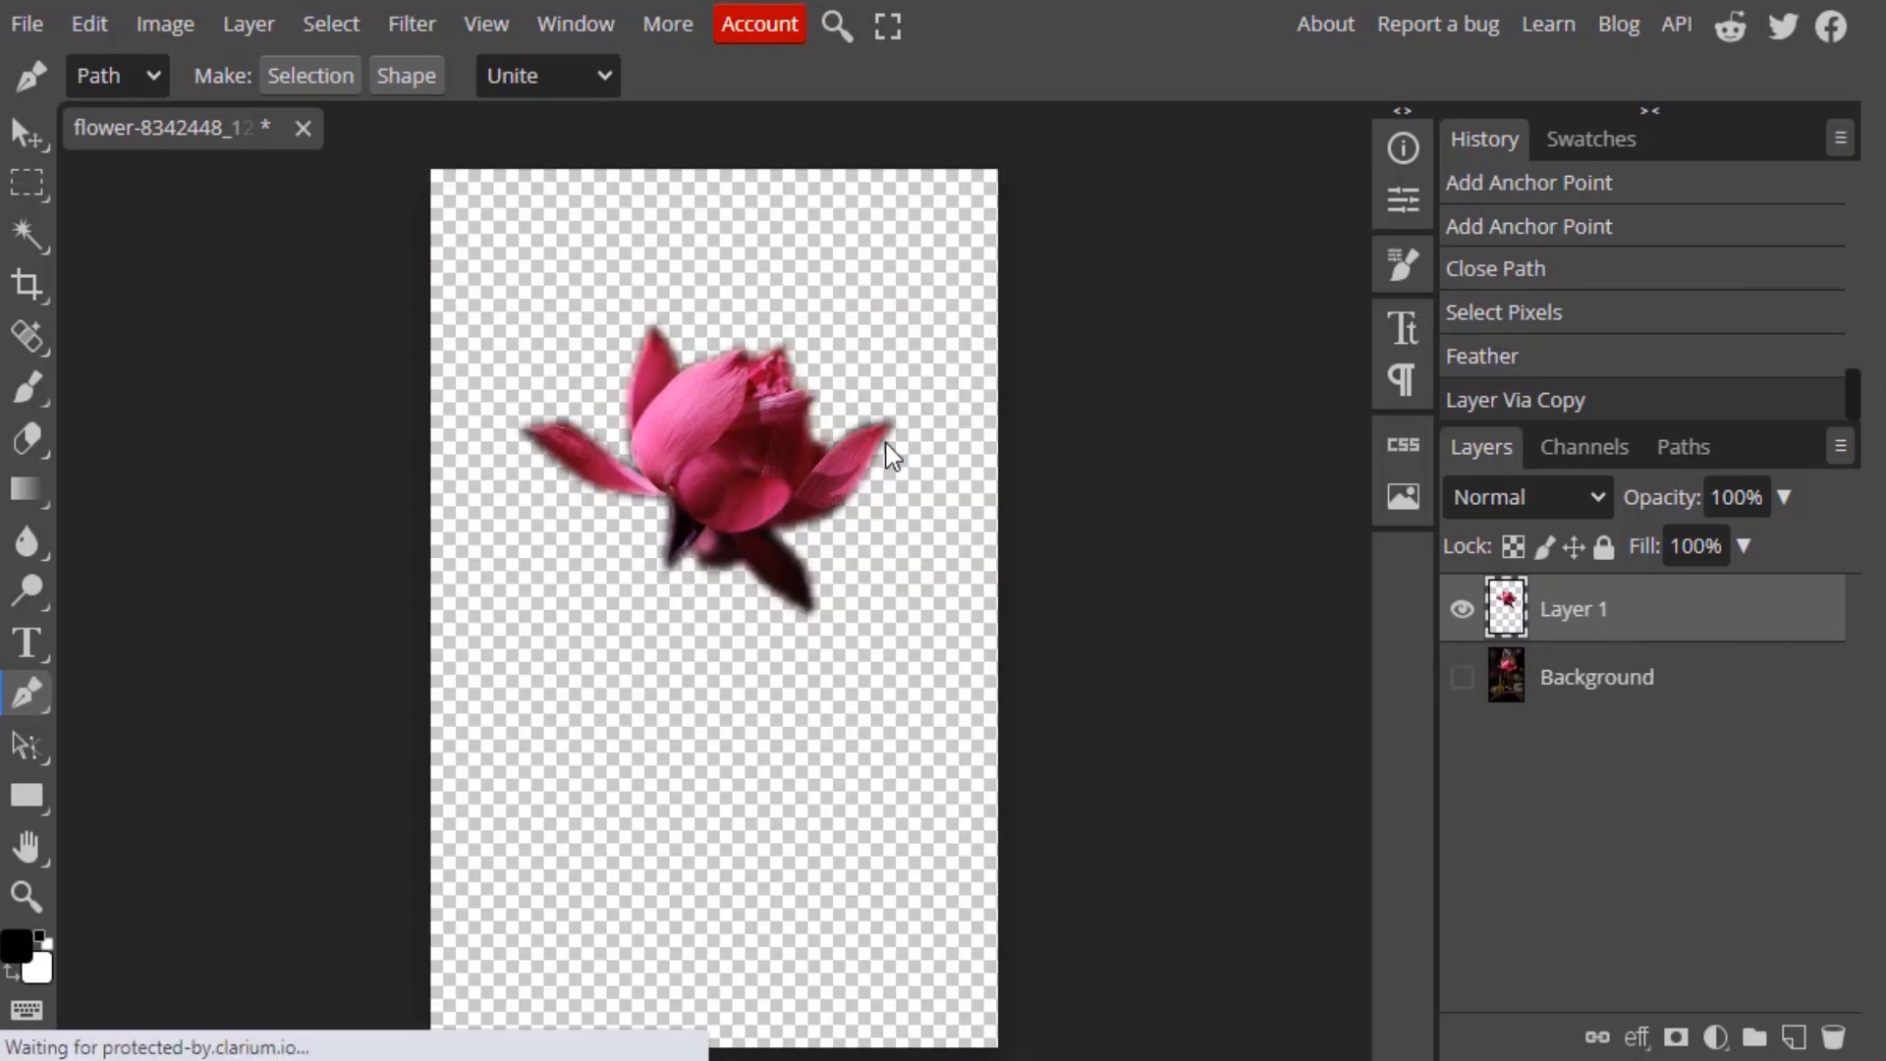
{"action": "left_click", "coordinate": [1462, 675]}
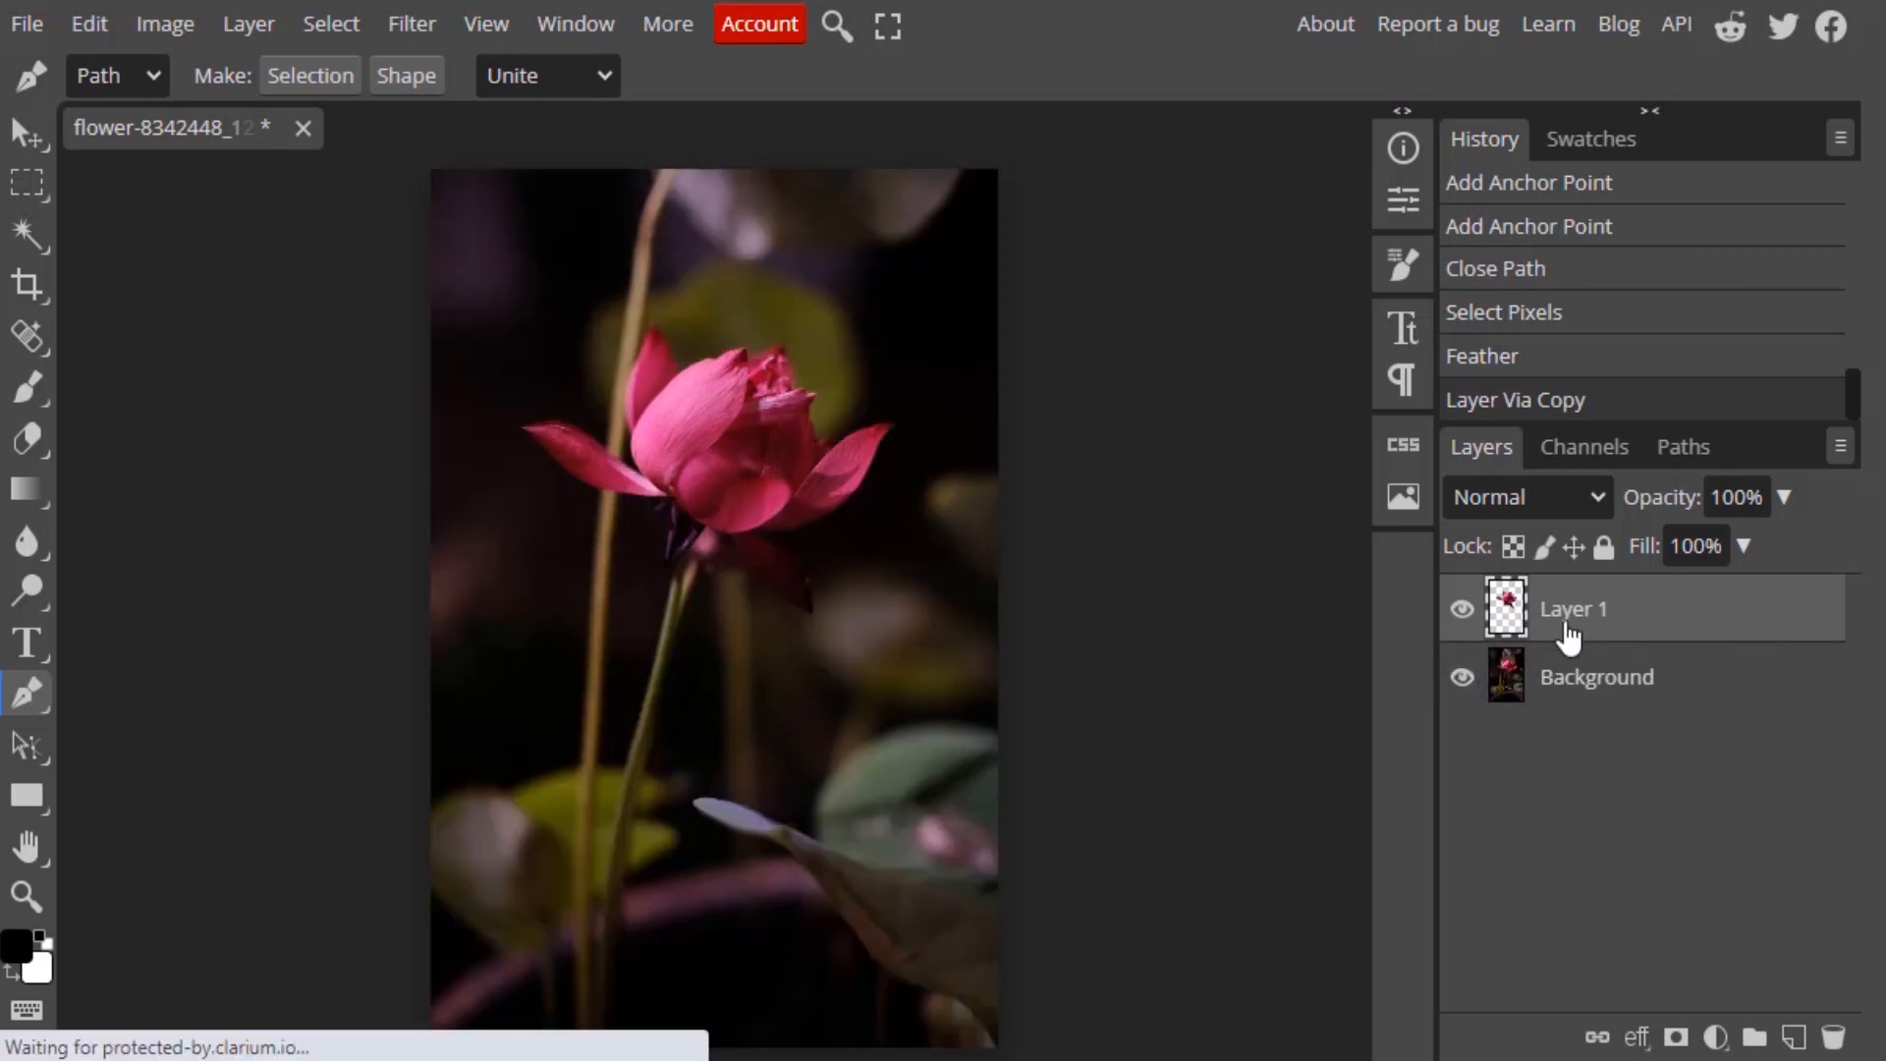
{"action": "mouse_move", "coordinate": [1606, 631]}
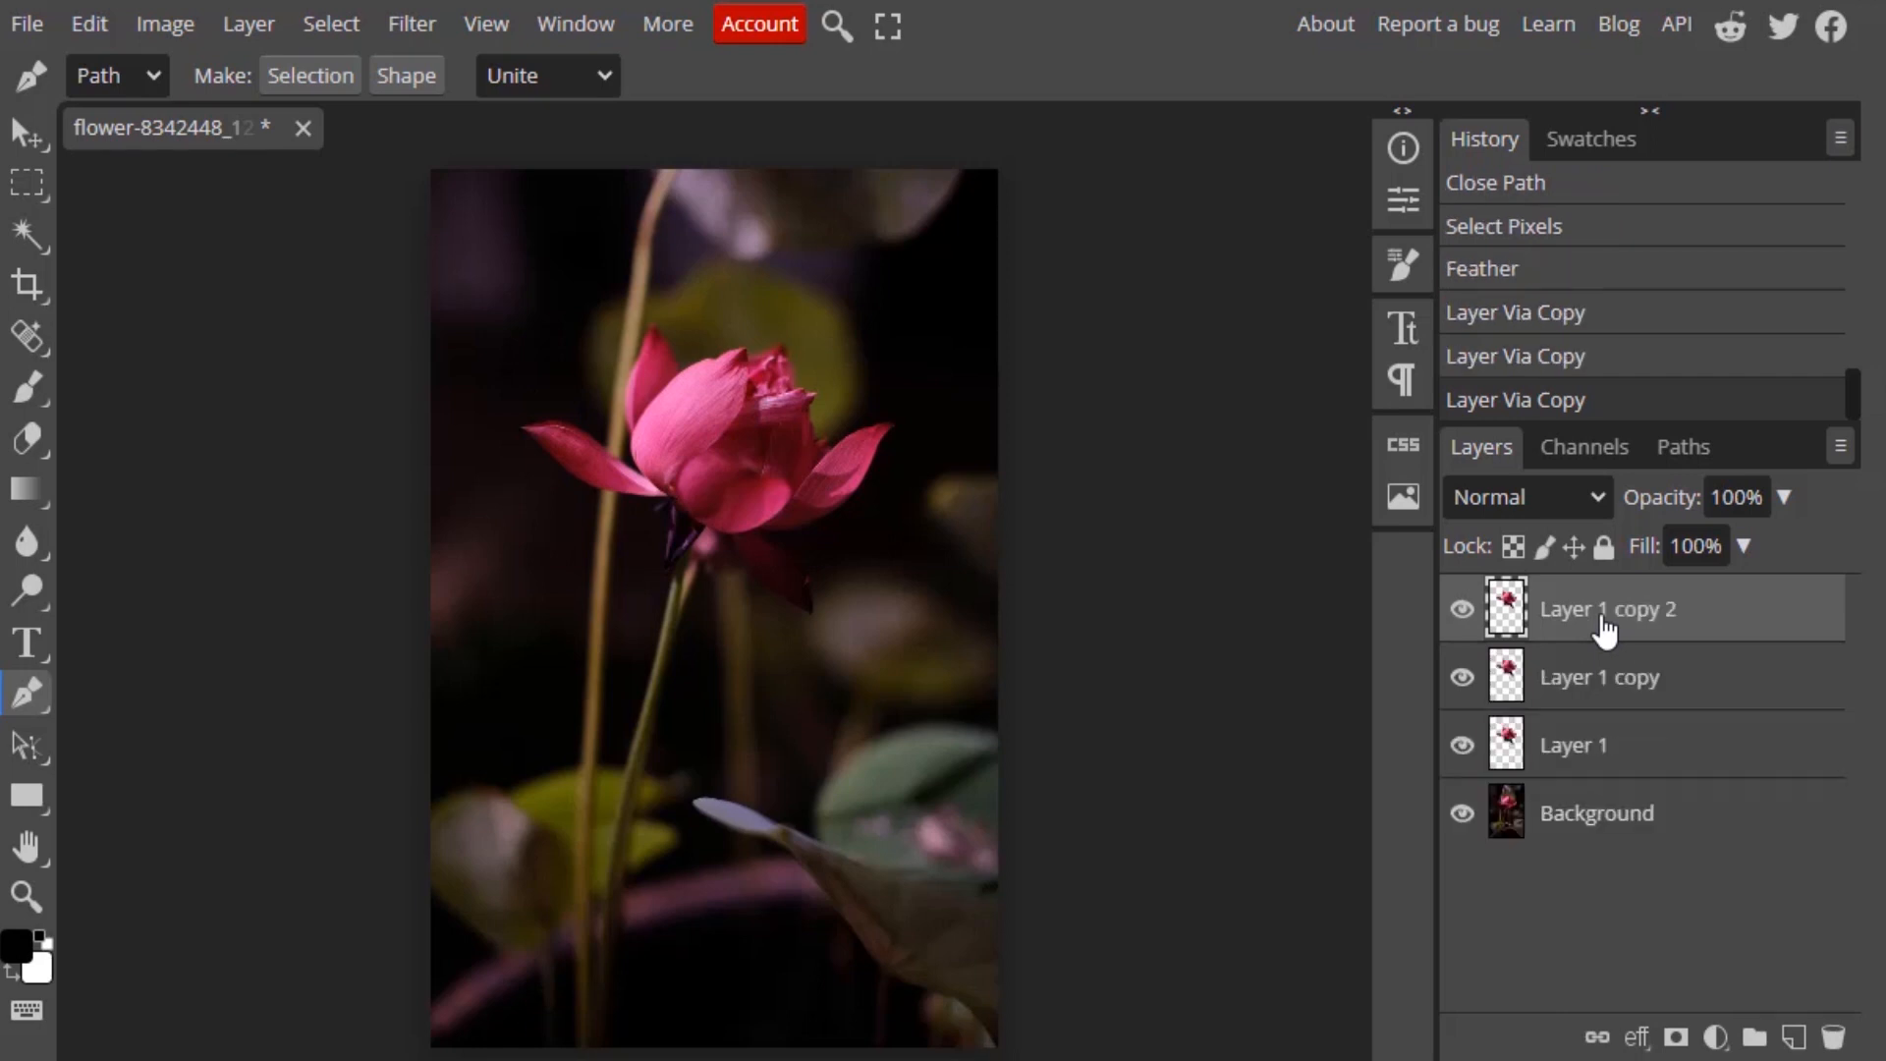
{"action": "mouse_move", "coordinate": [1651, 622]}
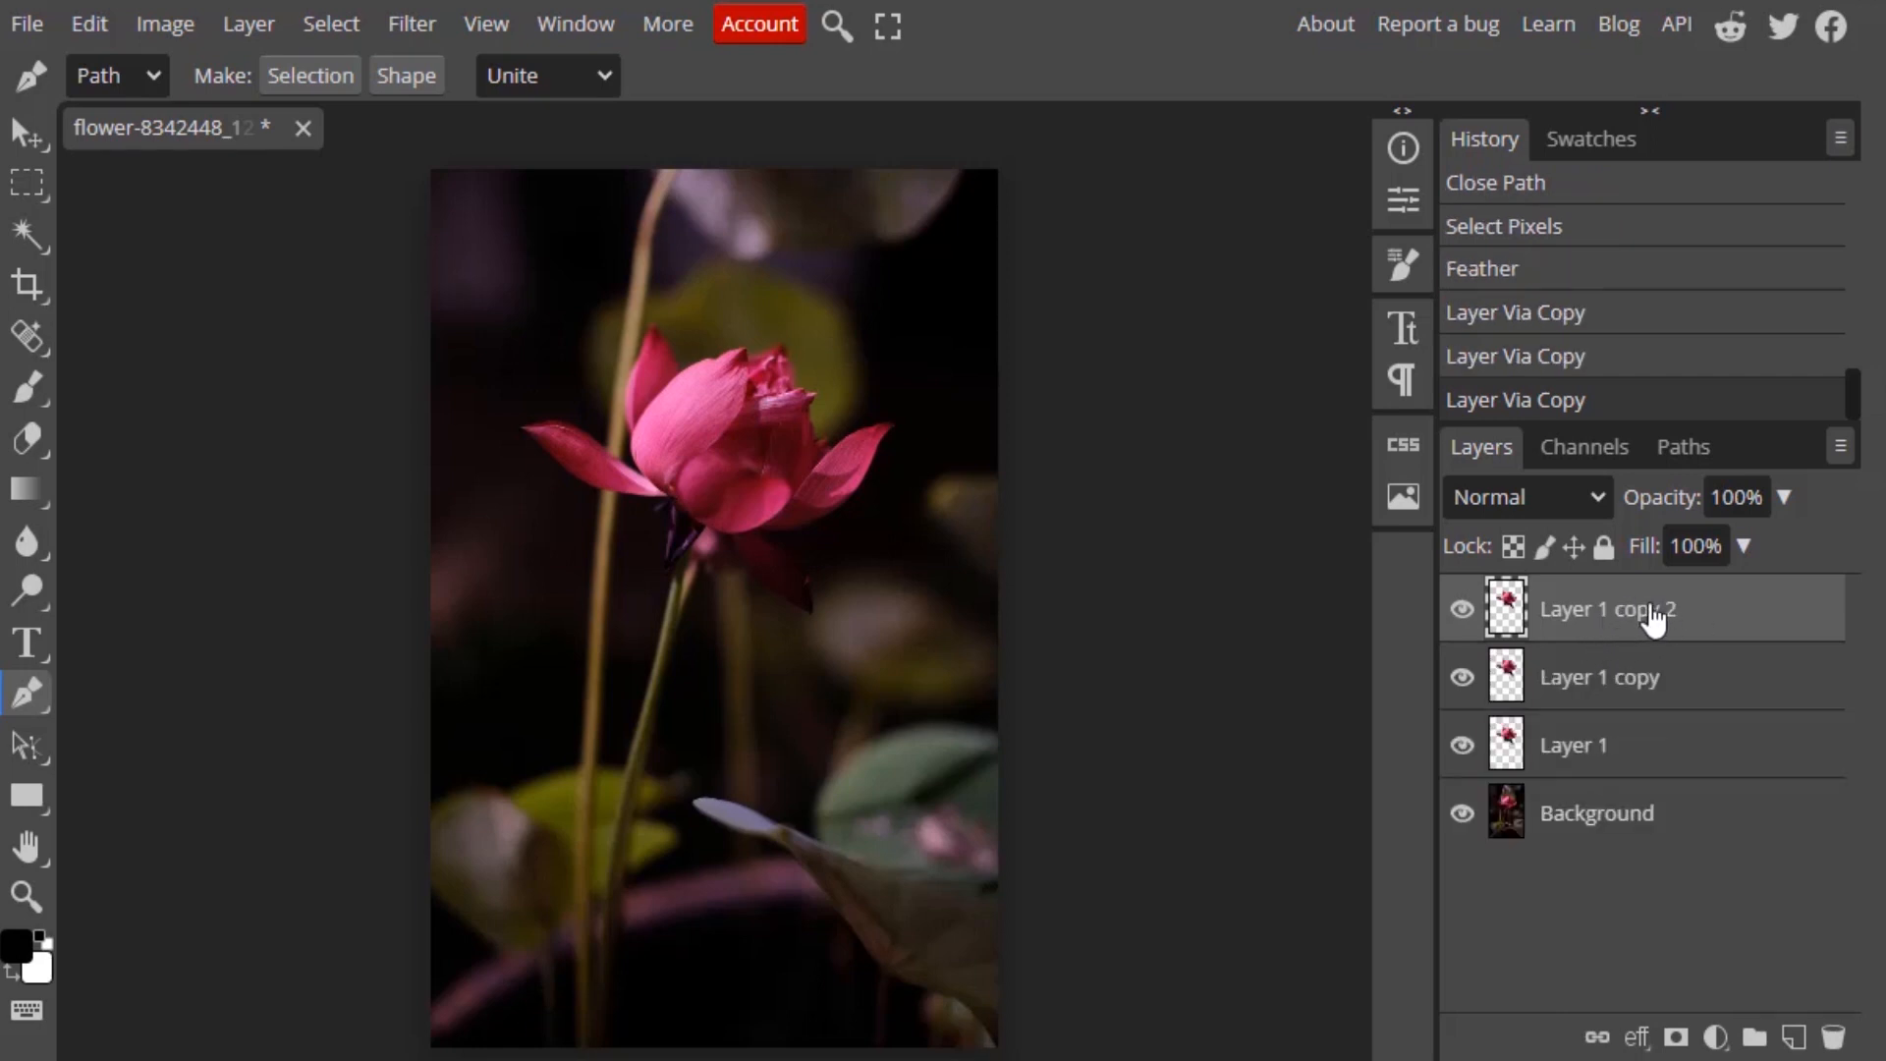
- Blend the top flower copy with Overlay and Layer 1 copy with Screen, then select Background
{"action": "left_click", "coordinate": [1525, 495]}
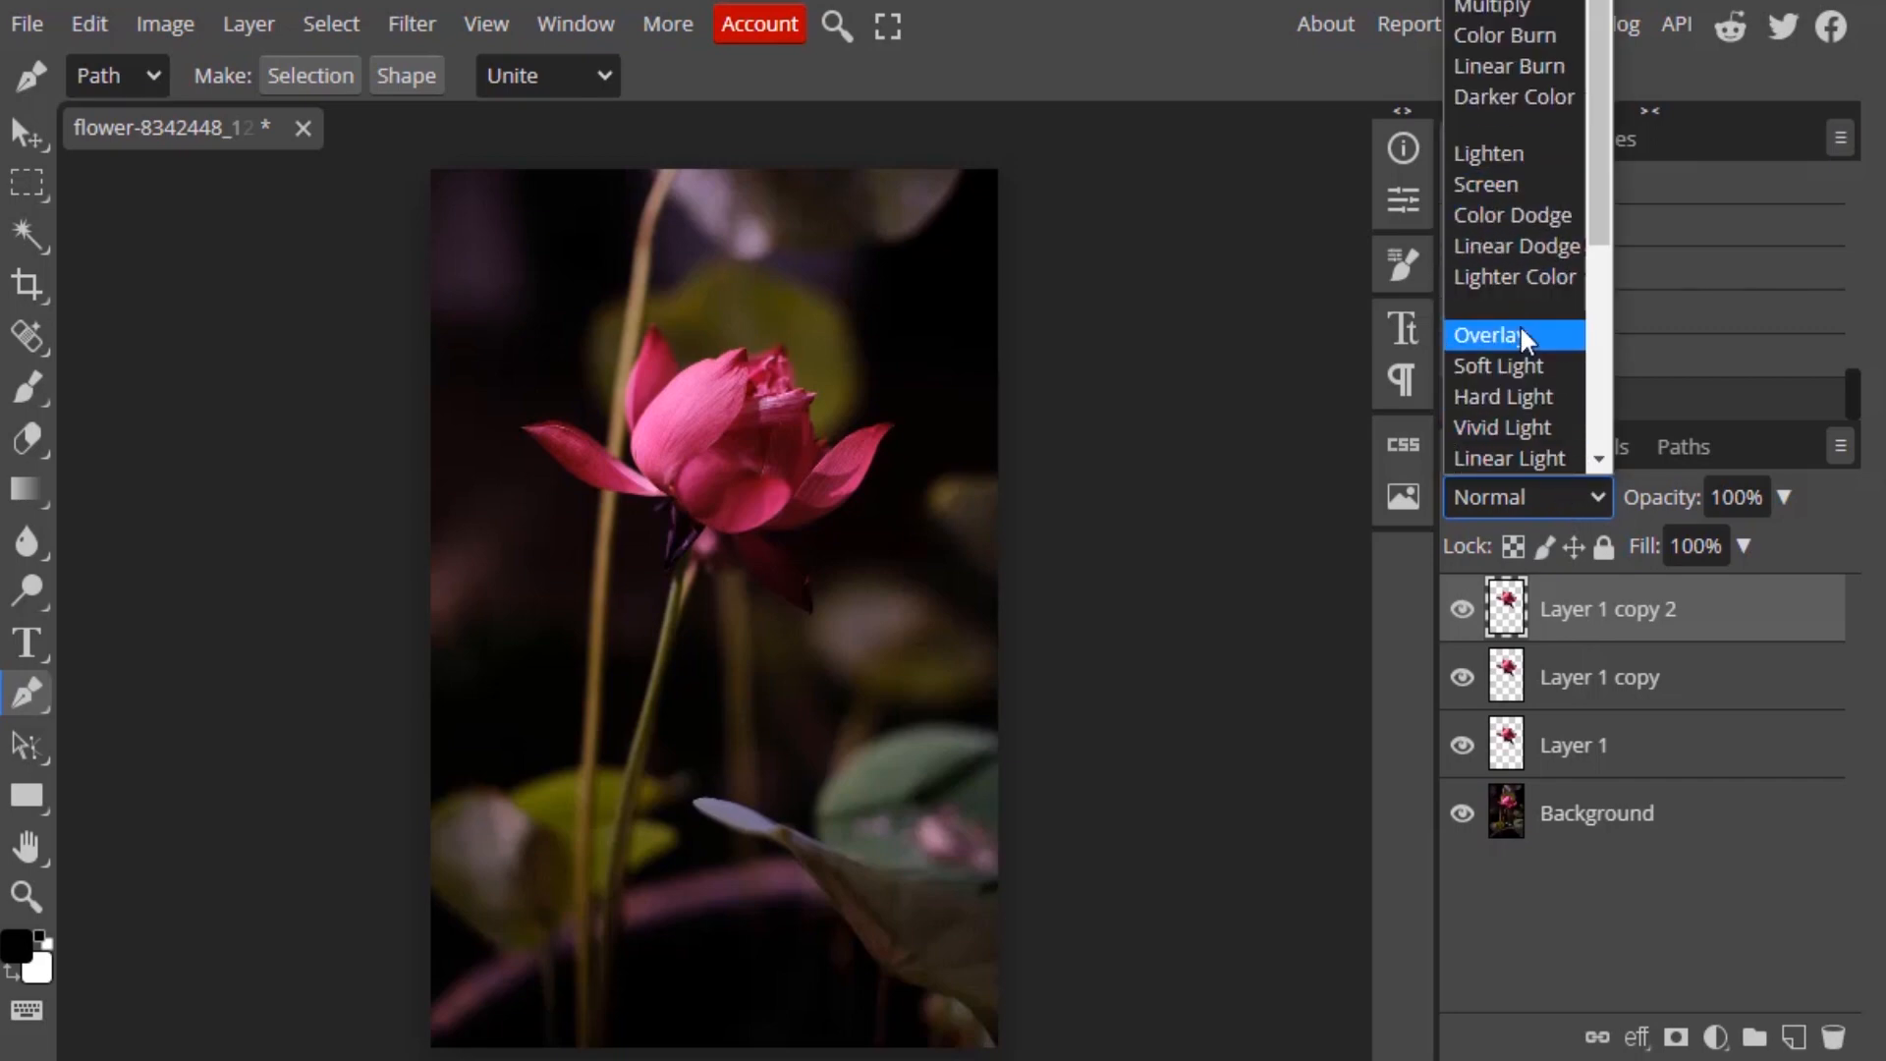
{"action": "left_click", "coordinate": [1491, 334]}
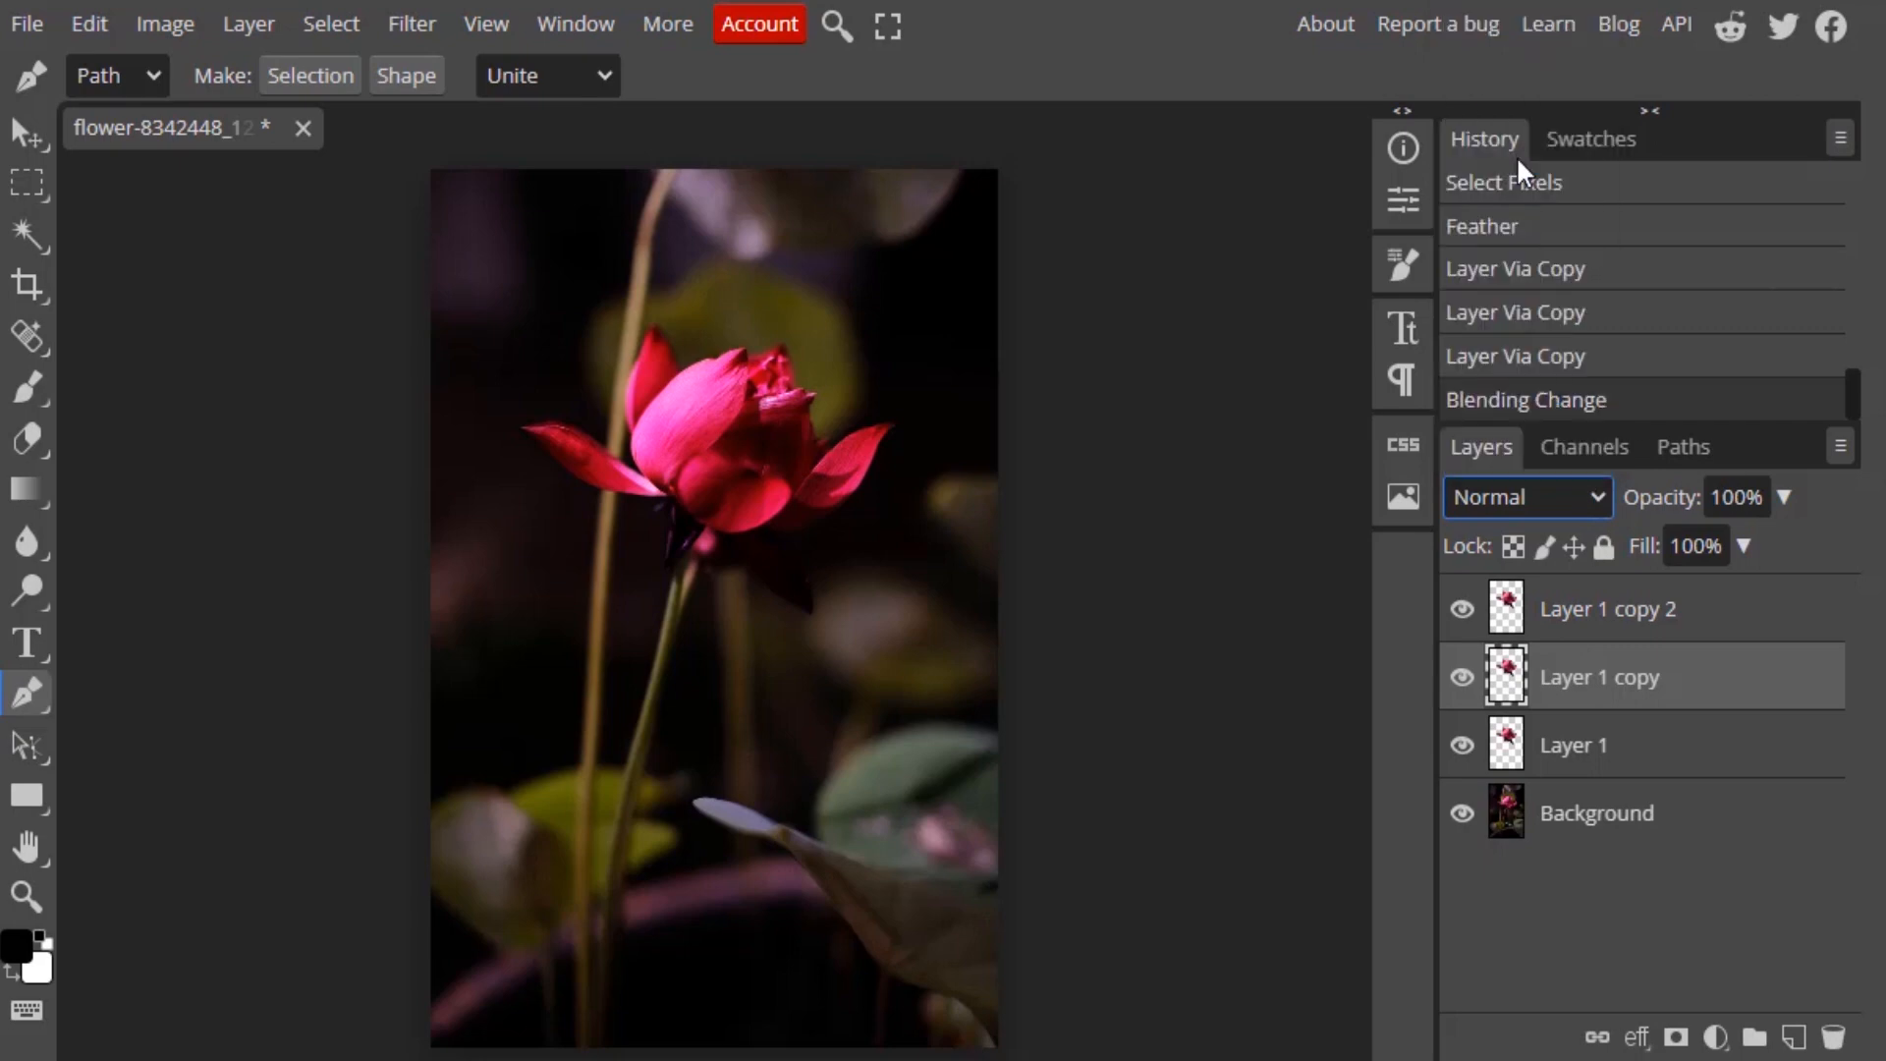
{"action": "left_click", "coordinate": [1525, 495]}
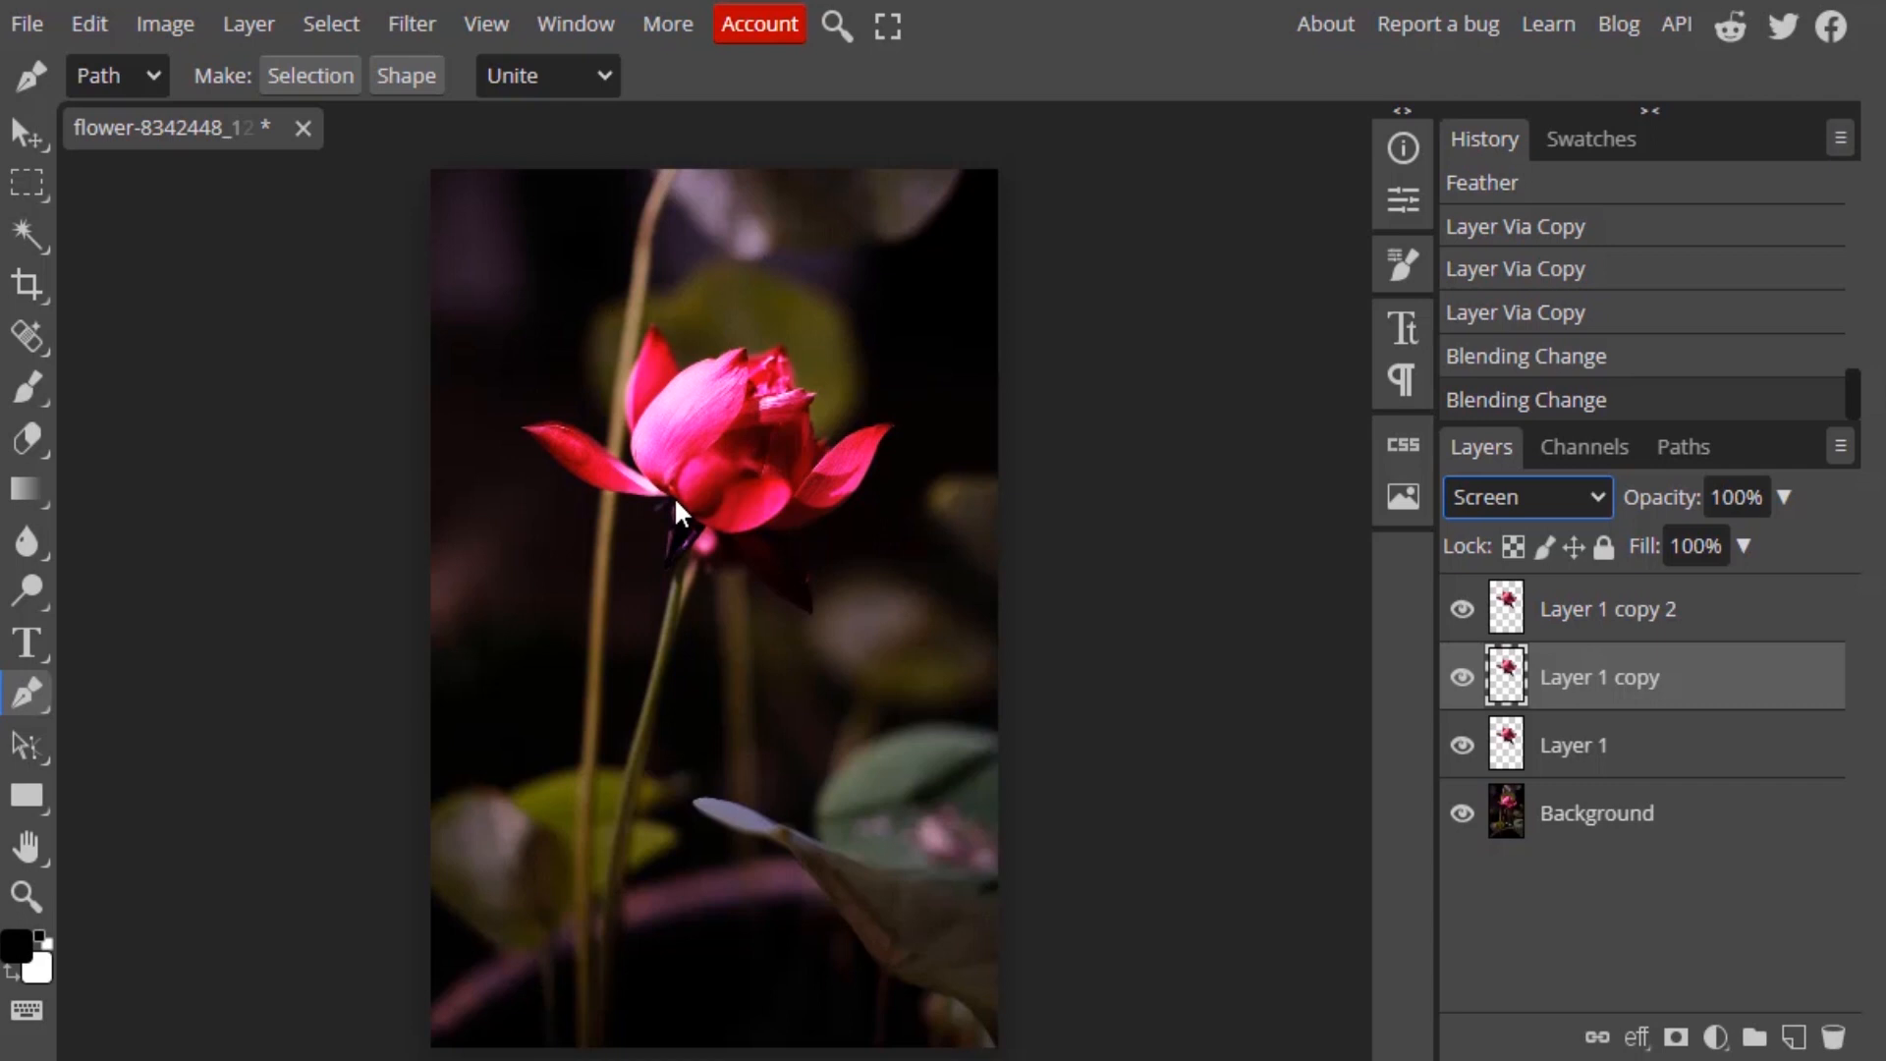
{"action": "mouse_move", "coordinate": [794, 565]}
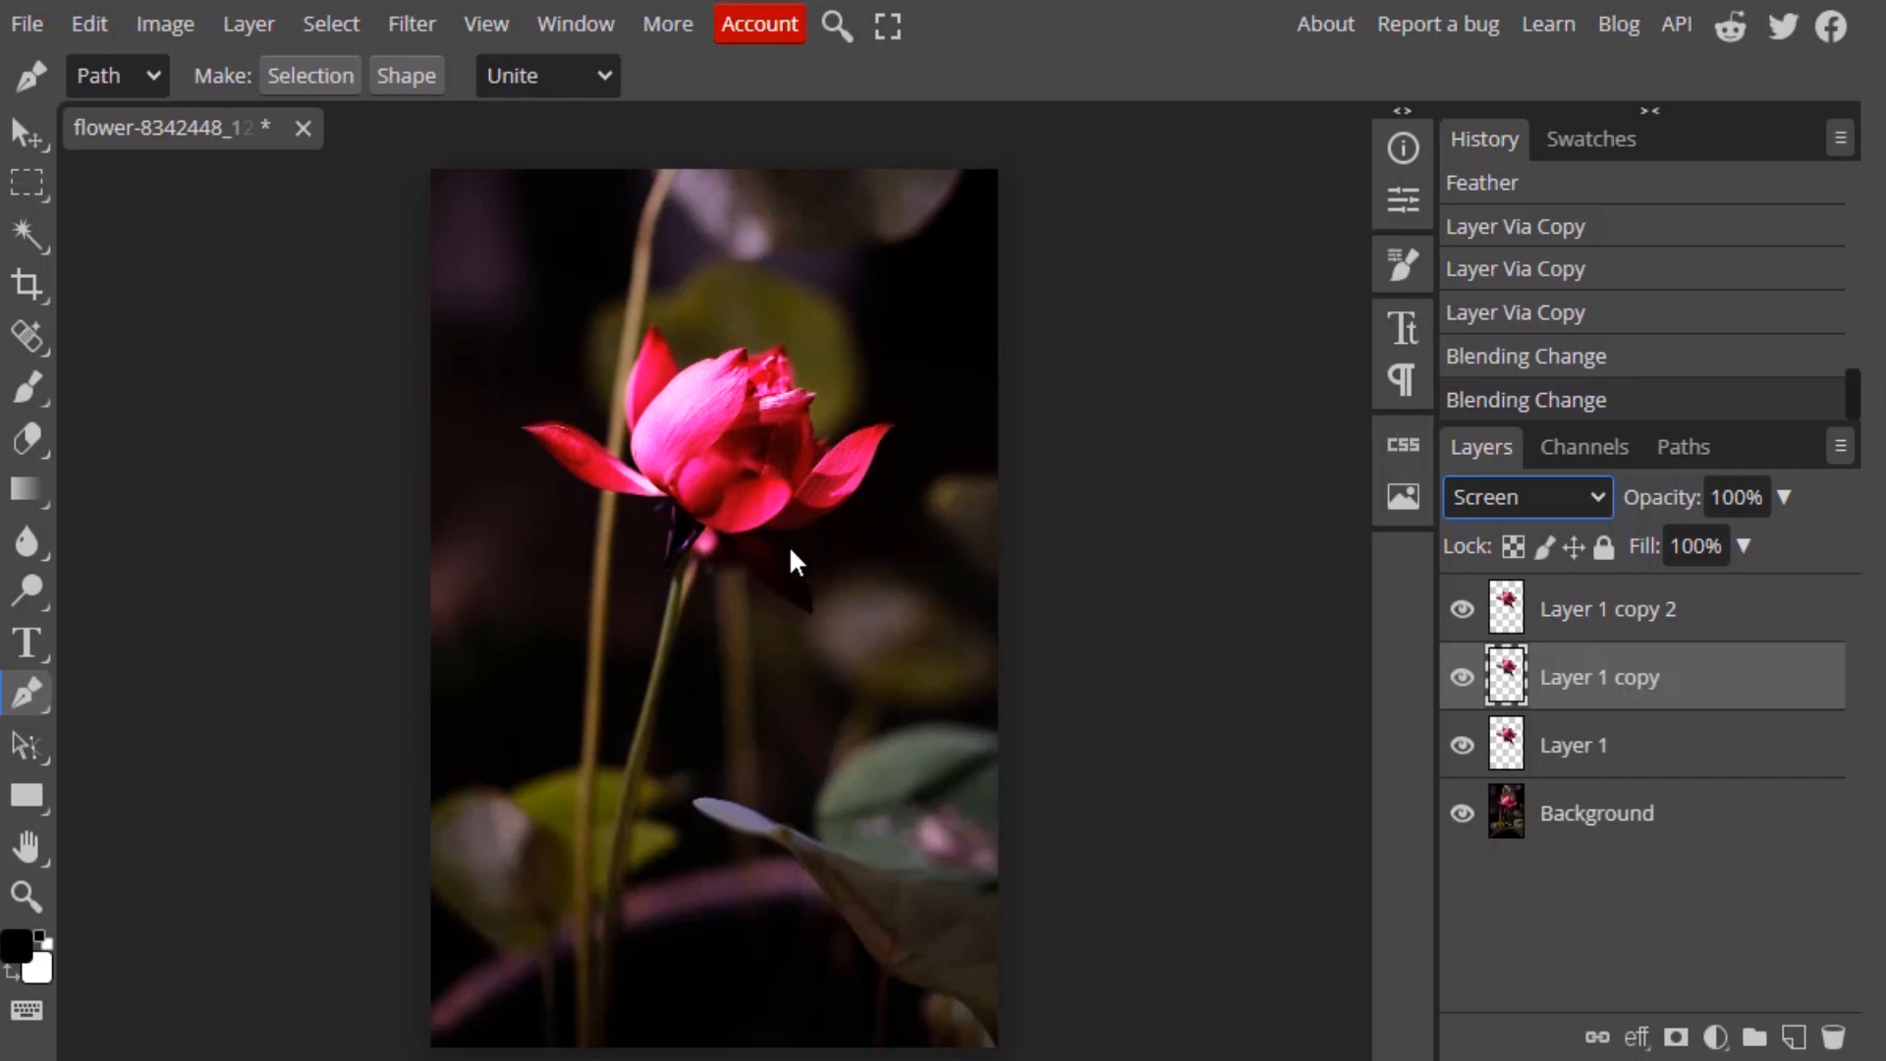
{"action": "left_click", "coordinate": [1597, 813]}
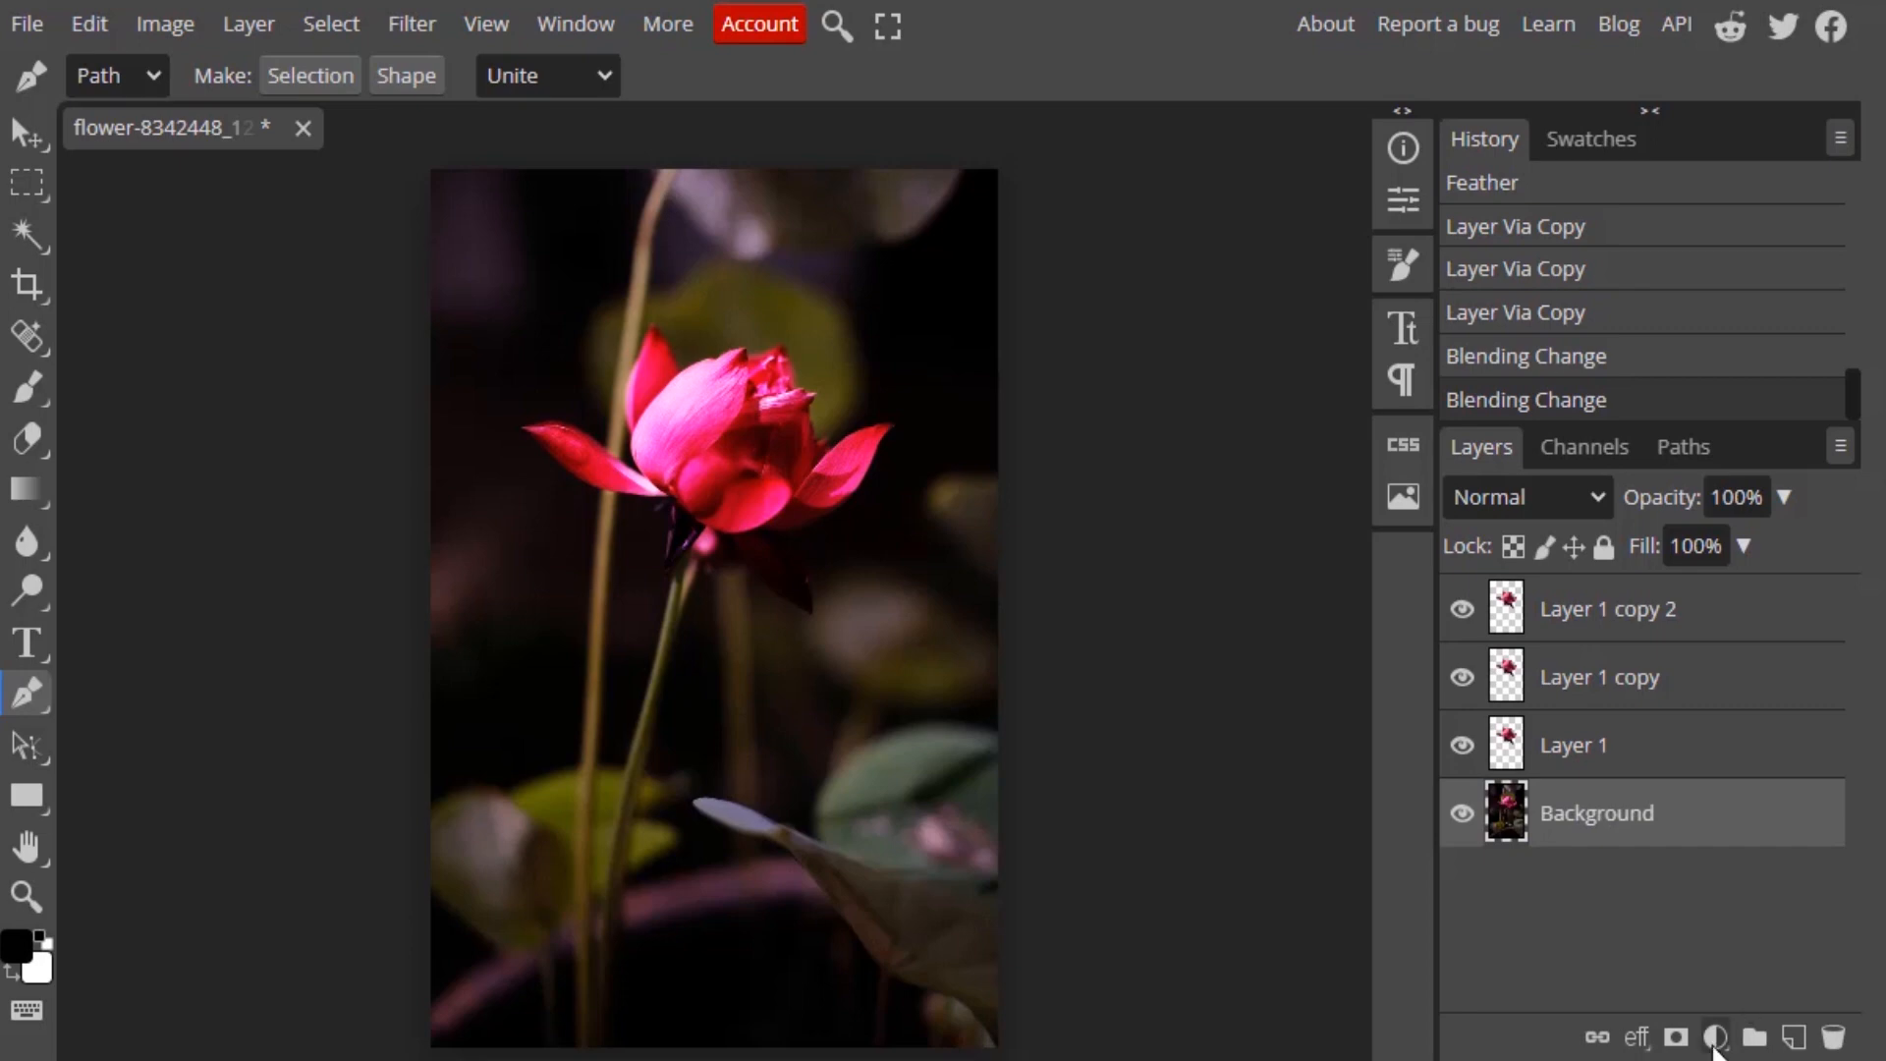
{"action": "left_click", "coordinate": [1714, 1037]}
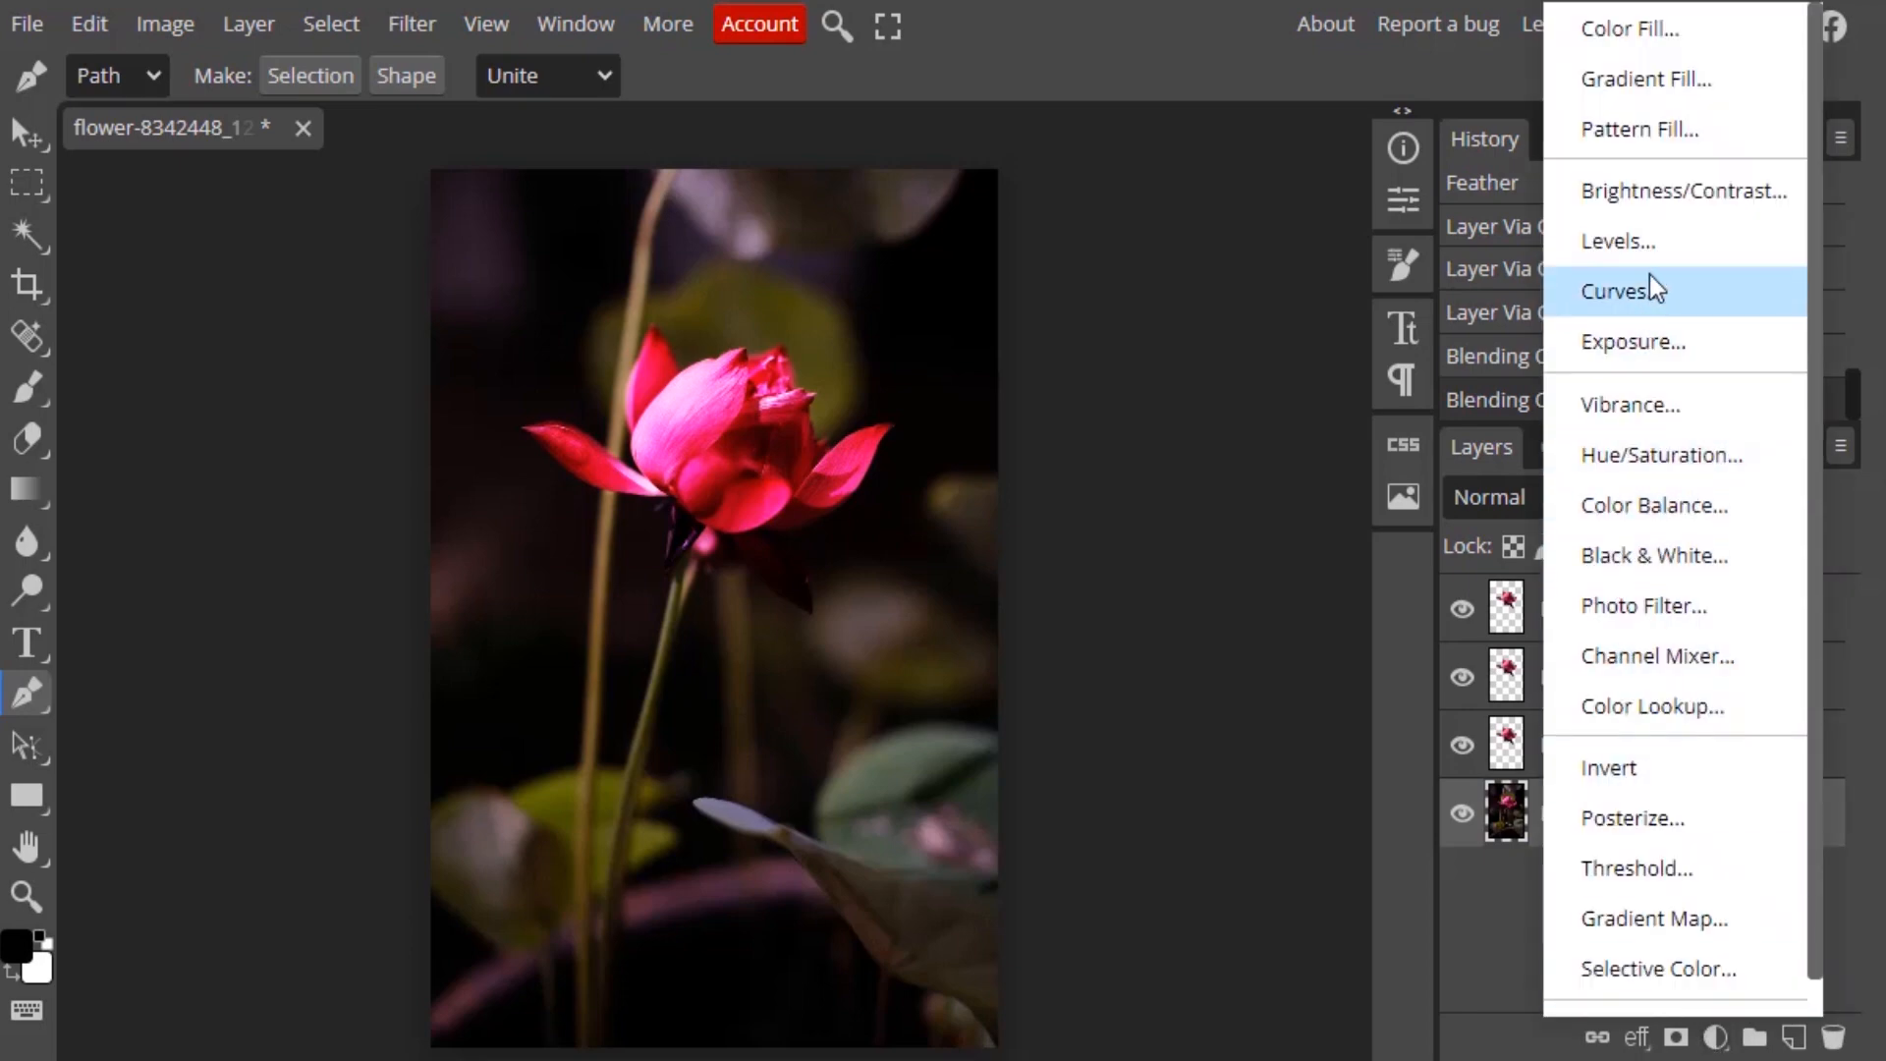
- Add a Levels adjustment layer above the Background to darken the surroundings
{"action": "left_click", "coordinate": [1618, 241]}
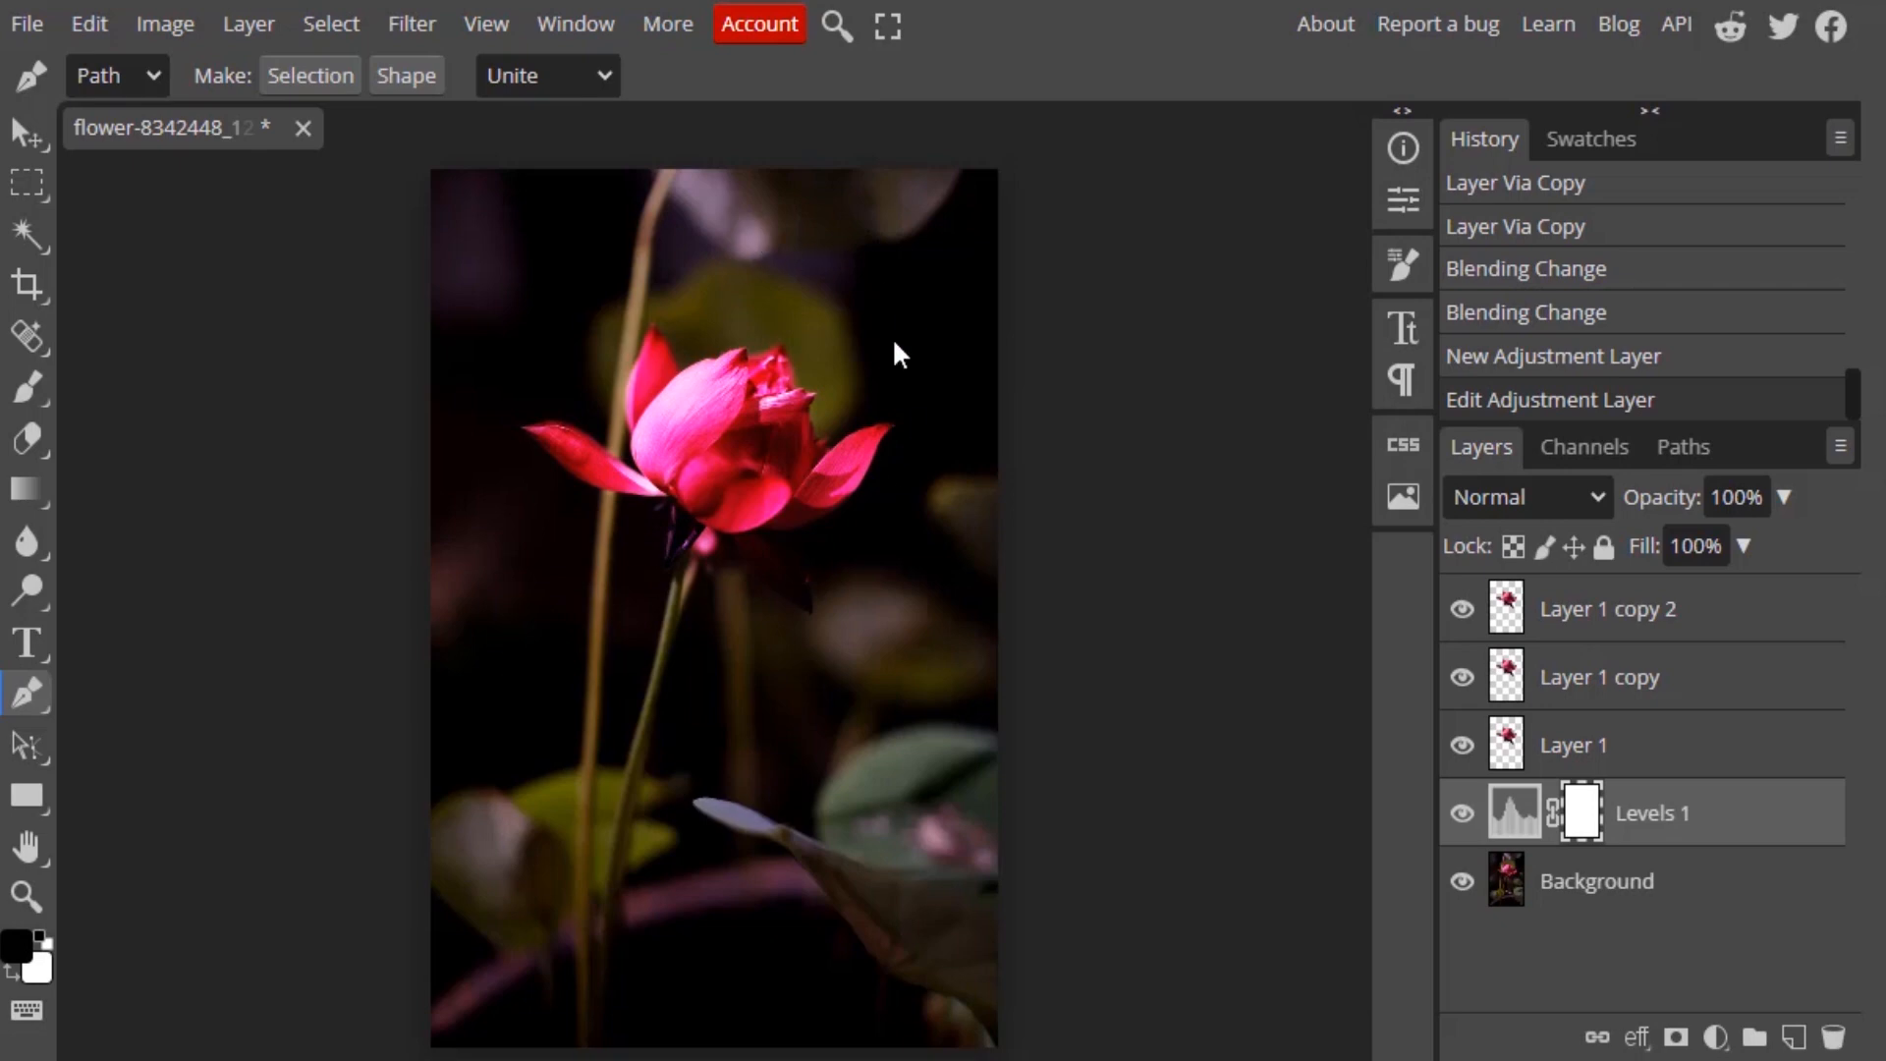
{"action": "mouse_move", "coordinate": [806, 499]}
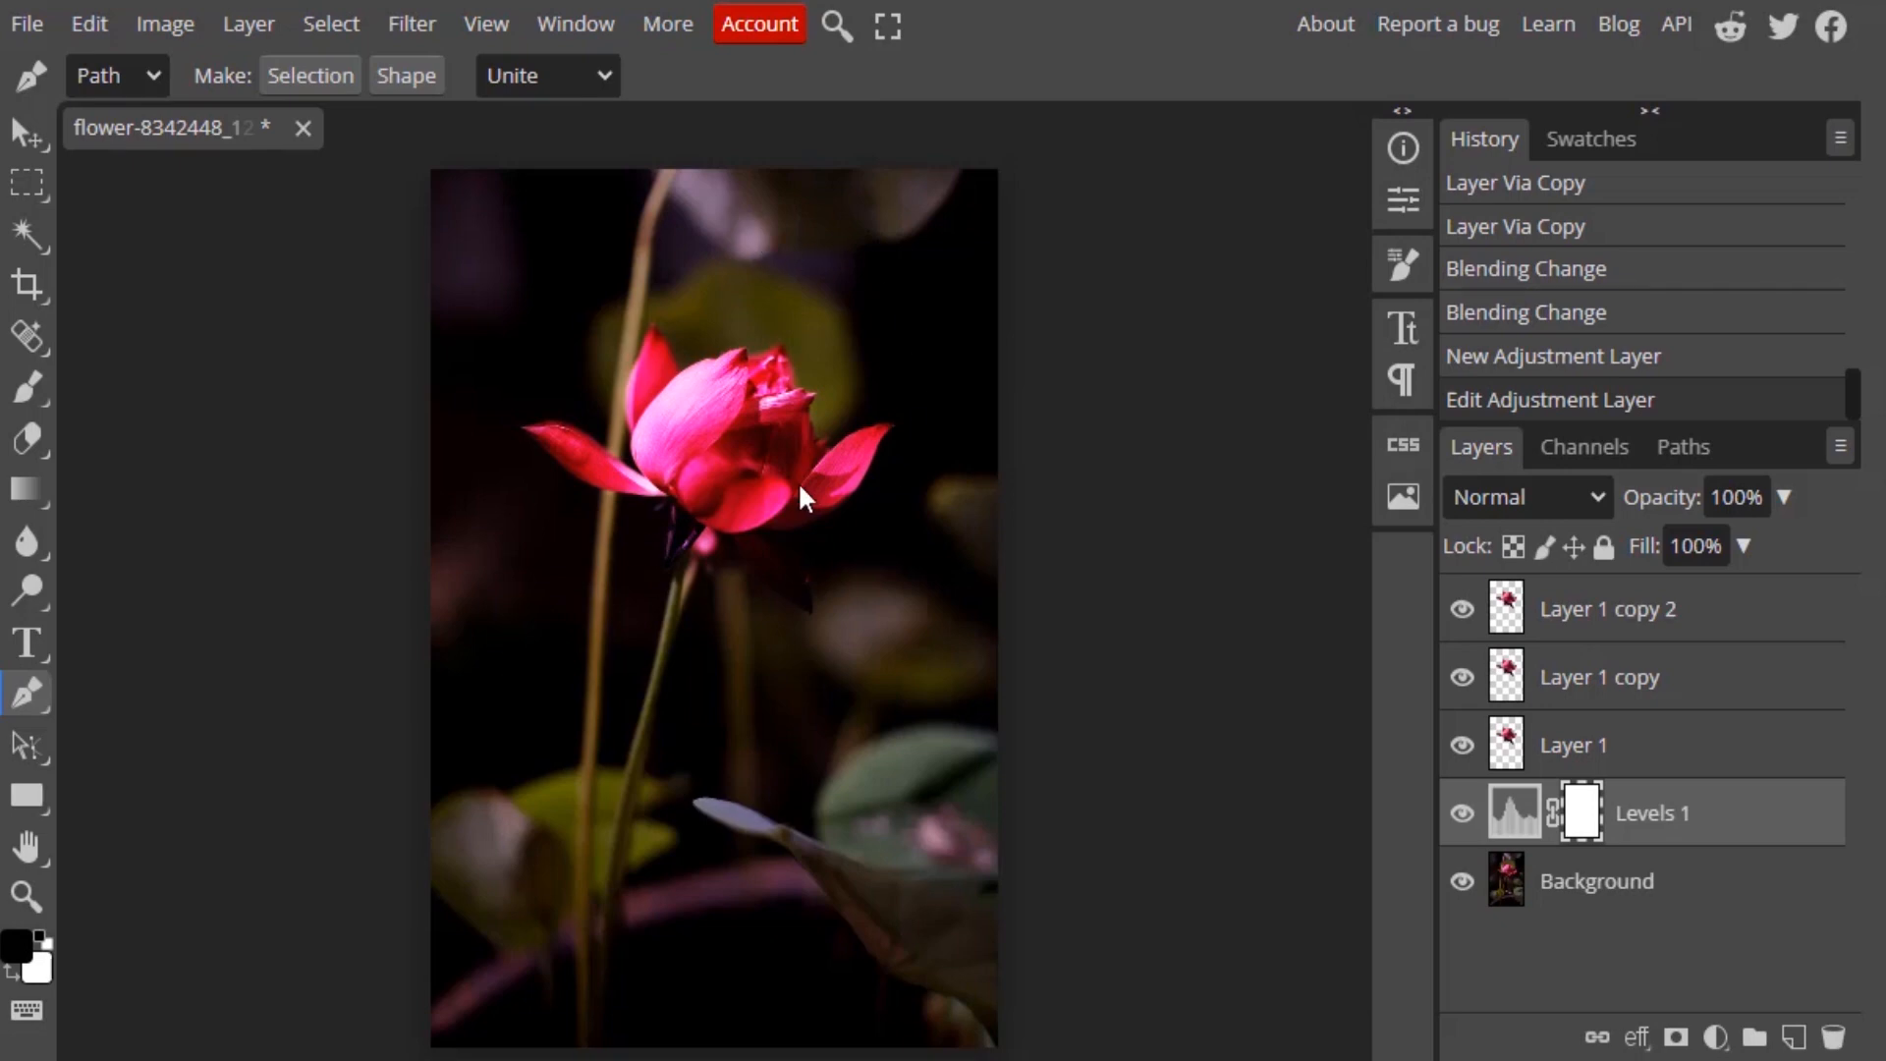
{"action": "mouse_move", "coordinate": [1708, 627]}
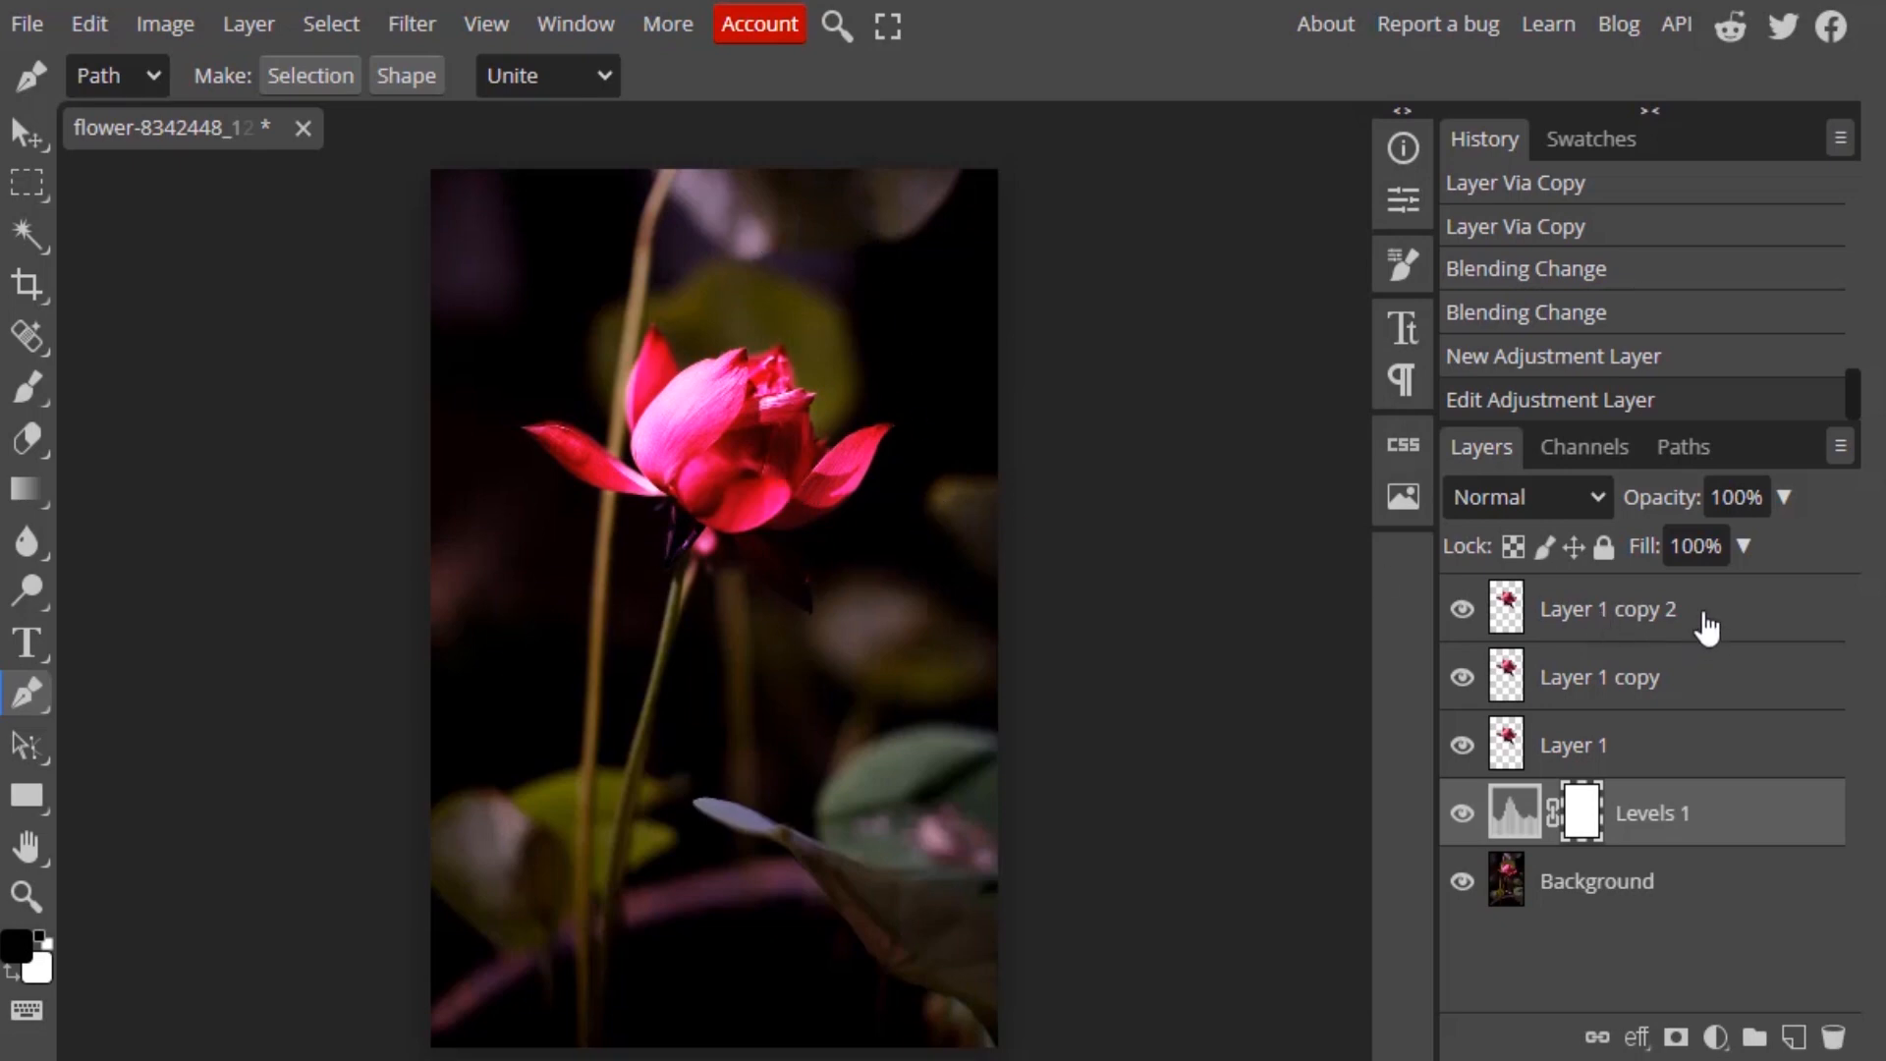
- Select the three flower layers and convert them into one smart object
{"action": "left_click", "coordinate": [1606, 609]}
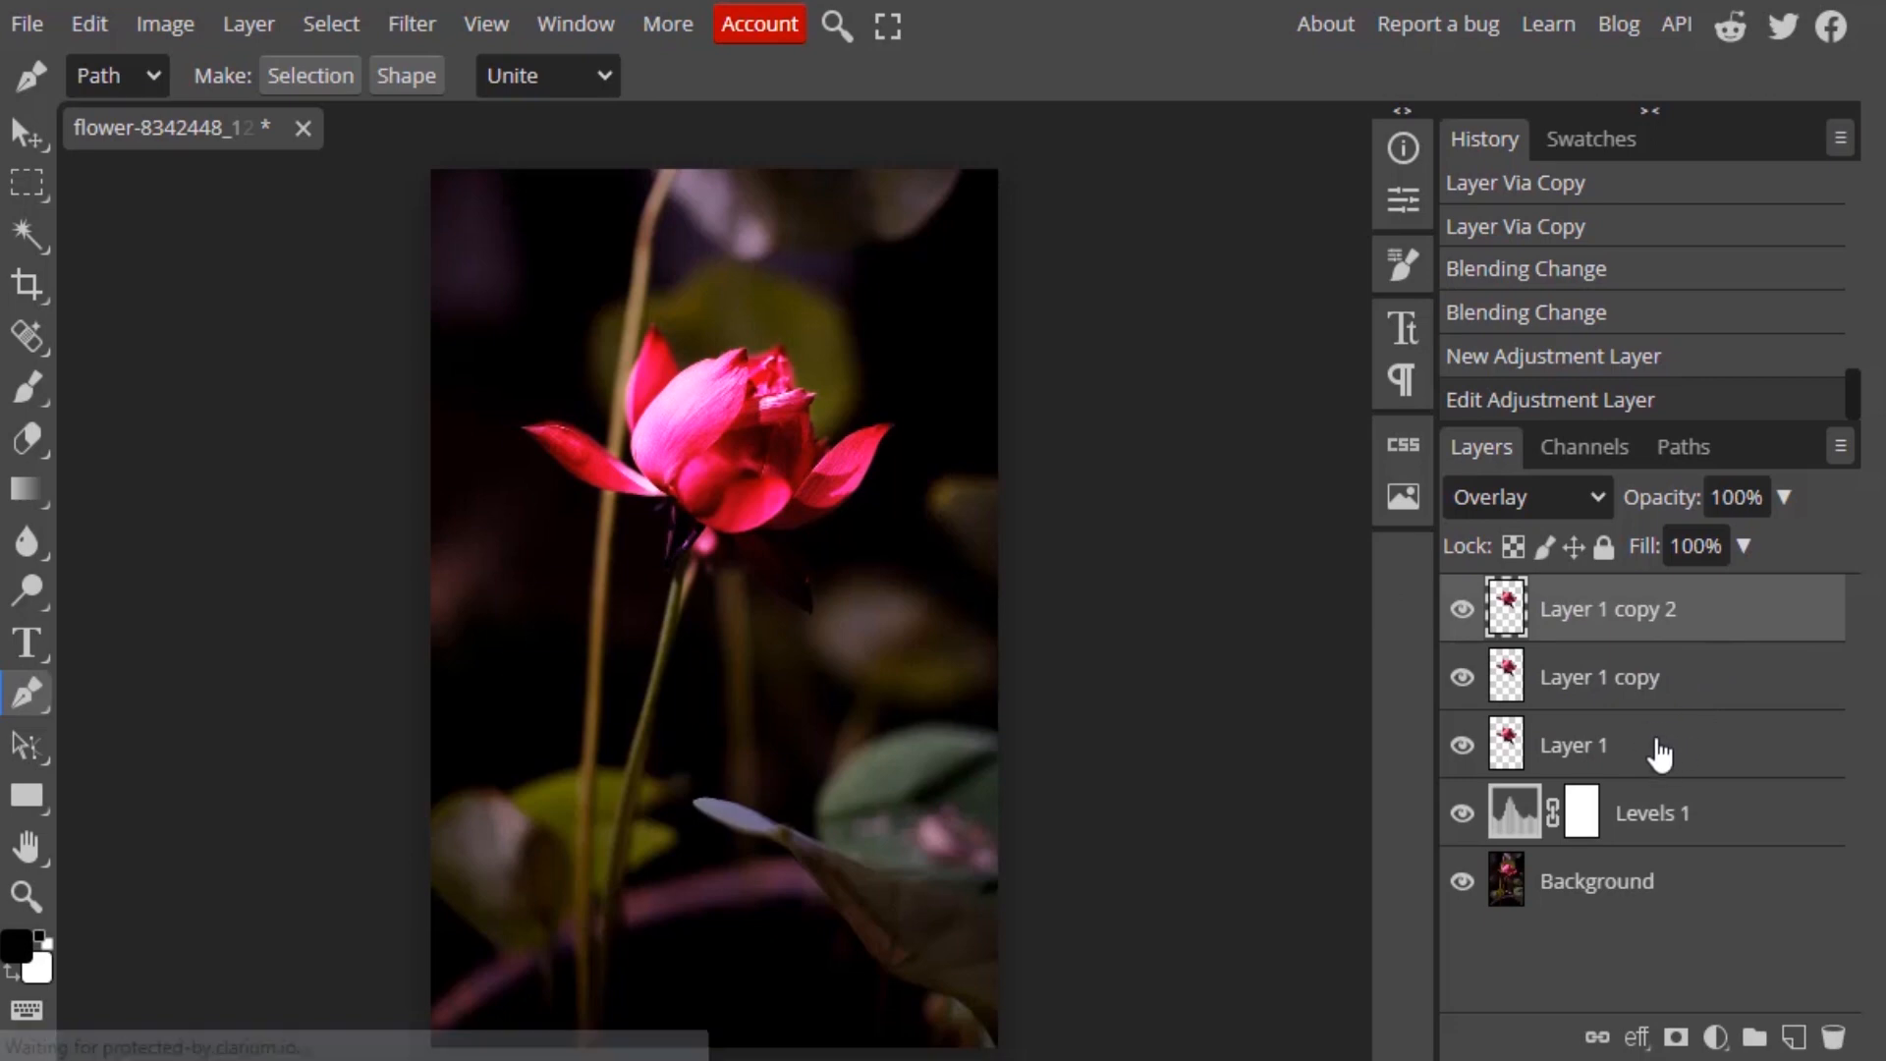
{"action": "mouse_move", "coordinate": [1659, 661]}
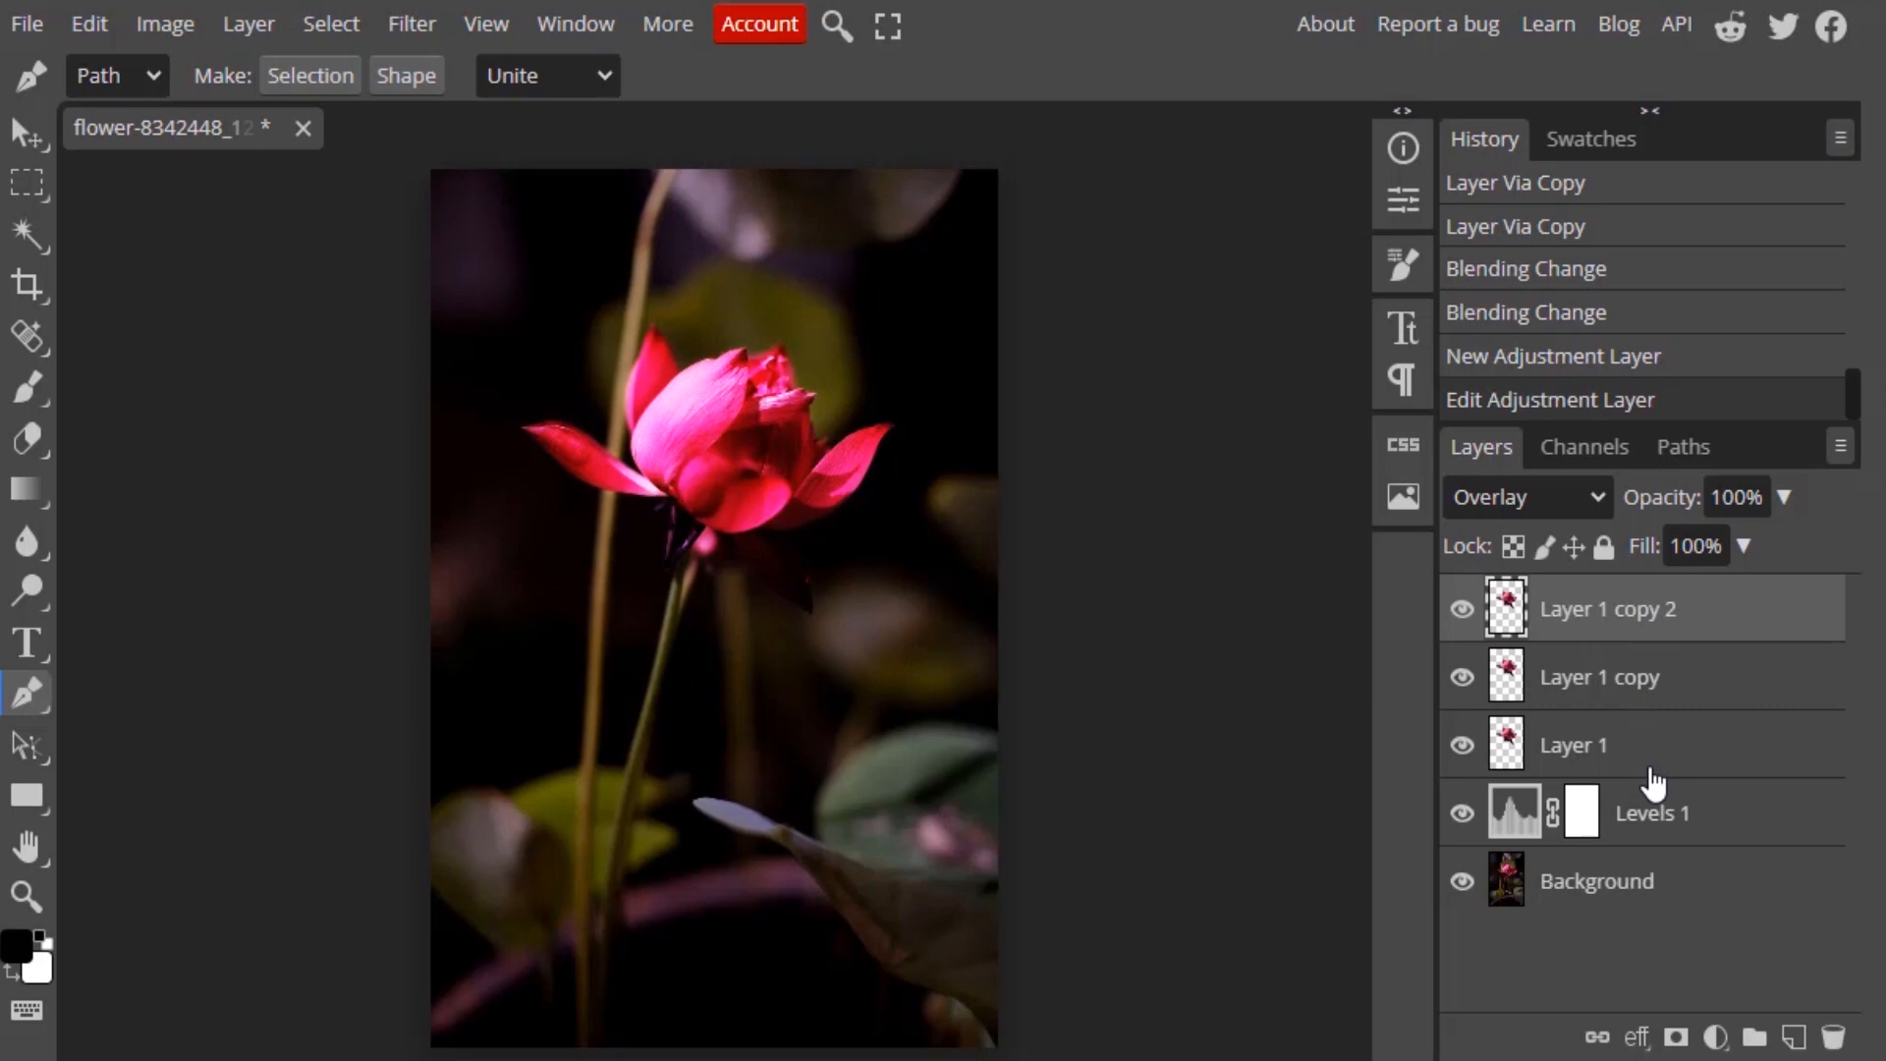
{"action": "mouse_move", "coordinate": [1657, 718]}
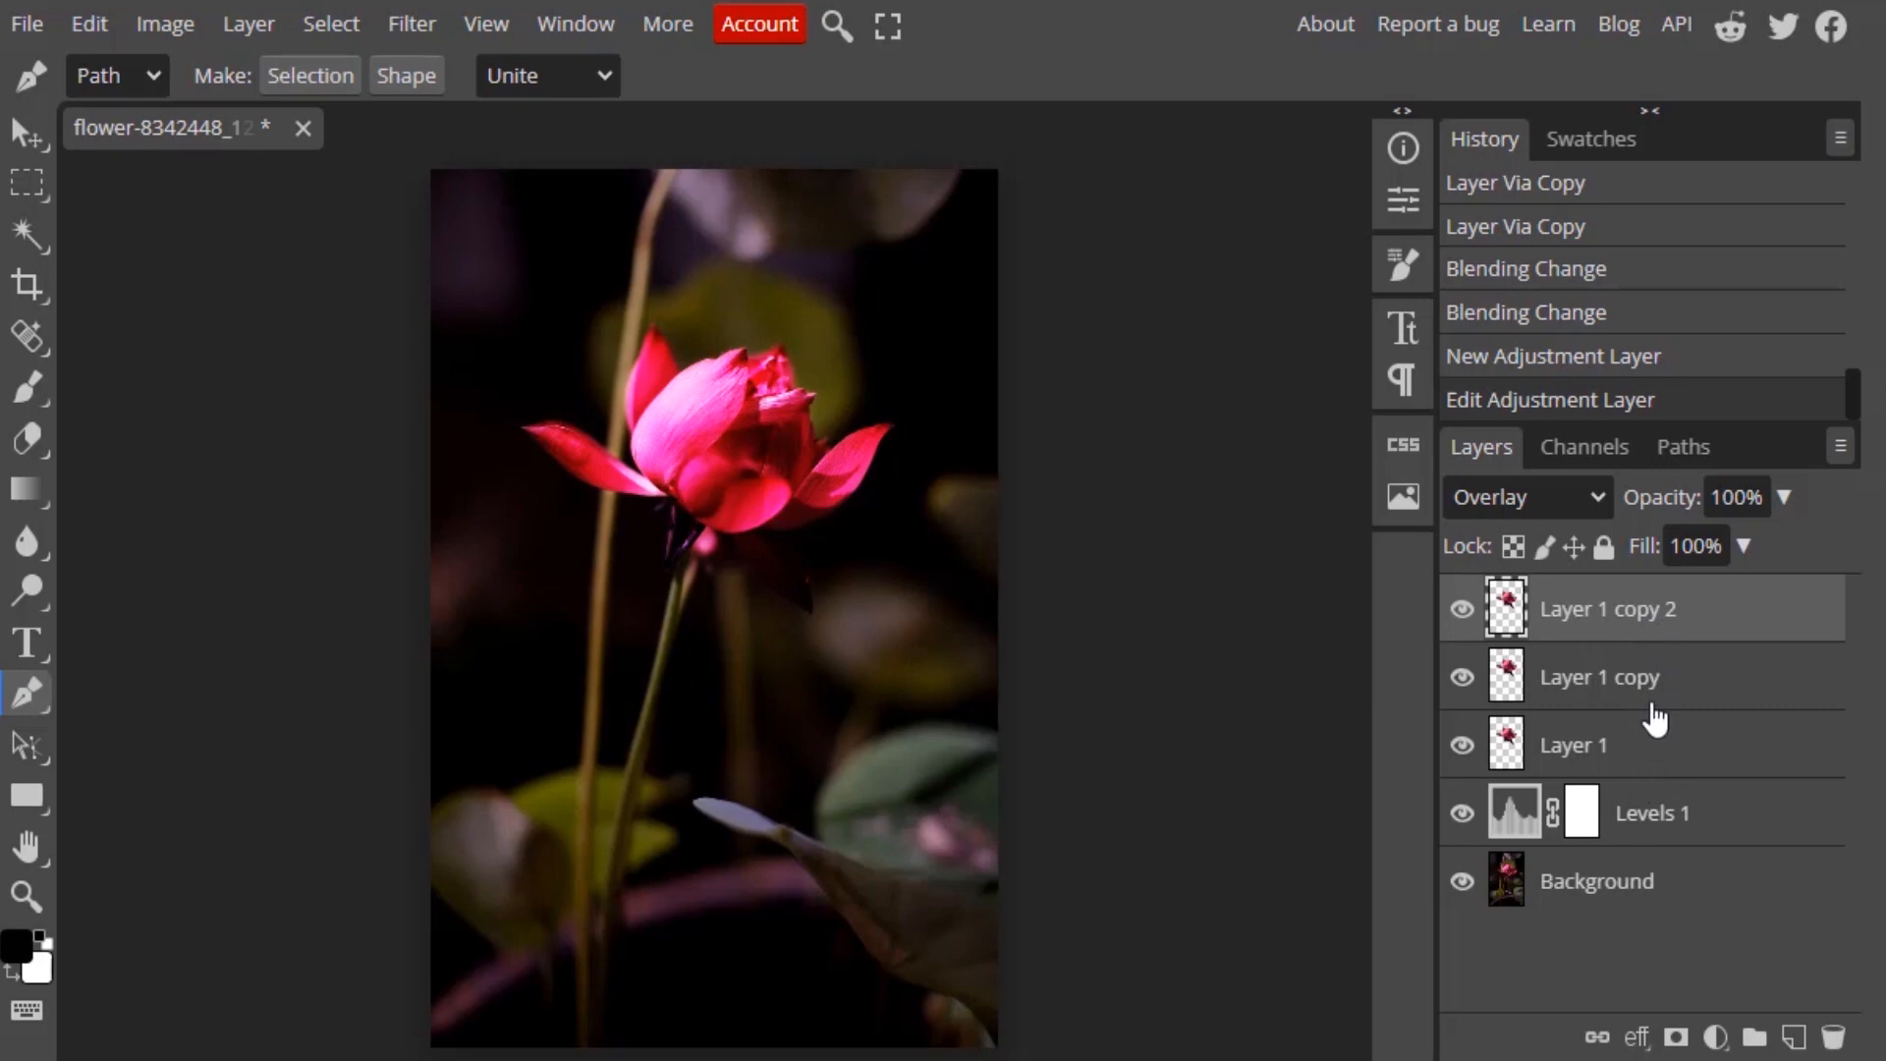
{"action": "mouse_move", "coordinate": [1657, 661]}
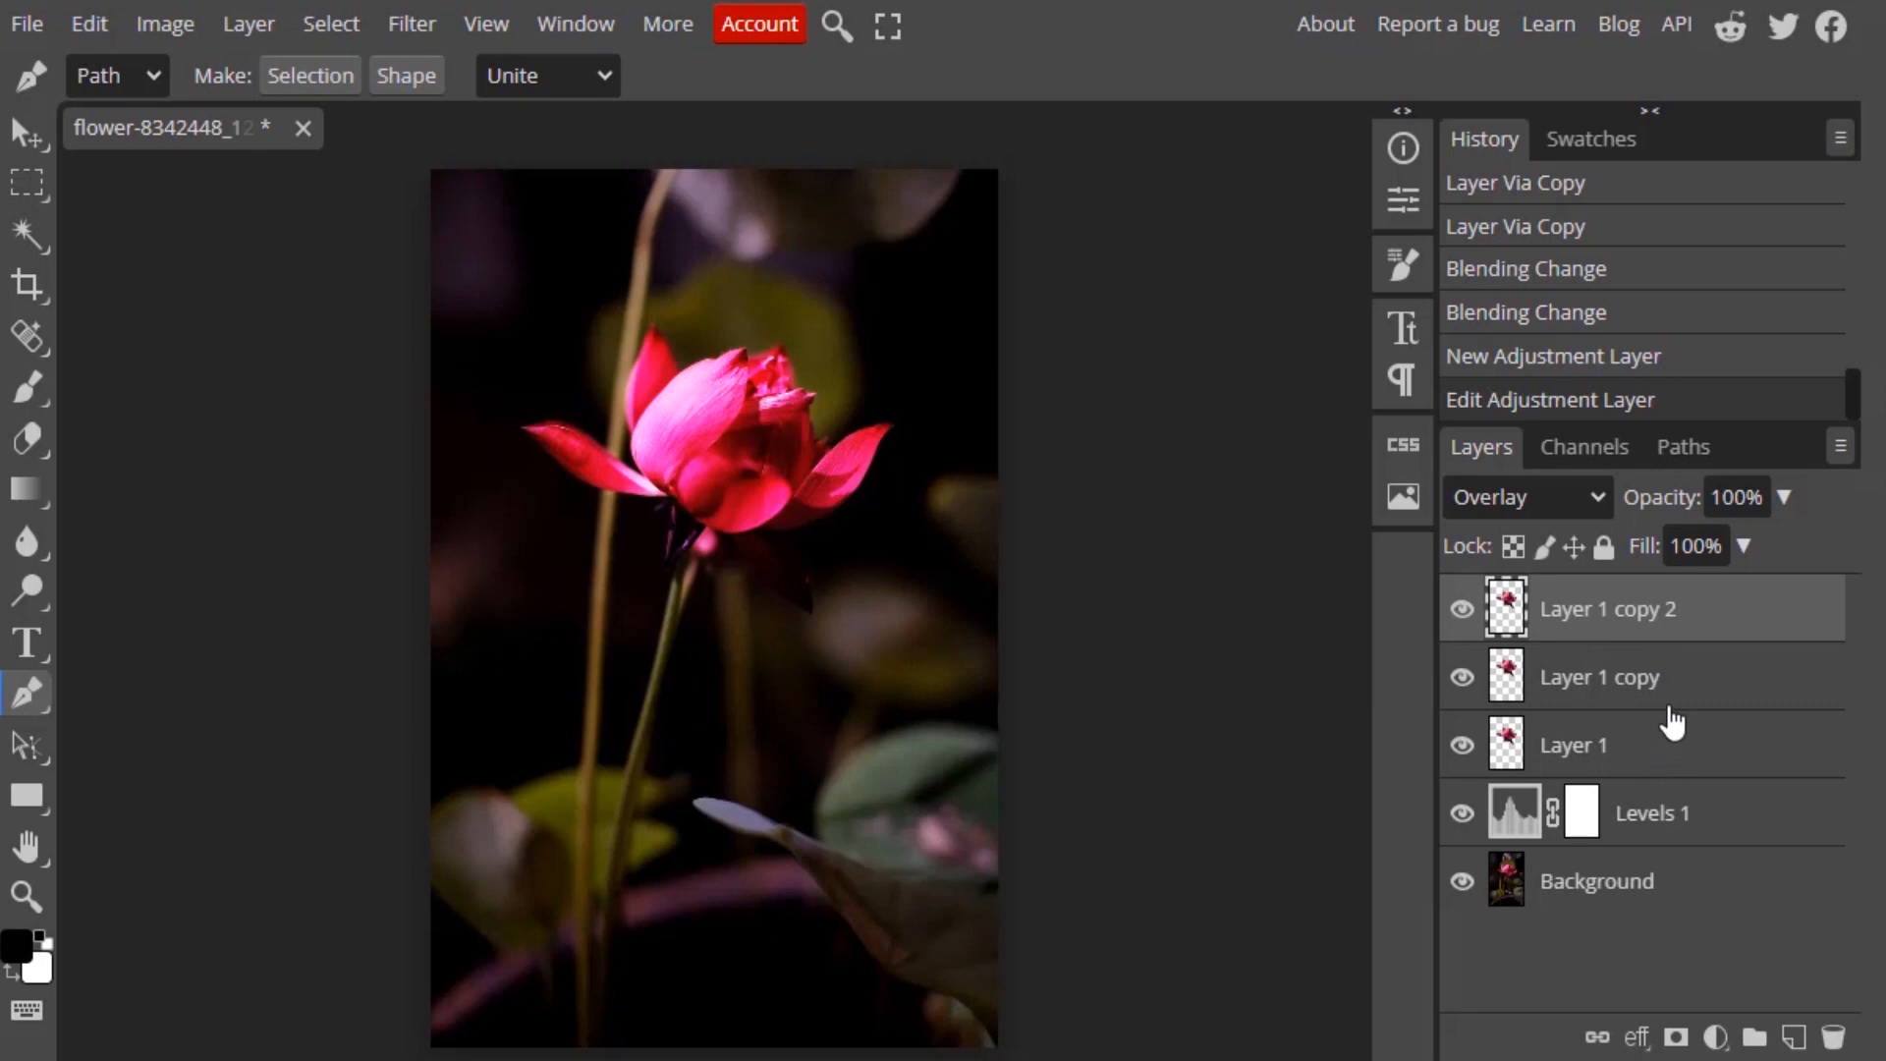
{"action": "mouse_move", "coordinate": [1654, 778]}
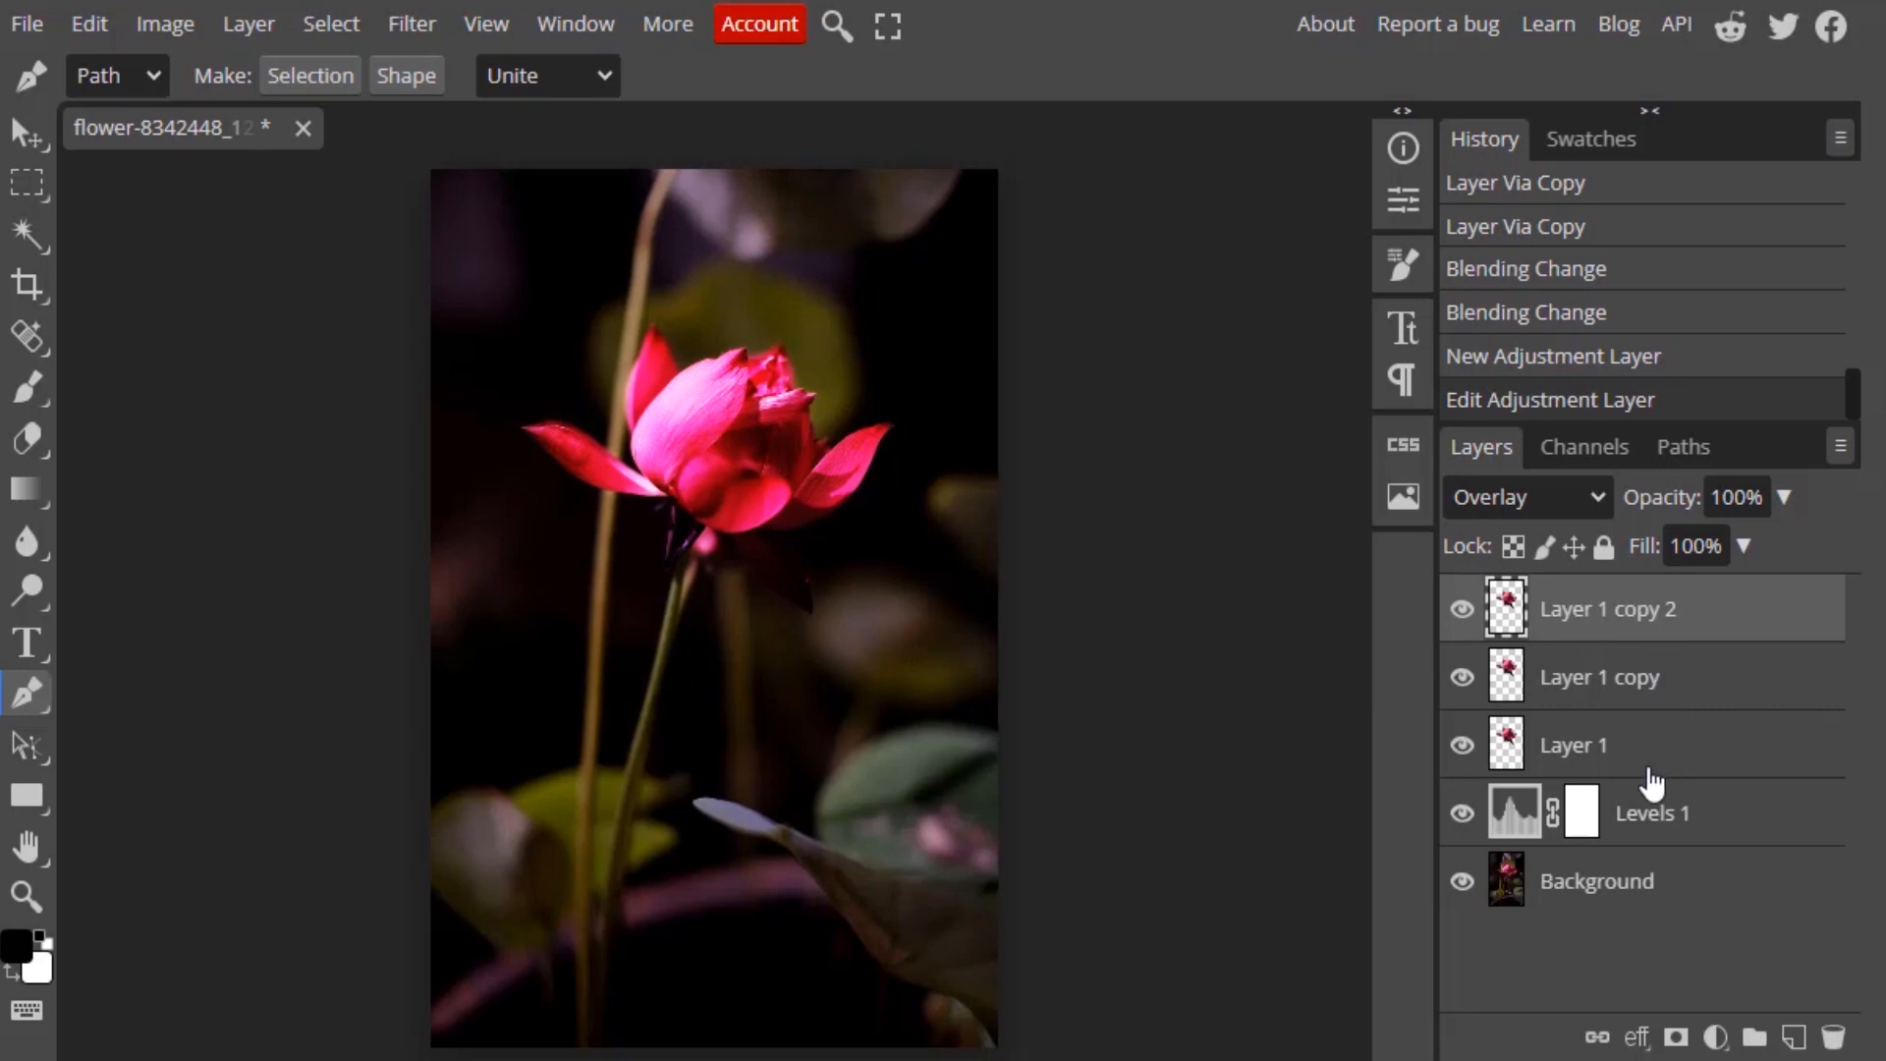
{"action": "mouse_move", "coordinate": [1663, 755]}
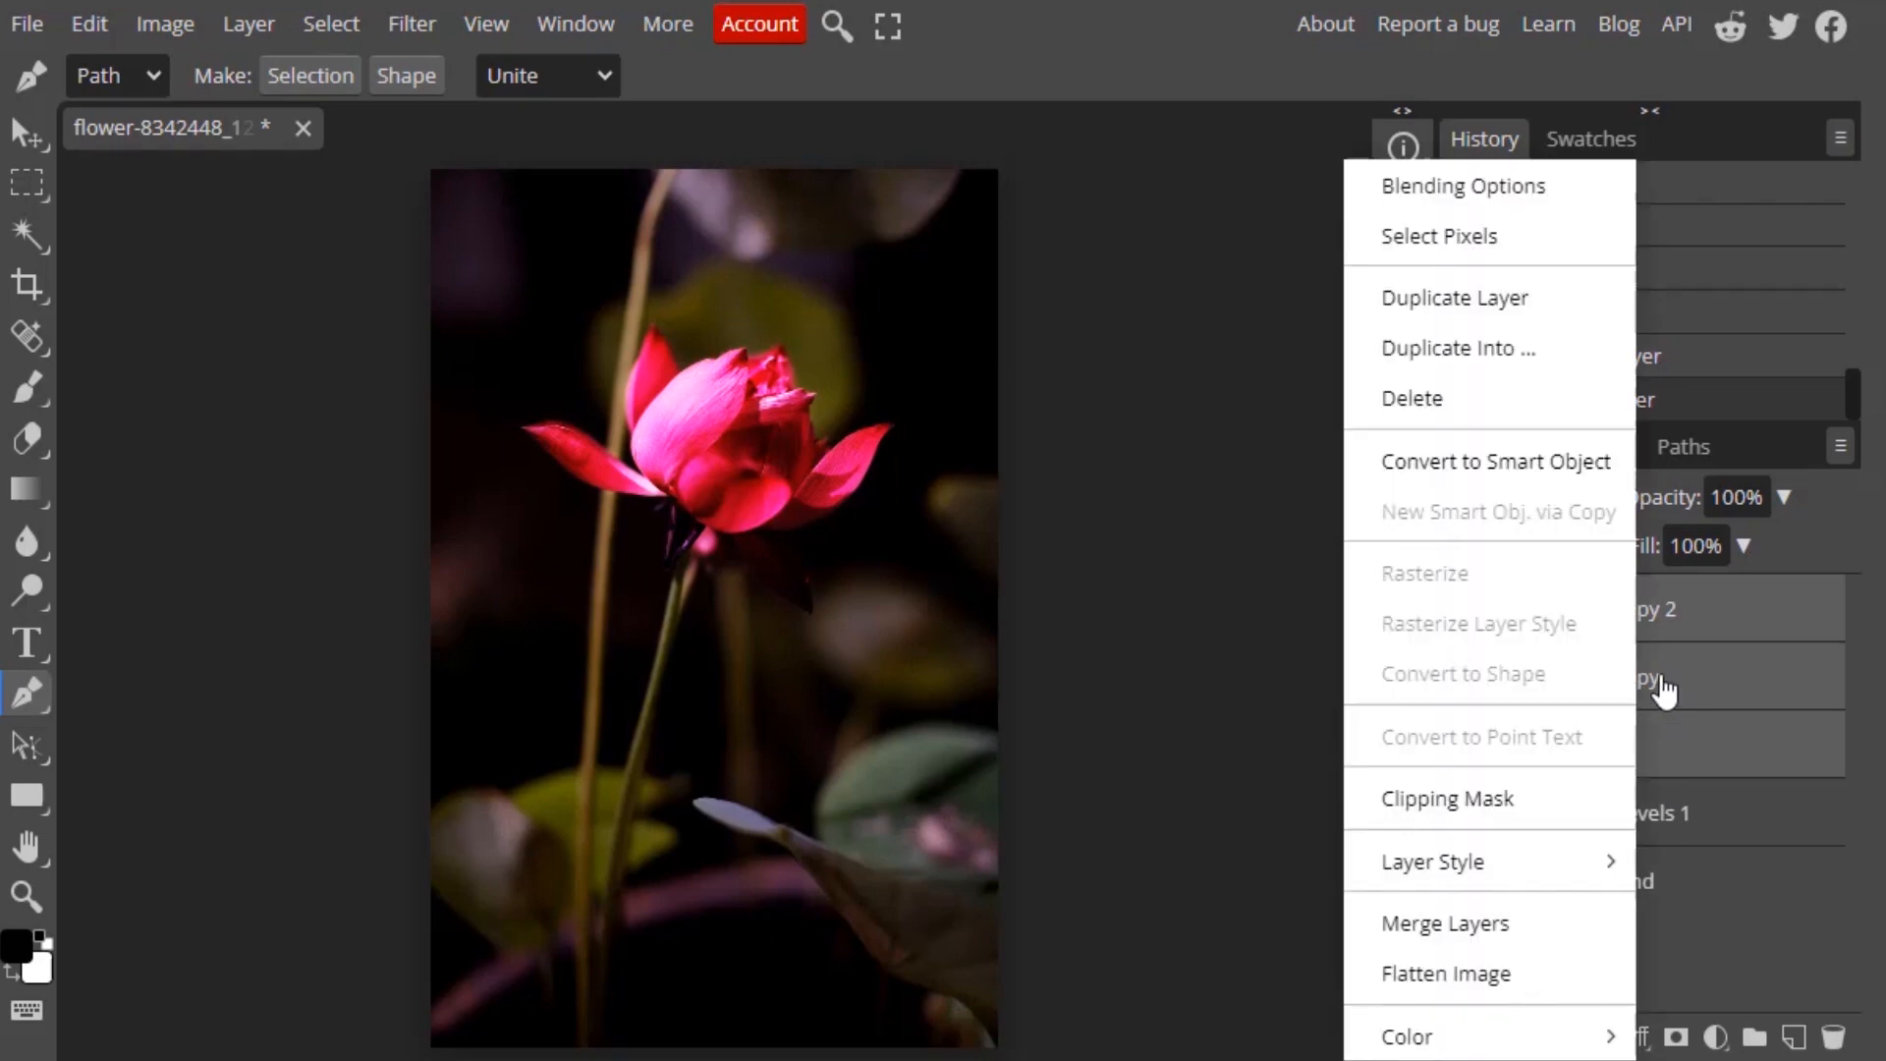
{"action": "mouse_move", "coordinate": [1547, 470]}
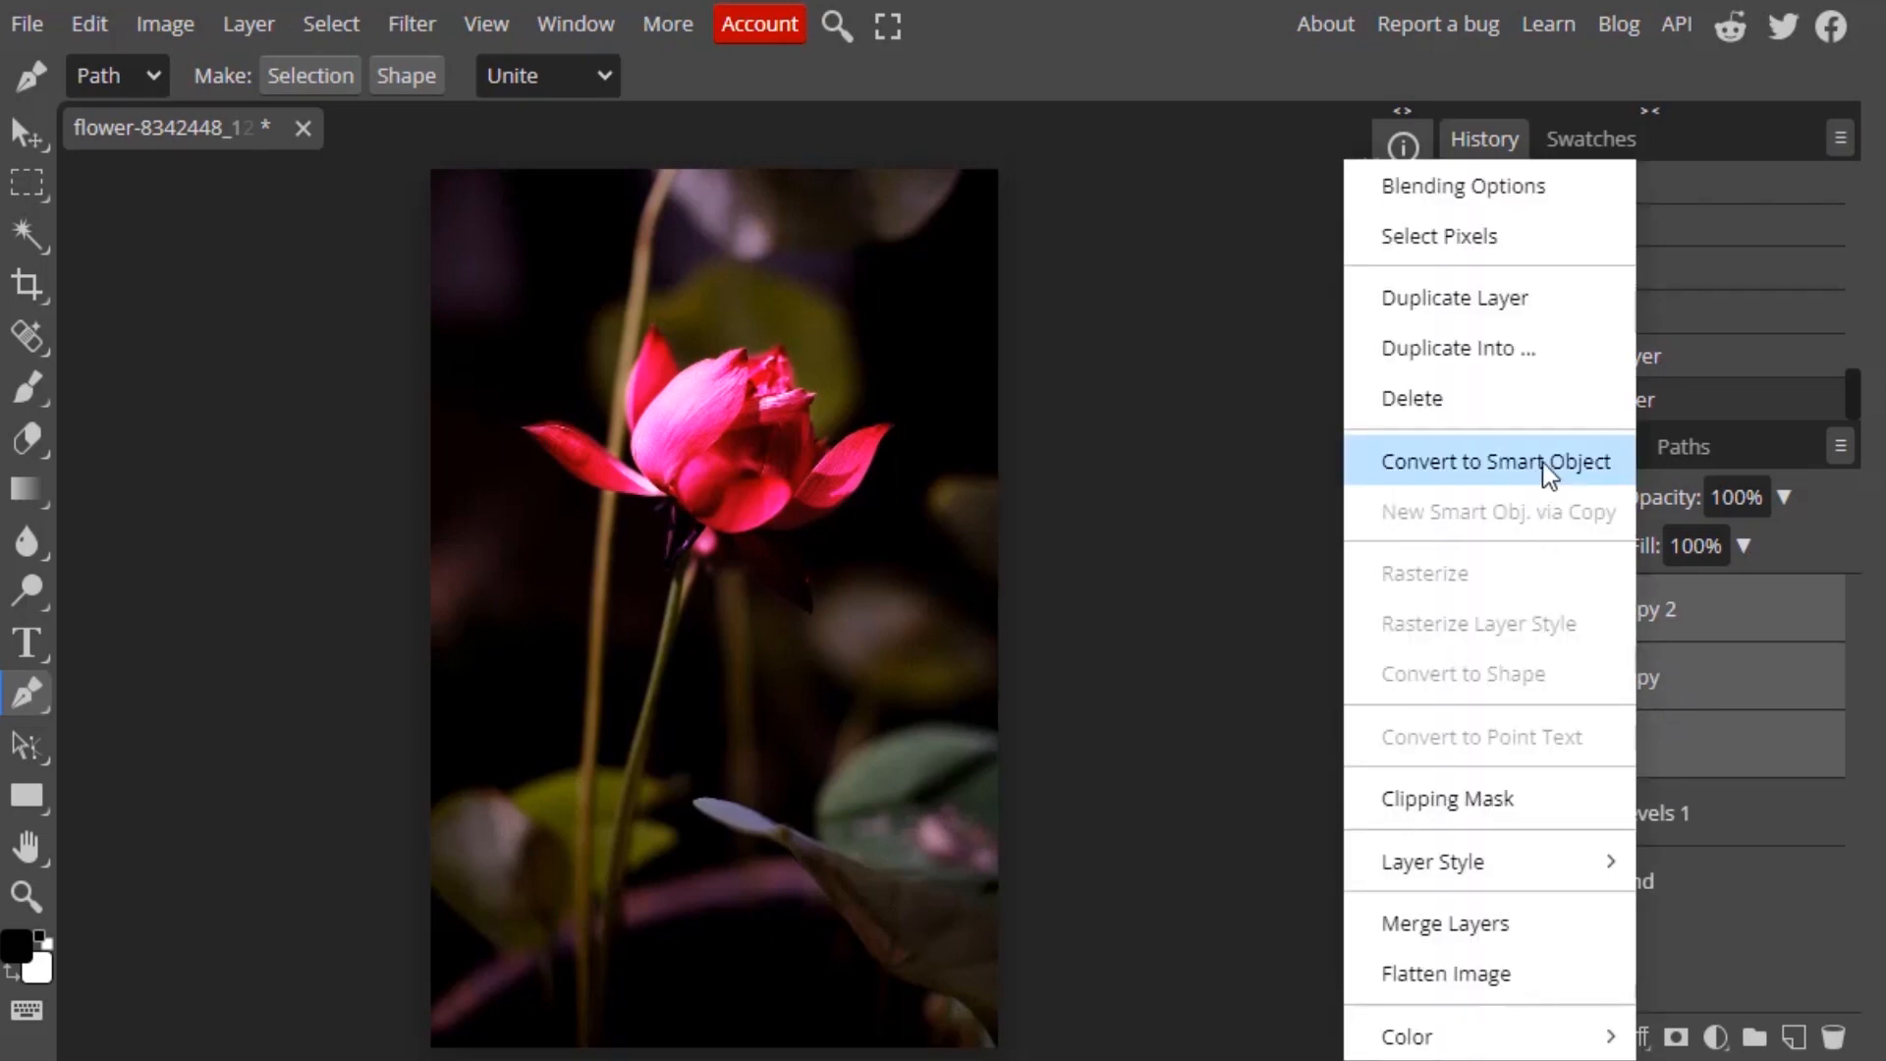
{"action": "left_click", "coordinate": [1496, 461]}
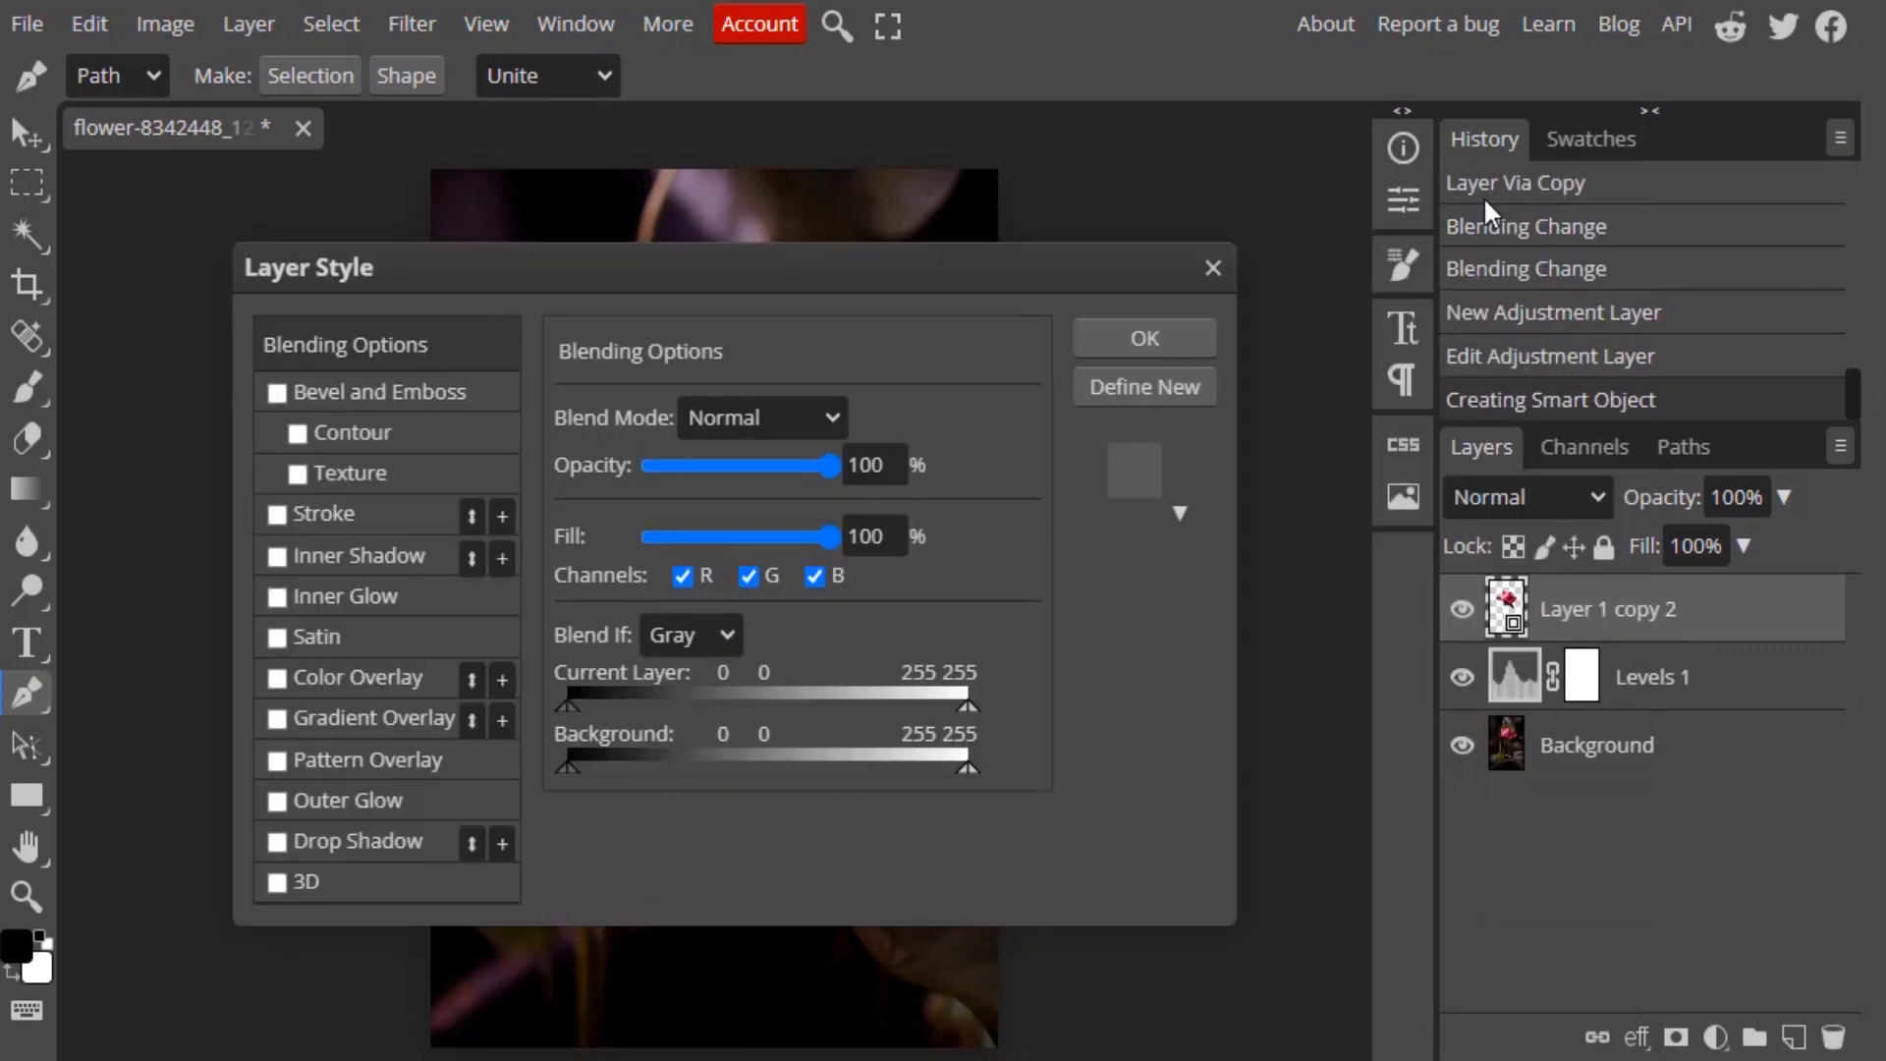
- Add an outer glow to the lotus and choose pink #f41d9b as its colour
{"action": "left_click", "coordinate": [278, 800]}
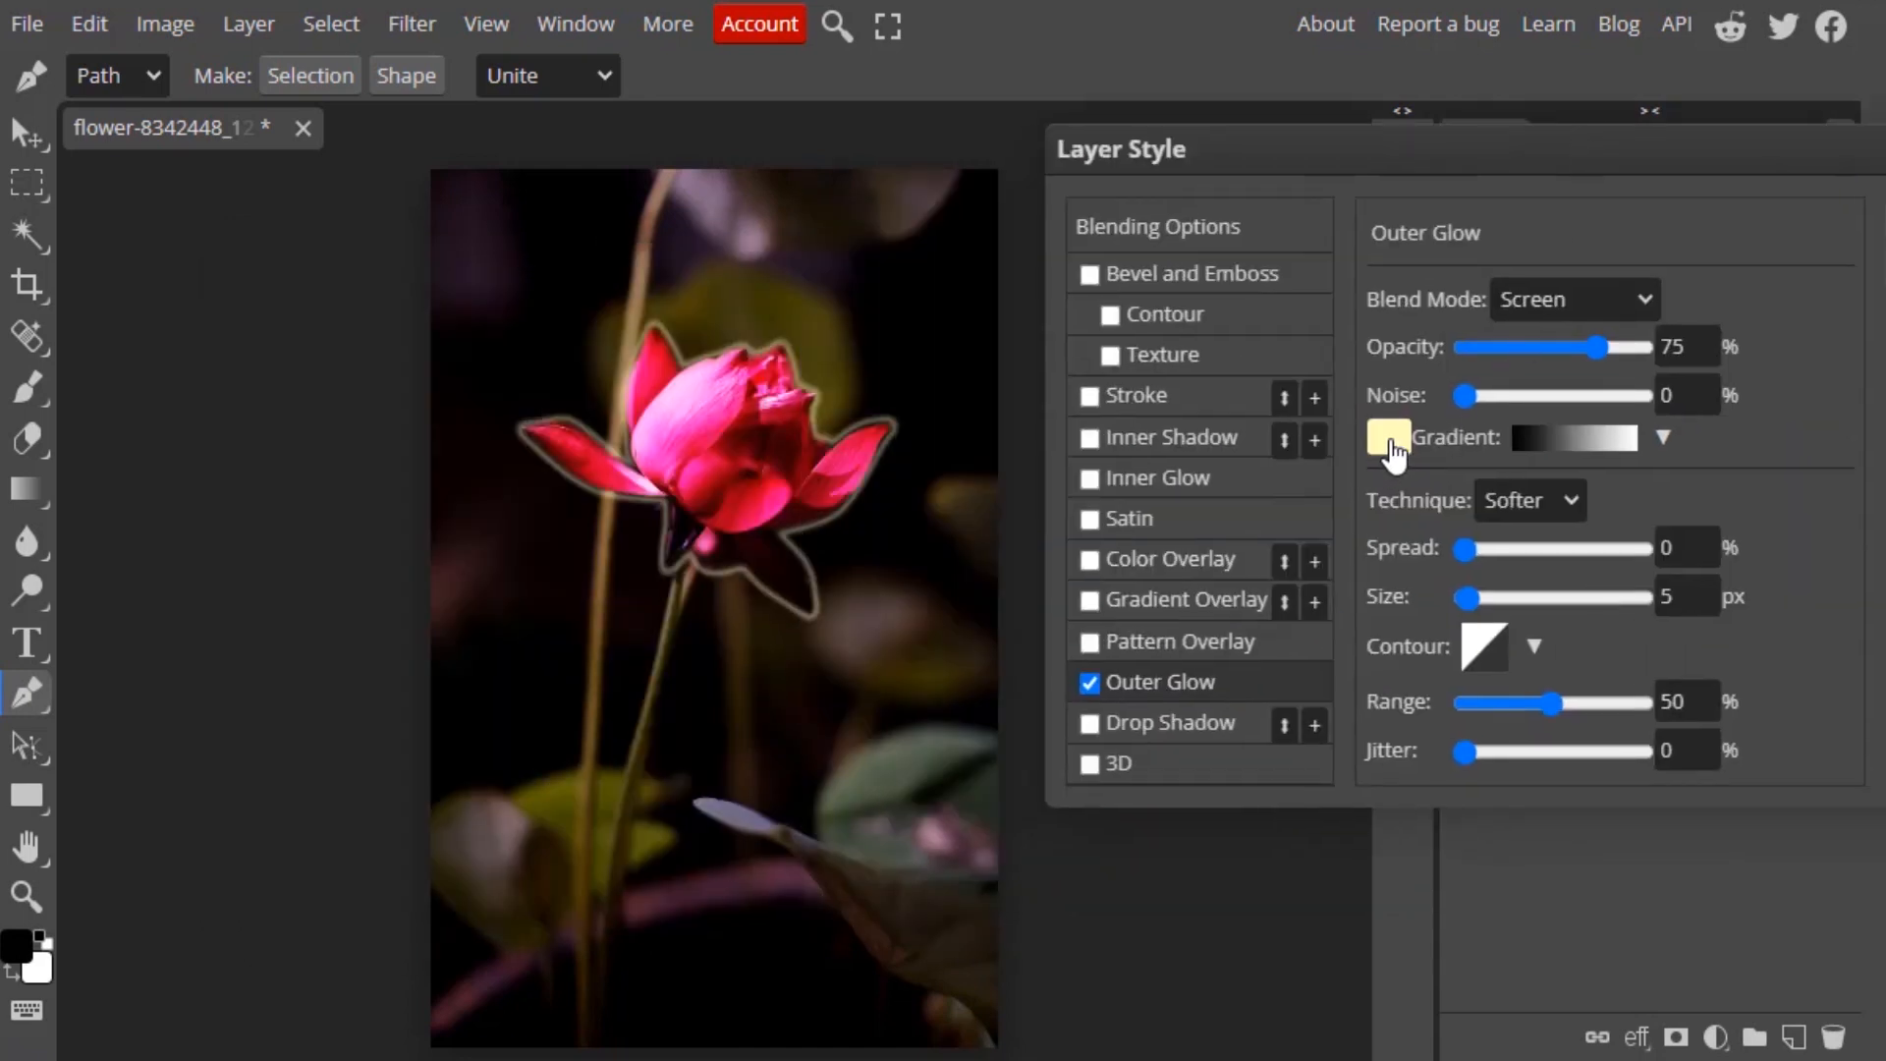
{"action": "left_click", "coordinate": [1388, 436]}
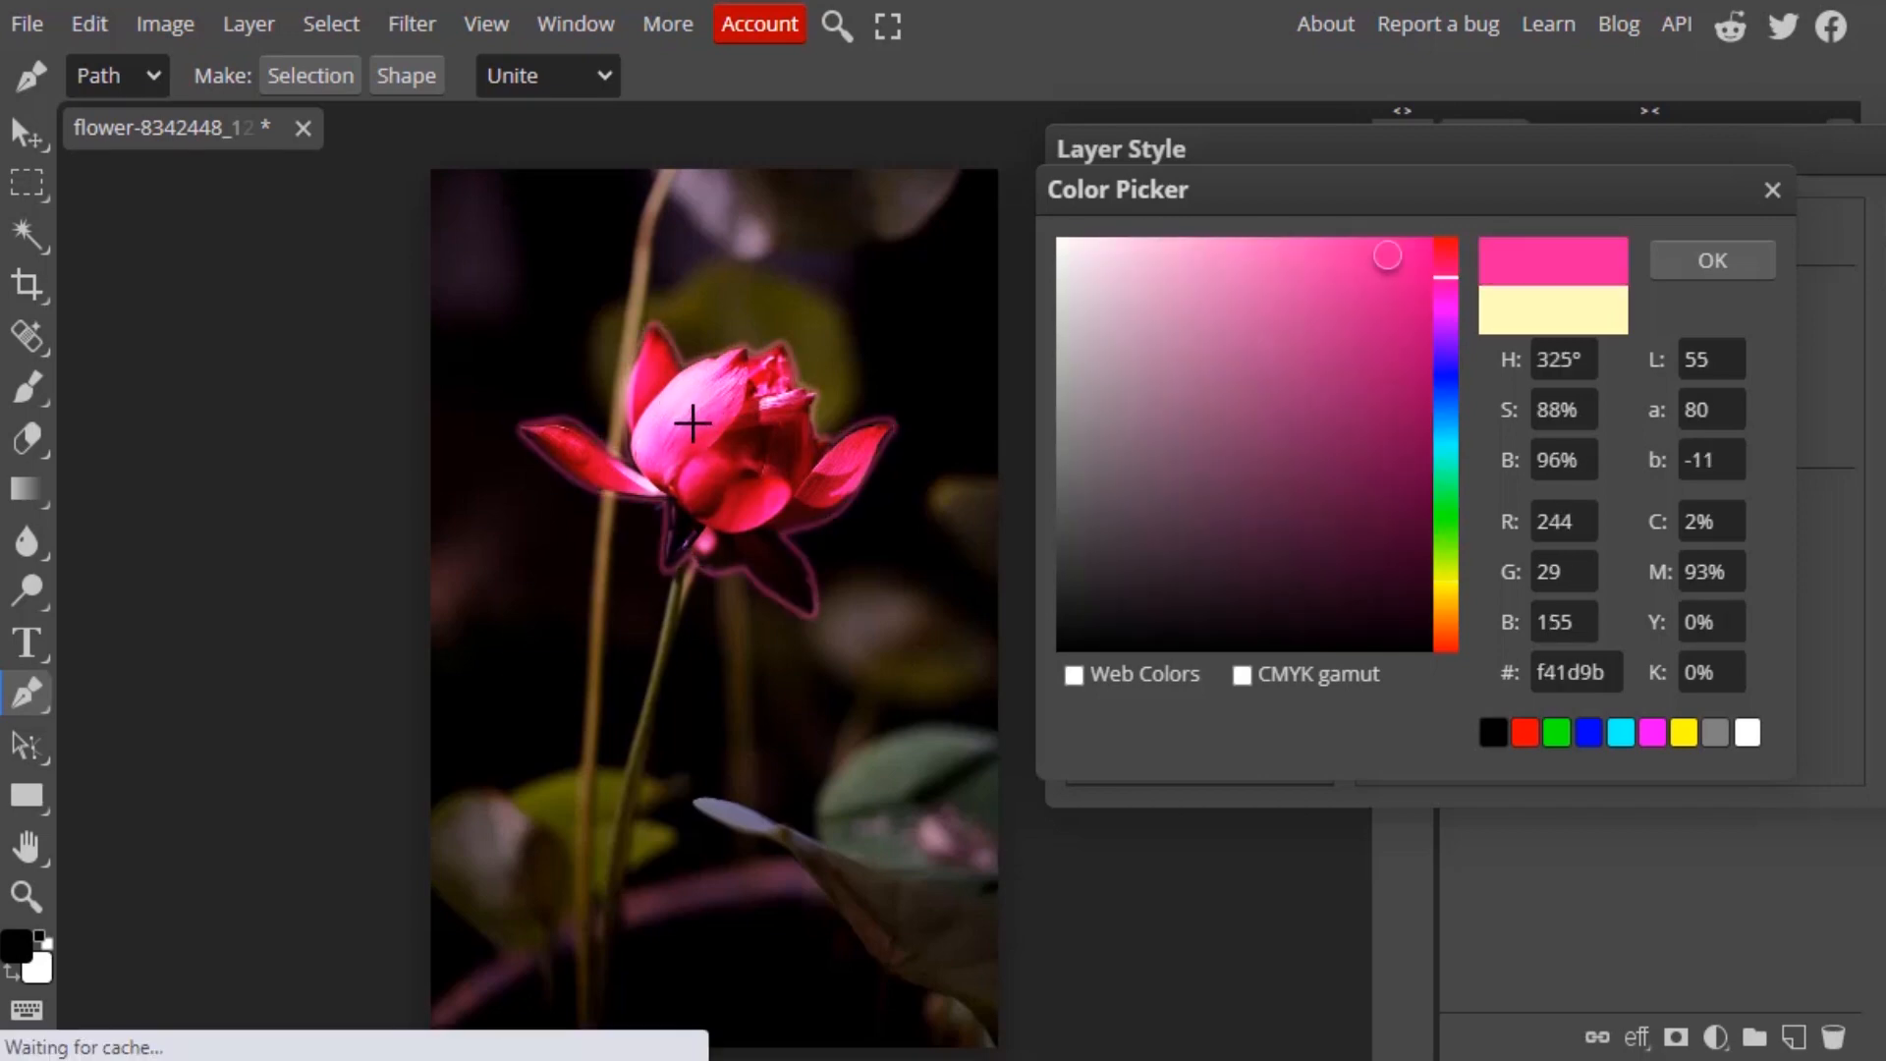
{"action": "mouse_move", "coordinate": [683, 445]}
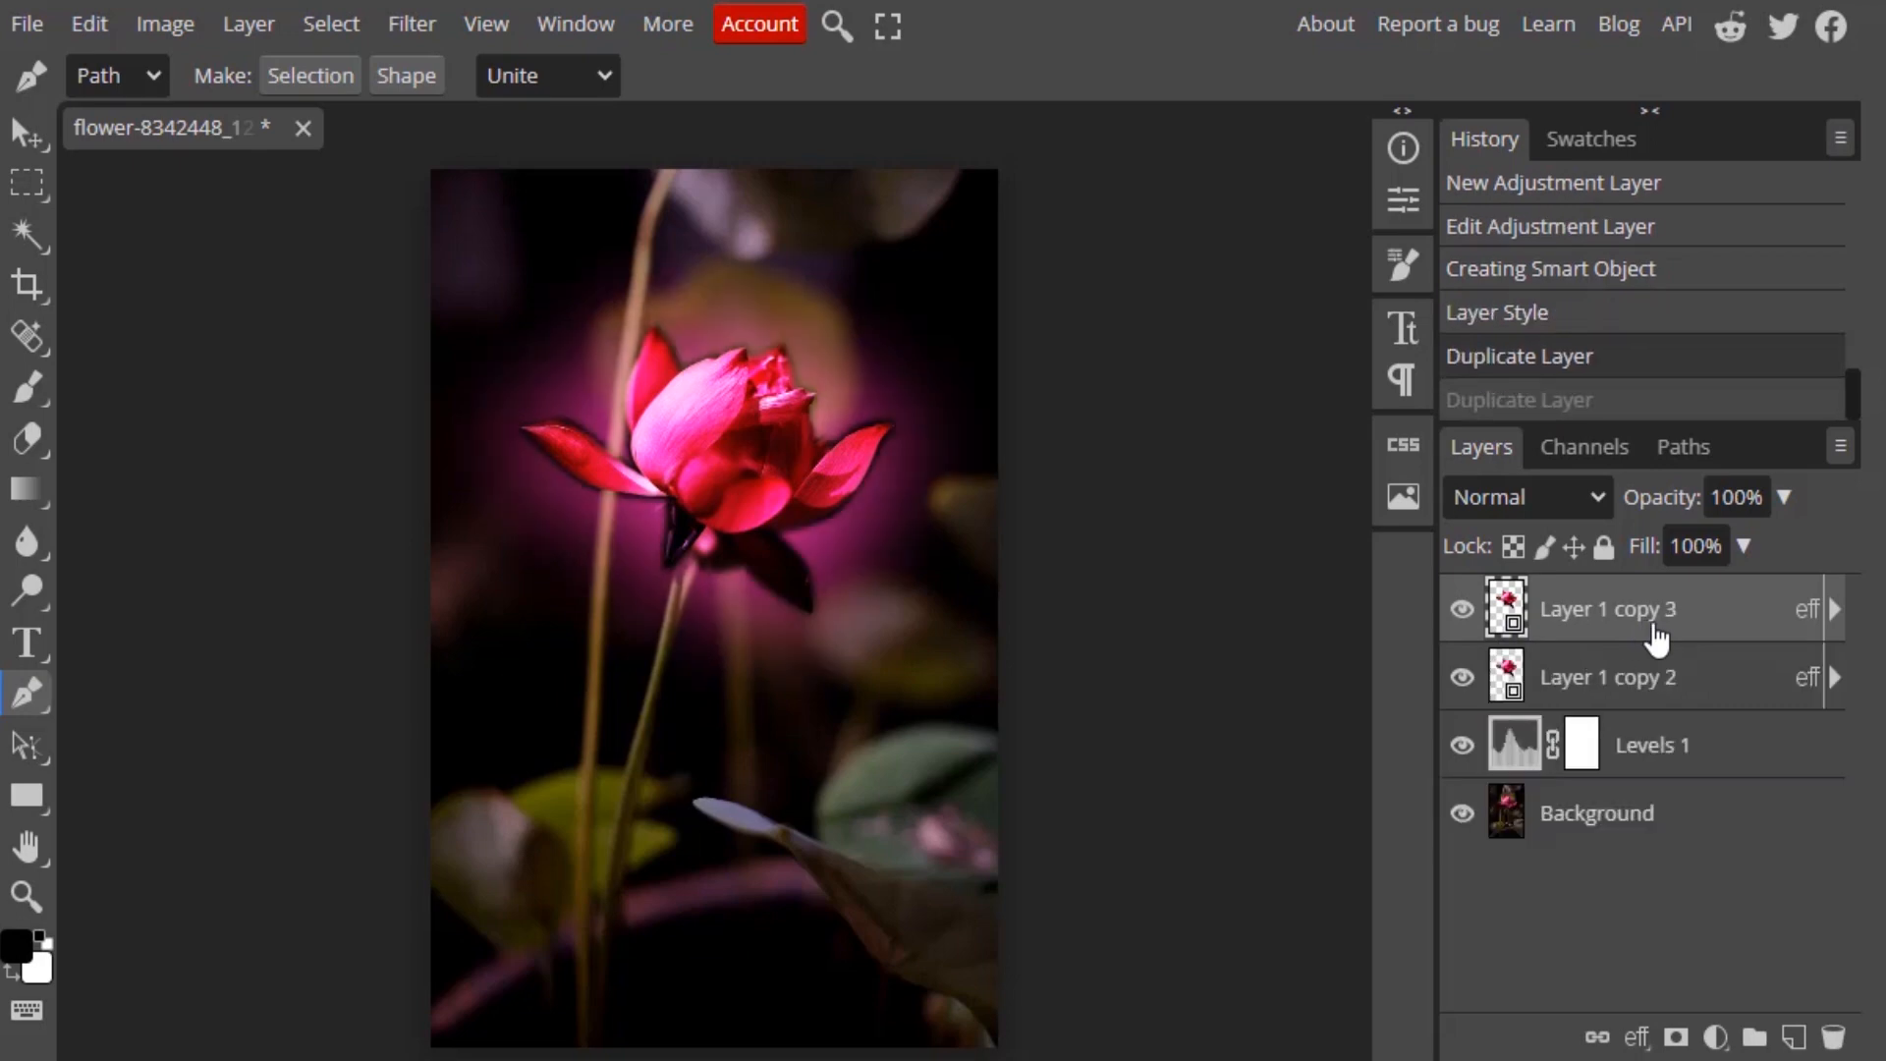
{"action": "mouse_move", "coordinate": [412, 24]}
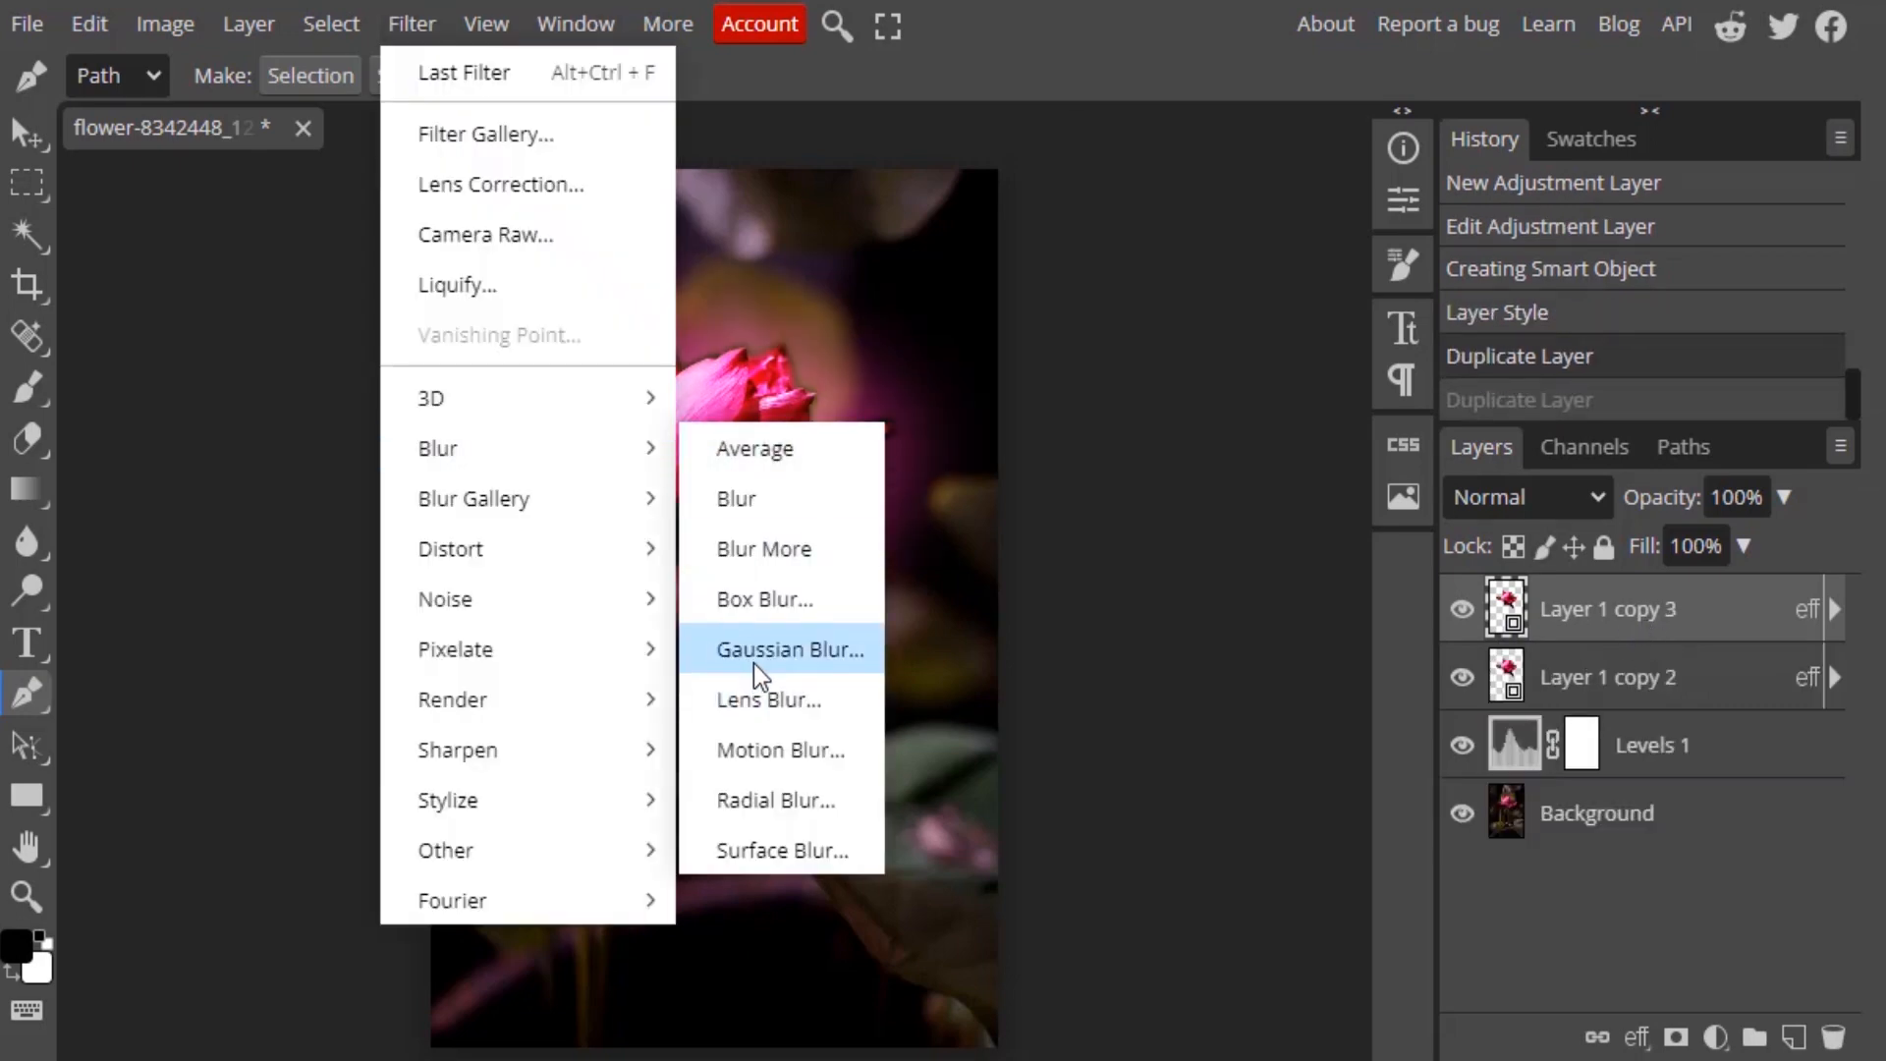
- Gaussian-blur the top flower copy by 78 px, set it to Soft Light, and select the other layers
{"action": "left_click", "coordinate": [789, 648]}
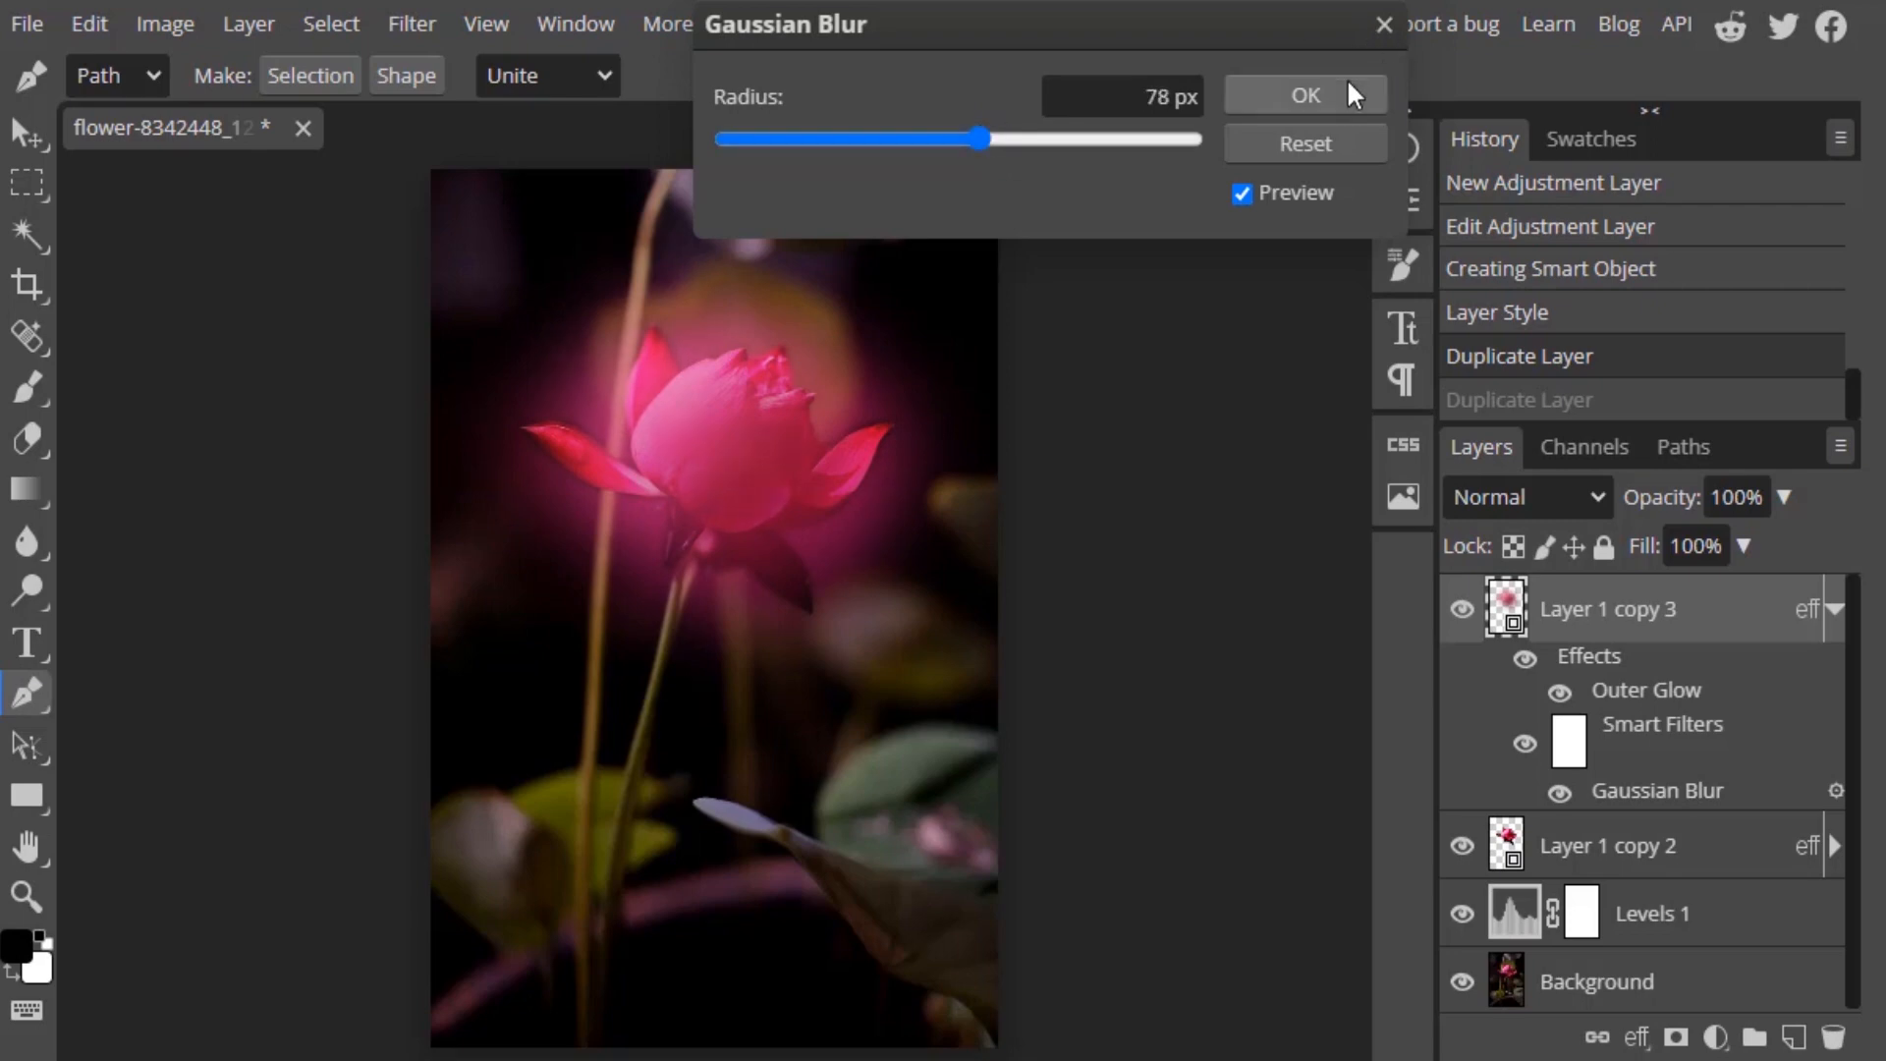
{"action": "left_click", "coordinate": [1526, 495]}
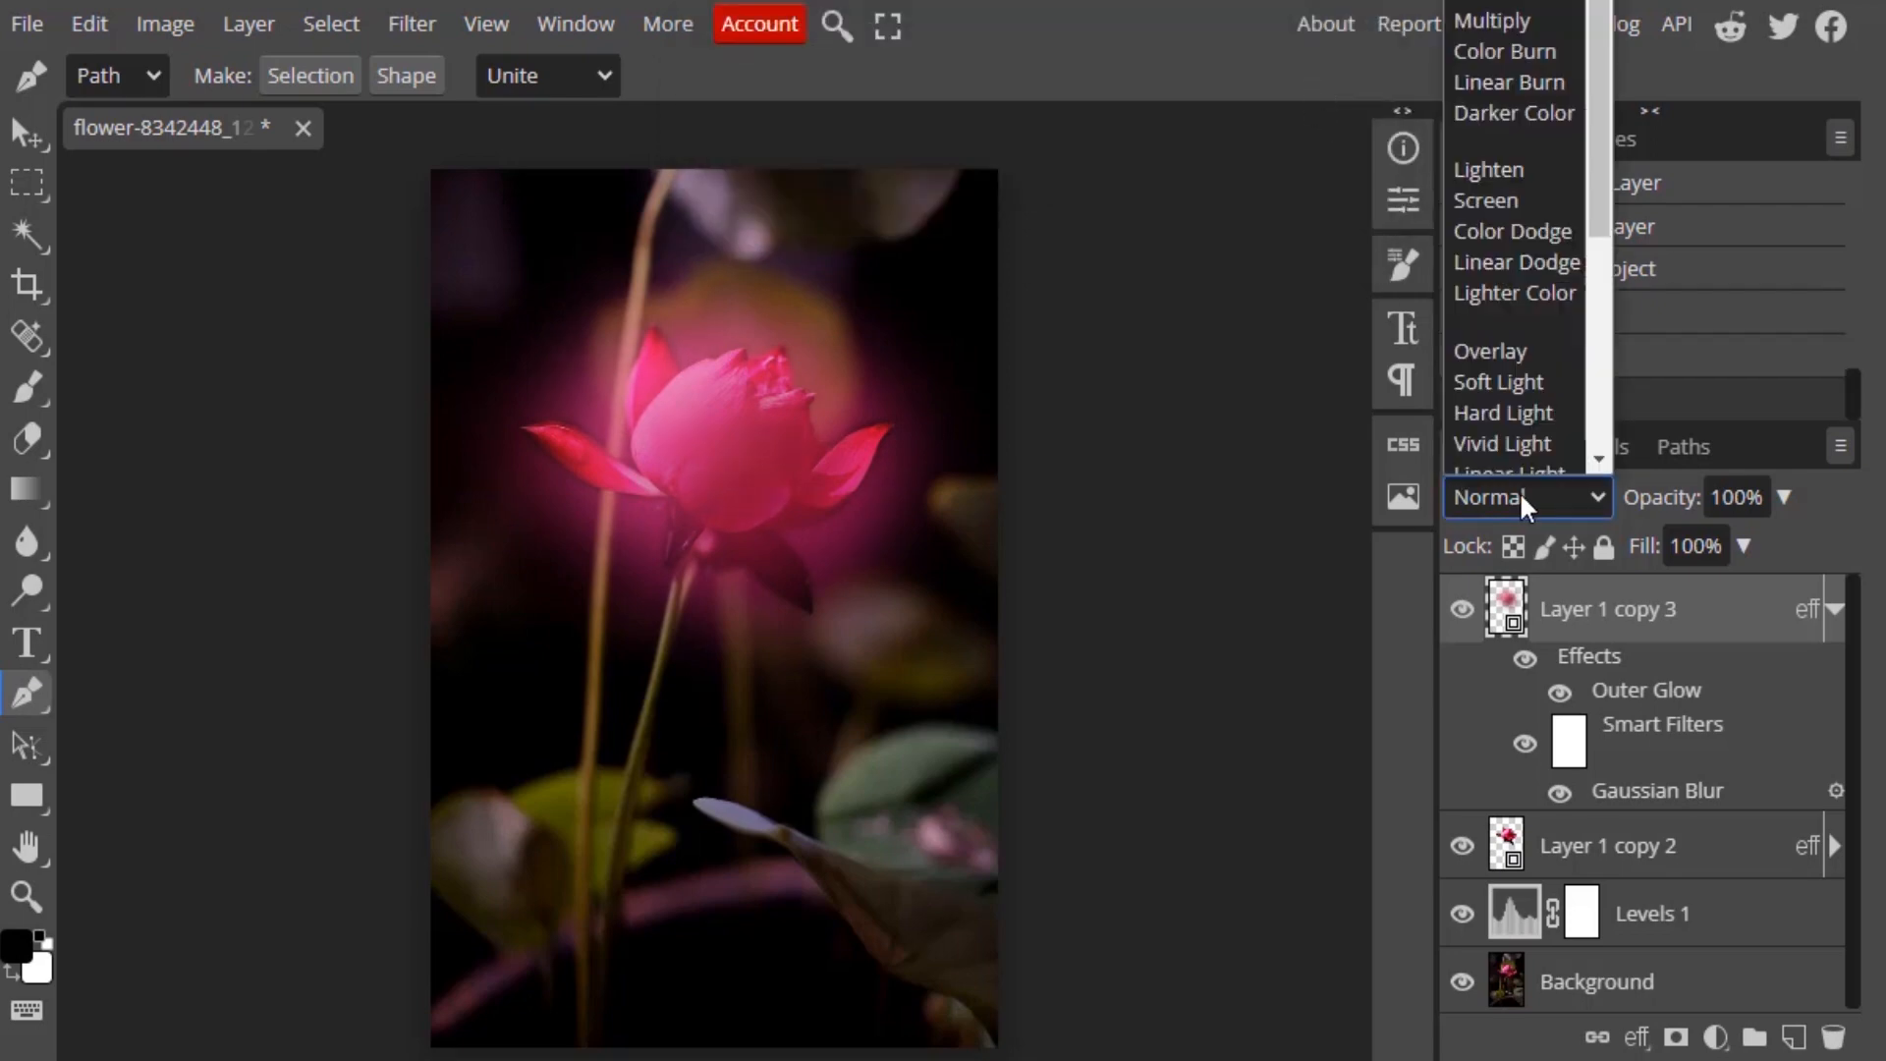
{"action": "mouse_move", "coordinate": [1512, 230]}
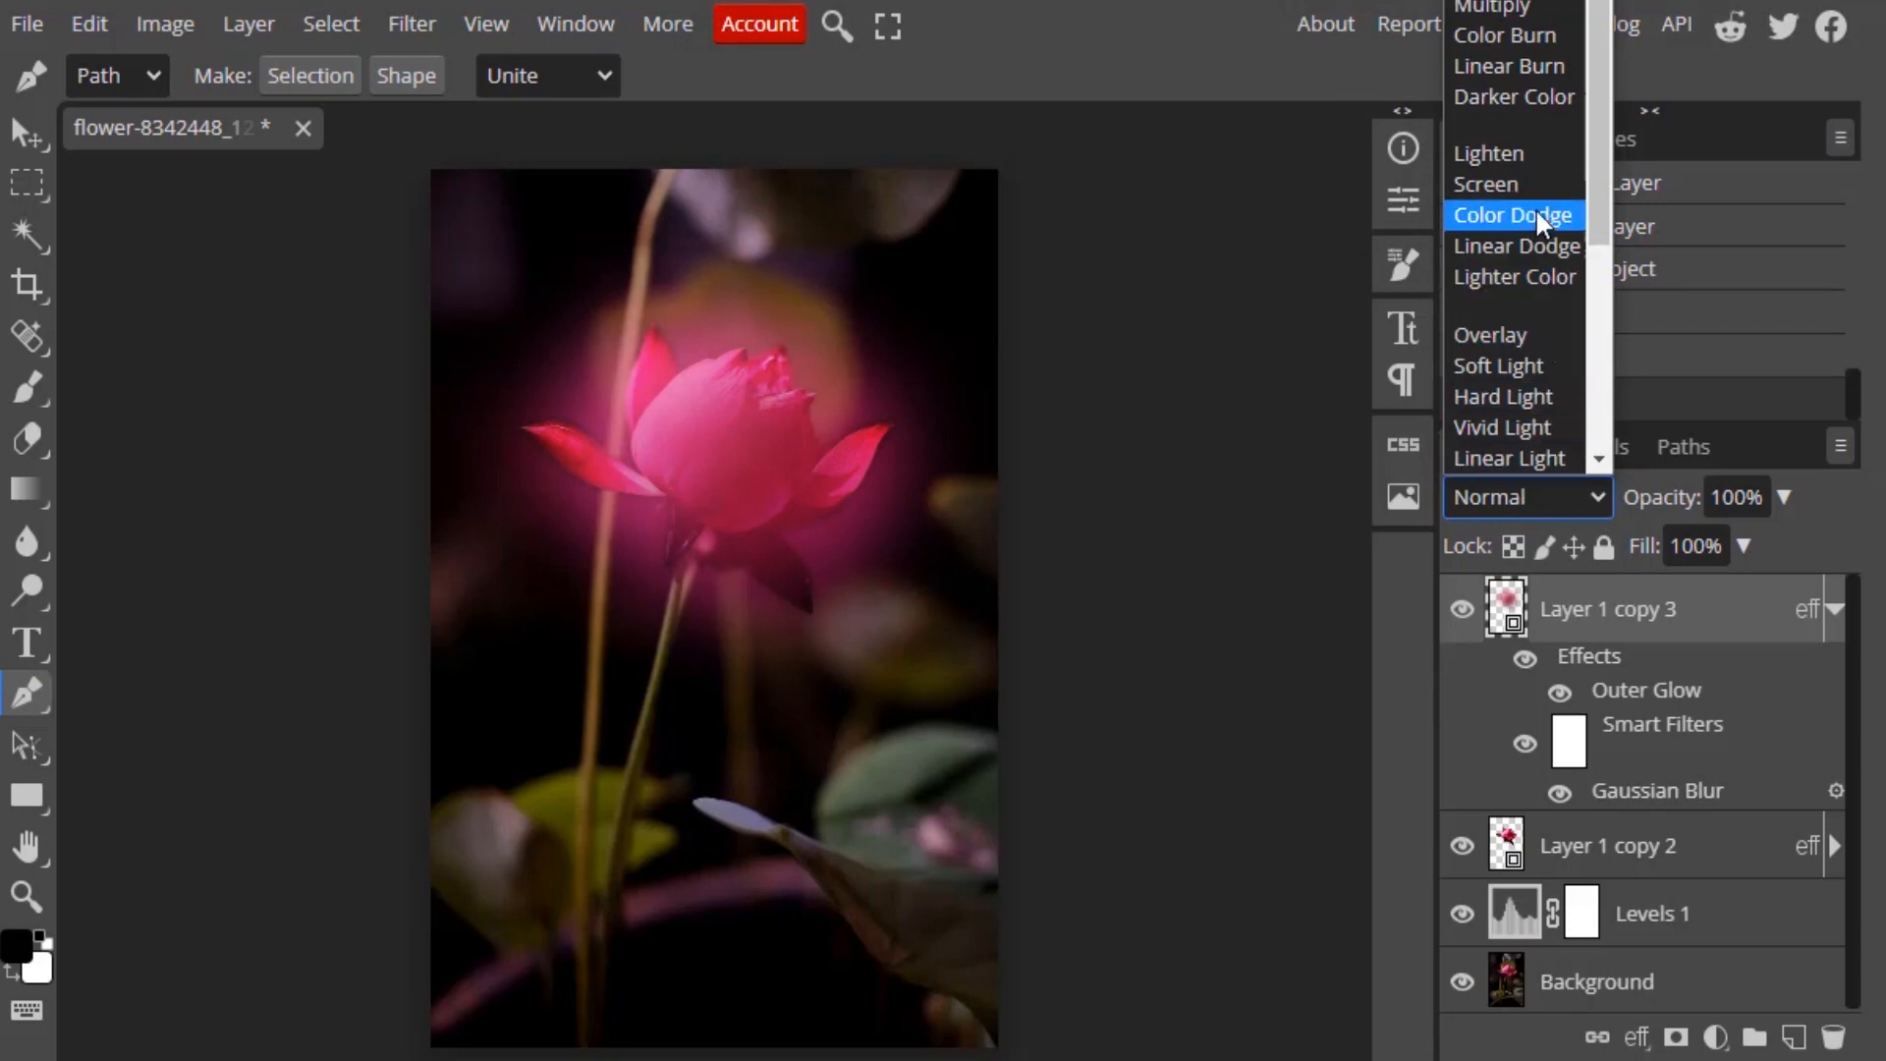
{"action": "left_click", "coordinate": [1496, 365]}
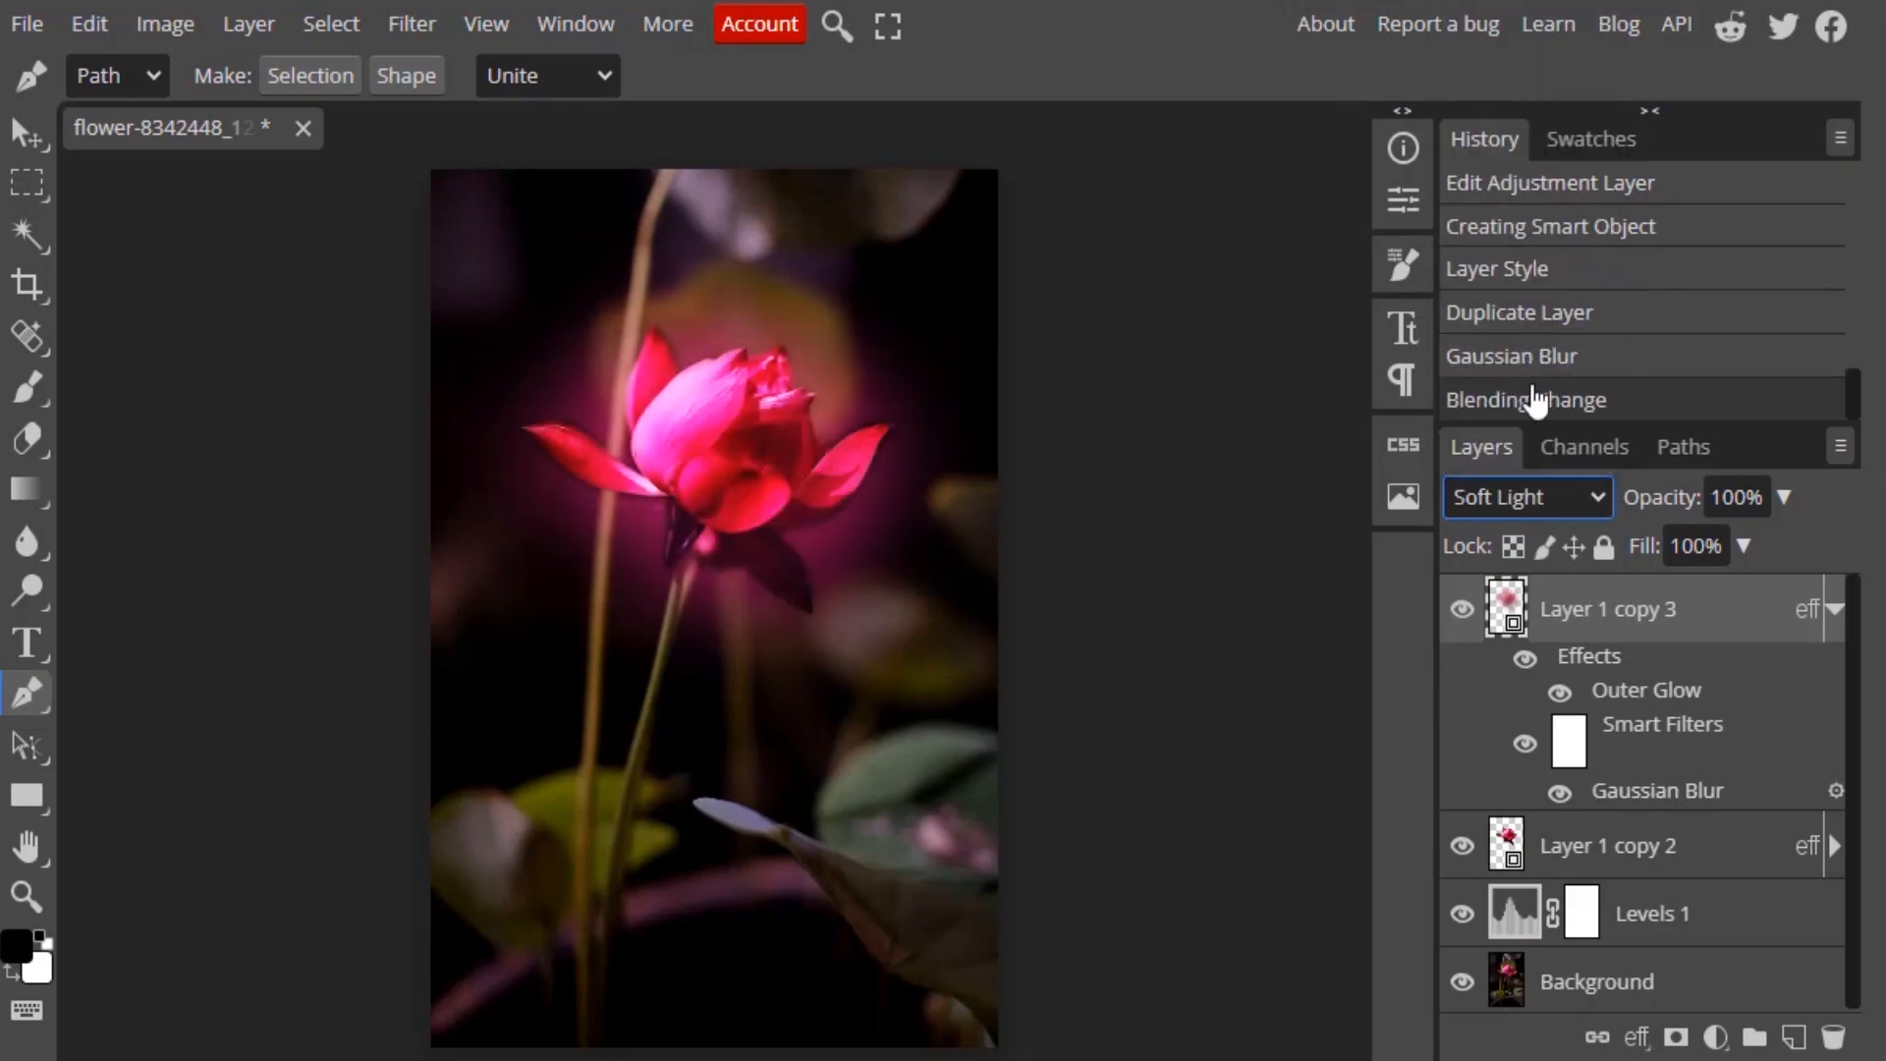
{"action": "left_click", "coordinate": [1461, 609]}
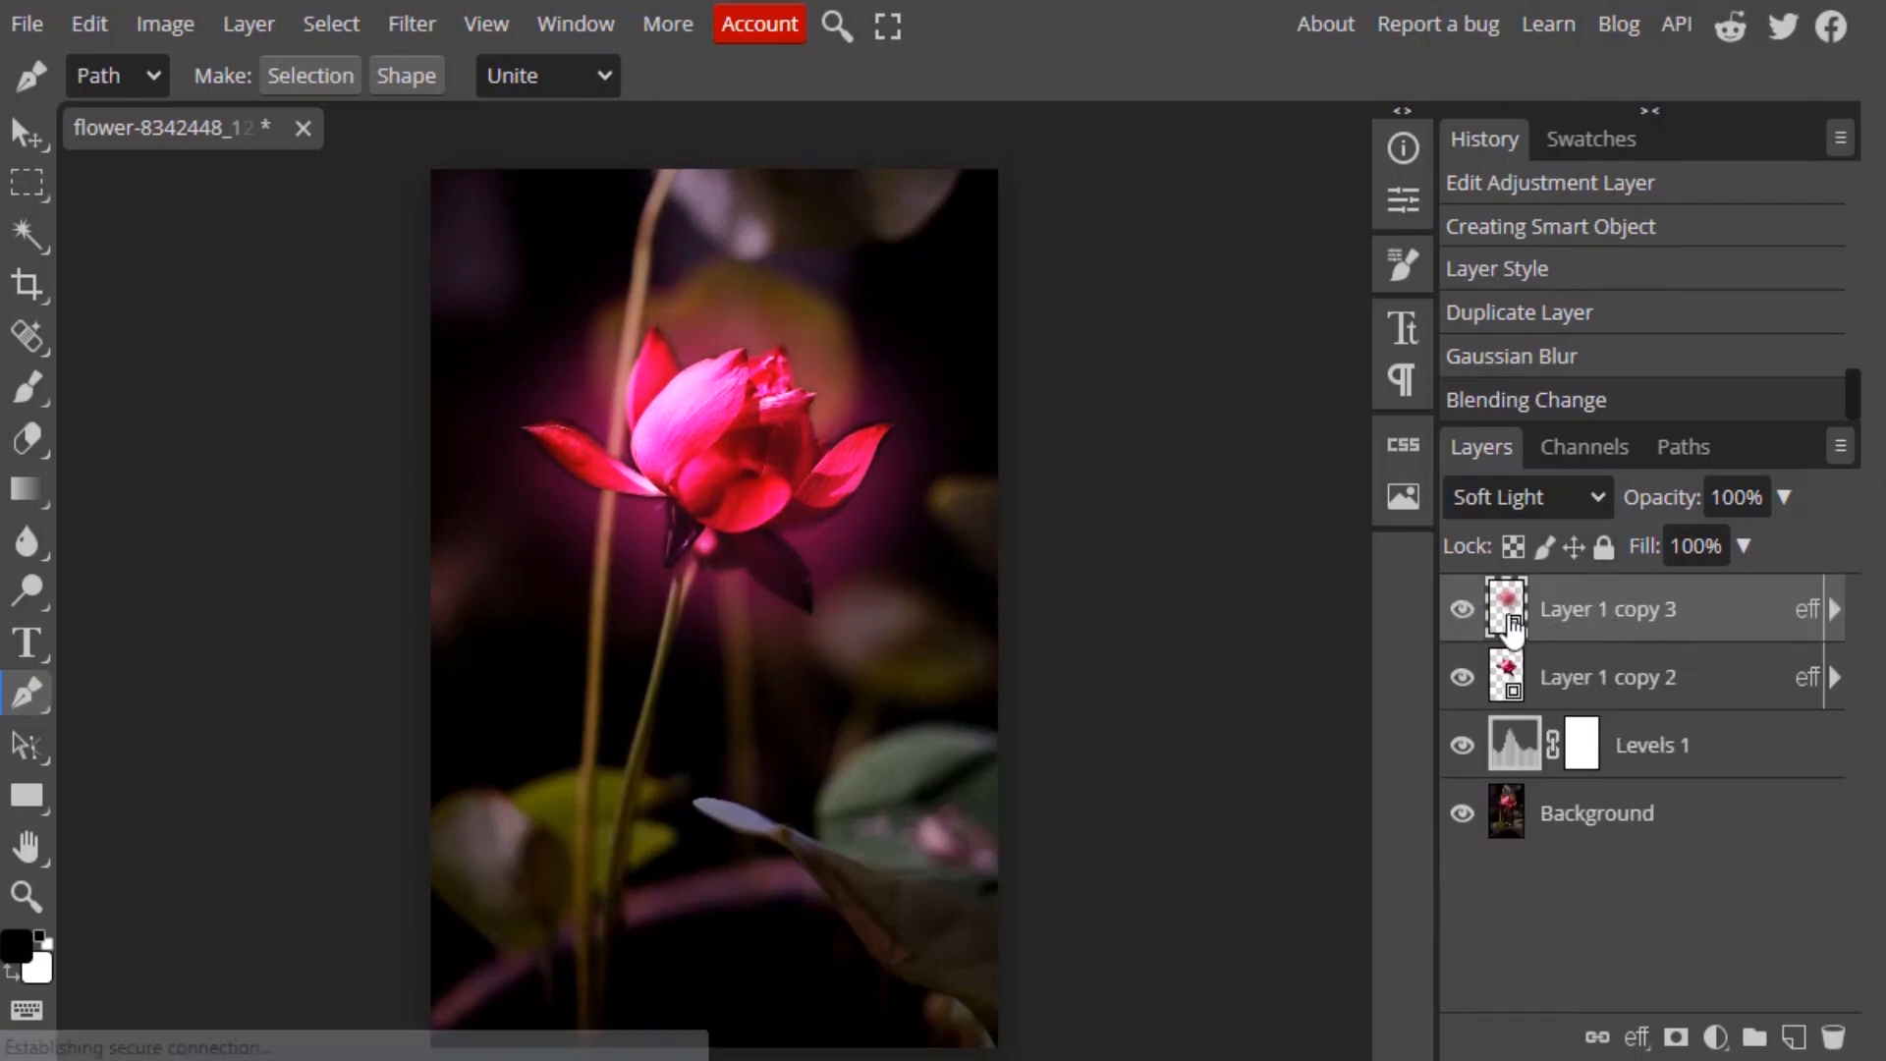
{"action": "mouse_move", "coordinate": [1694, 668]}
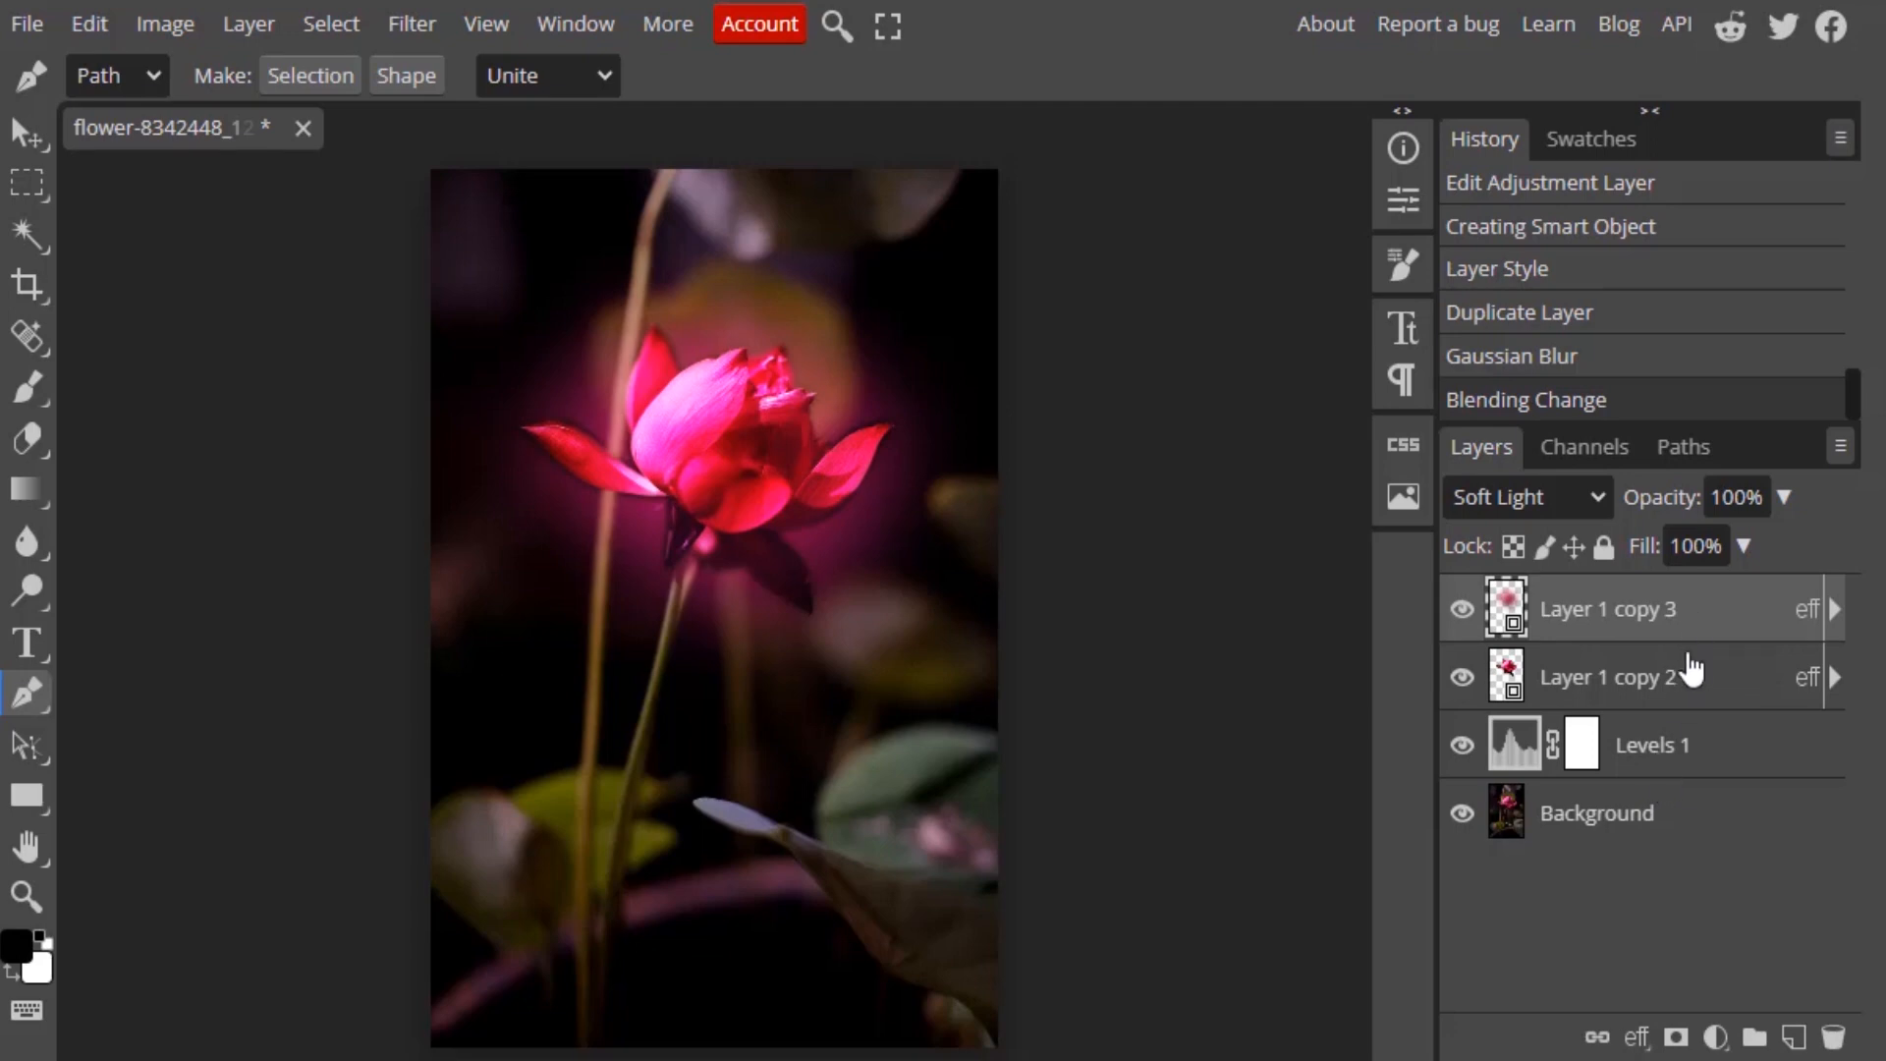
{"action": "left_click", "coordinate": [1651, 745]}
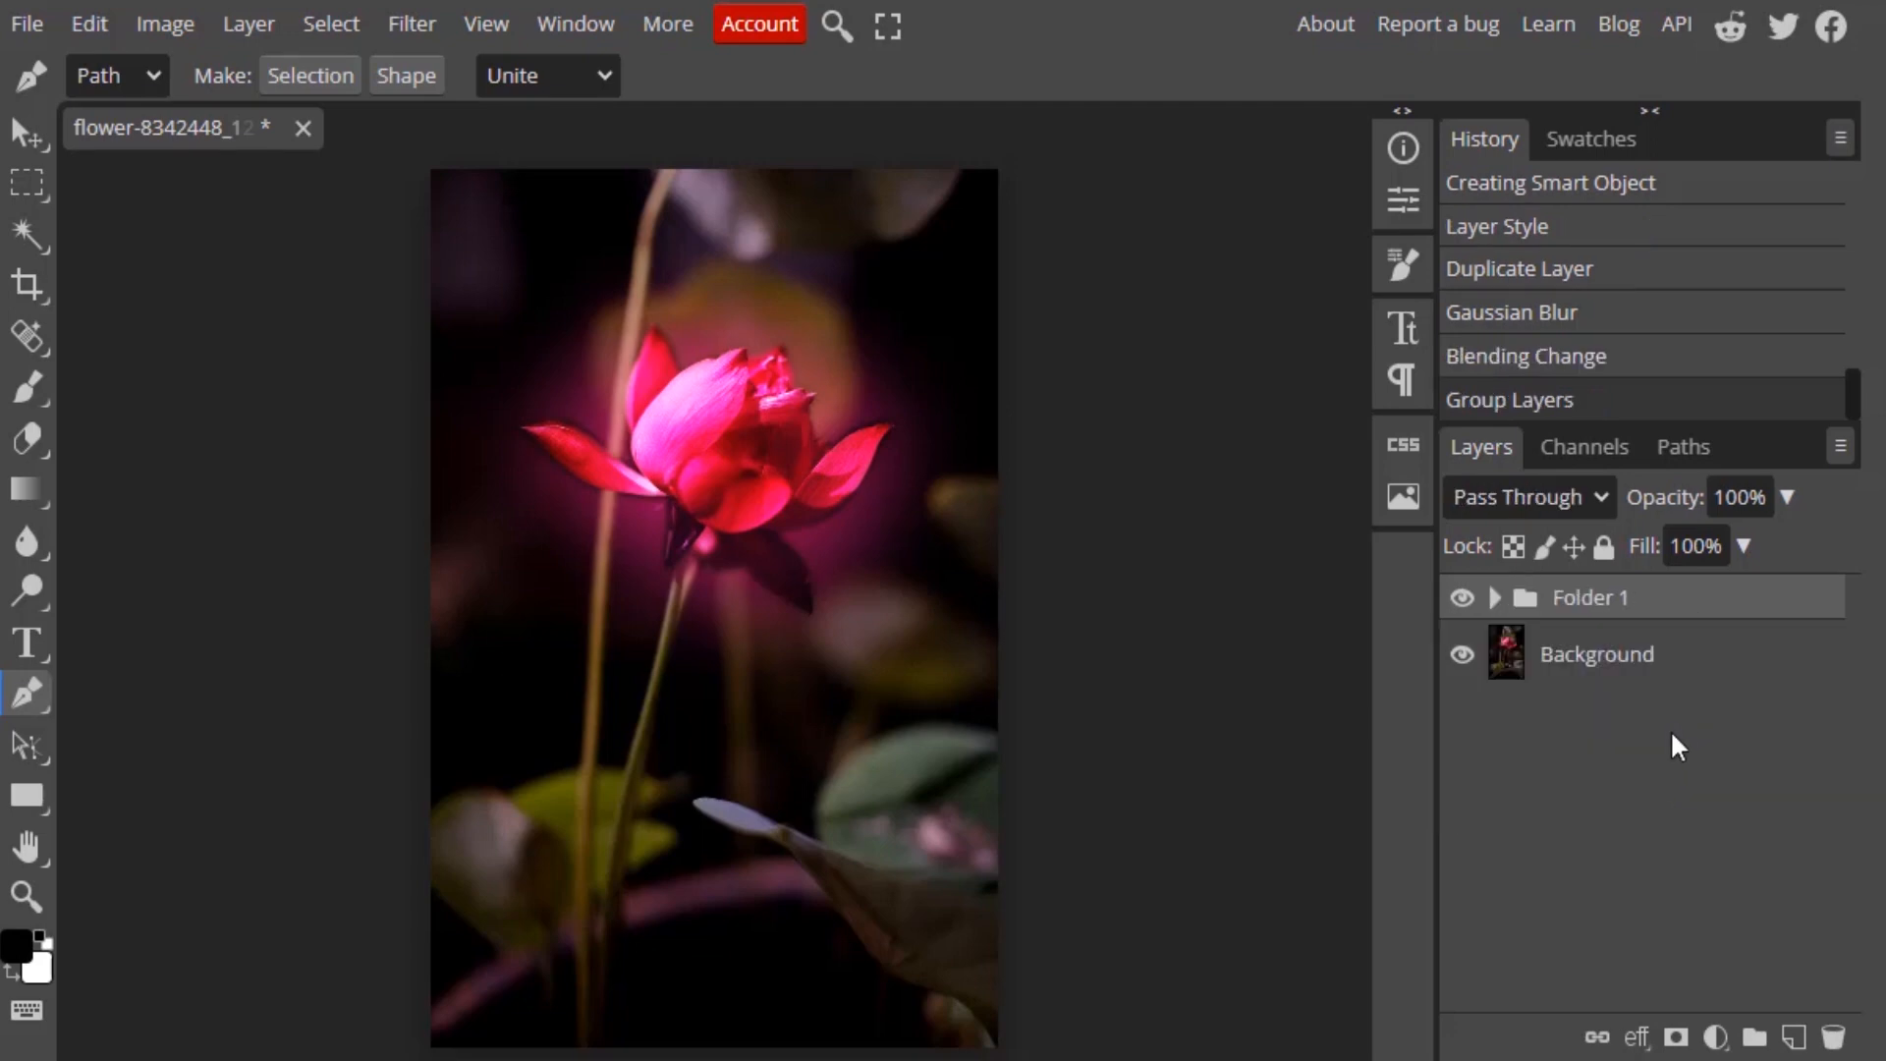
- Hide and re-show Folder 1 to compare the glow against the original photo
{"action": "left_click", "coordinate": [1462, 598]}
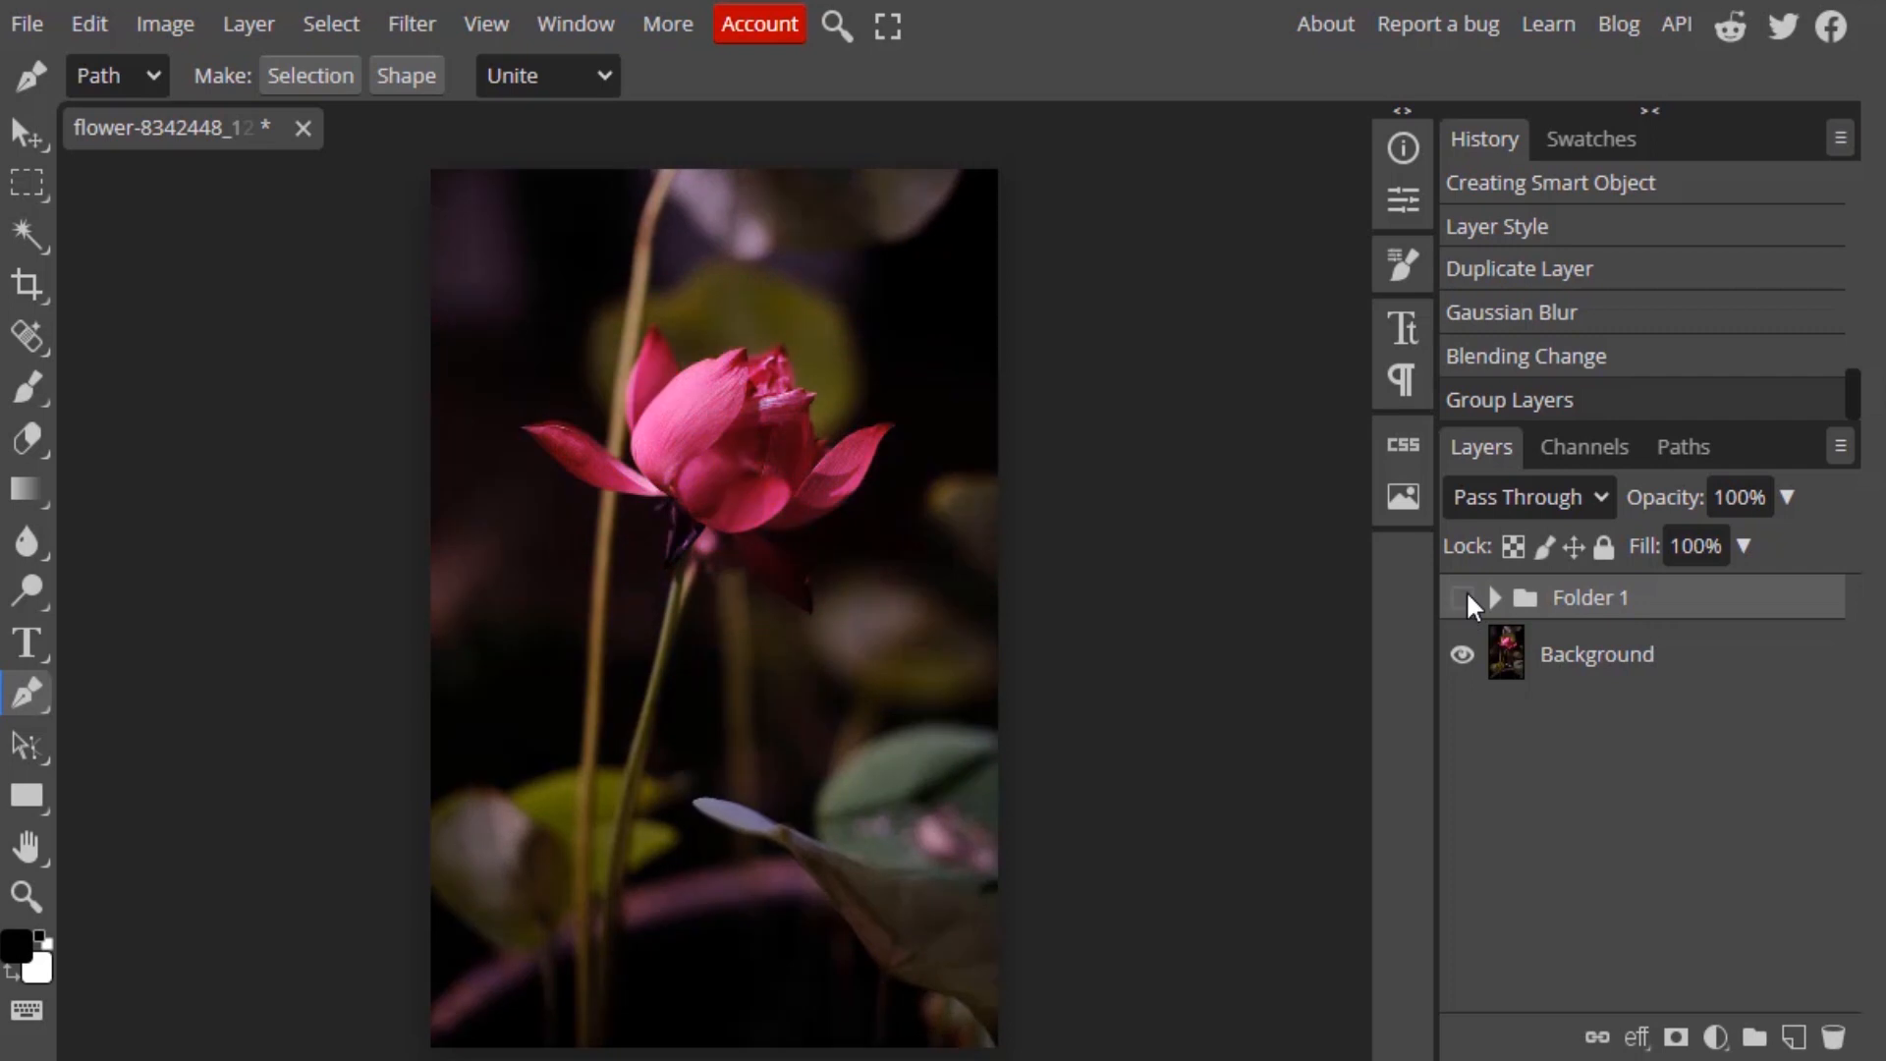
{"action": "left_click", "coordinate": [1462, 599]}
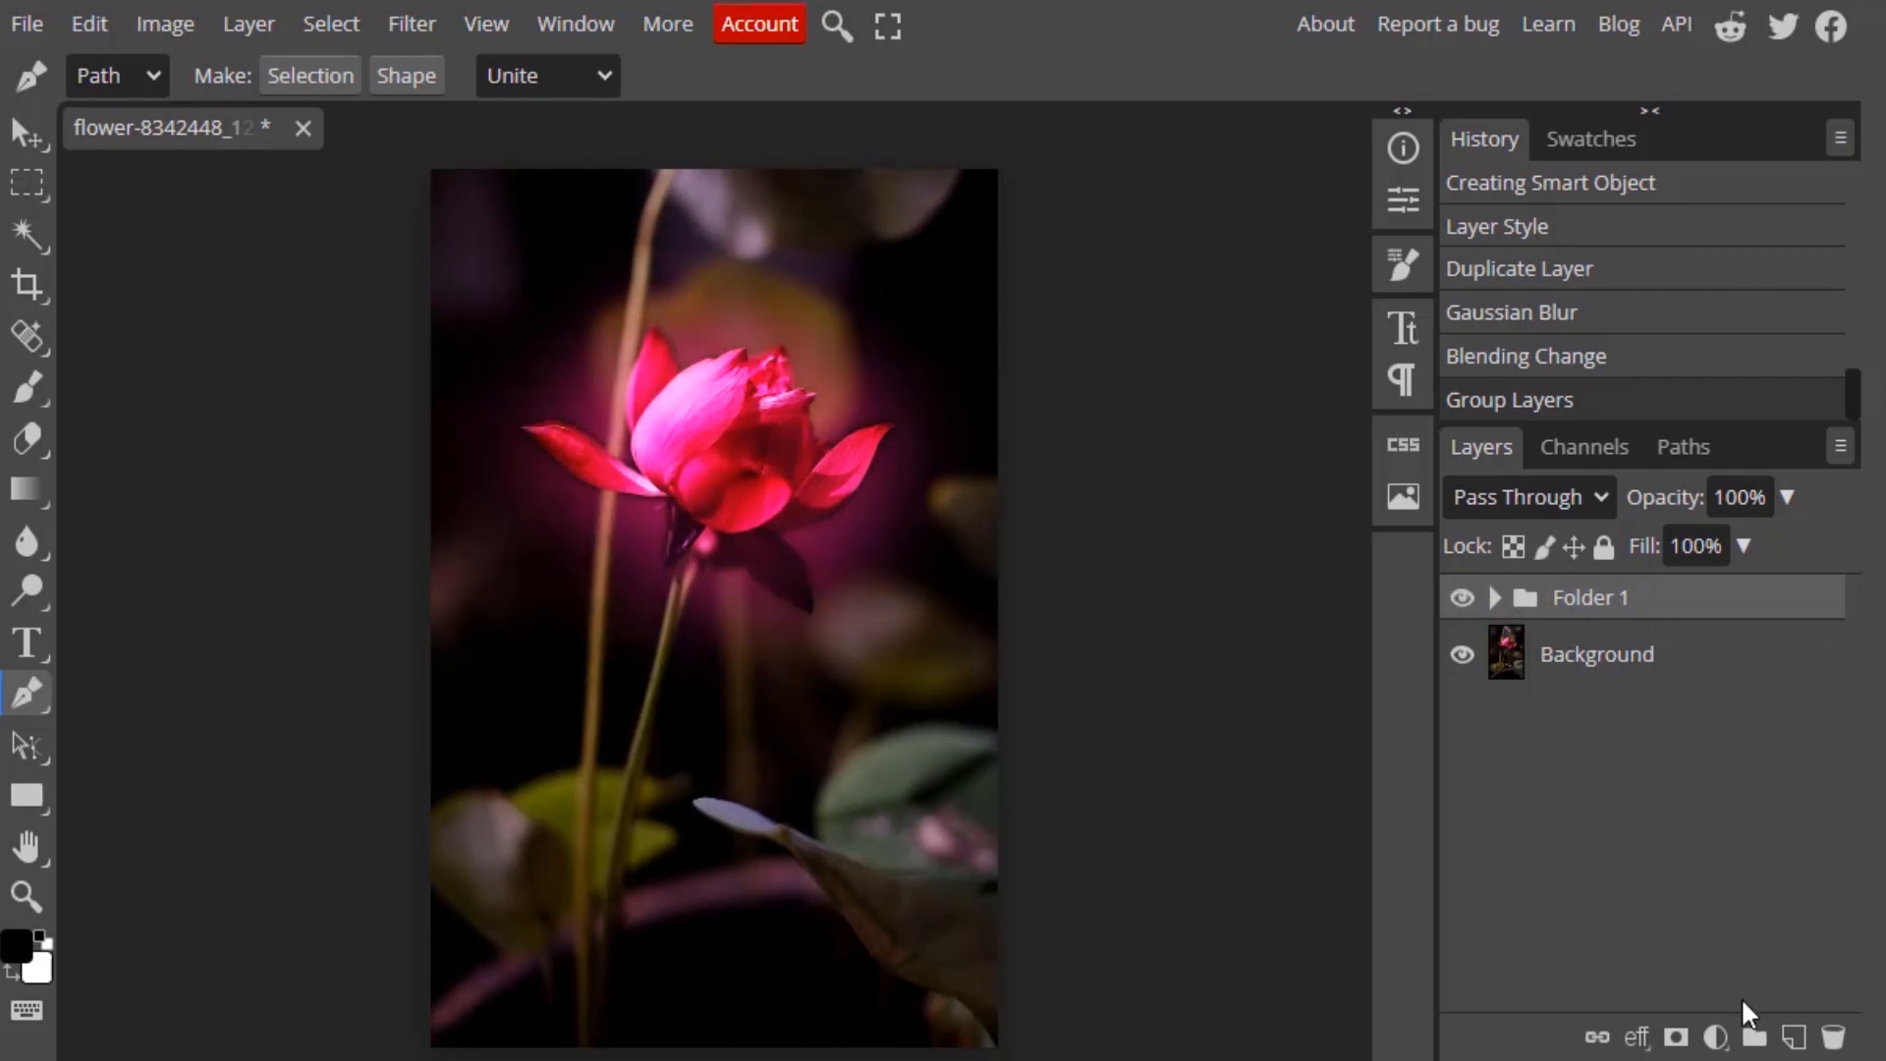
- Add a new empty layer above Folder 1 and sample pink from the petals with the Brush
{"action": "left_click", "coordinate": [1793, 1035]}
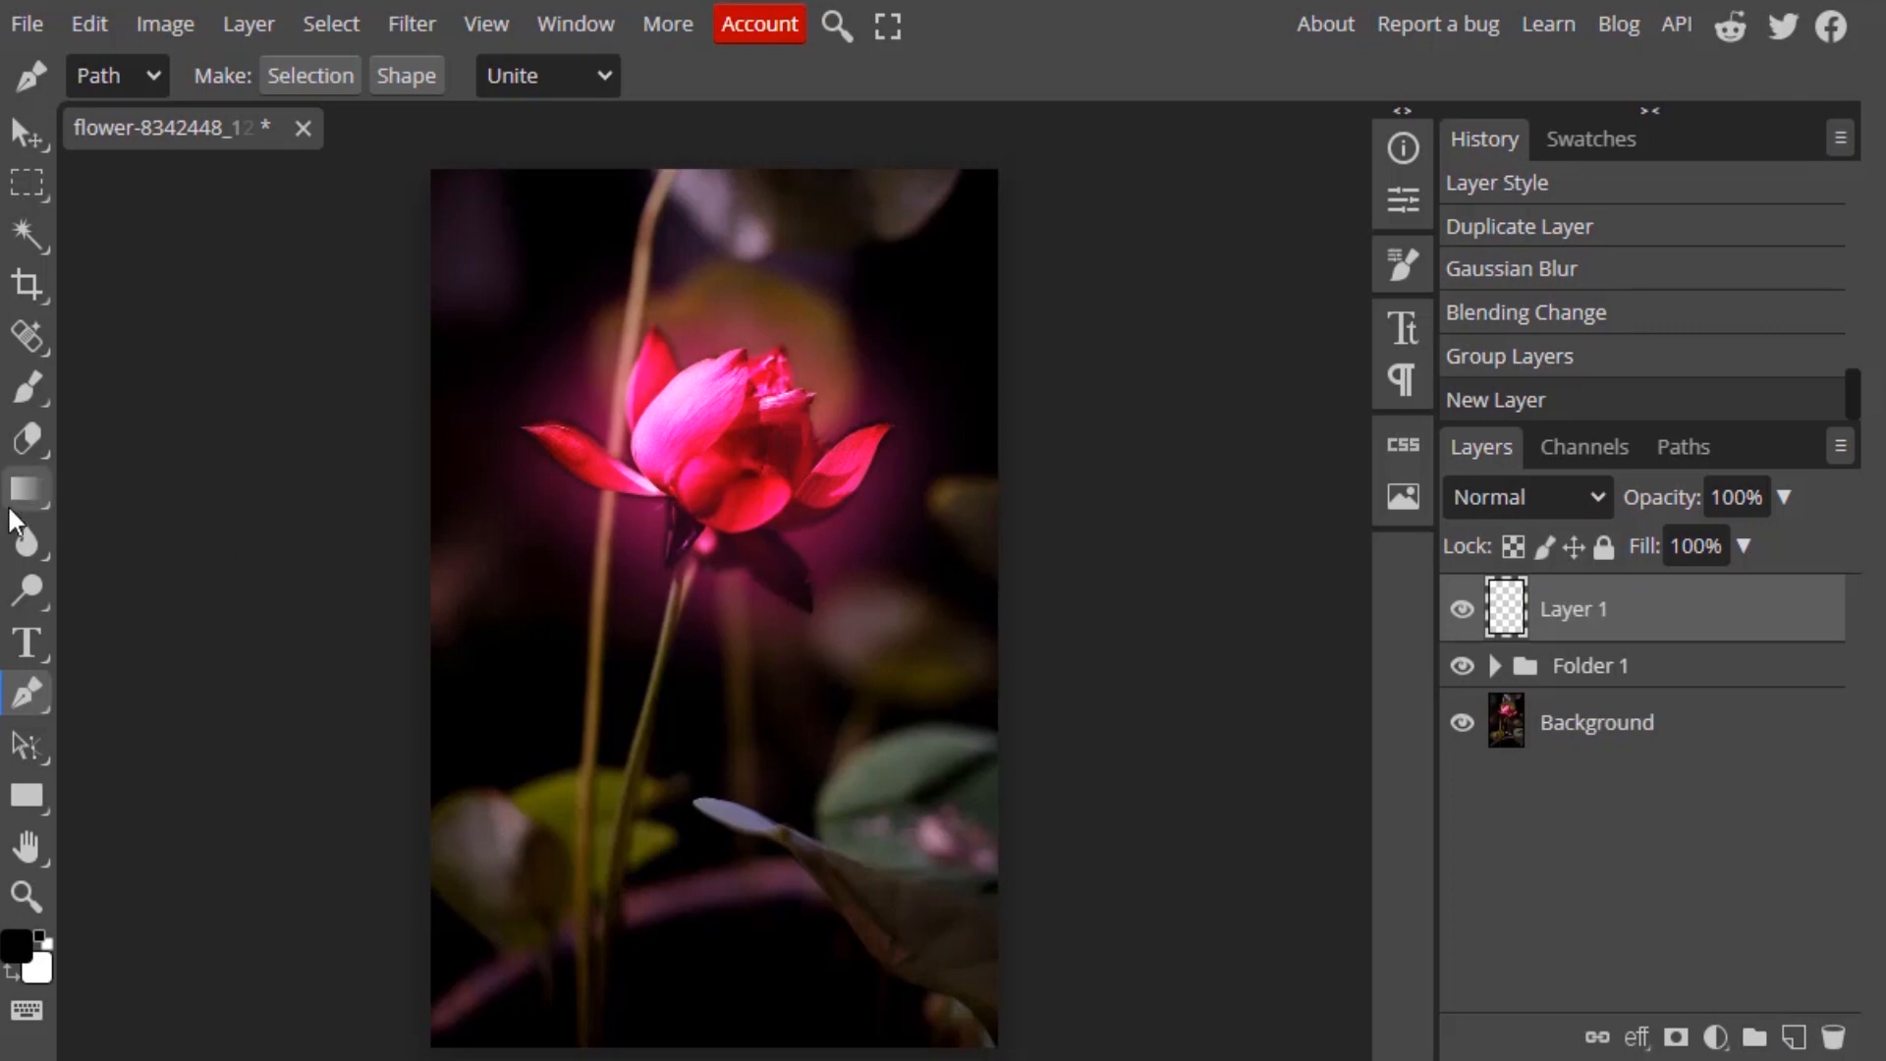
{"action": "left_click", "coordinate": [26, 387]}
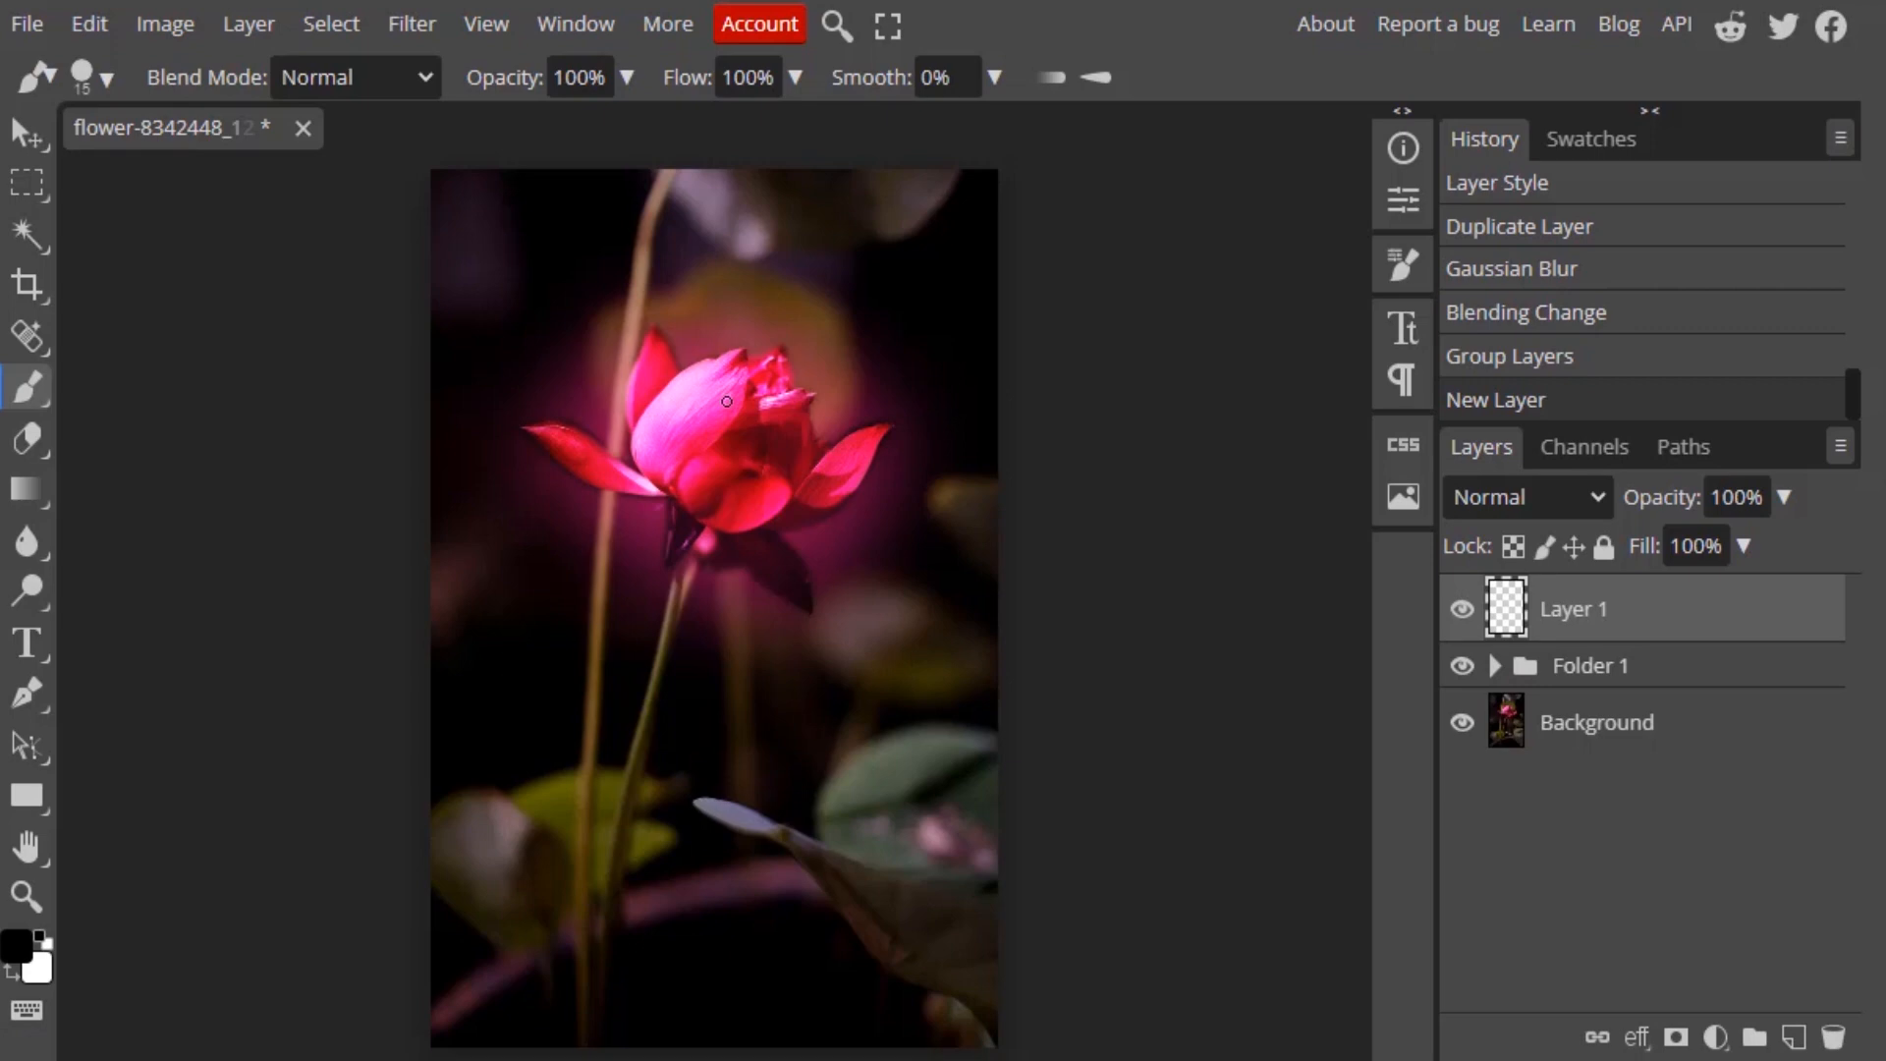
{"action": "left_click", "coordinate": [709, 408]}
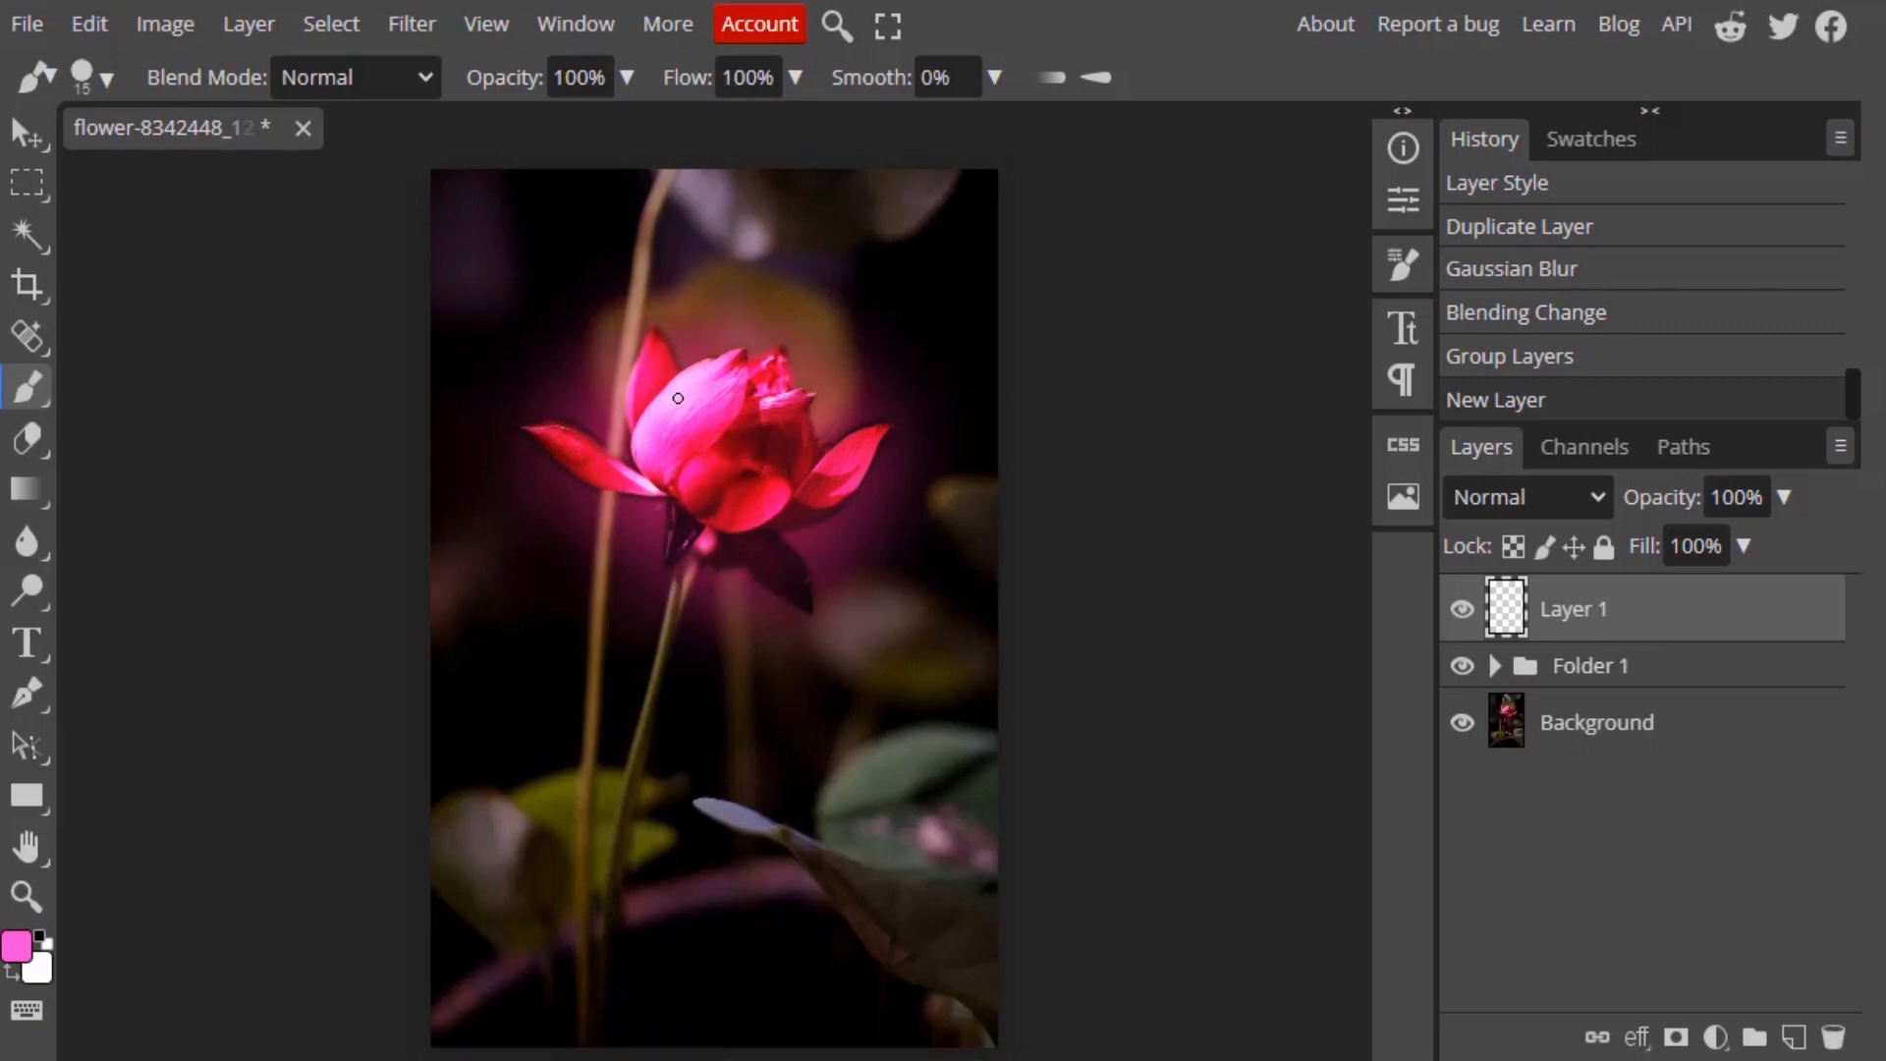
{"action": "mouse_move", "coordinate": [690, 411]}
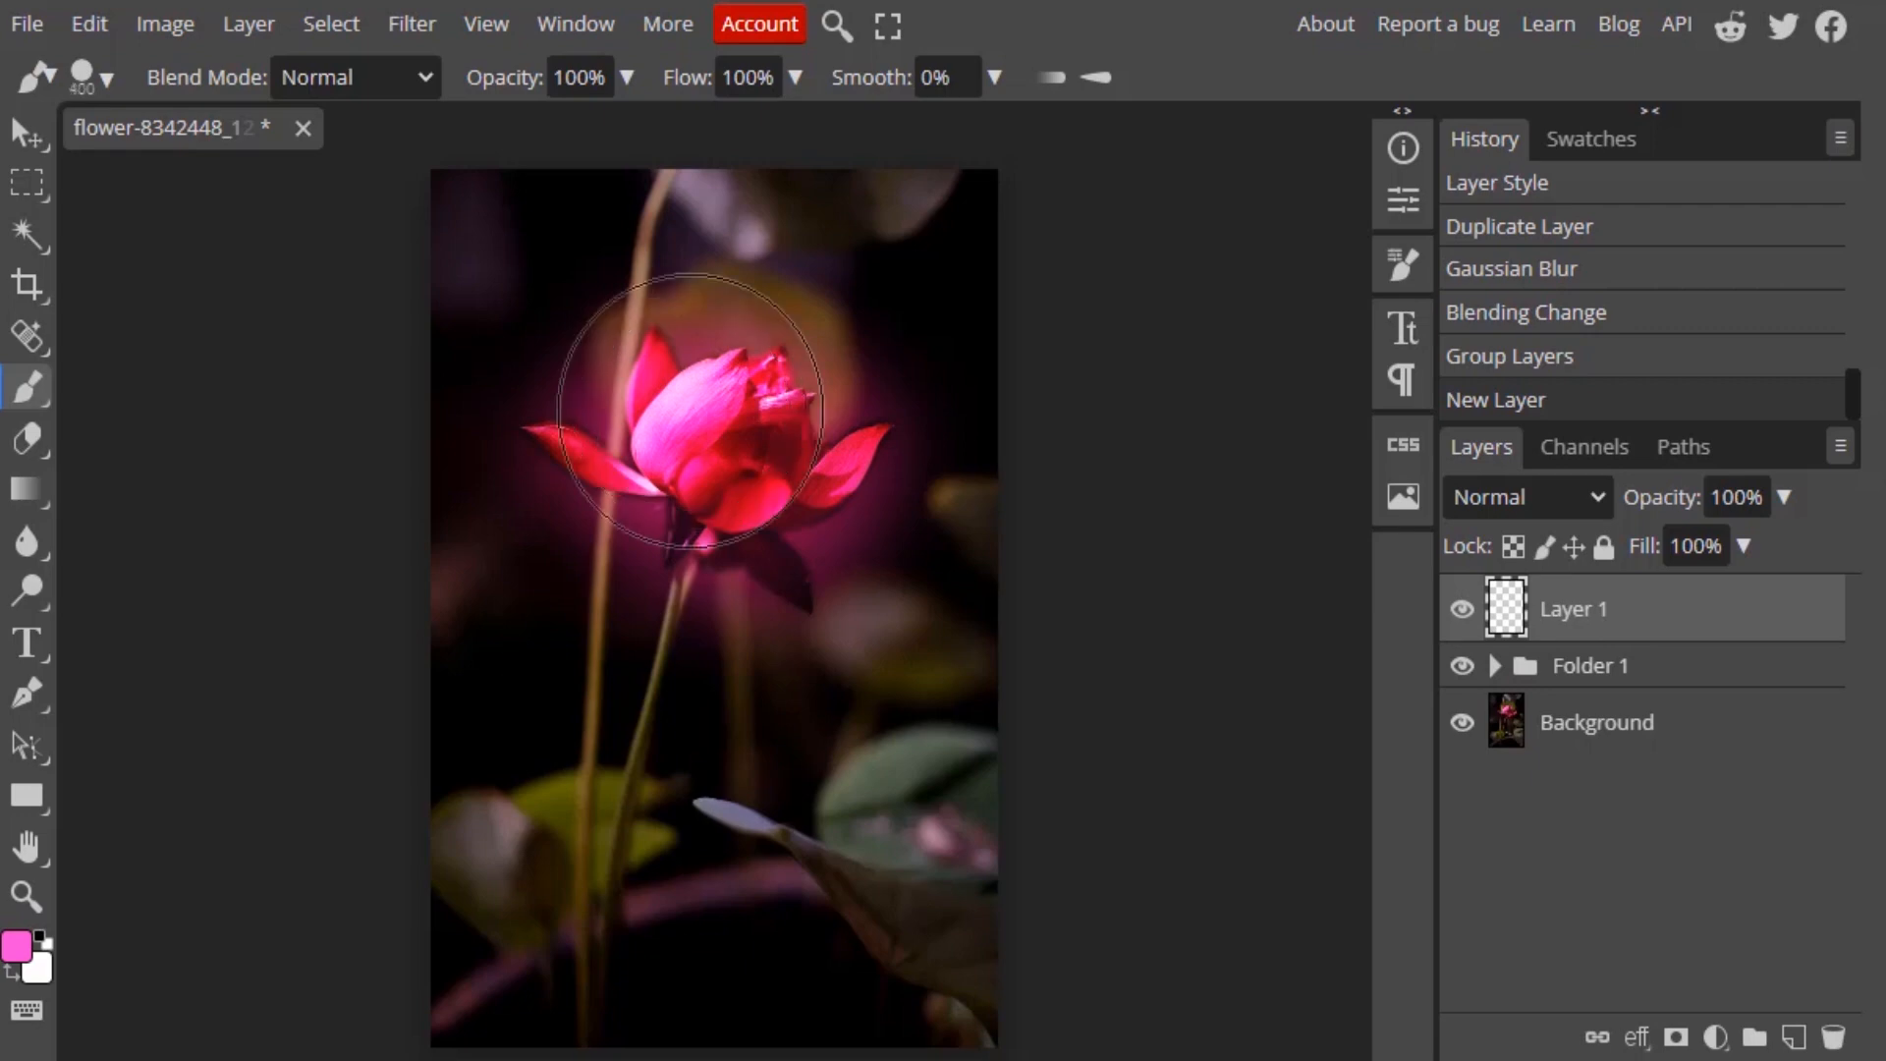
- Paint a large soft pink spot over the lotus with a 44% hardness brush
{"action": "left_click", "coordinate": [107, 77]}
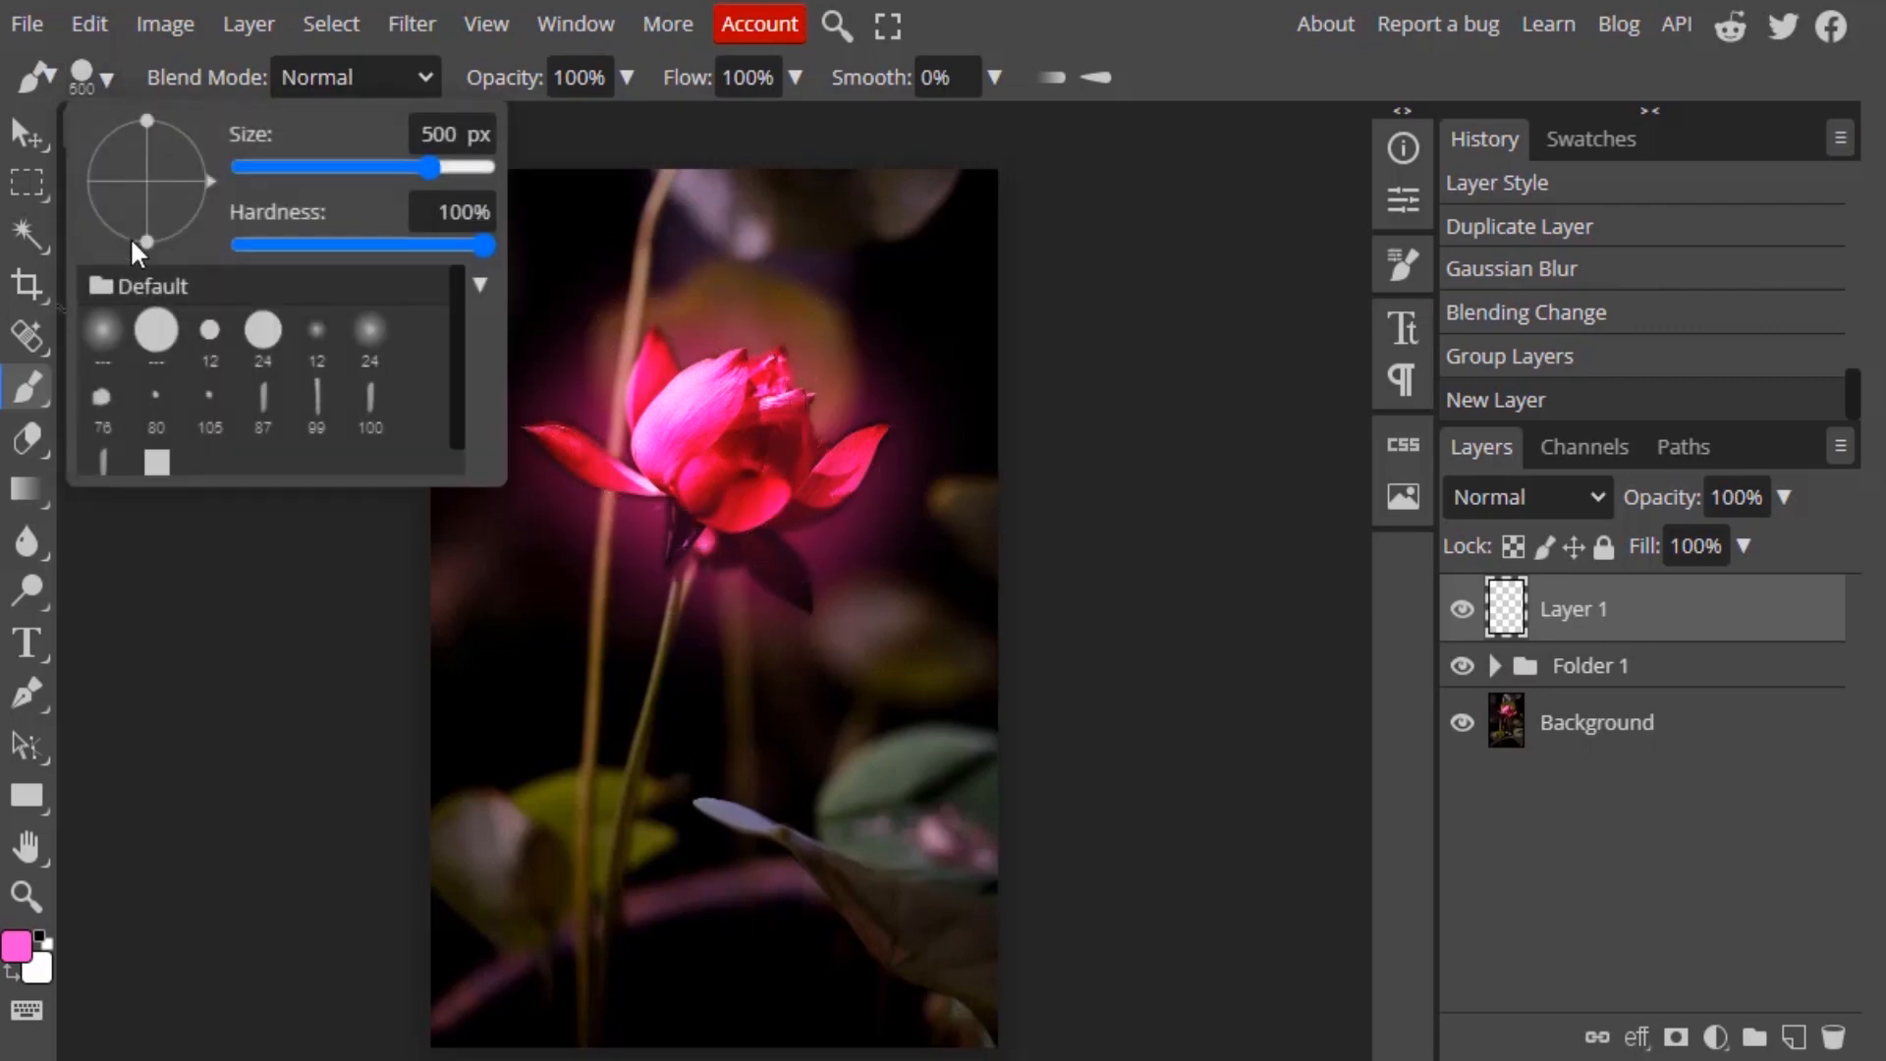
{"action": "left_click_drag", "start_coordinate": [491, 246], "coordinate": [347, 246]}
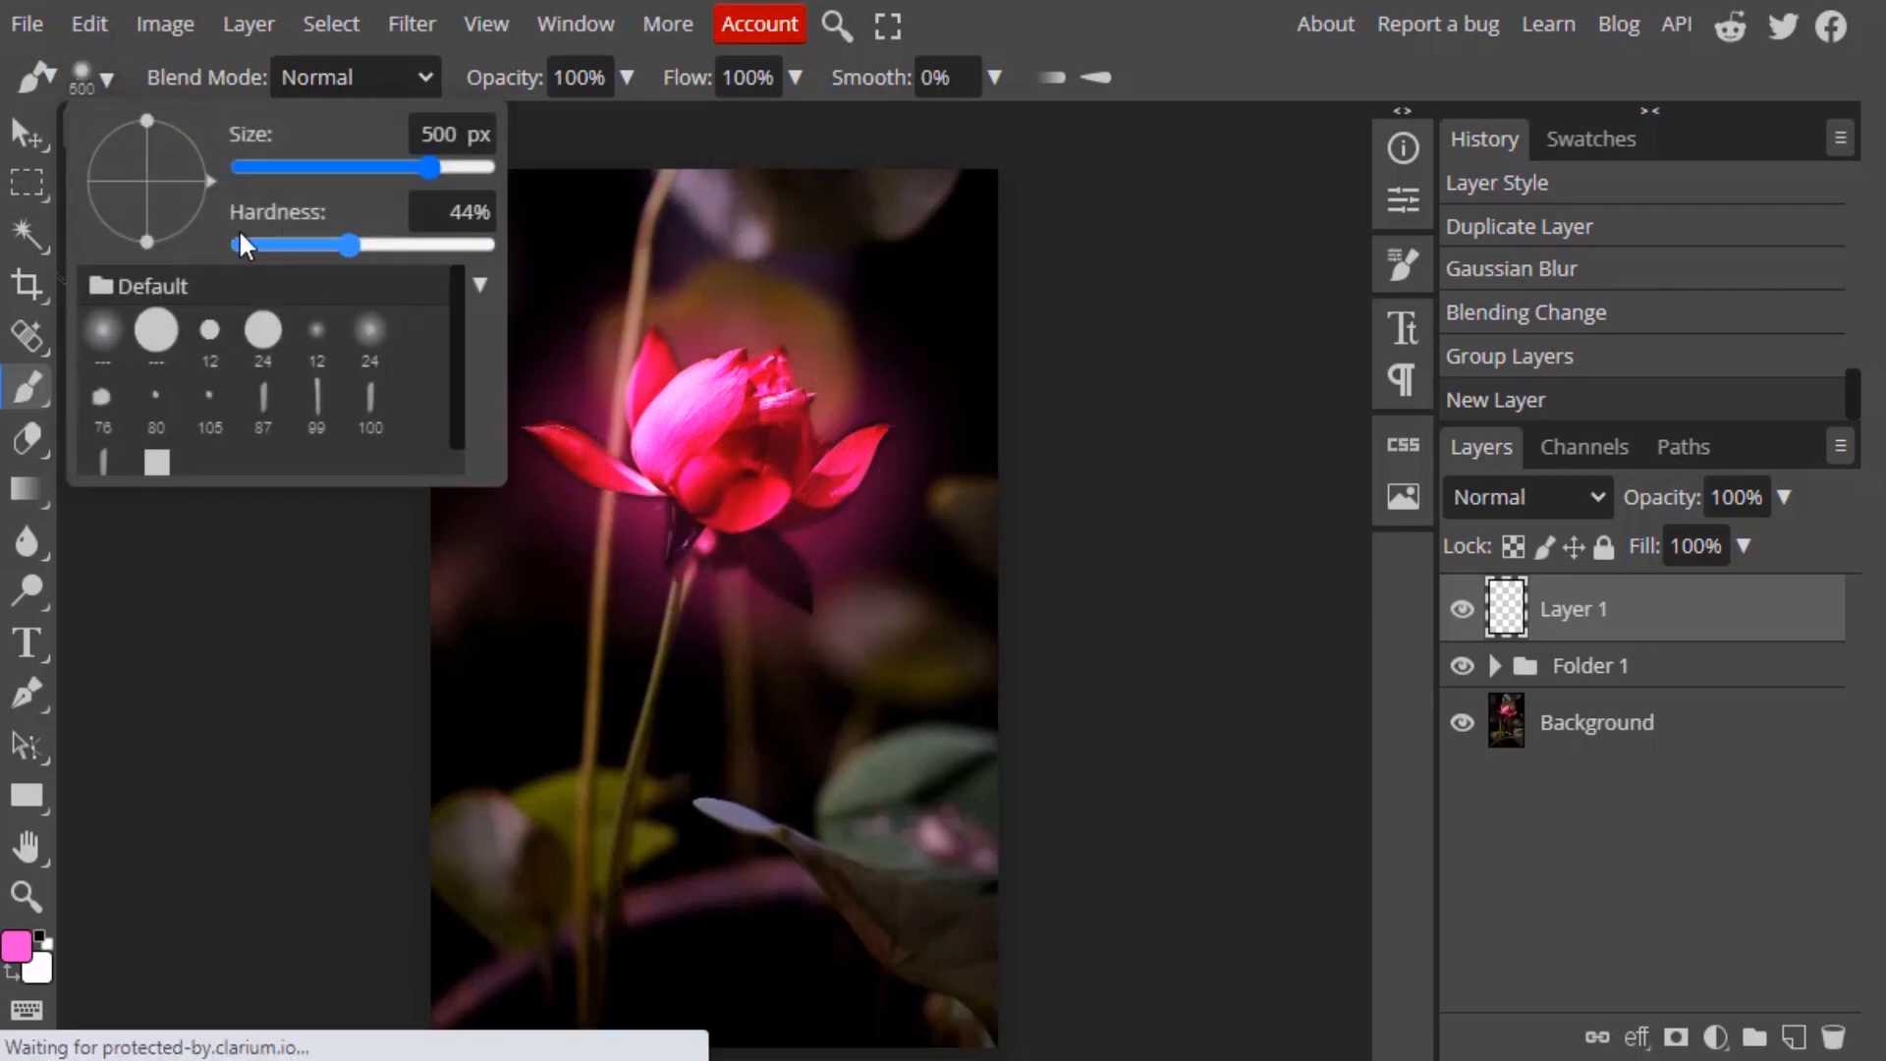
{"action": "left_click", "coordinate": [717, 445]}
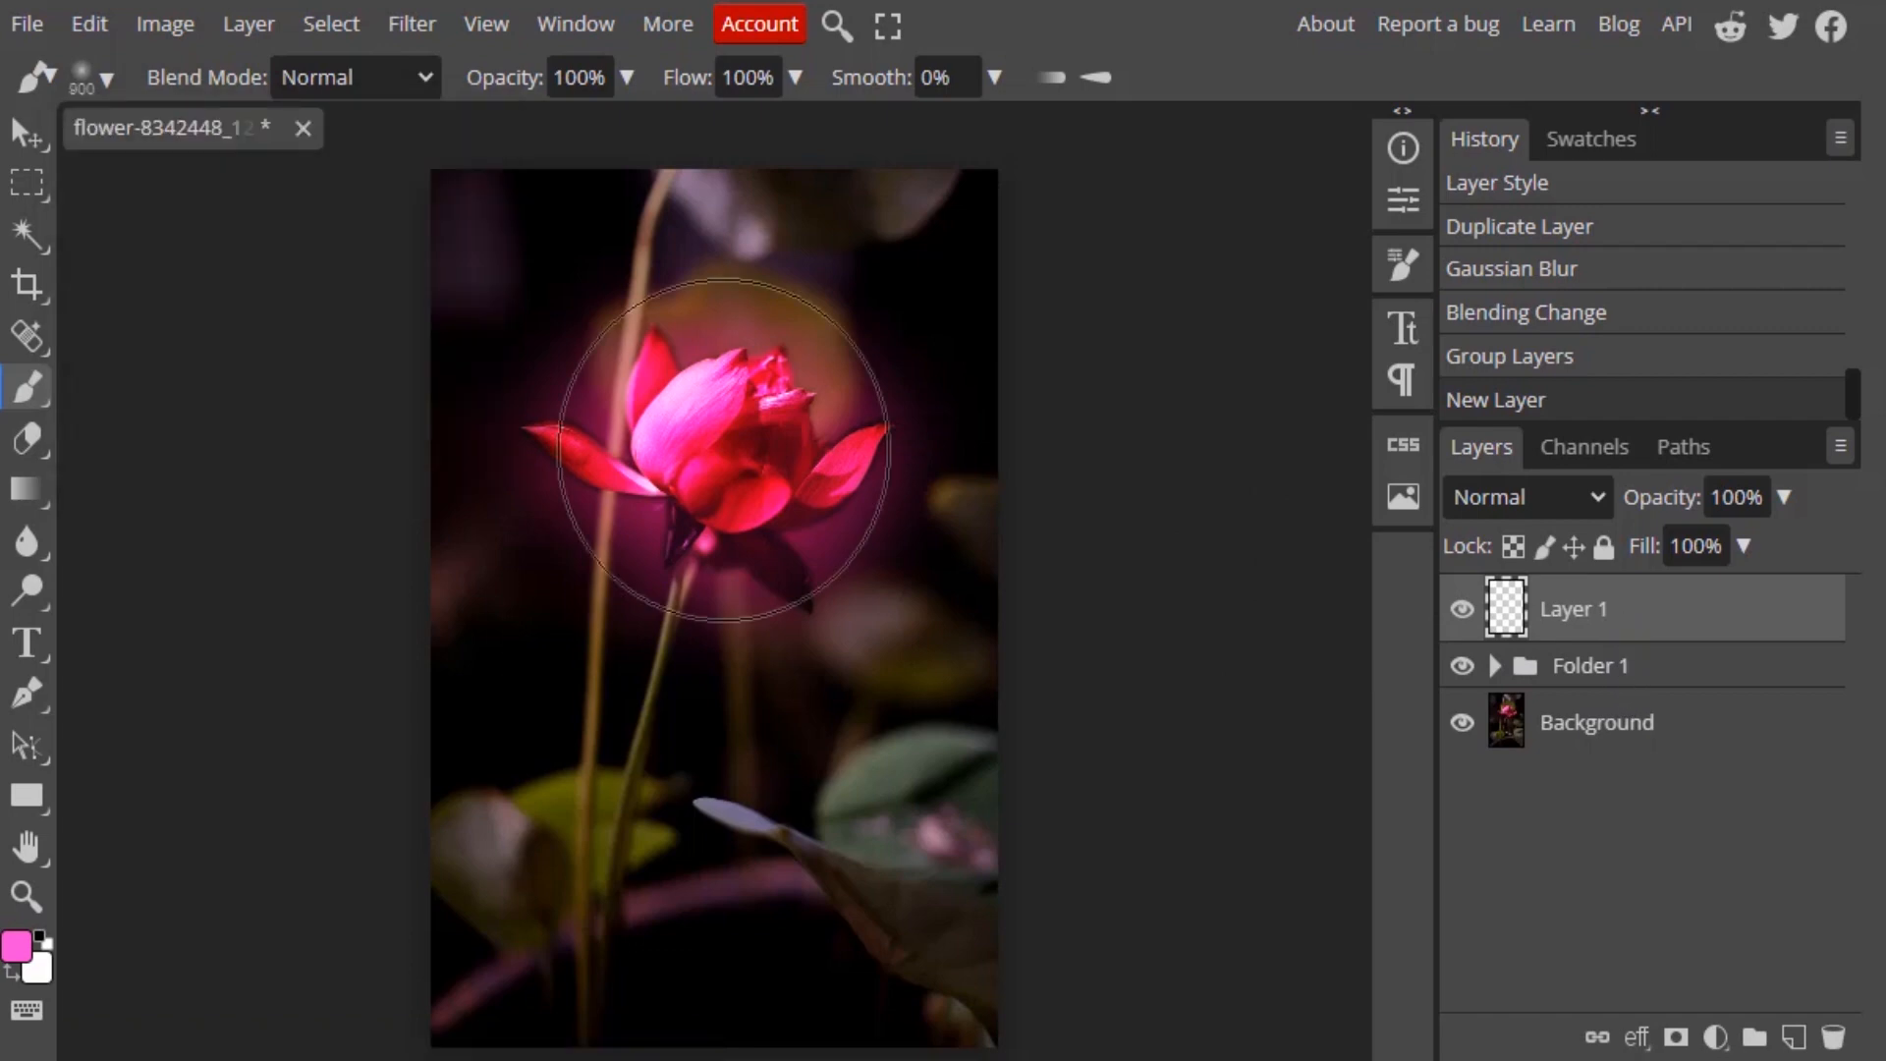
{"action": "left_click", "coordinate": [734, 463]}
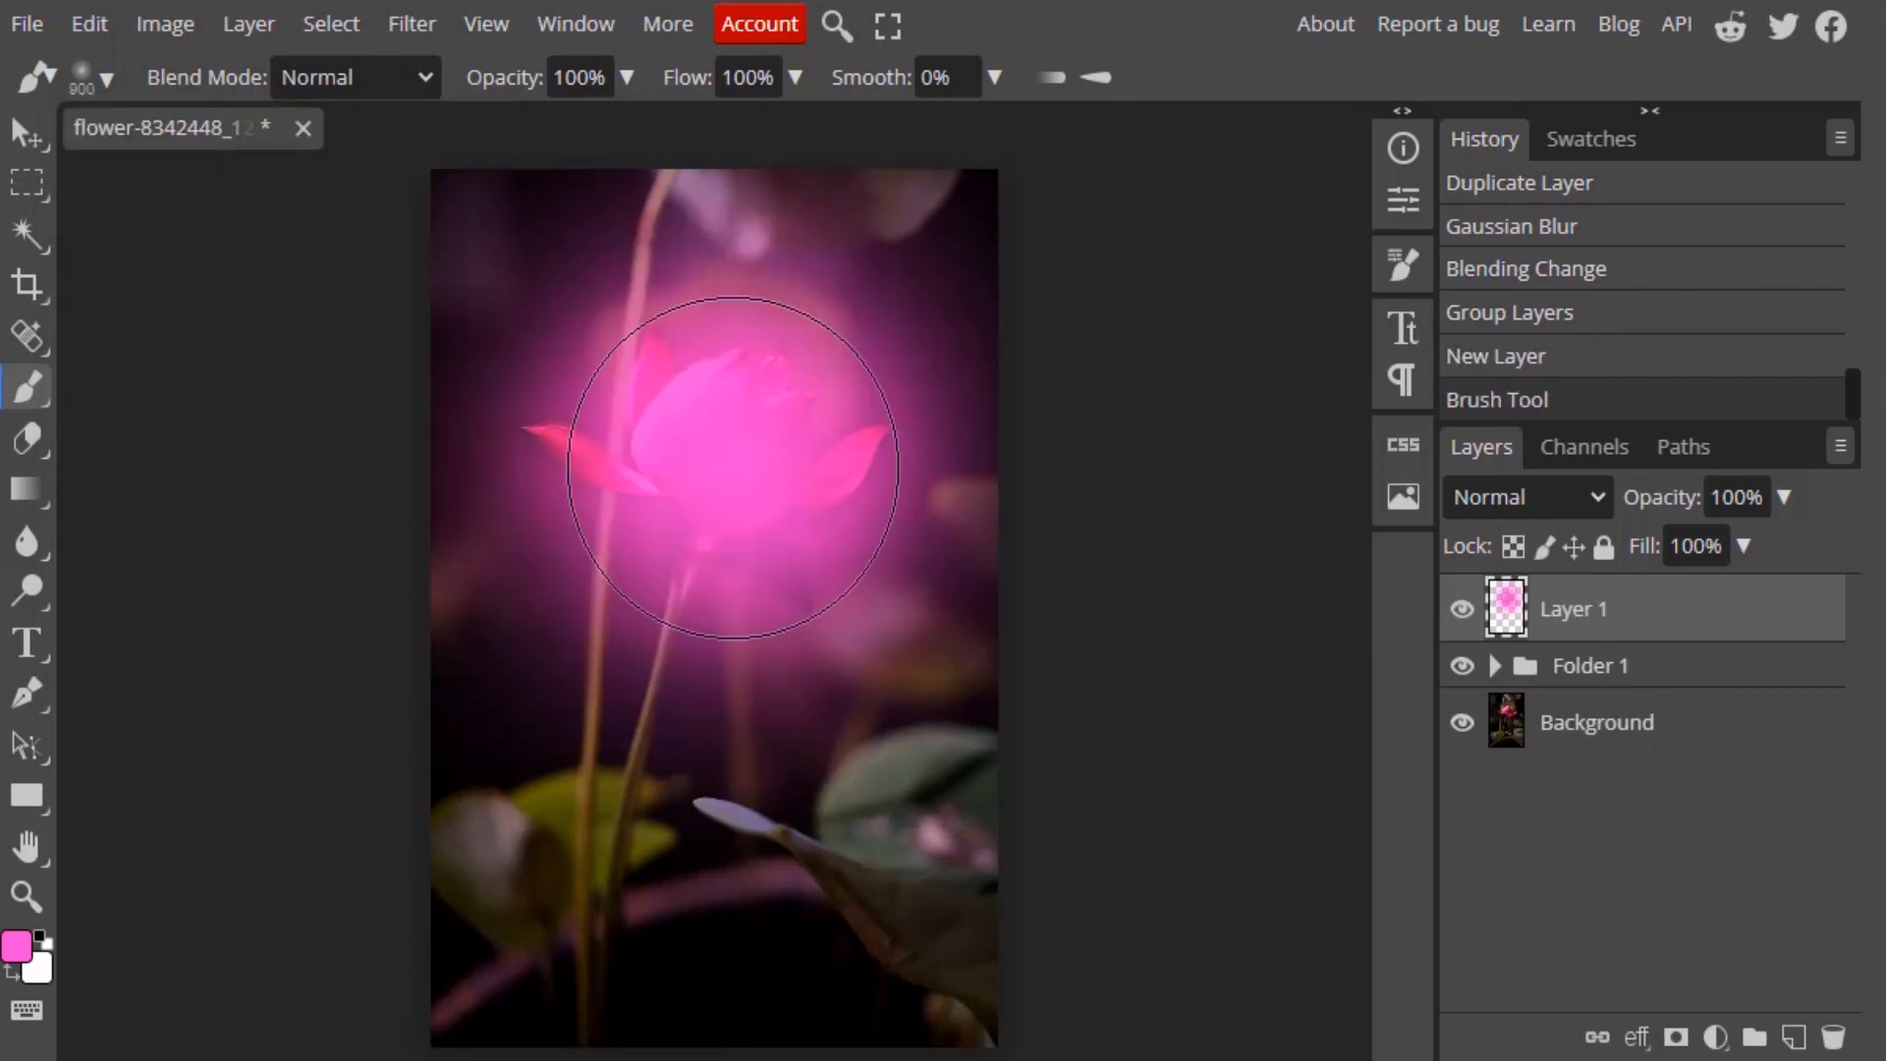
- Change Layer 1's blend mode setting in the Layers panel
{"action": "left_click", "coordinate": [1527, 497]}
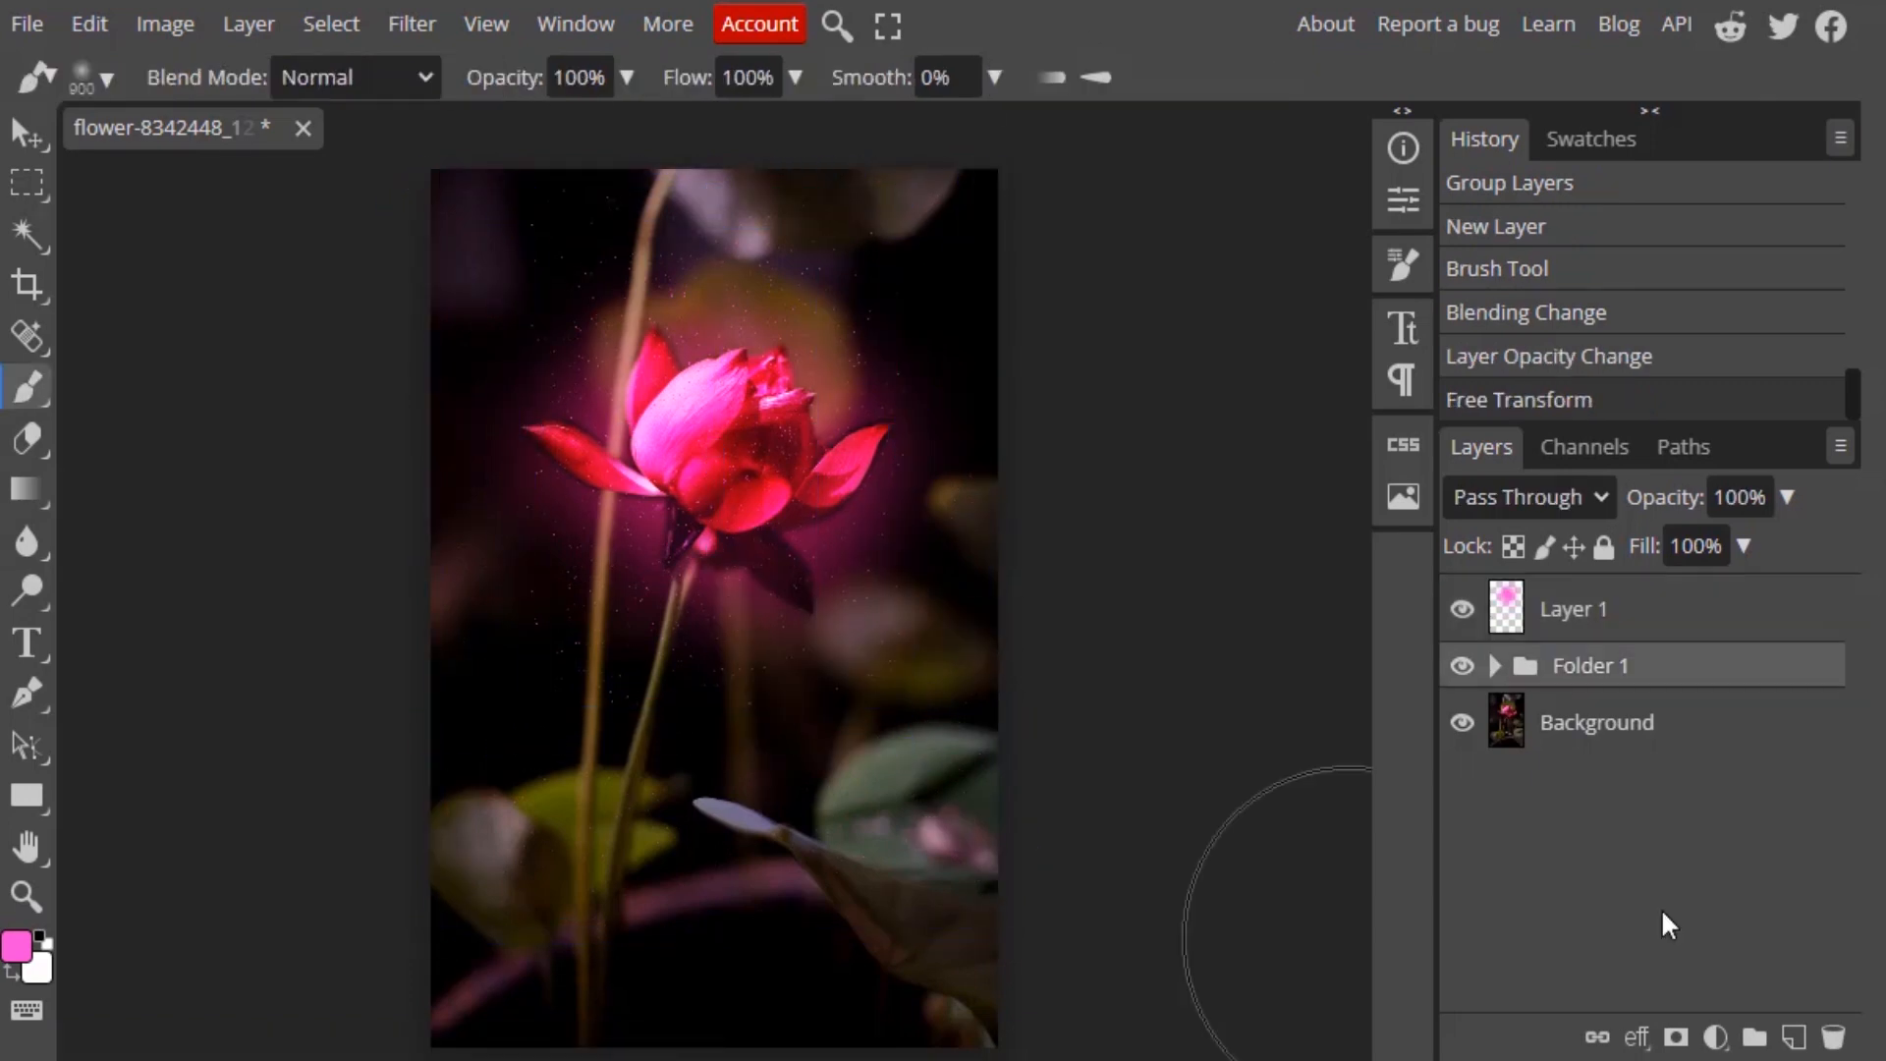
{"action": "mouse_move", "coordinate": [932, 487]}
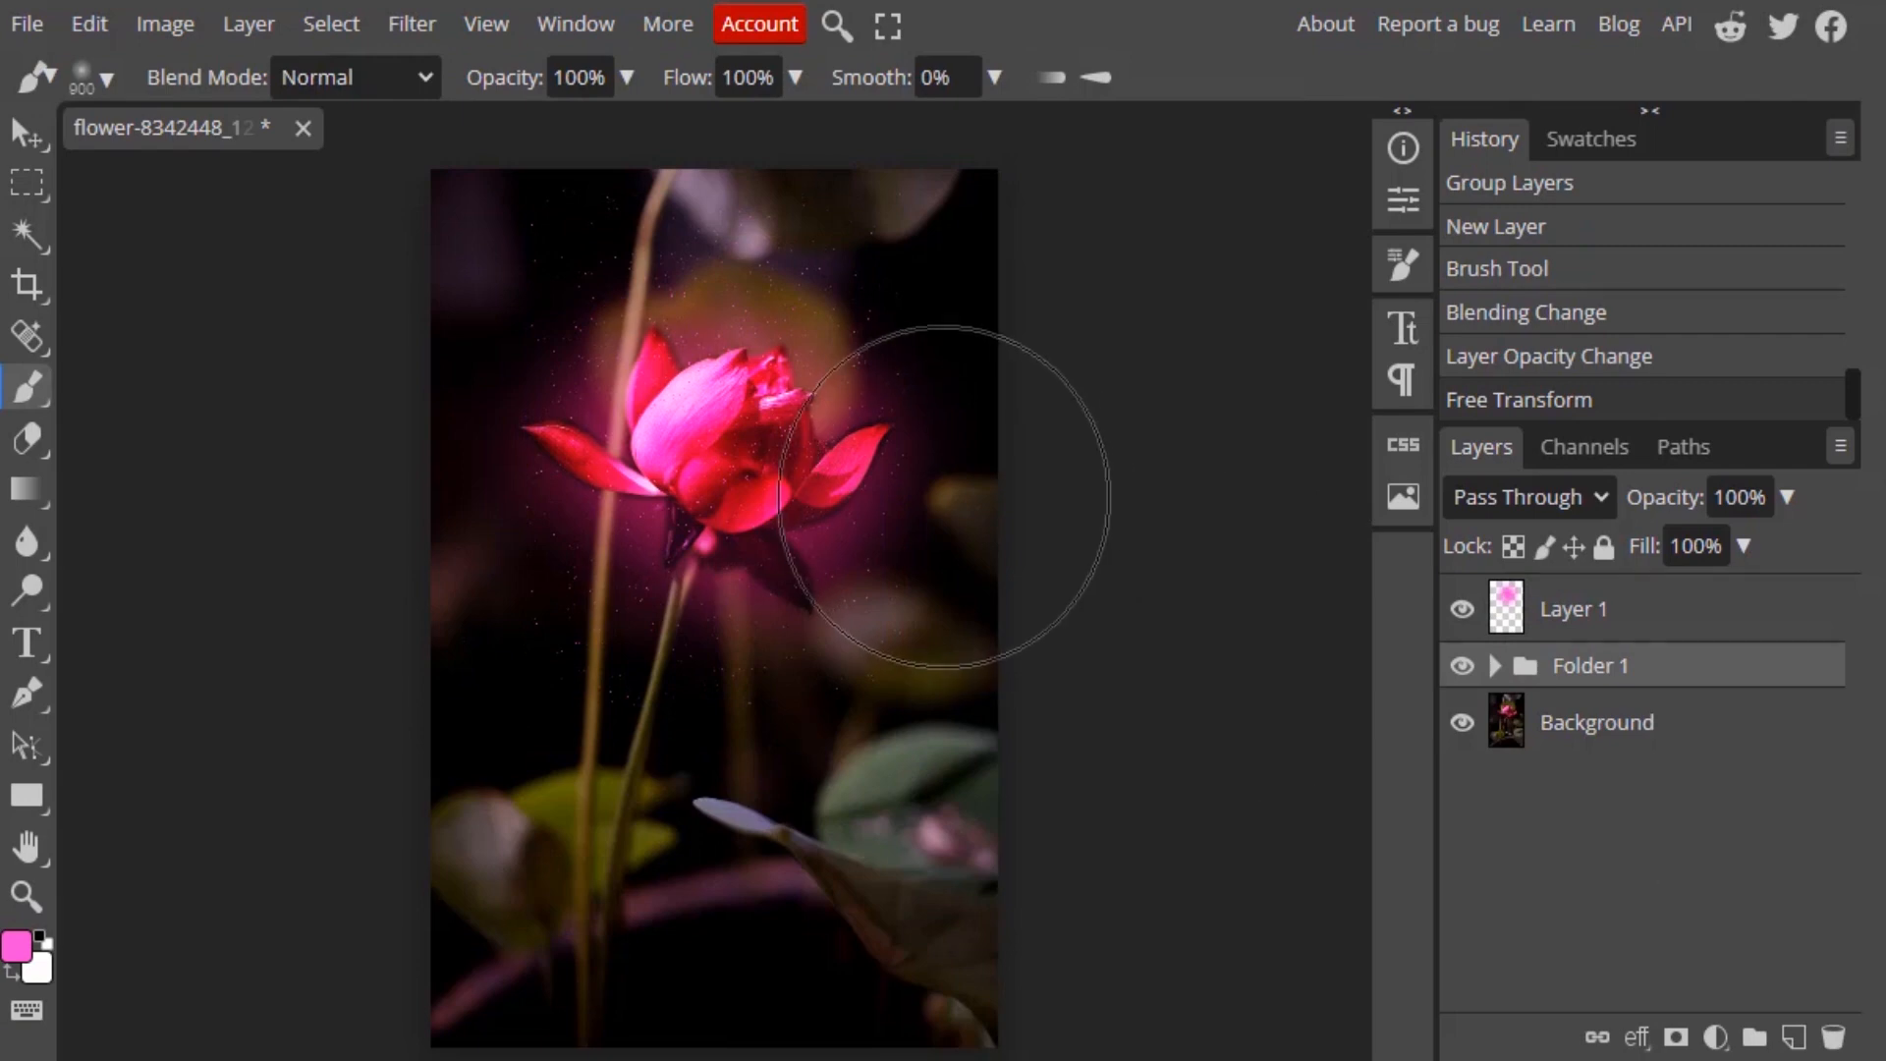
{"action": "mouse_move", "coordinate": [751, 433]}
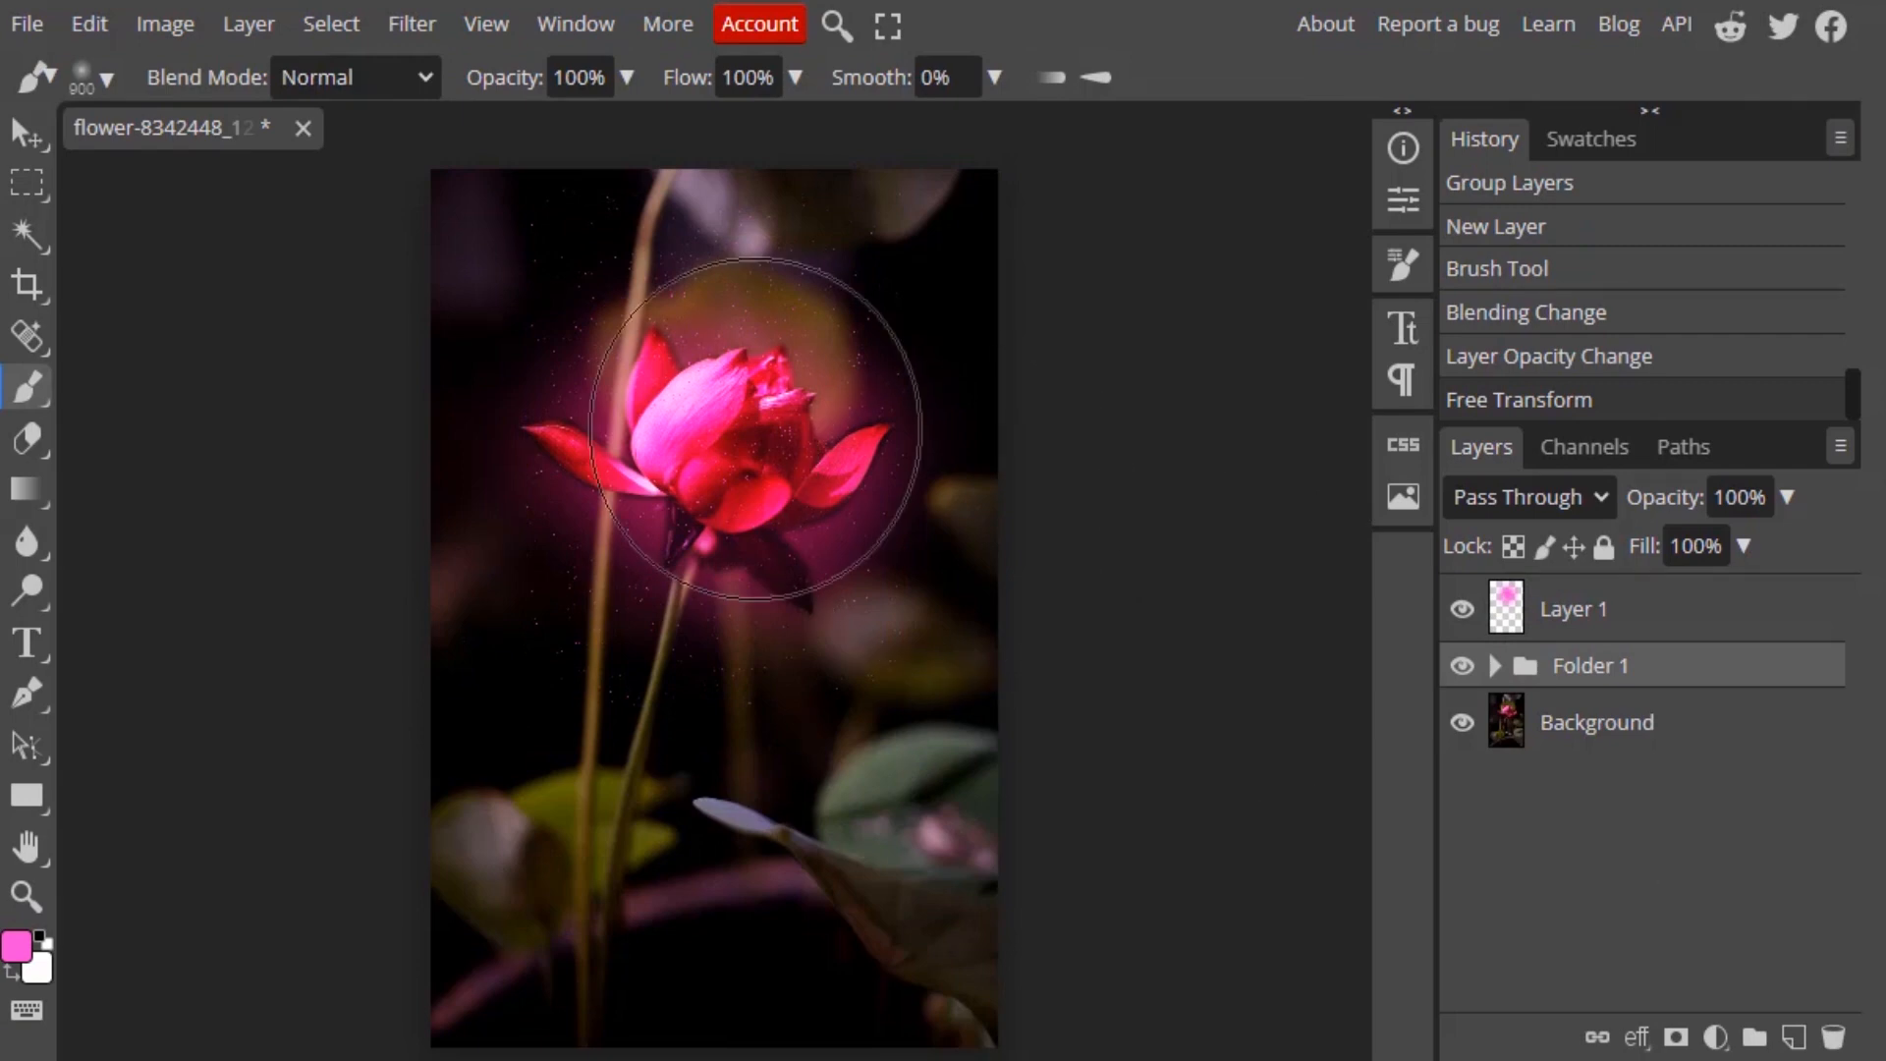